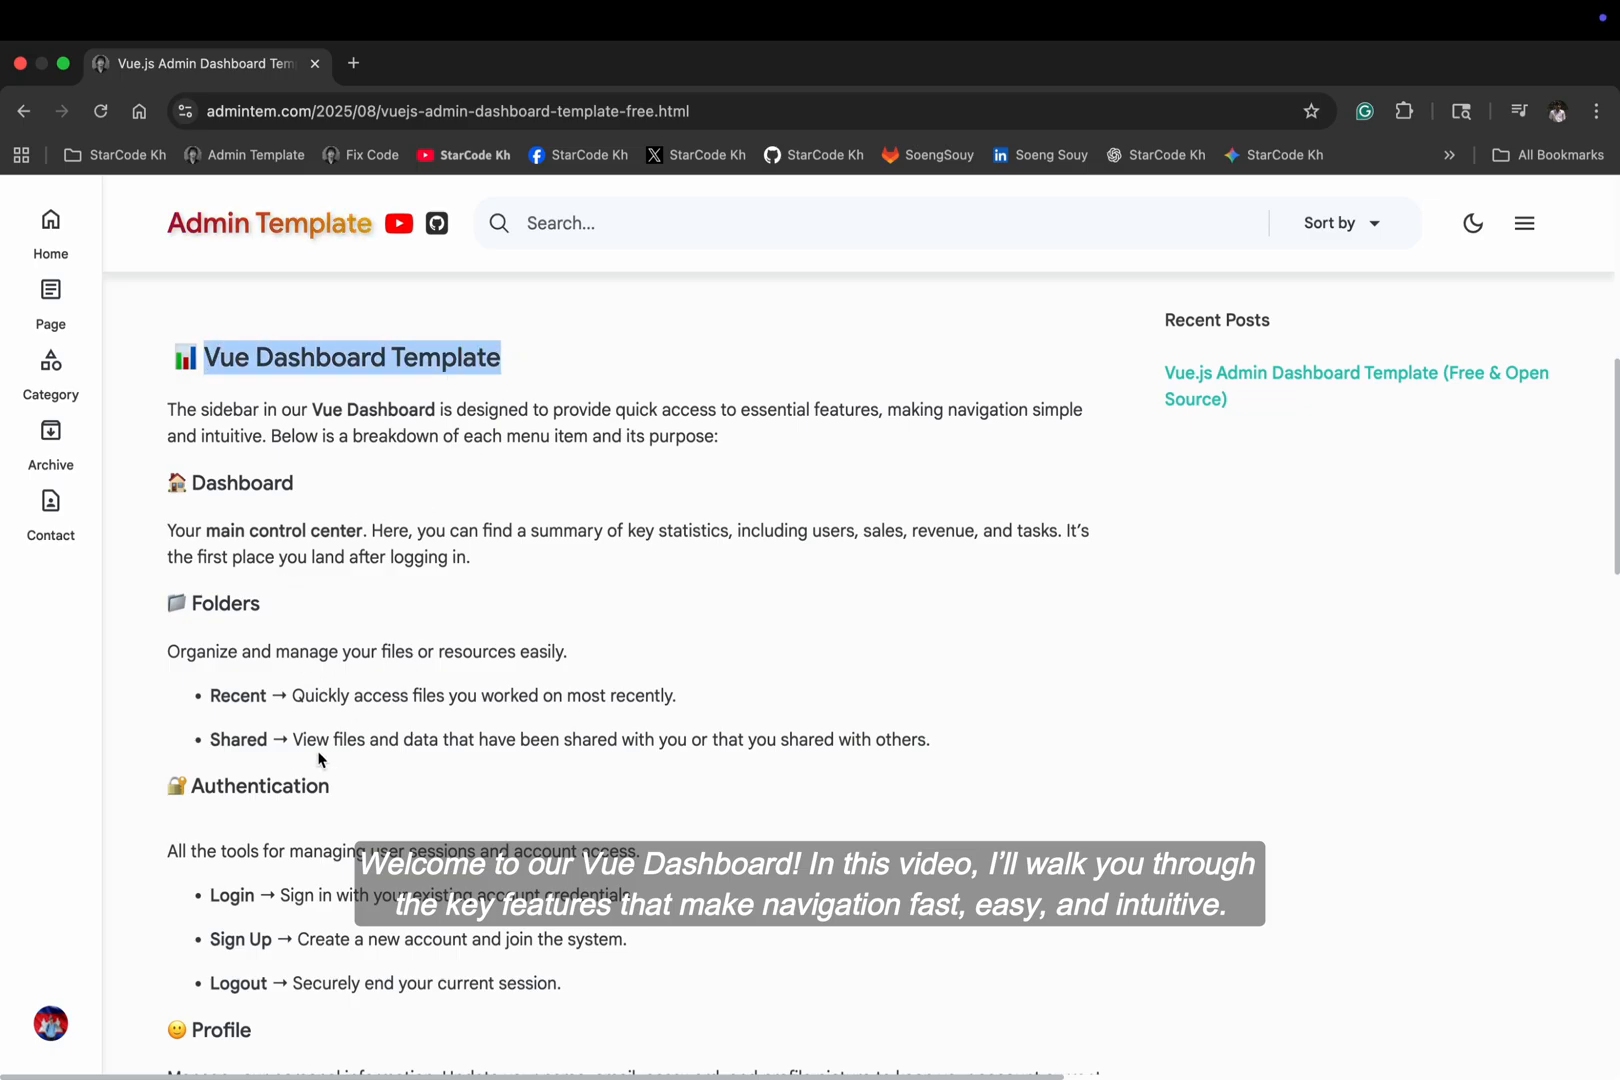
Scroll the article down to its GitHub link and git clone command
scroll("down", 3)
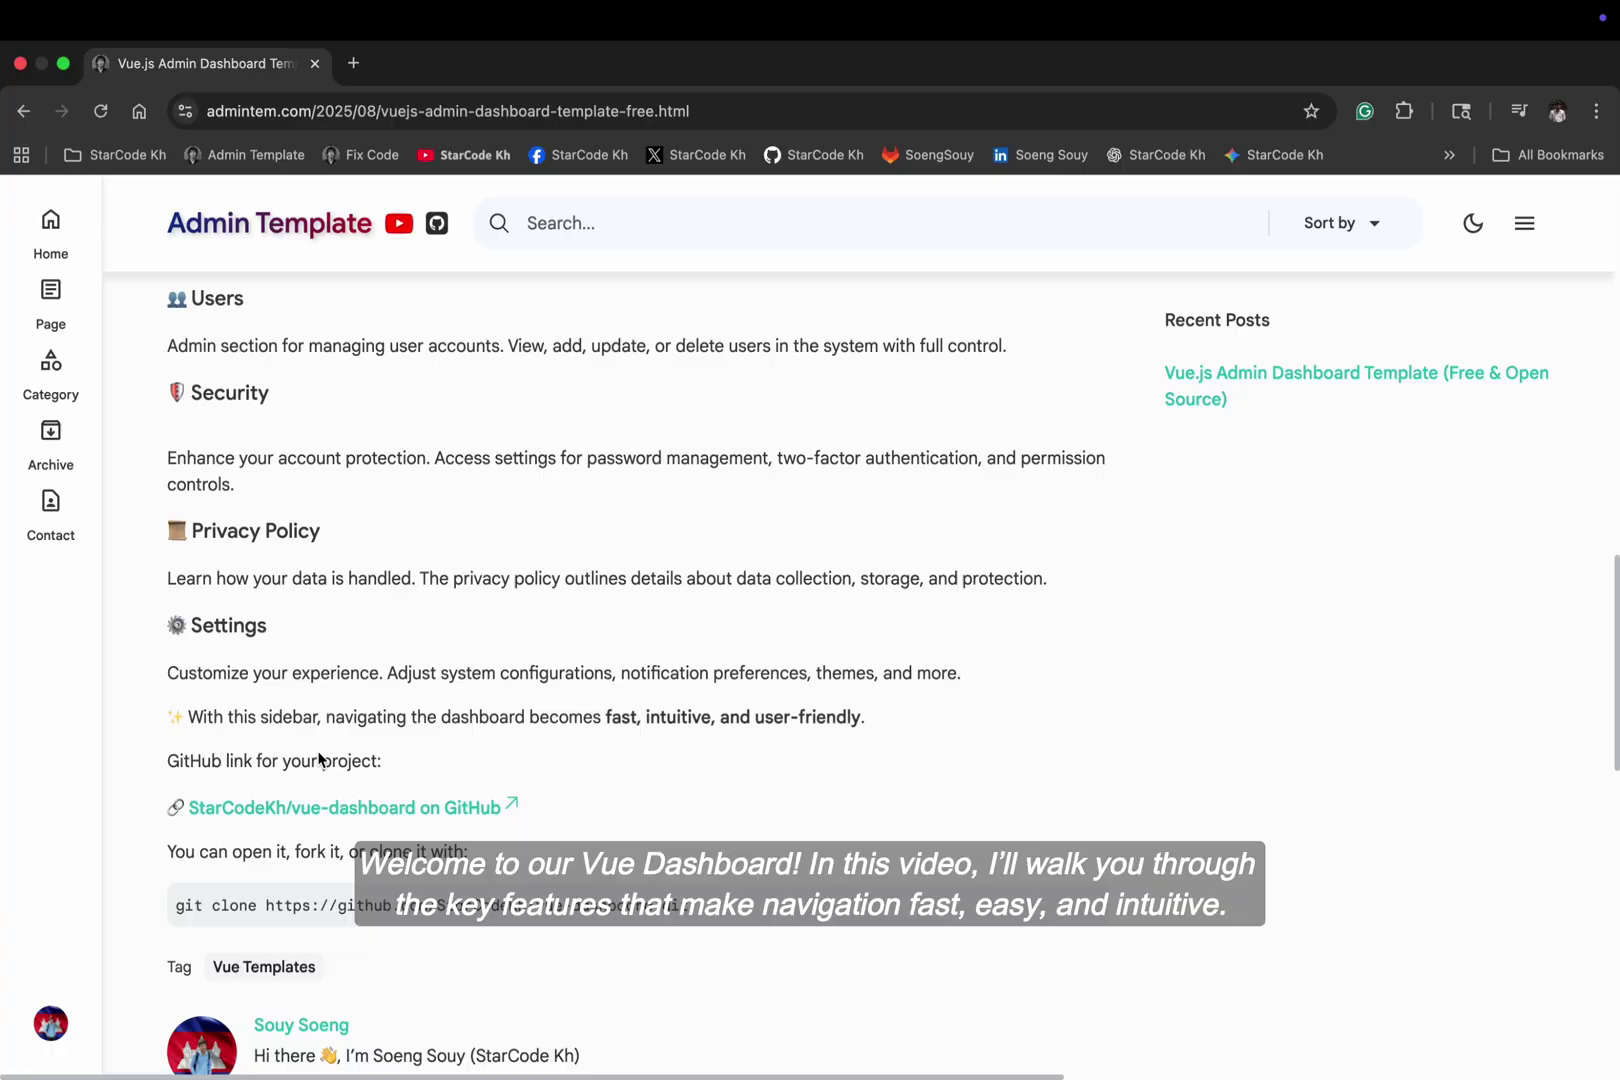
scroll("down", 3)
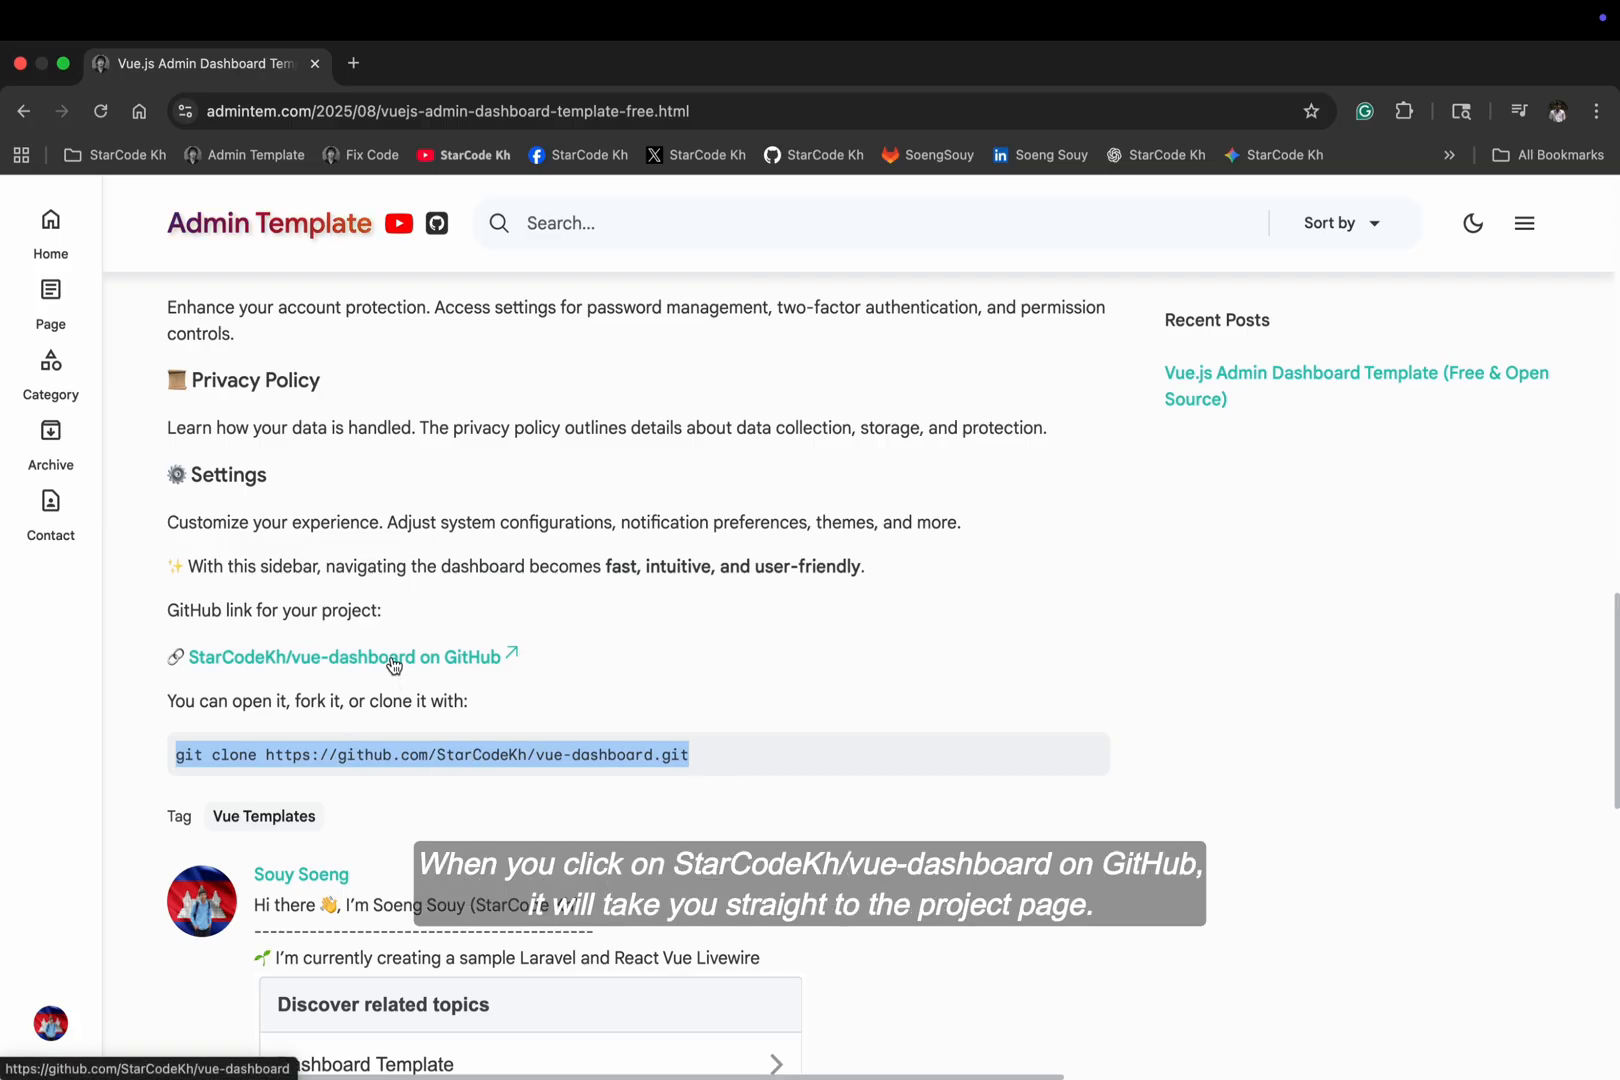
Go to the StarCodeKh/vue-dashboard repository and view its clone URL options
left_click(337, 657)
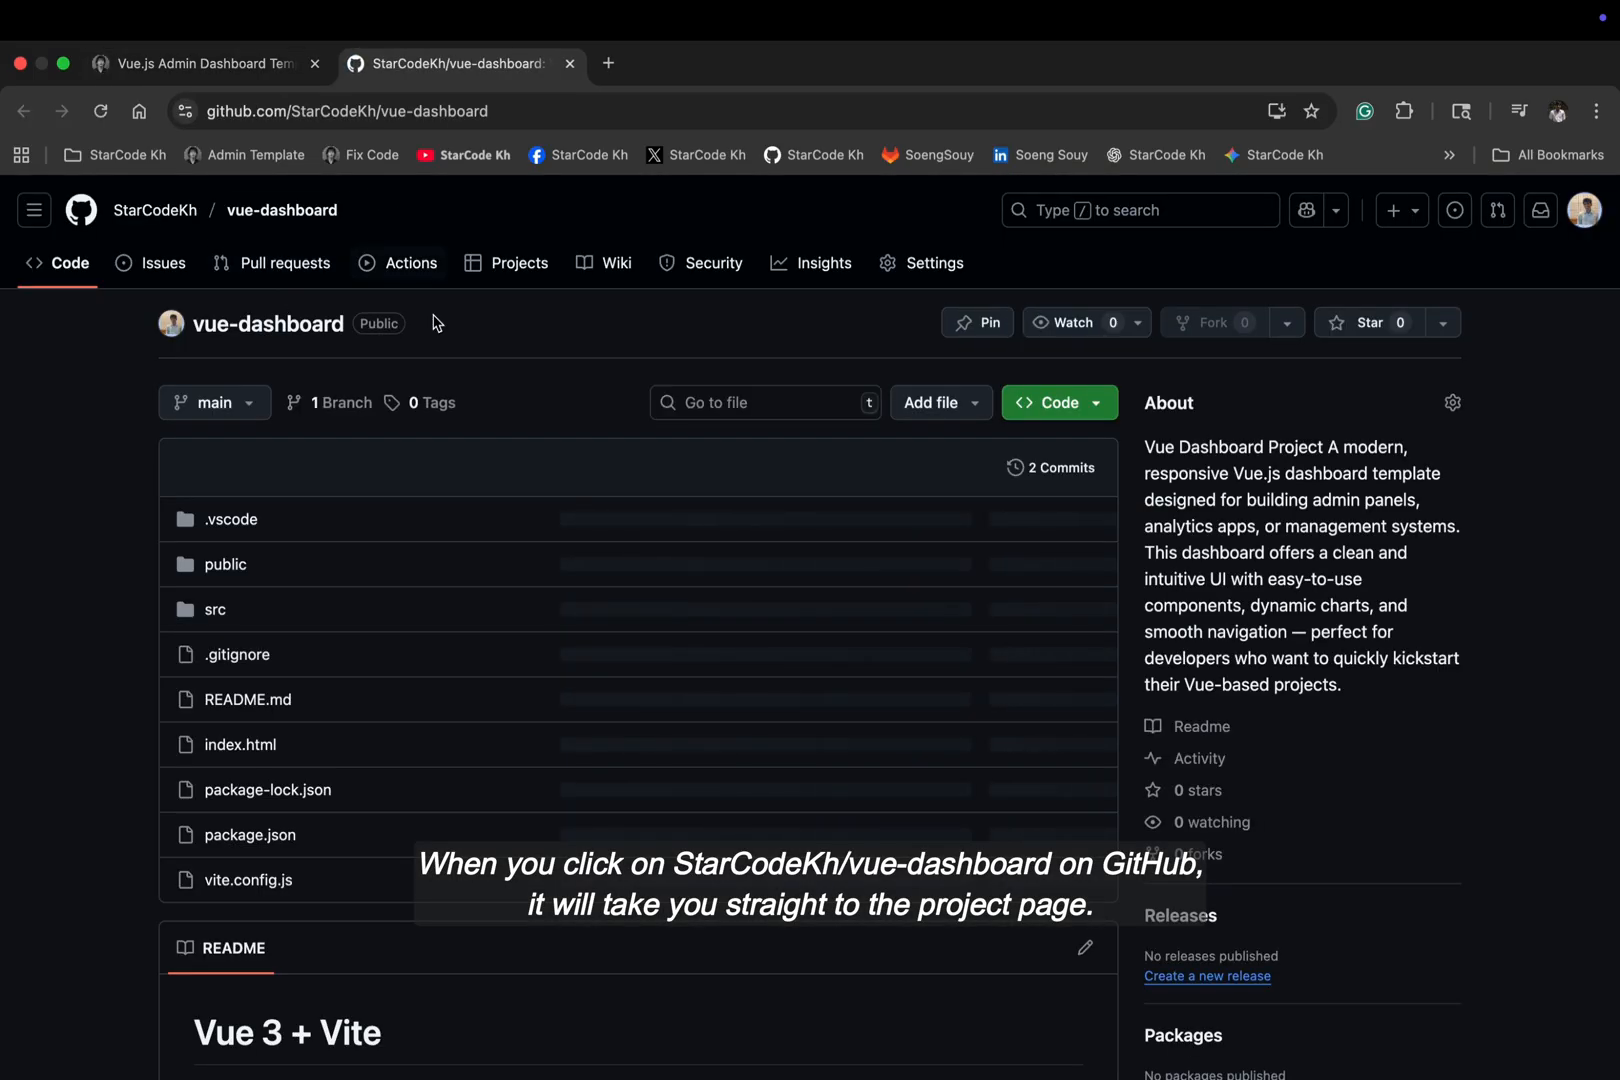
left_click(1060, 368)
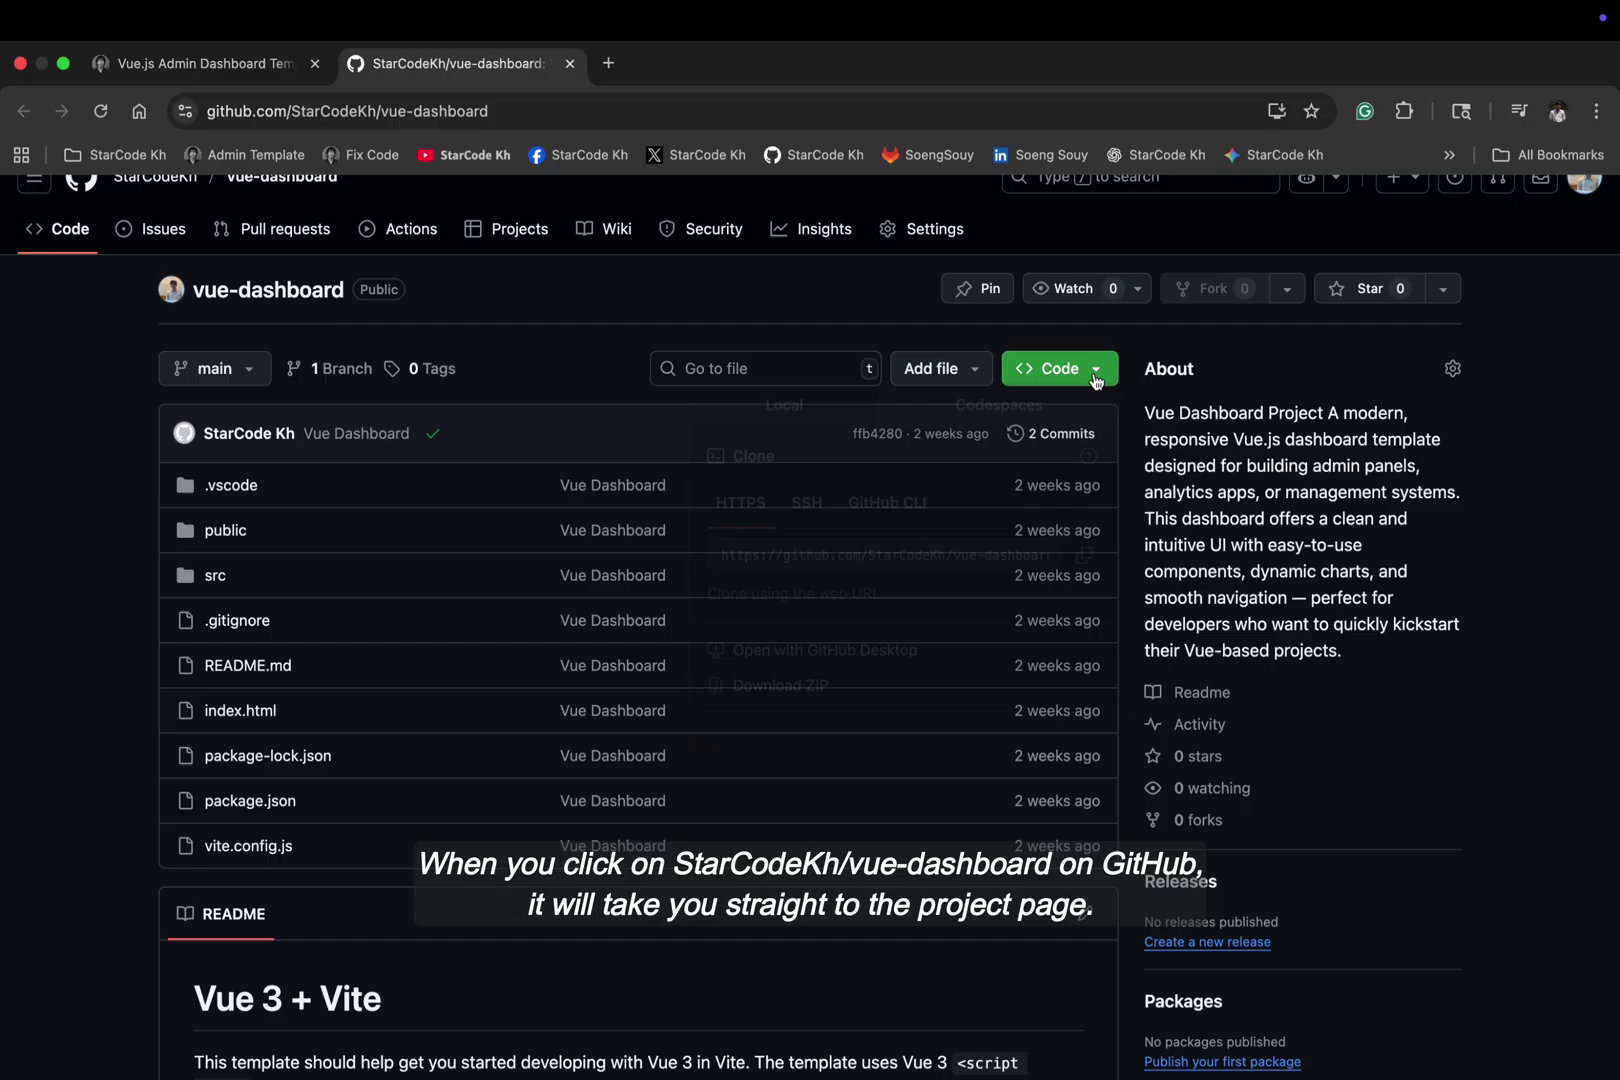
left_click(1059, 368)
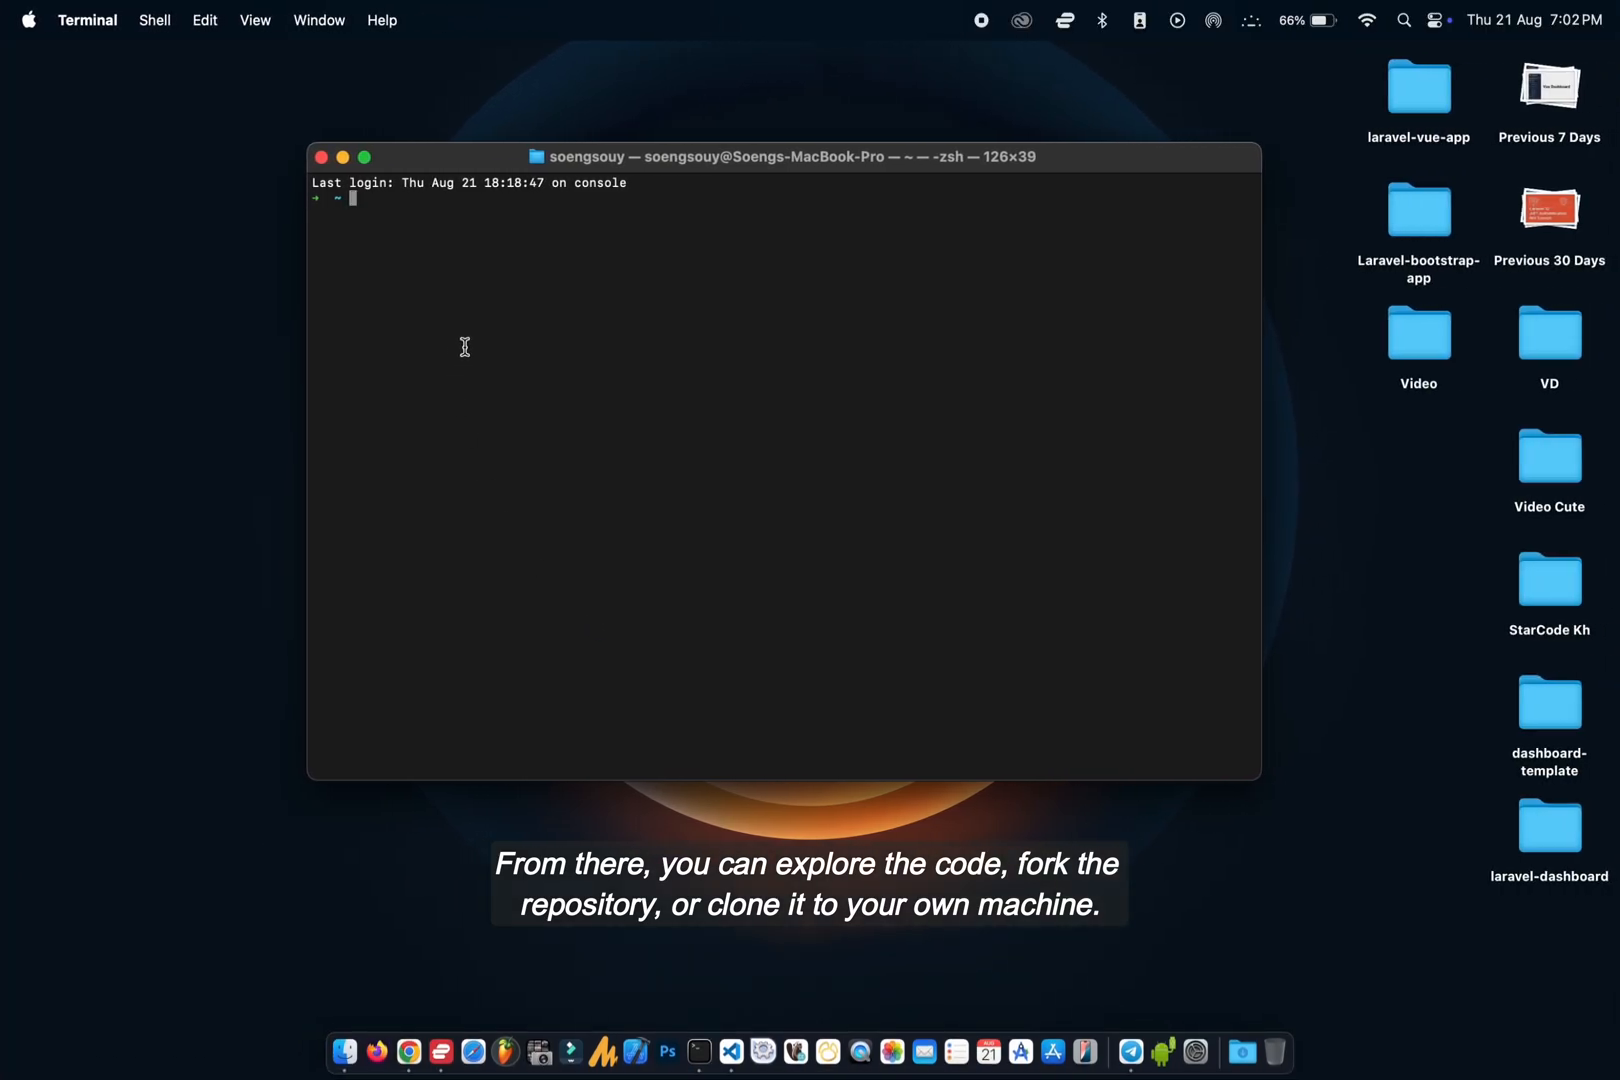
type("cd Desktop")
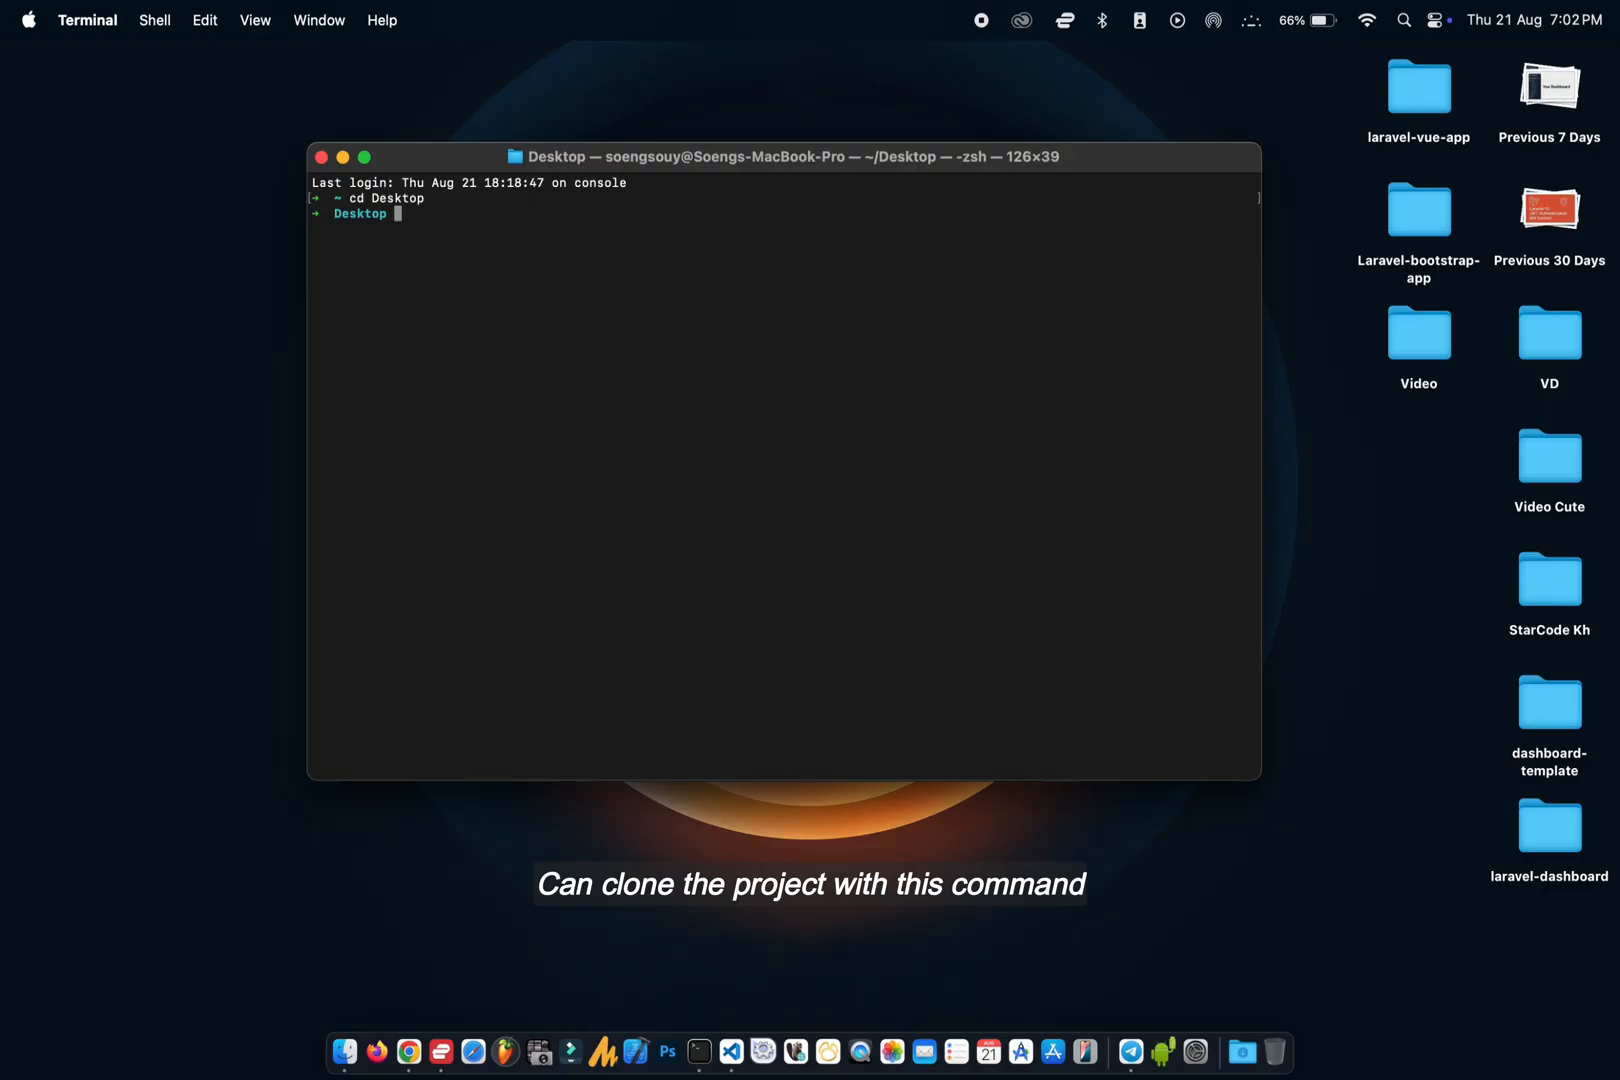
type("git clone")
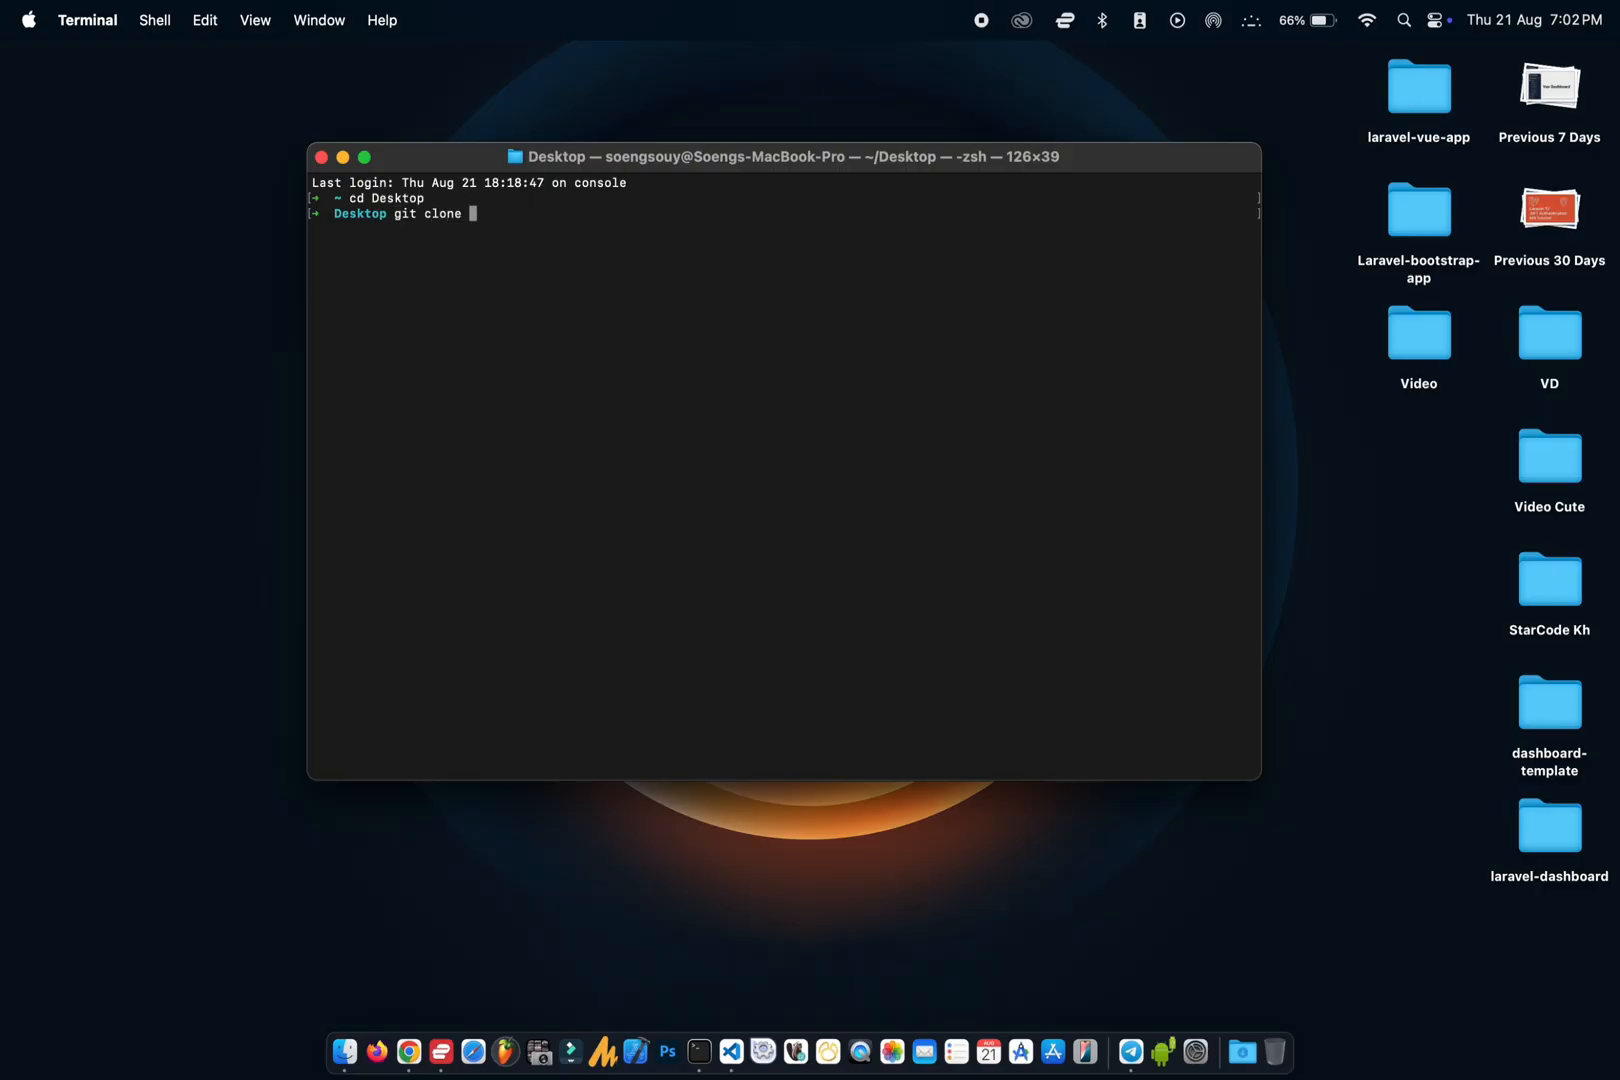
type("https://github.com/StarCodeKh/vue-dashboard.git")
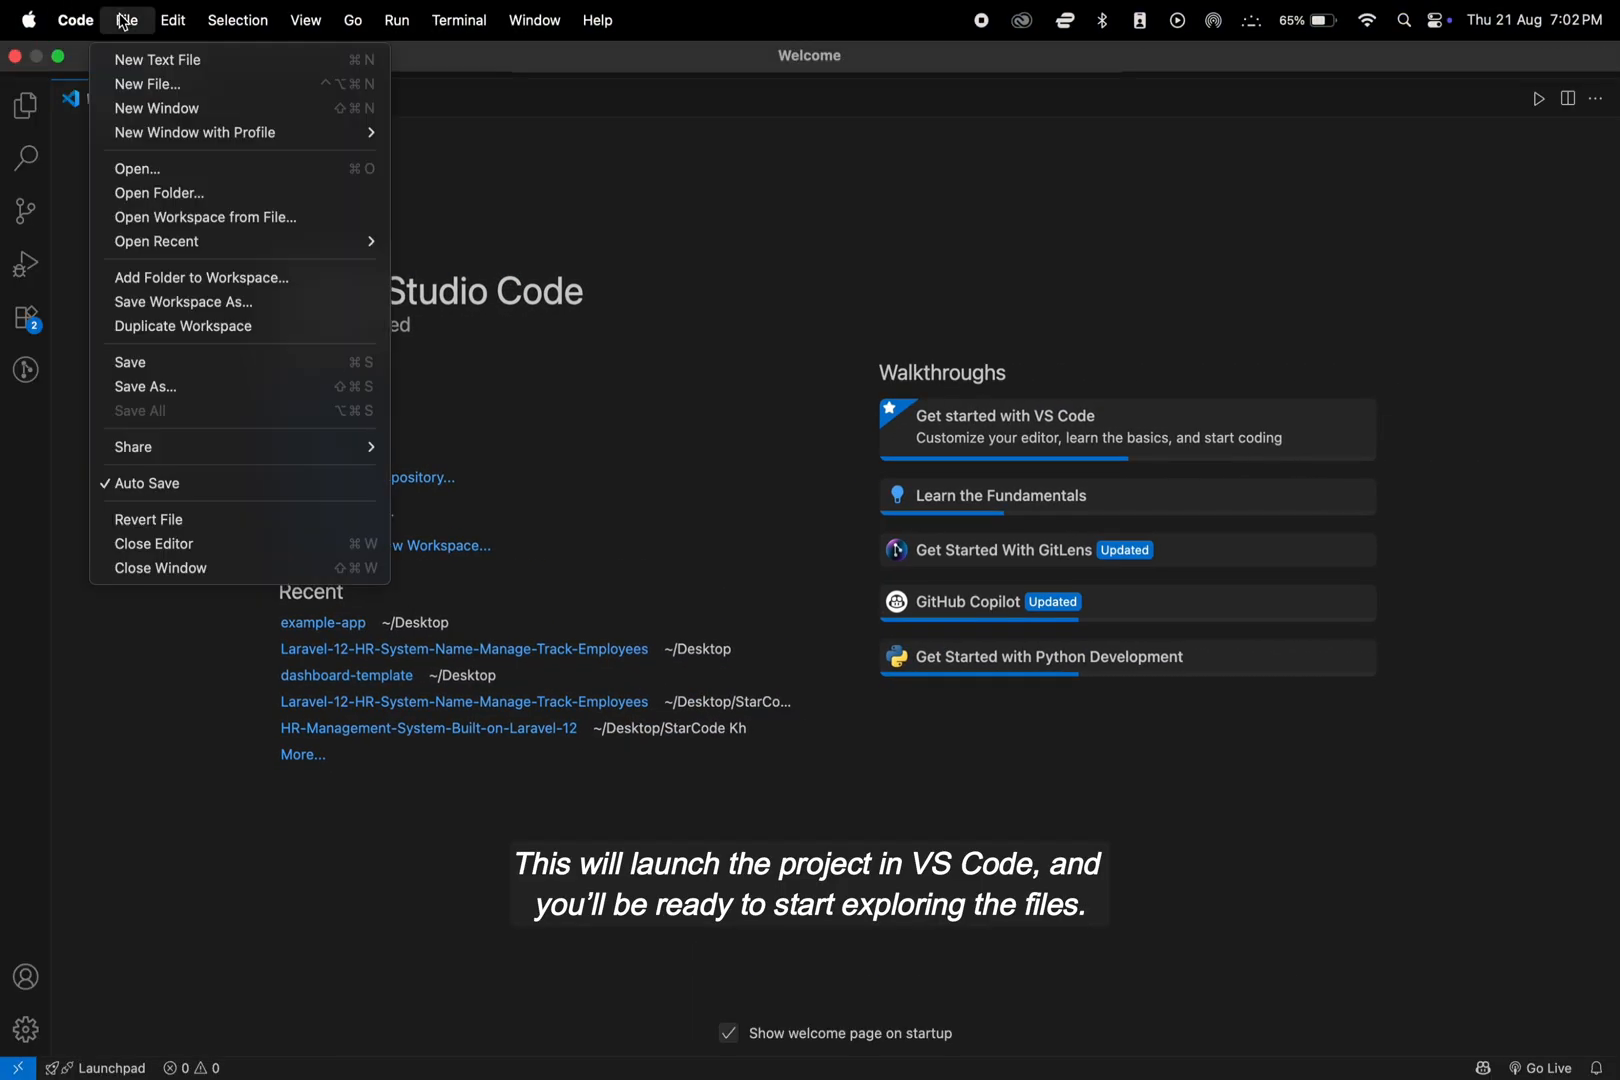
Load the vue-dashboard folder from the Desktop as the VS Code project
left_click(158, 193)
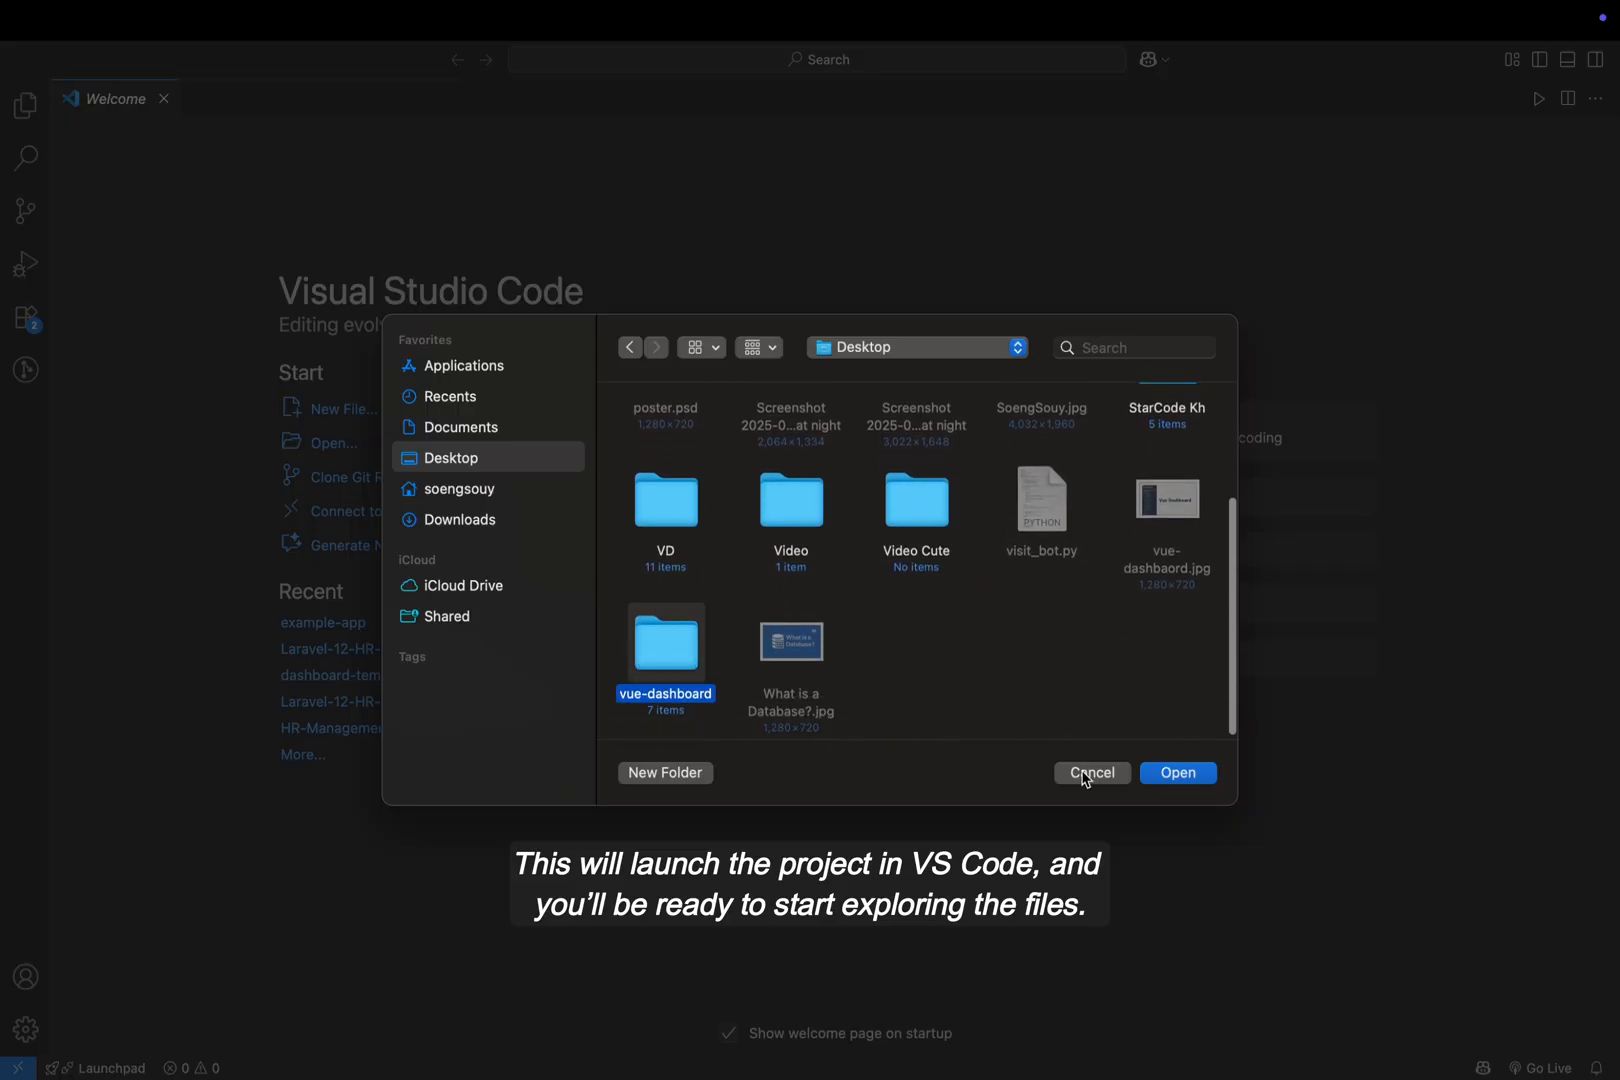
left_click(1177, 773)
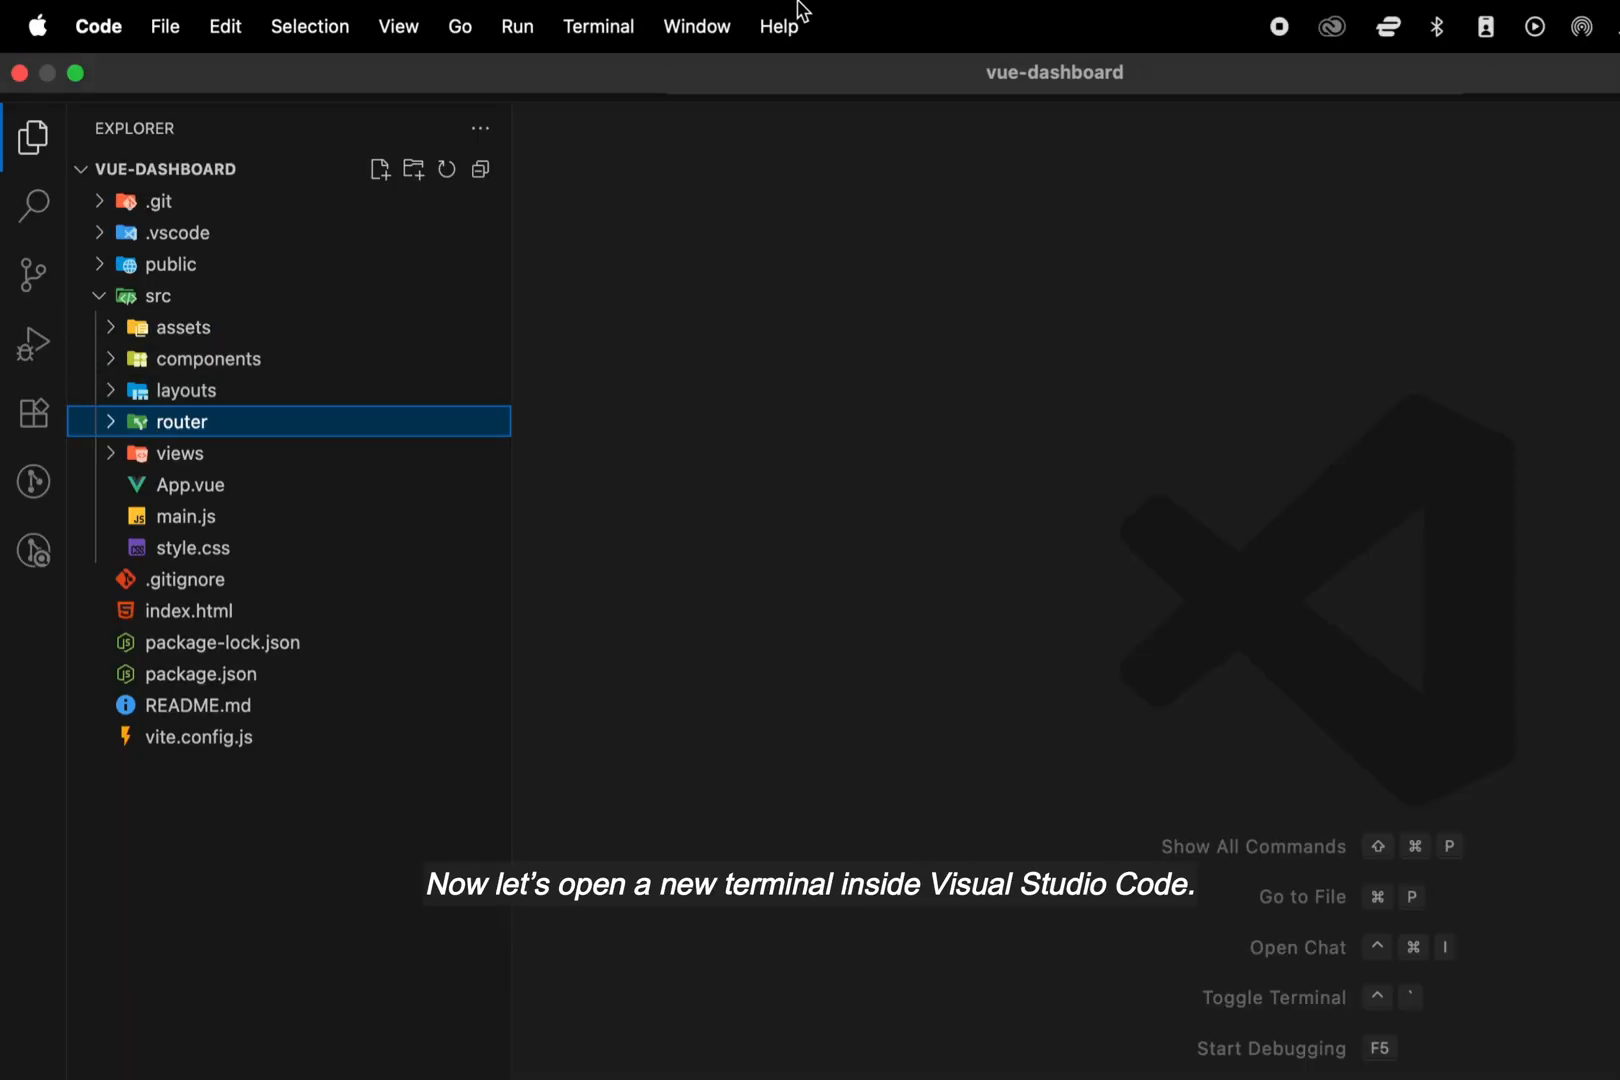
Run npm run dev in a new integrated terminal and select the localhost:5173 address
left_click(598, 25)
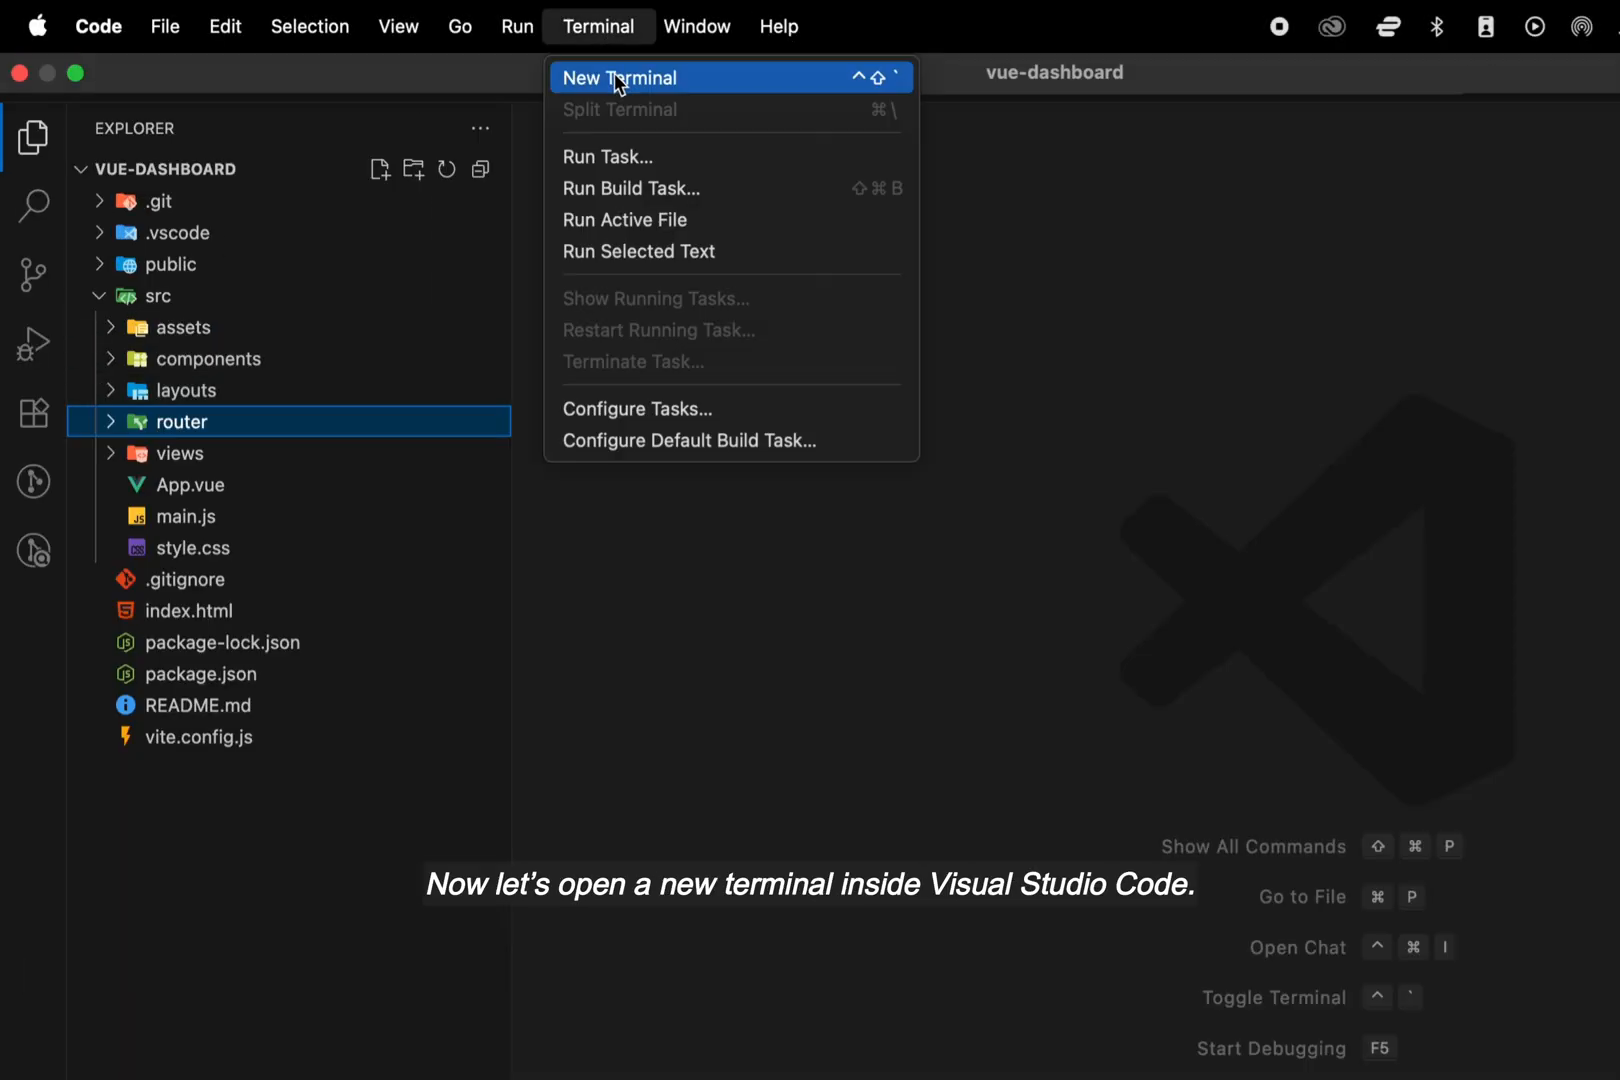
left_click(619, 78)
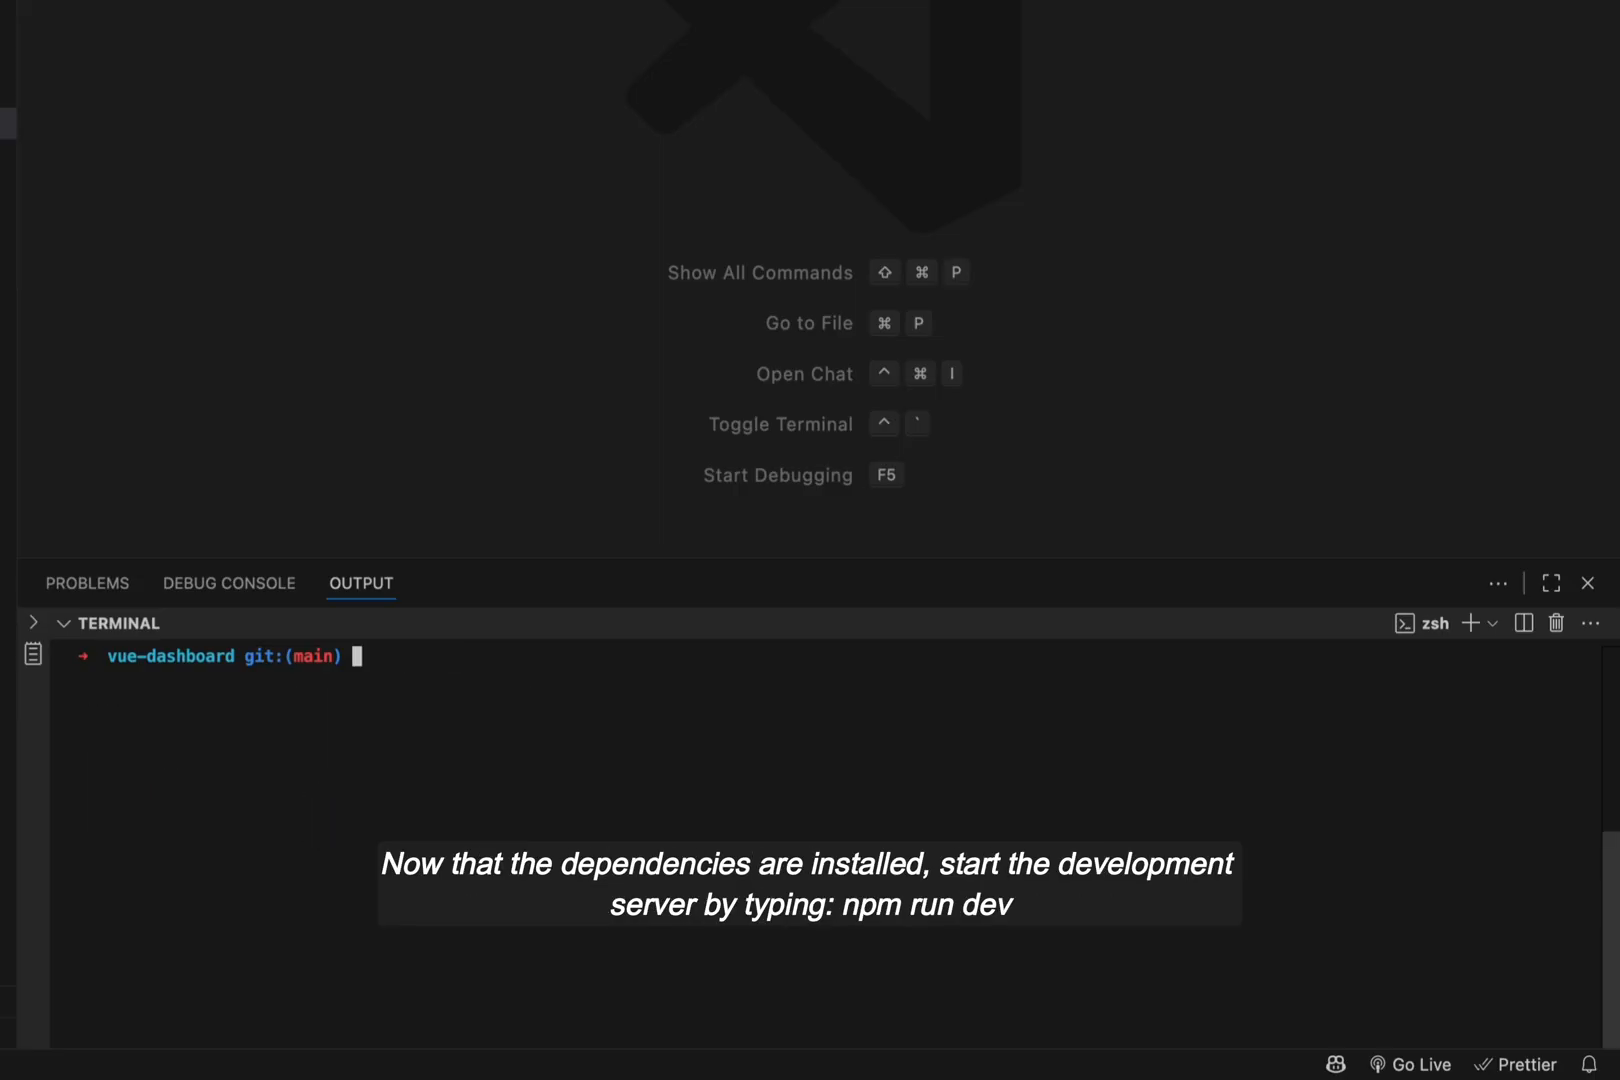
type("npm")
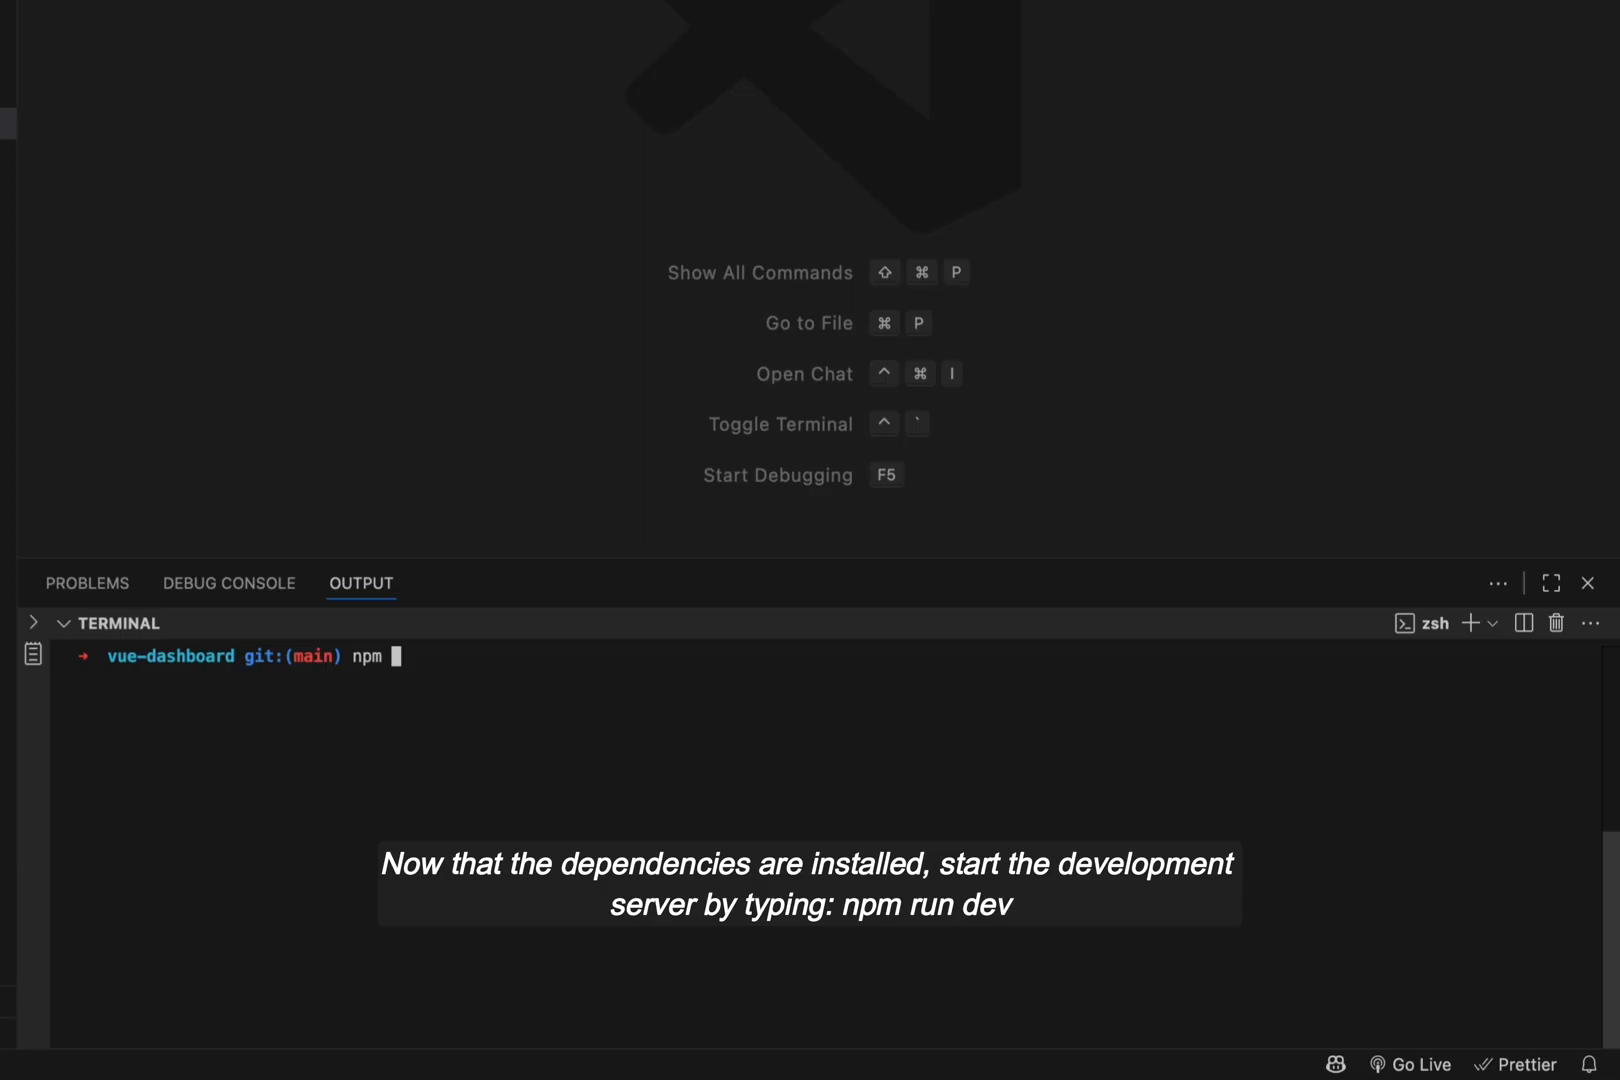
type("run de")
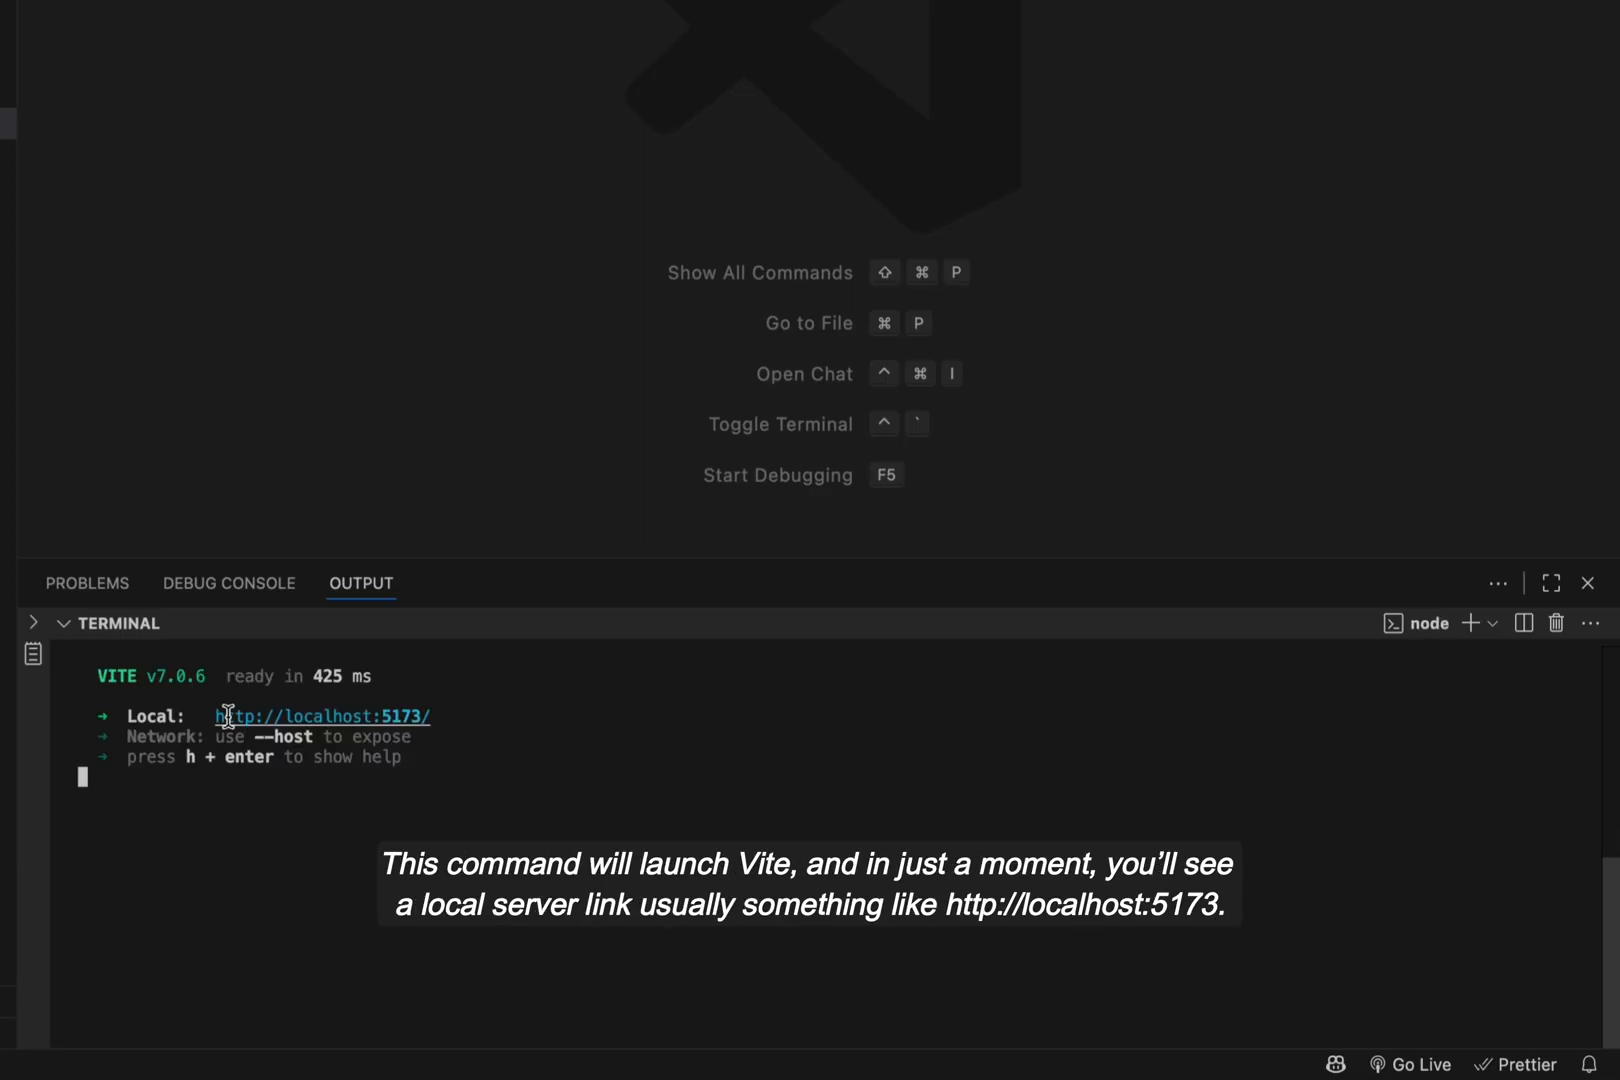
double_click(318, 716)
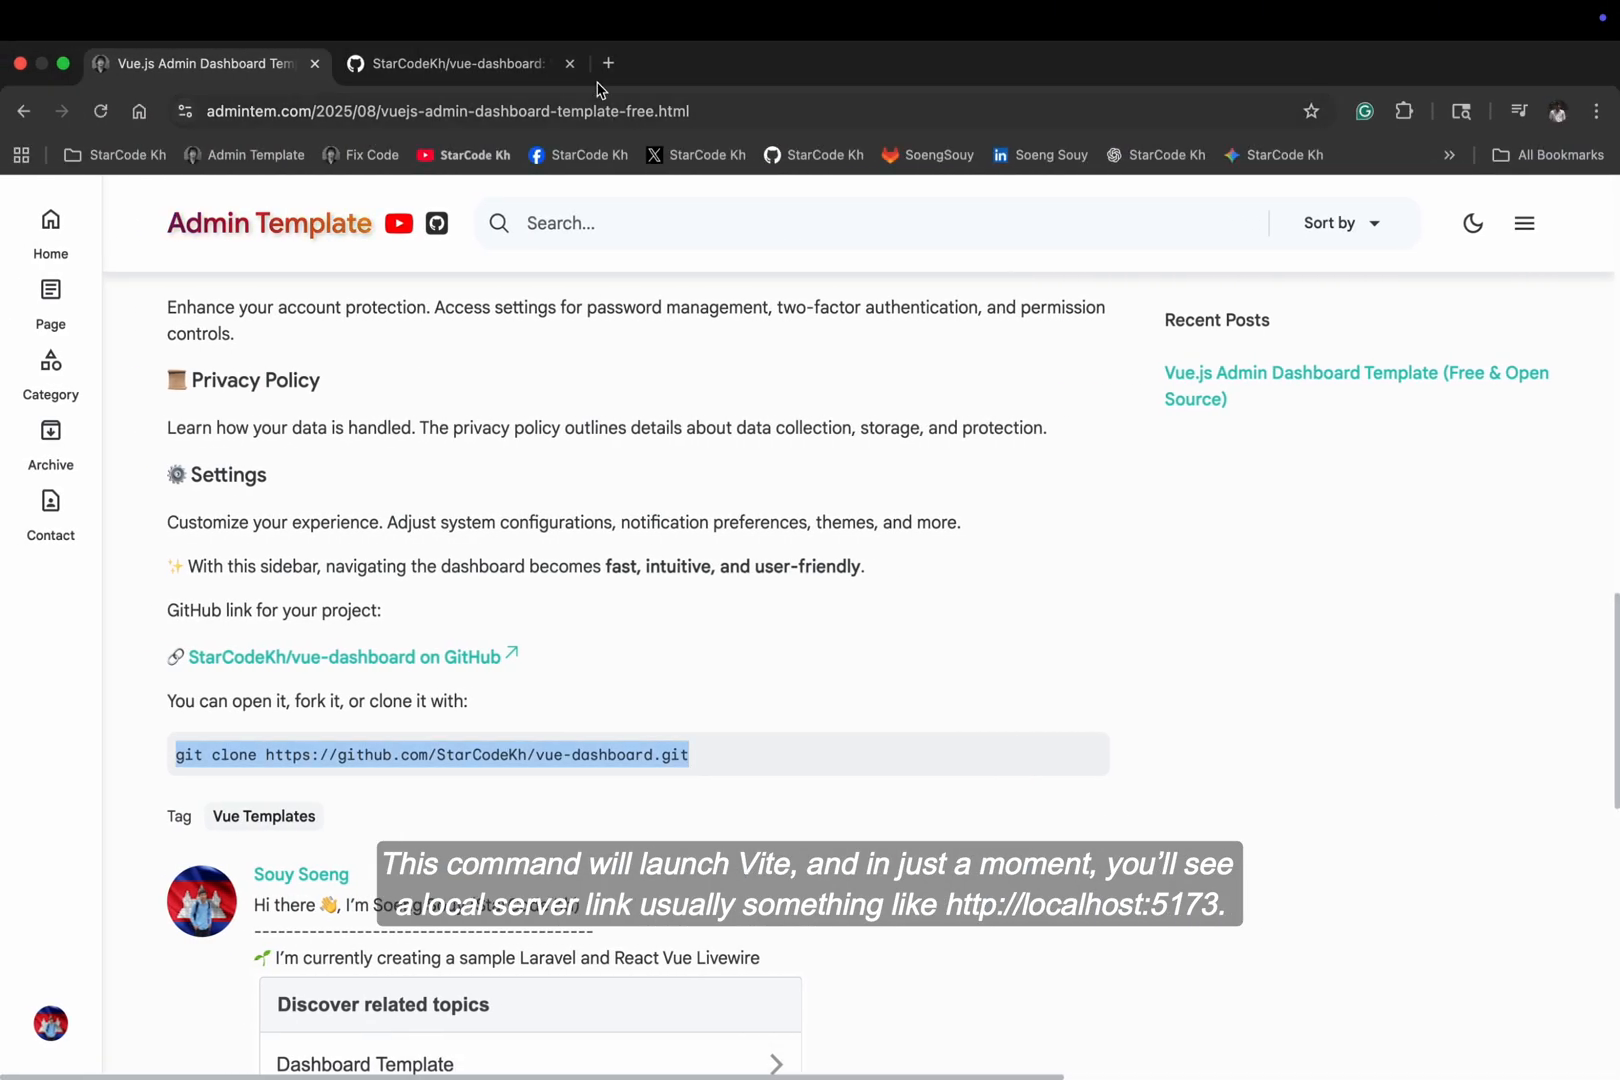
left_click(609, 63)
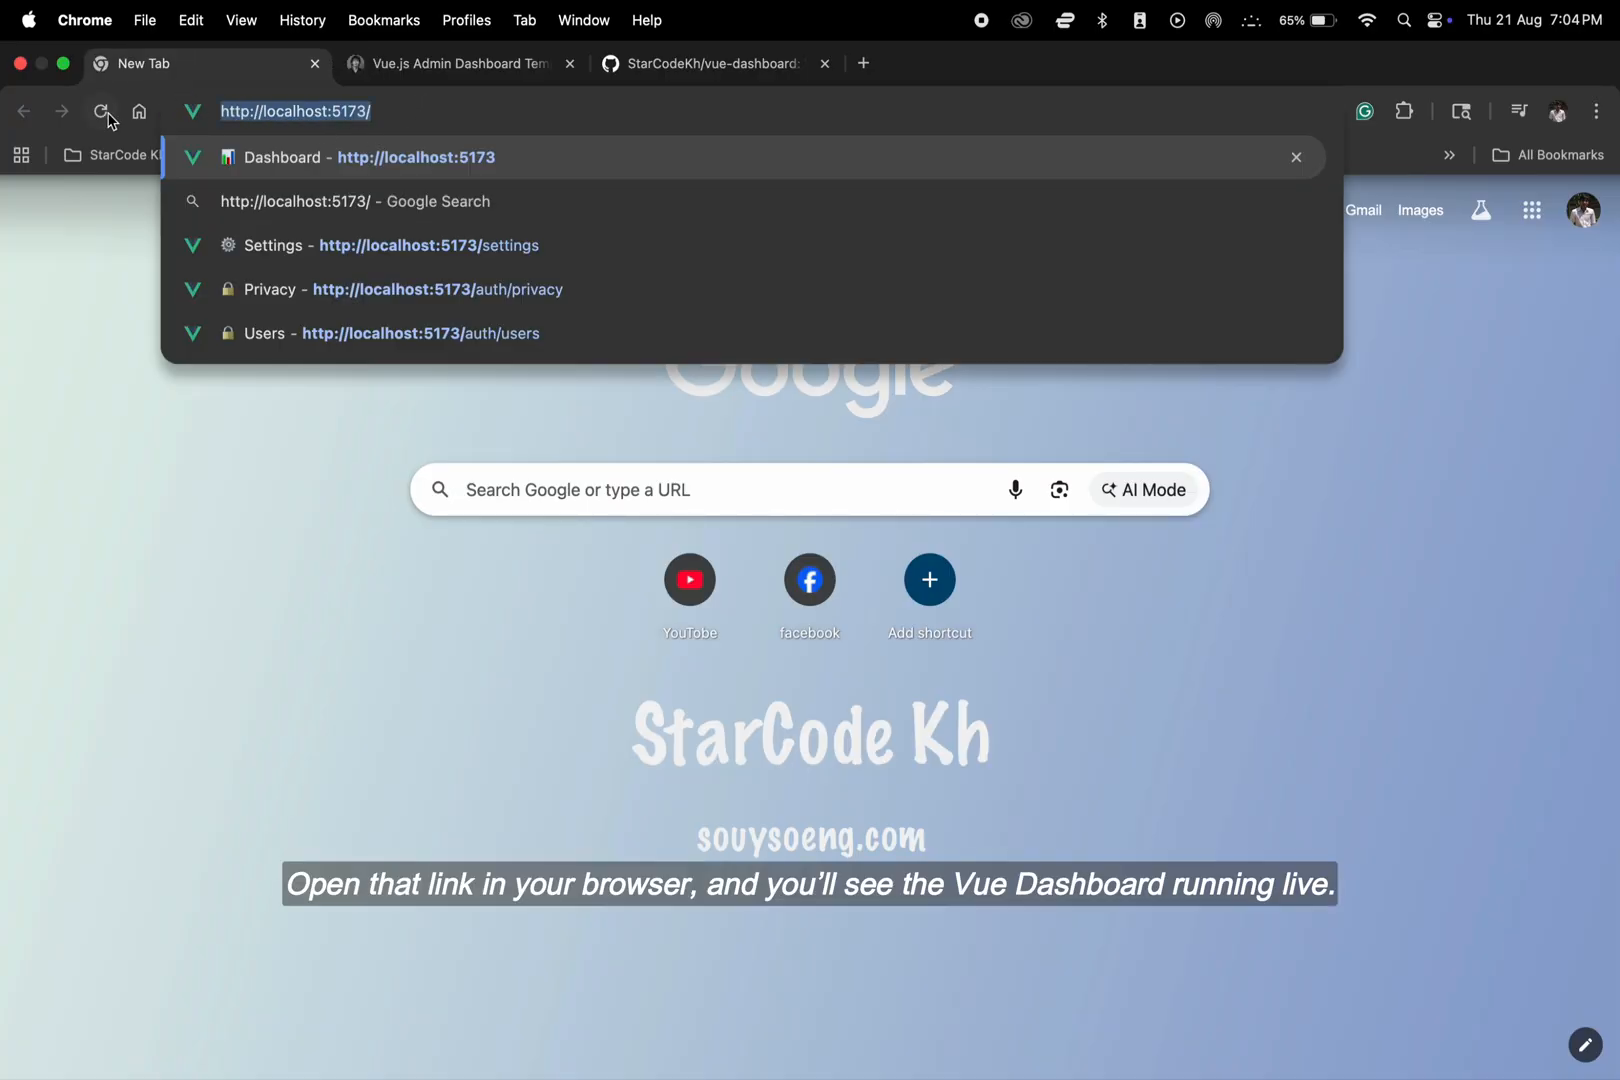
left_click(283, 157)
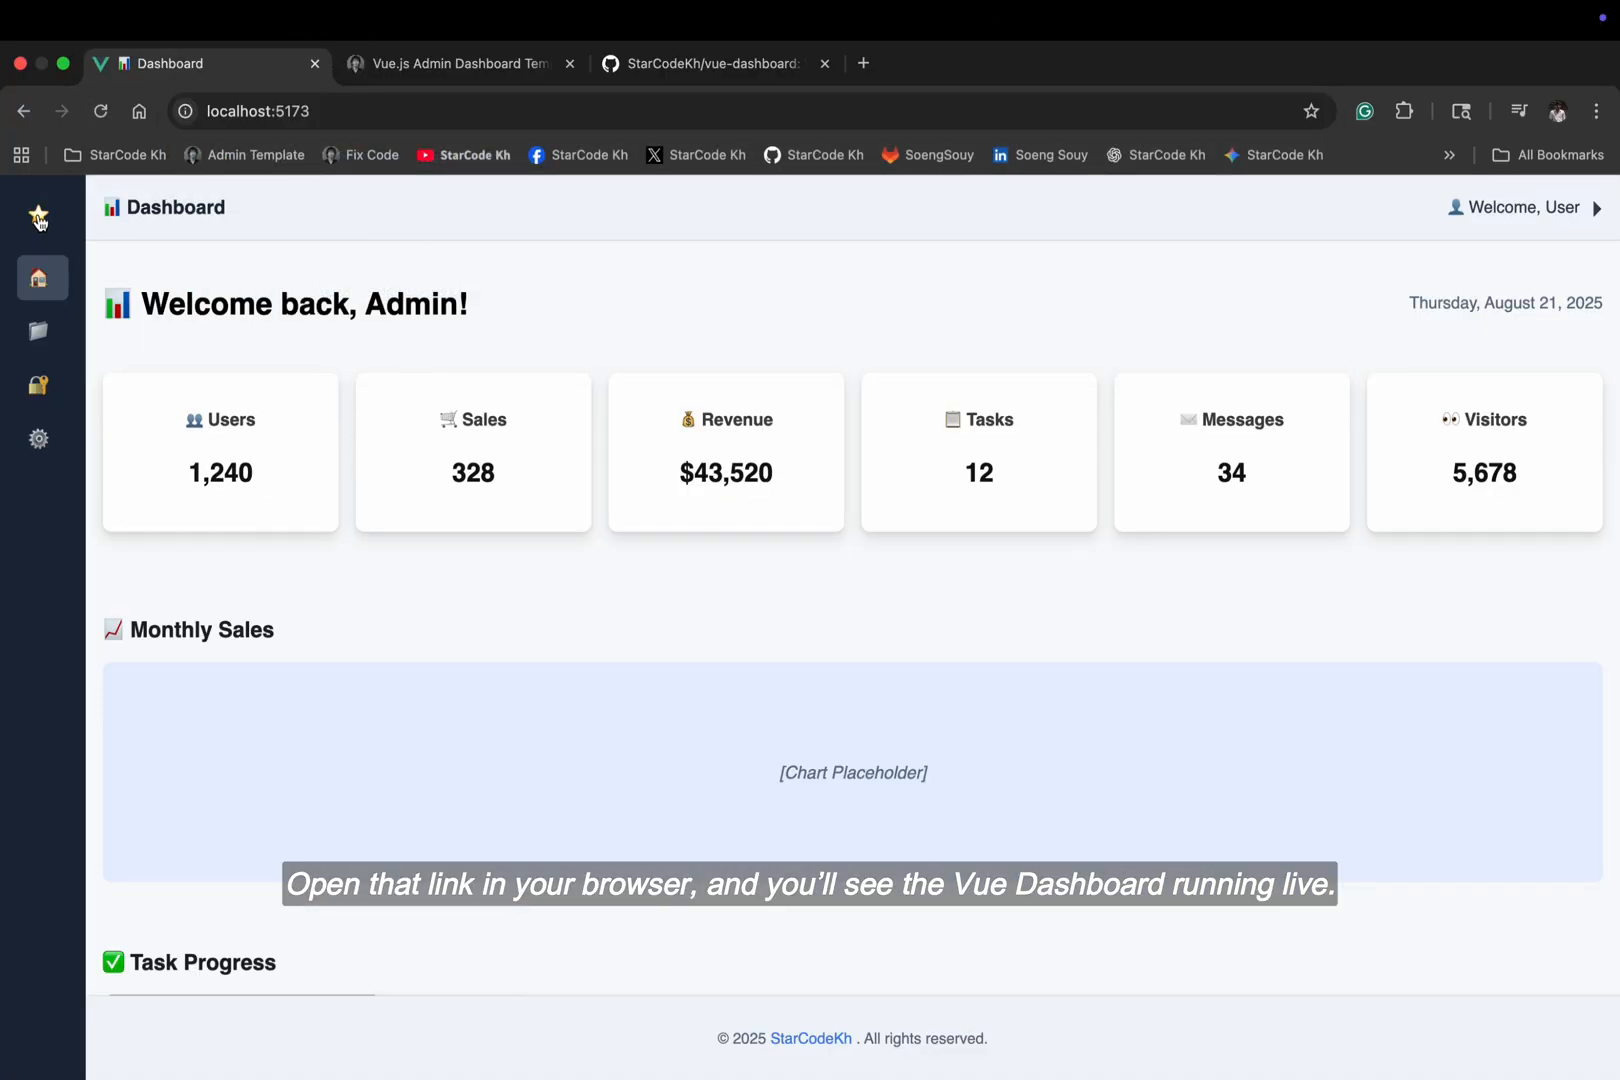
left_click(39, 213)
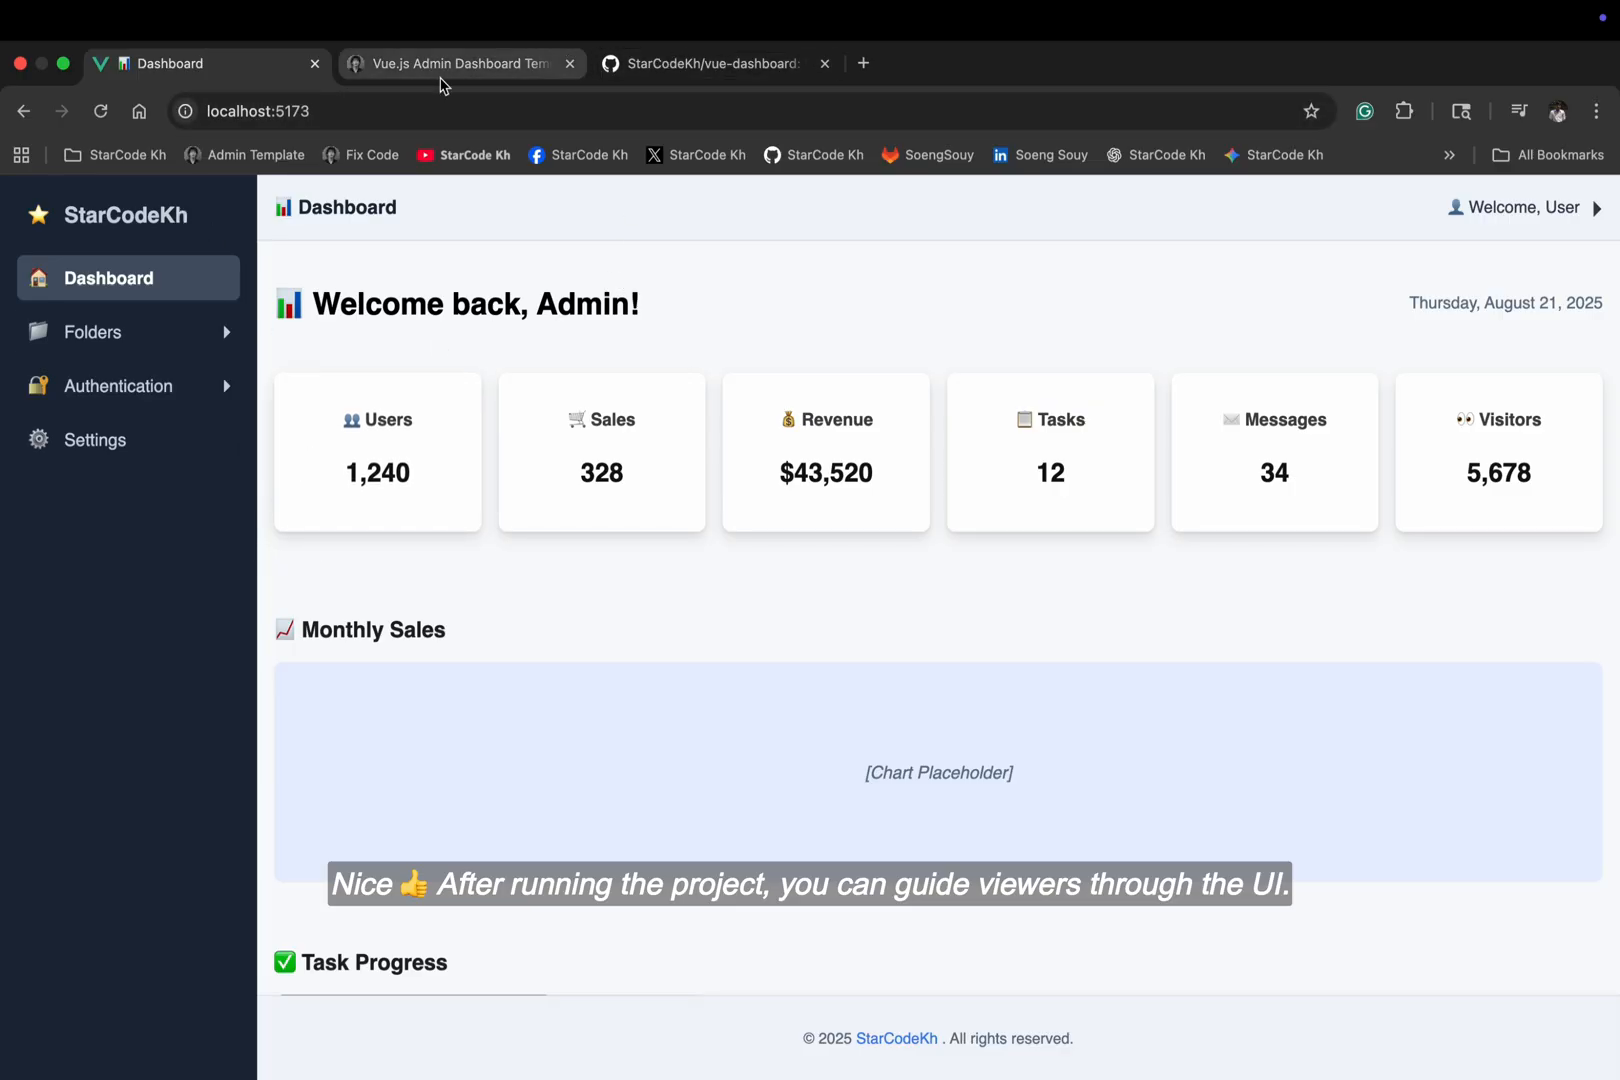
Glance through the blog article, then return to the running dashboard
left_click(459, 63)
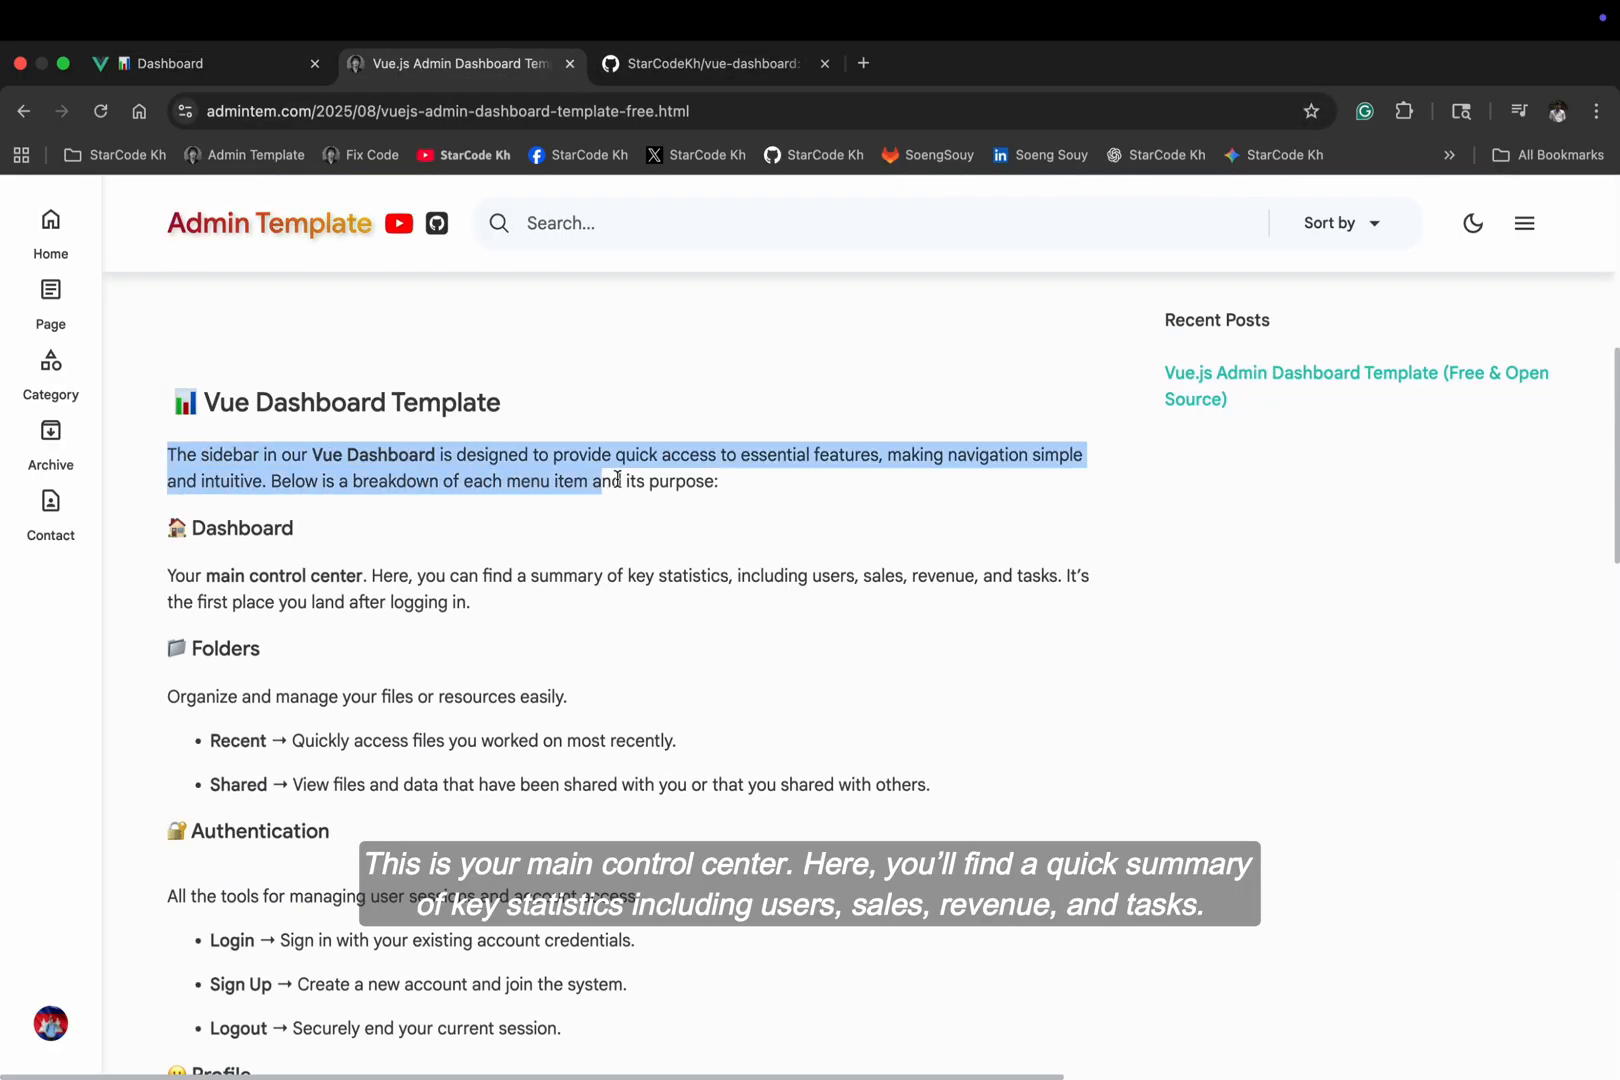
scroll("down", 3)
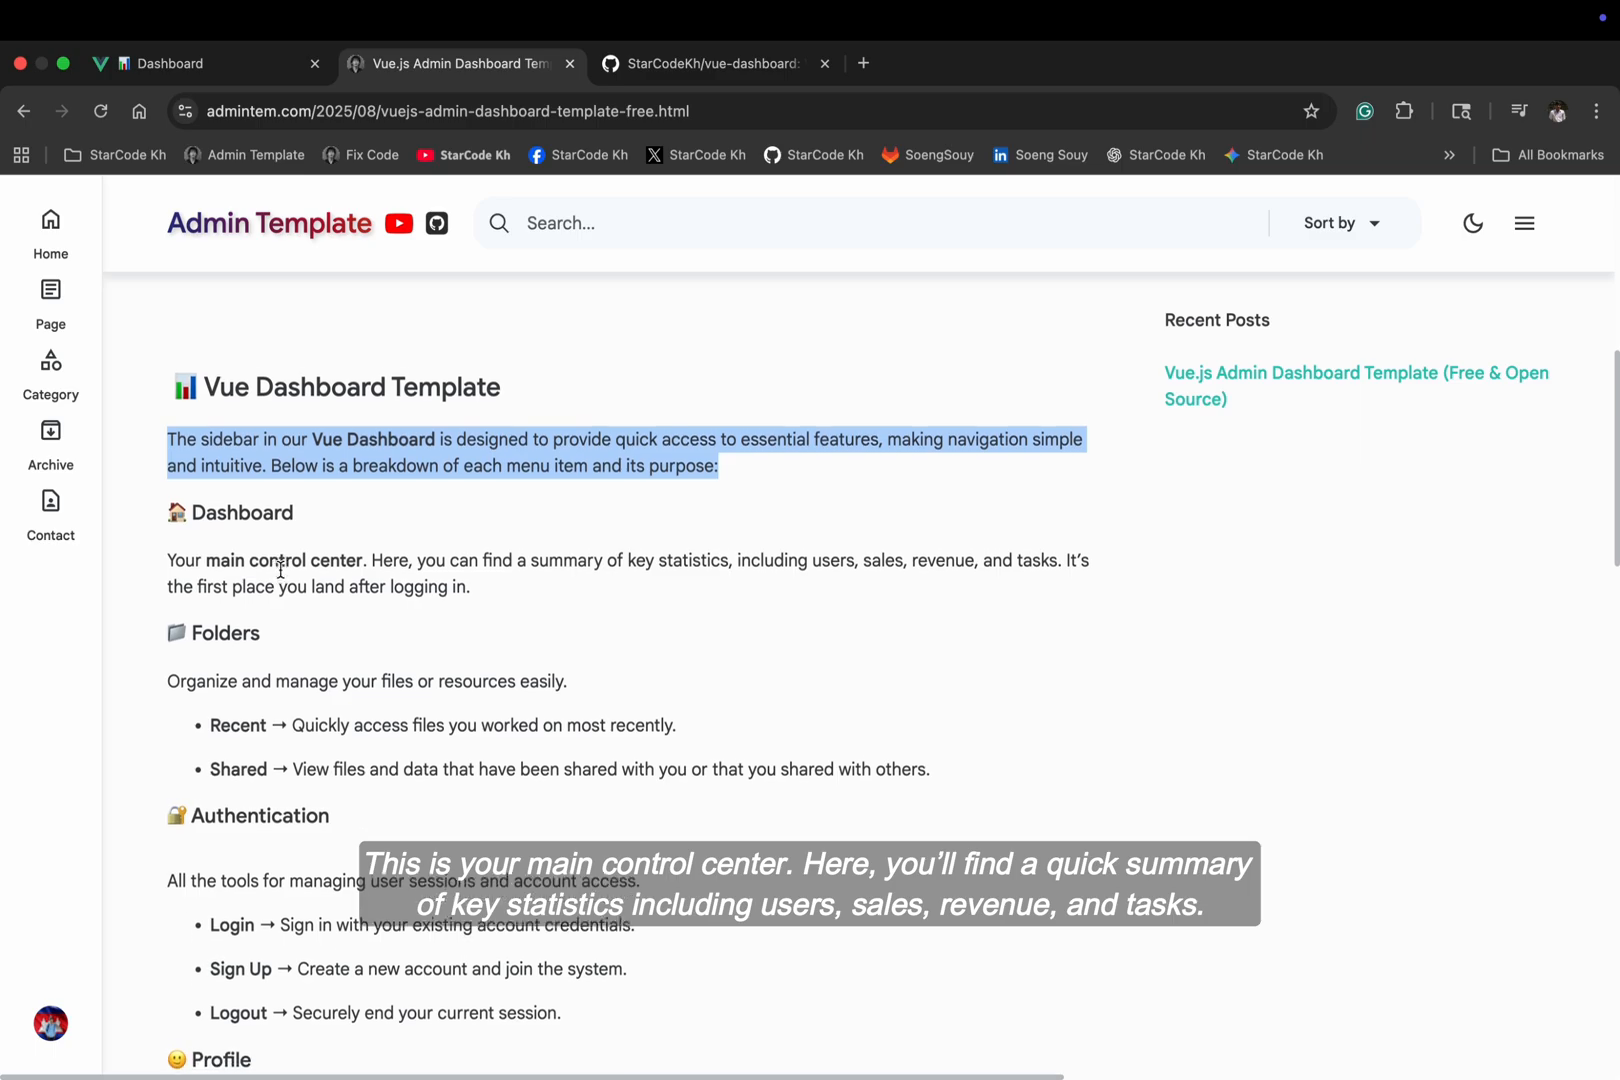
scroll("down", 3)
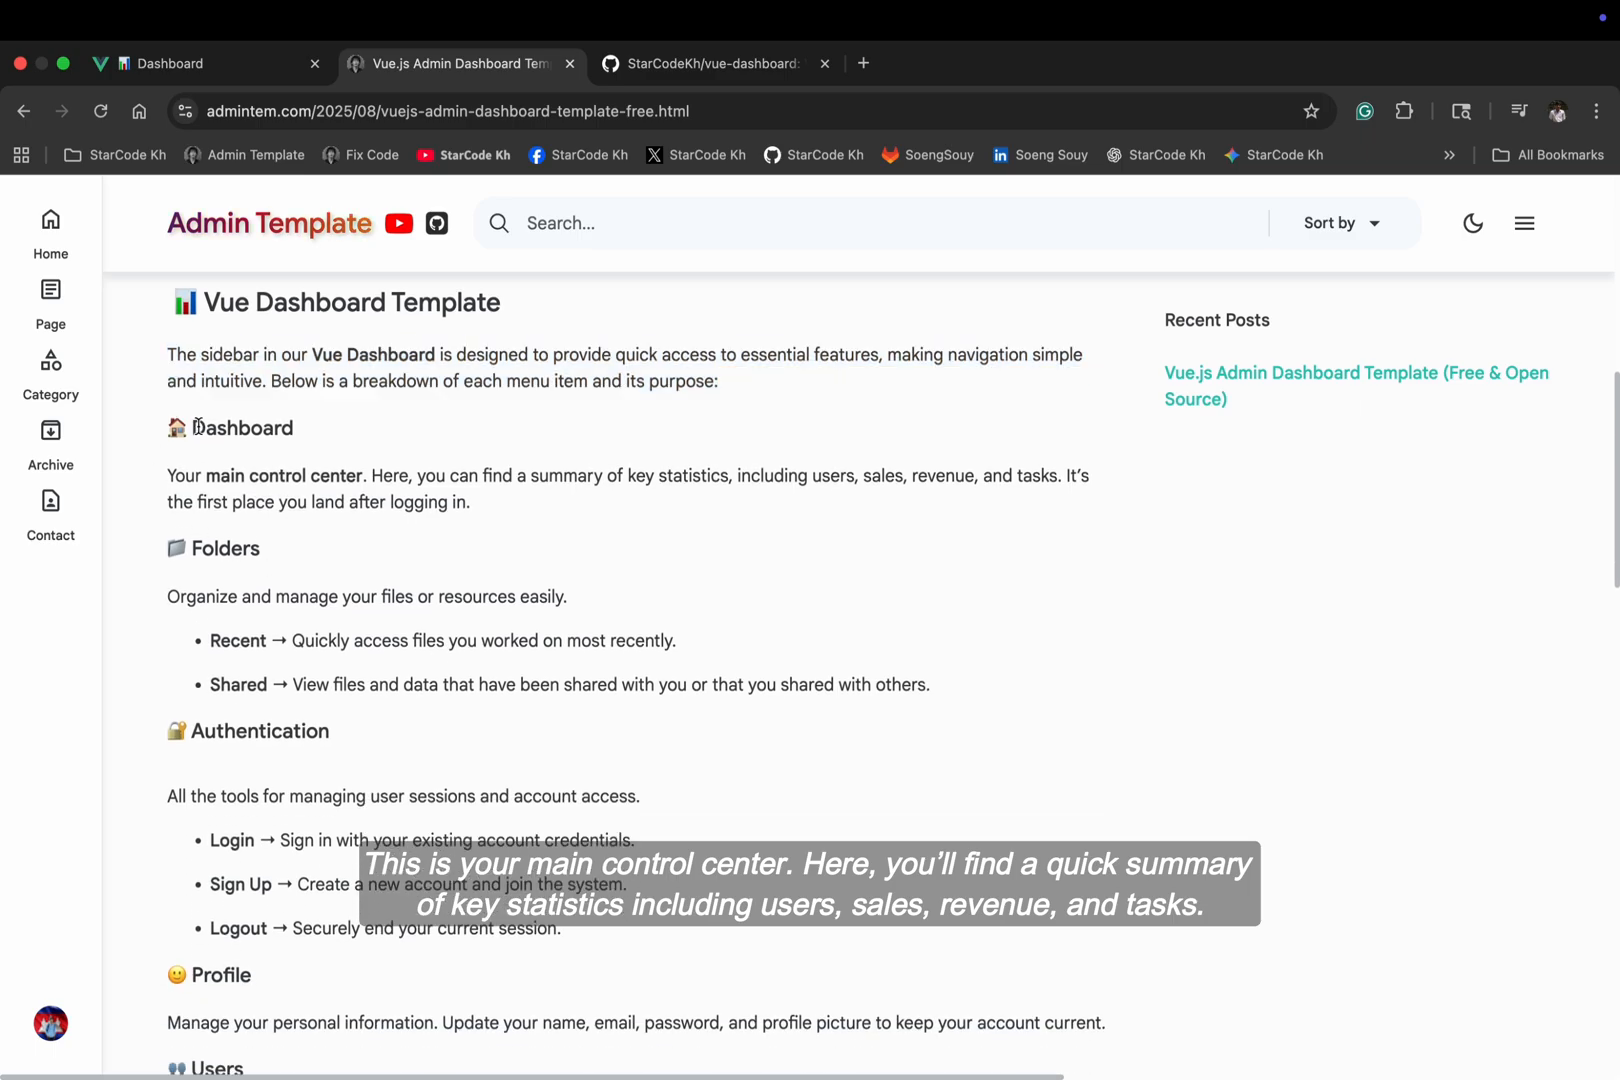
left_click(170, 63)
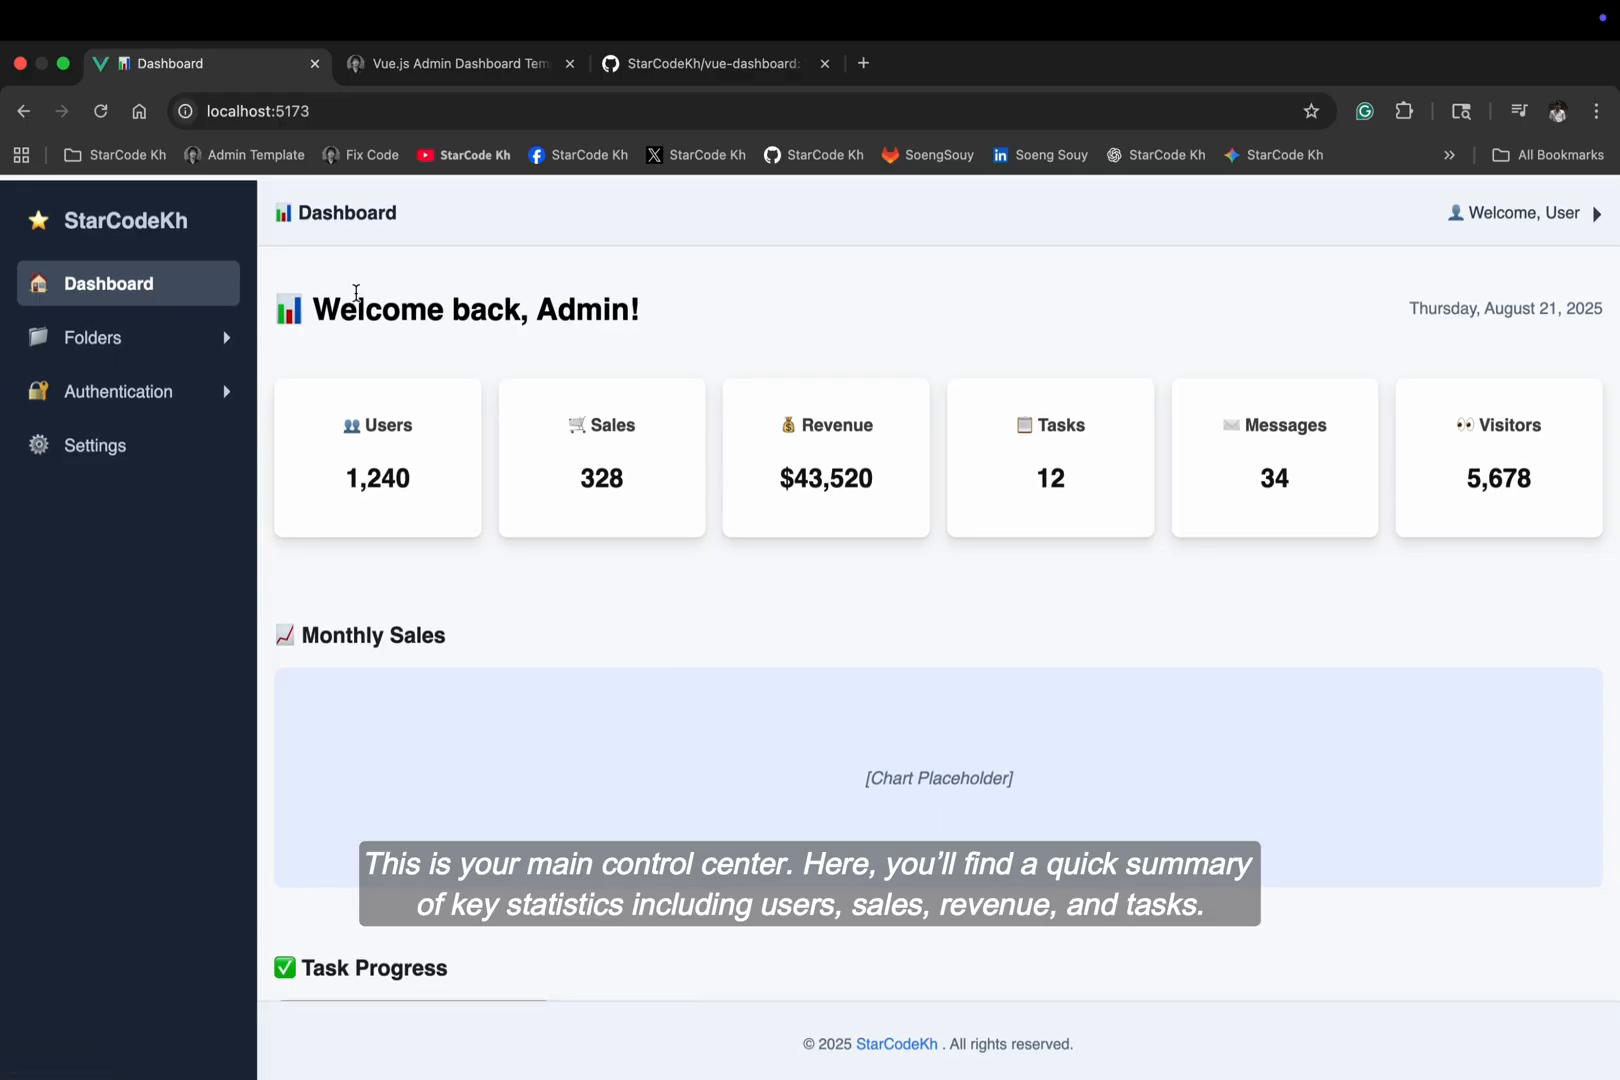
Look over the dashboard home page and its user account options
scroll("down", 3)
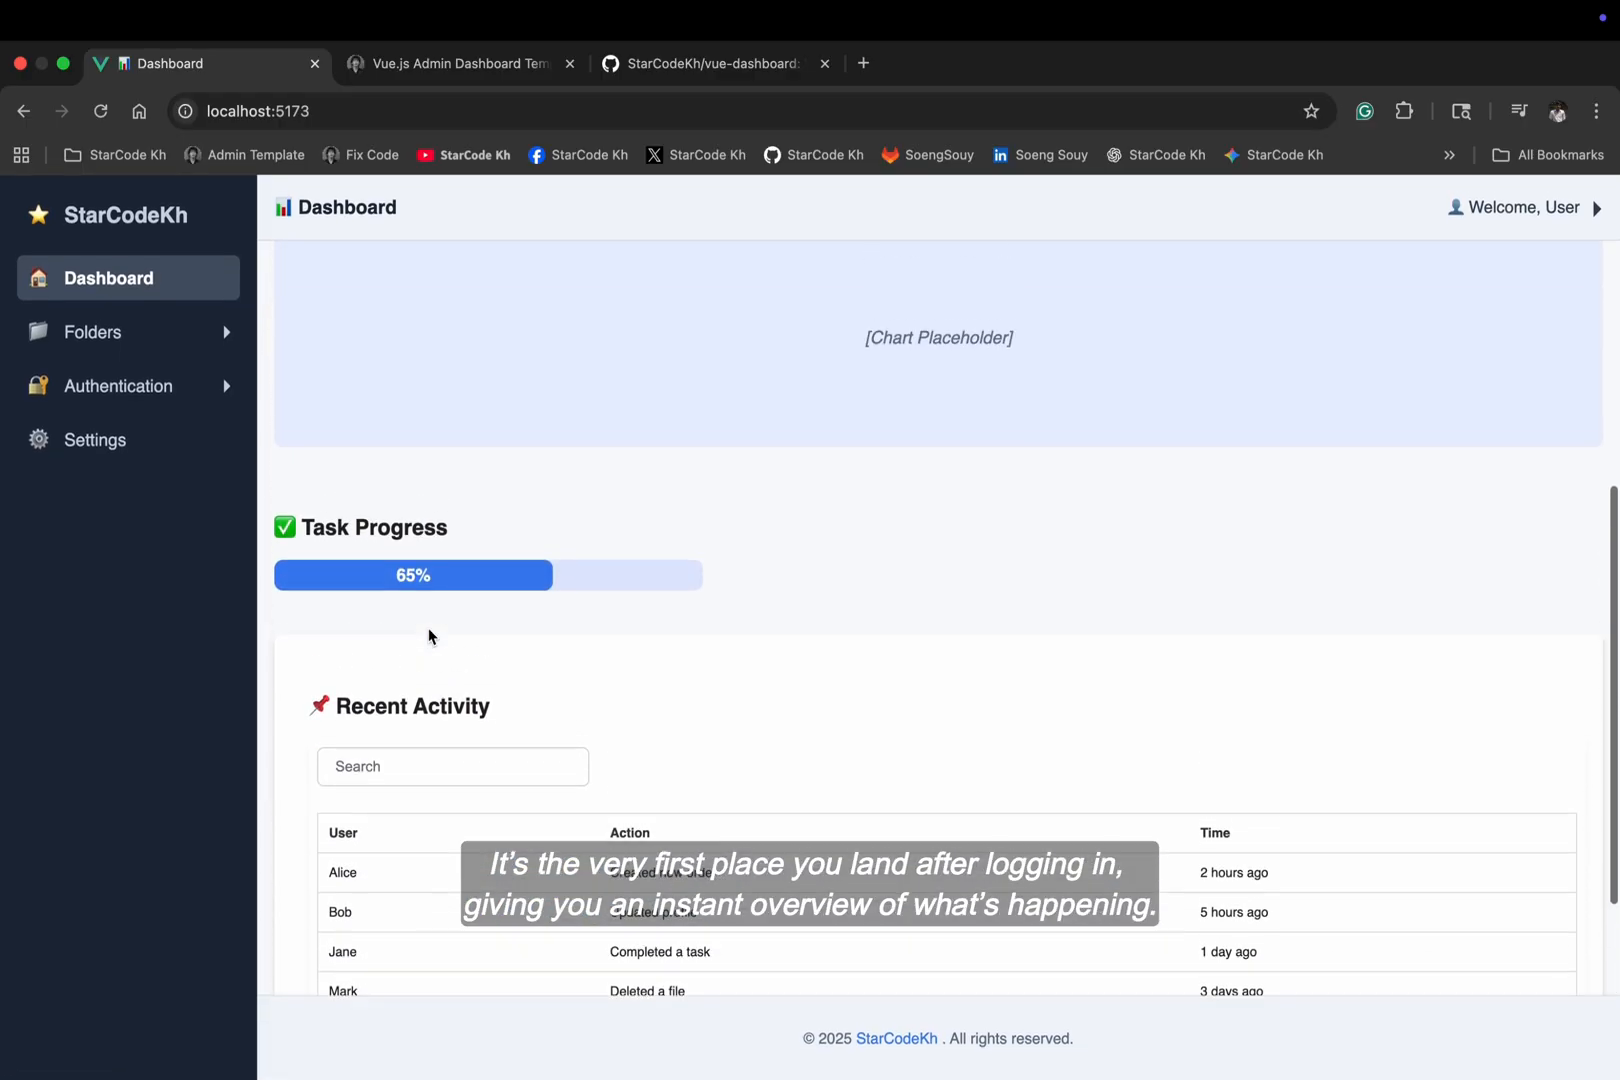
scroll("up", 3)
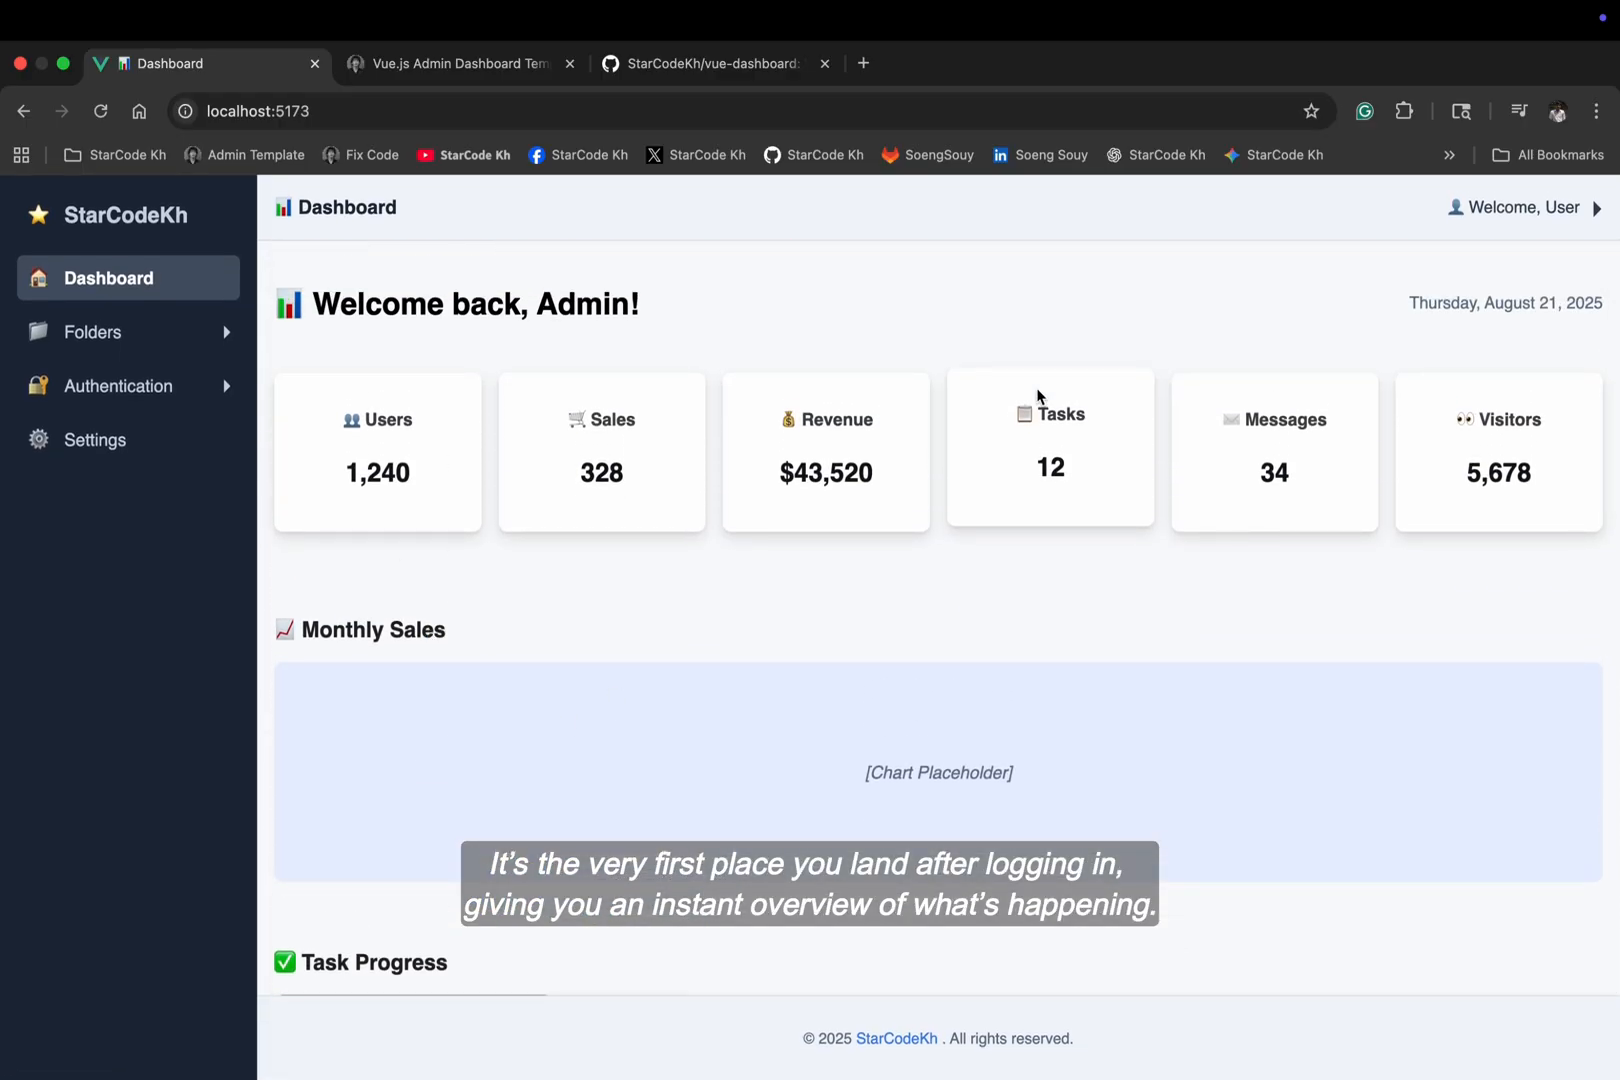
mouse_move(1495, 266)
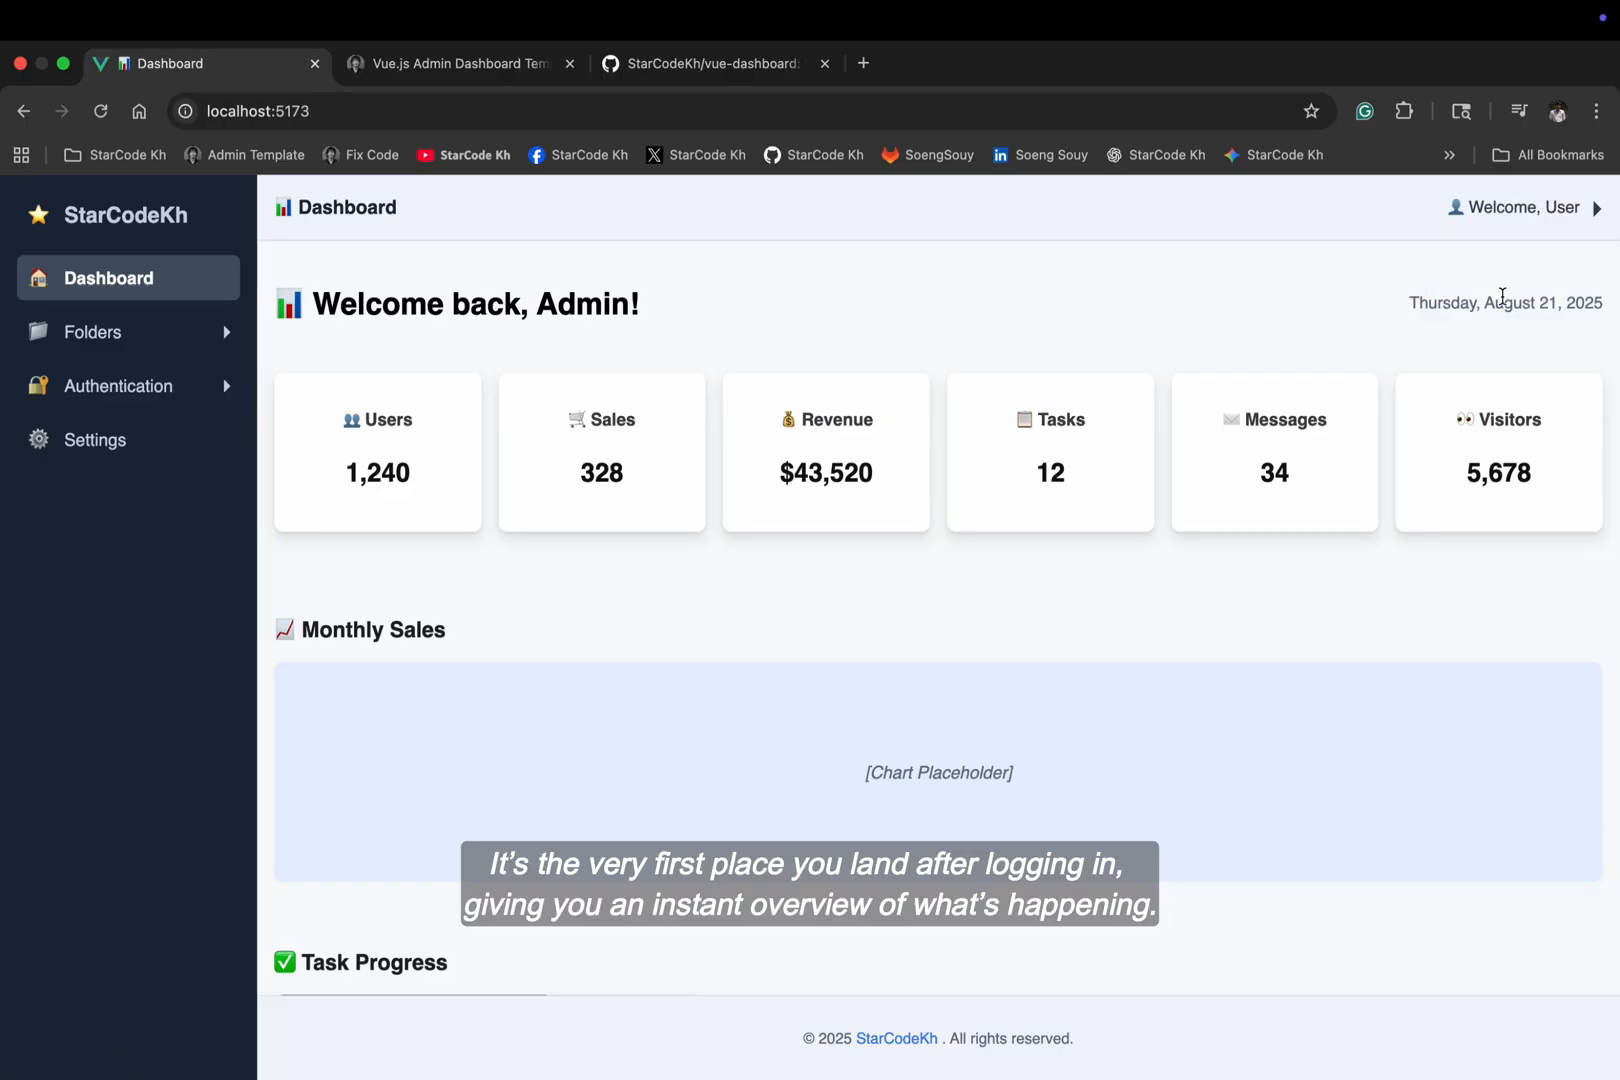
left_click(1520, 208)
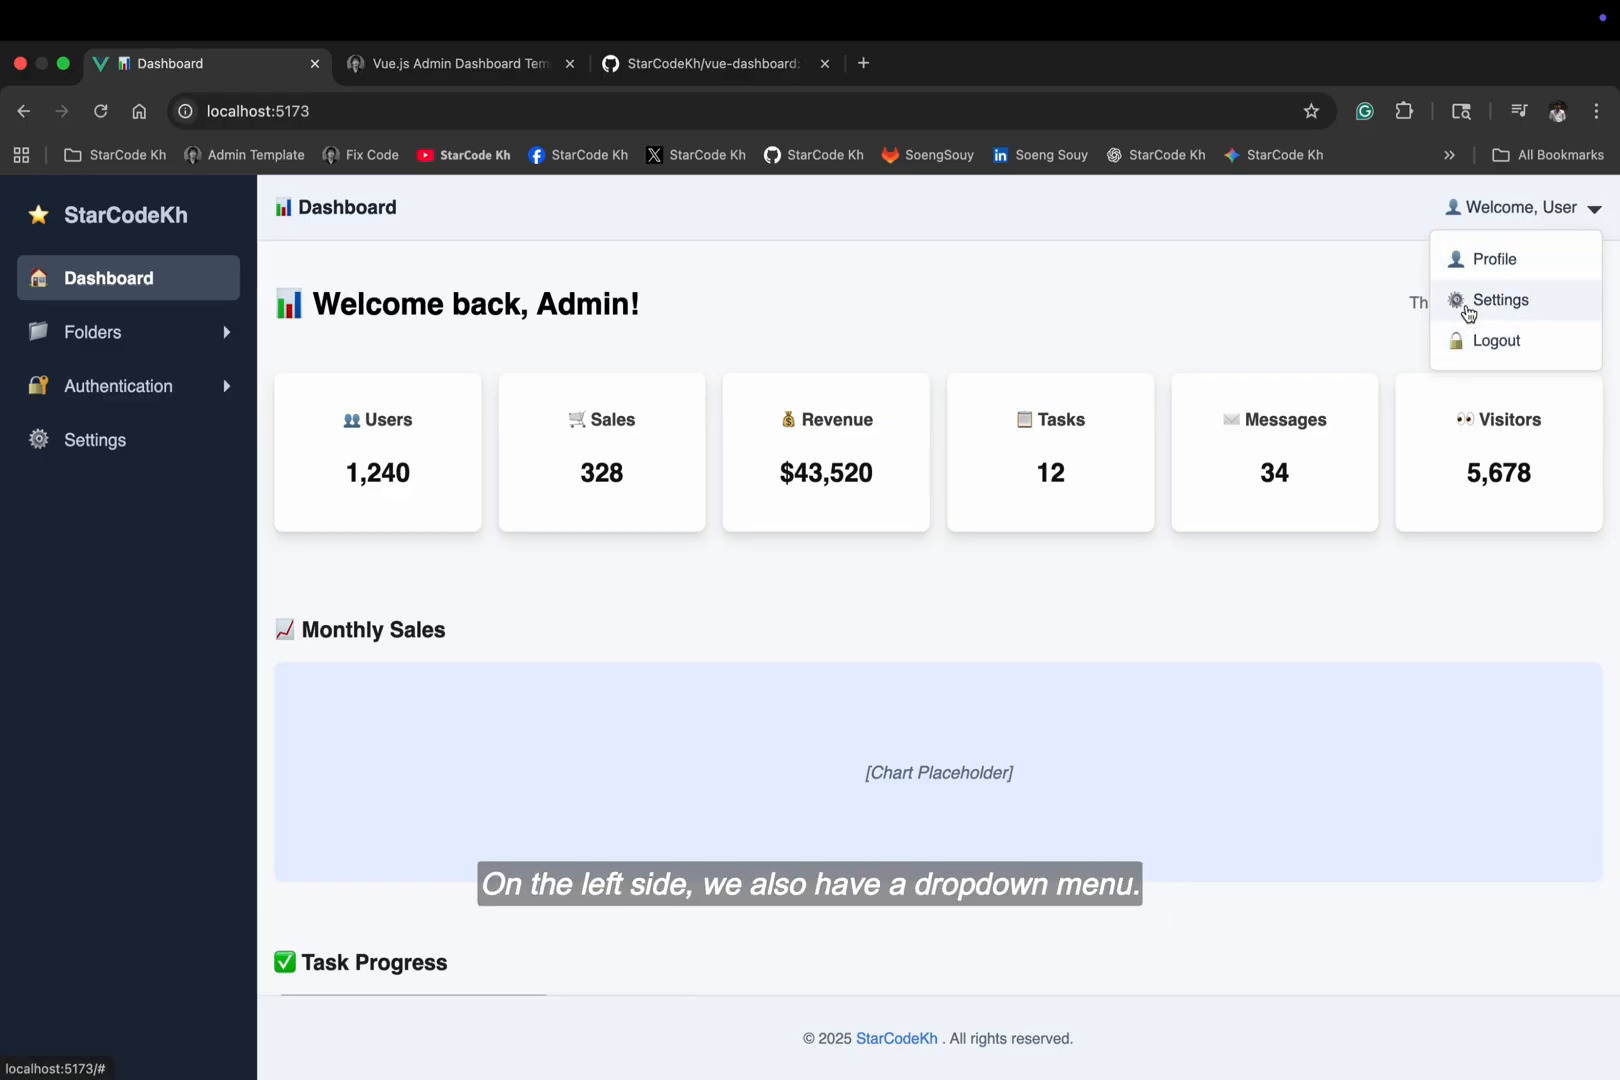
left_click(459, 63)
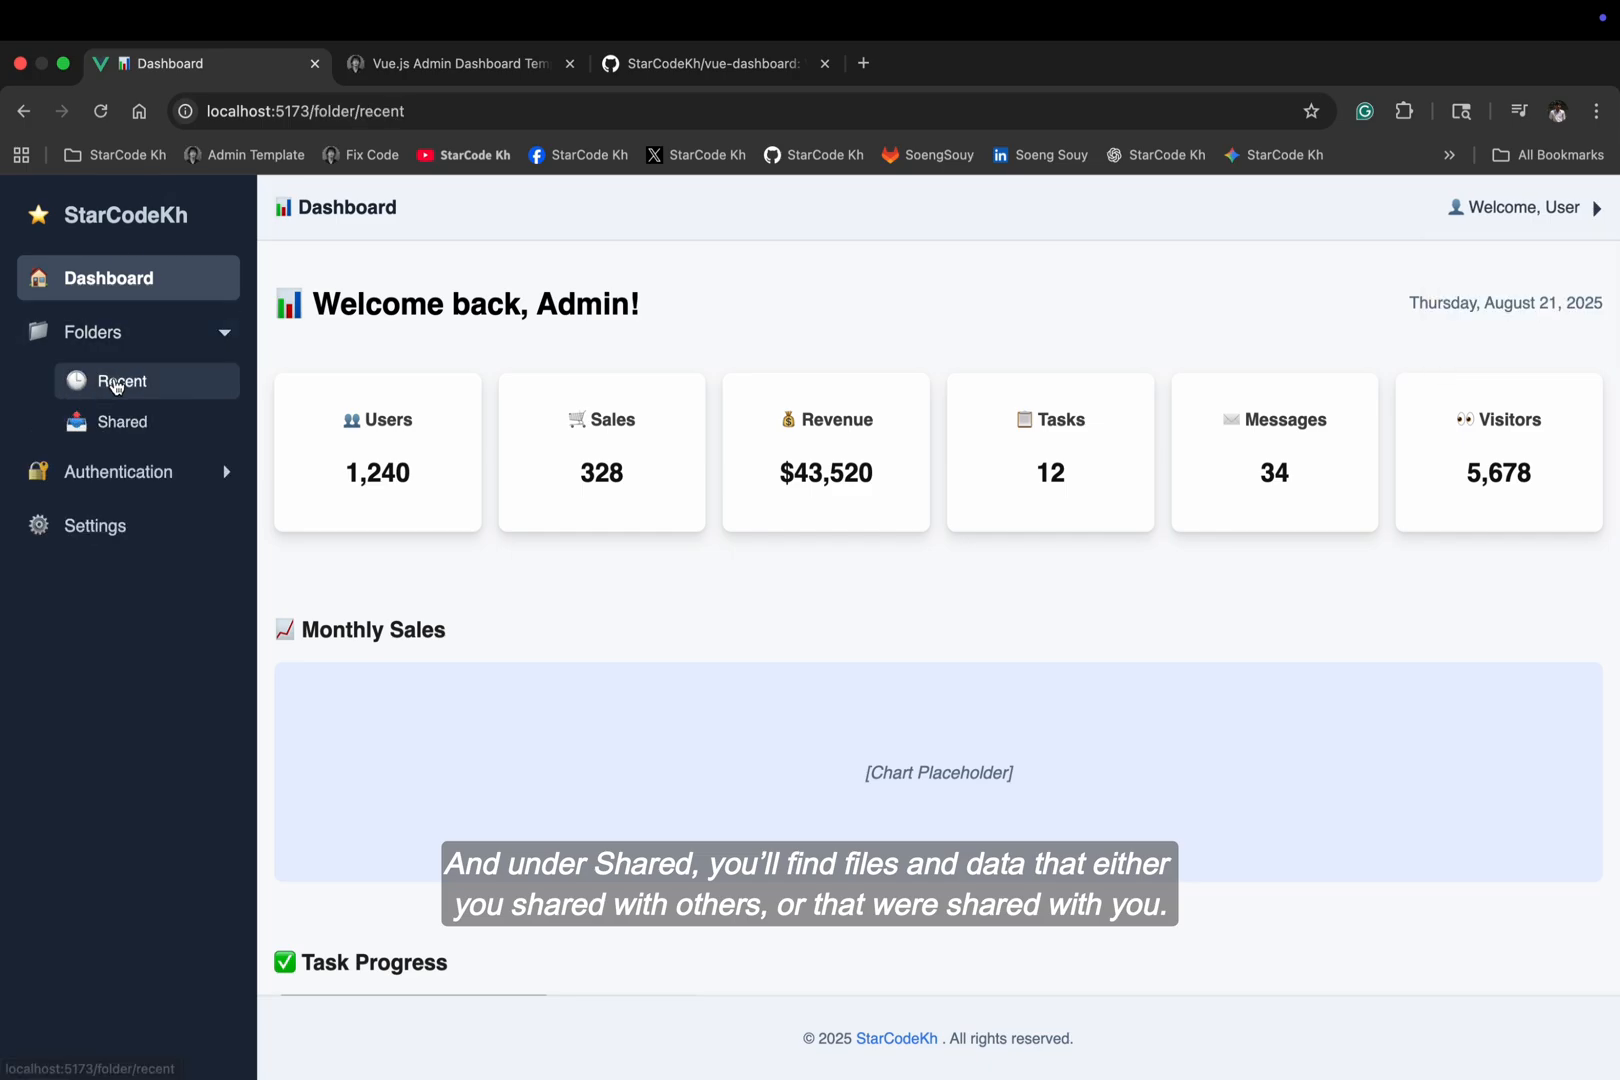
Expand the sidebar's Folders section and show its Recent activity page
left_click(121, 381)
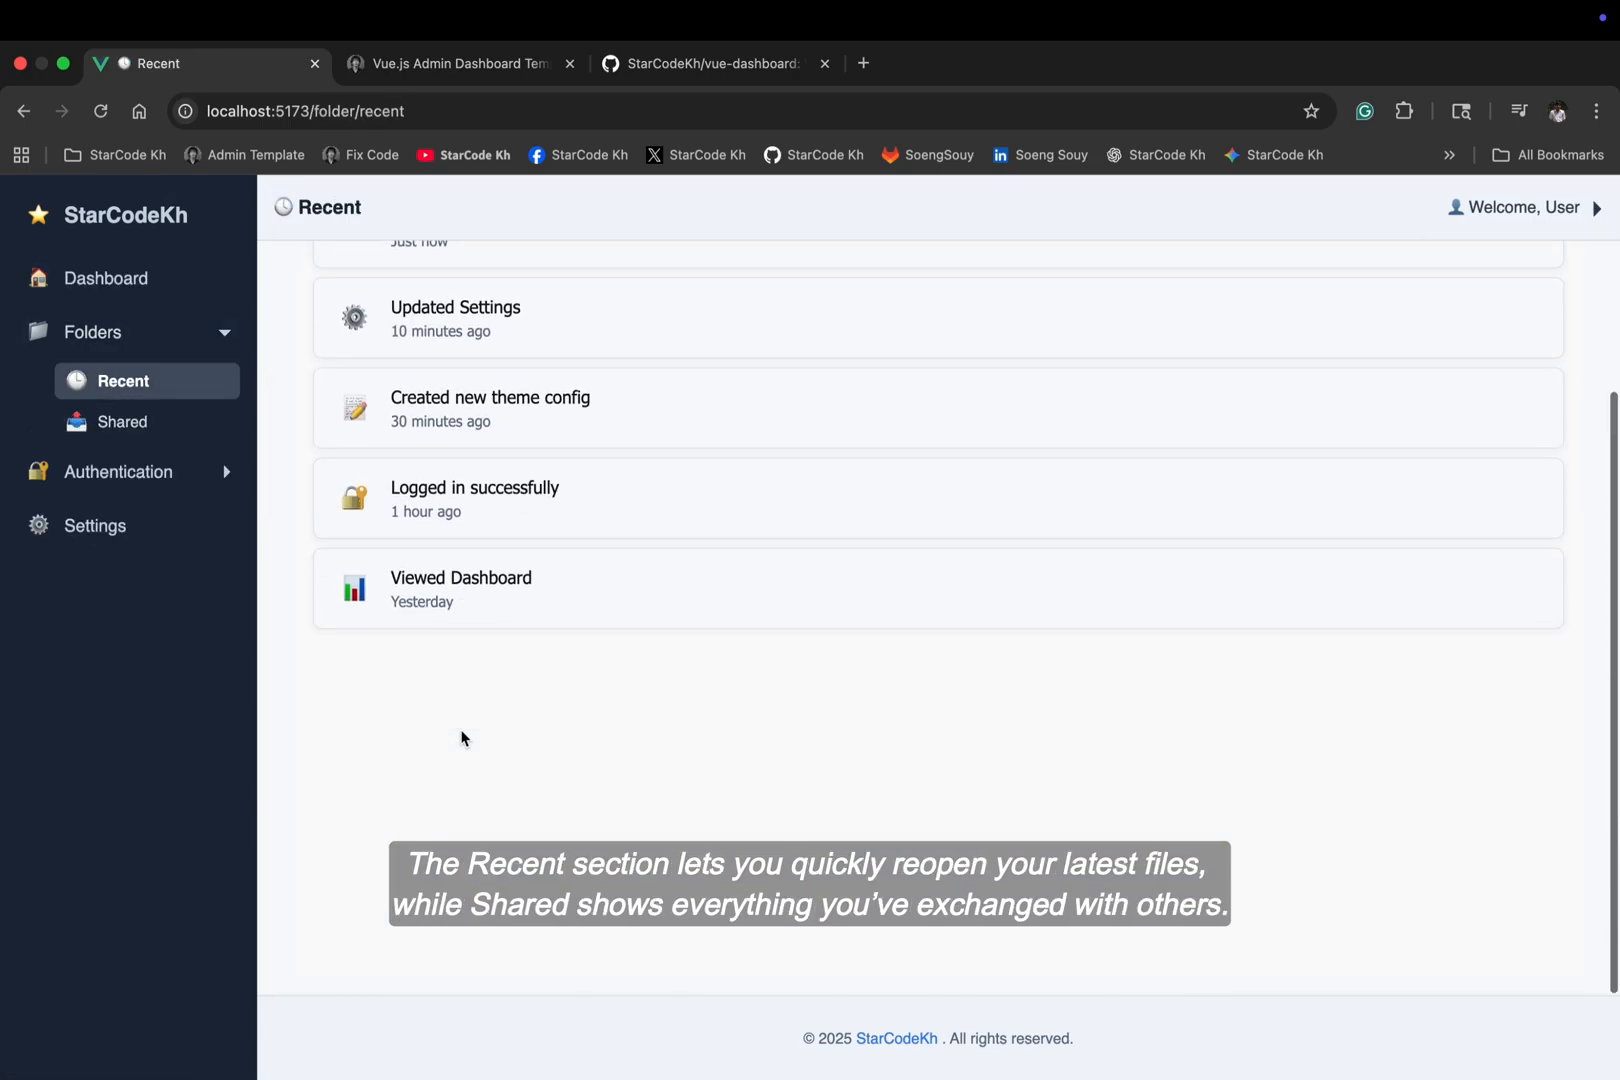
left_click(122, 422)
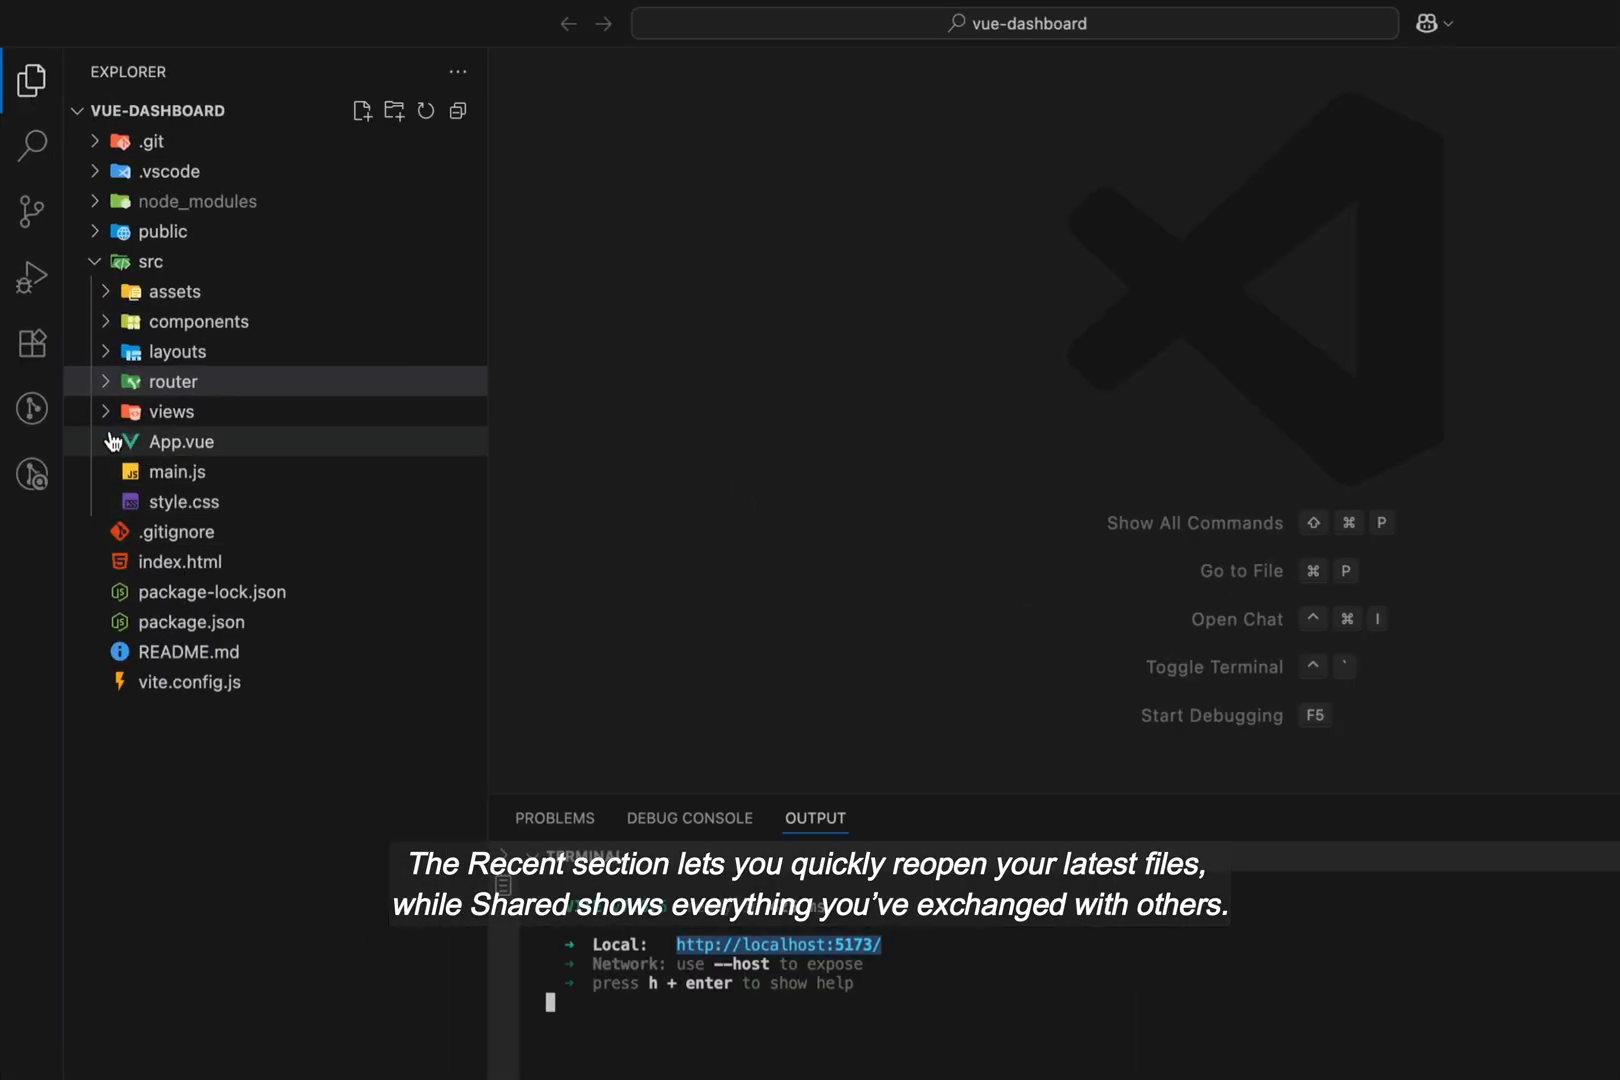
Read Shared.vue's template, data and styles, then switch to Recent.vue
left_click(171, 411)
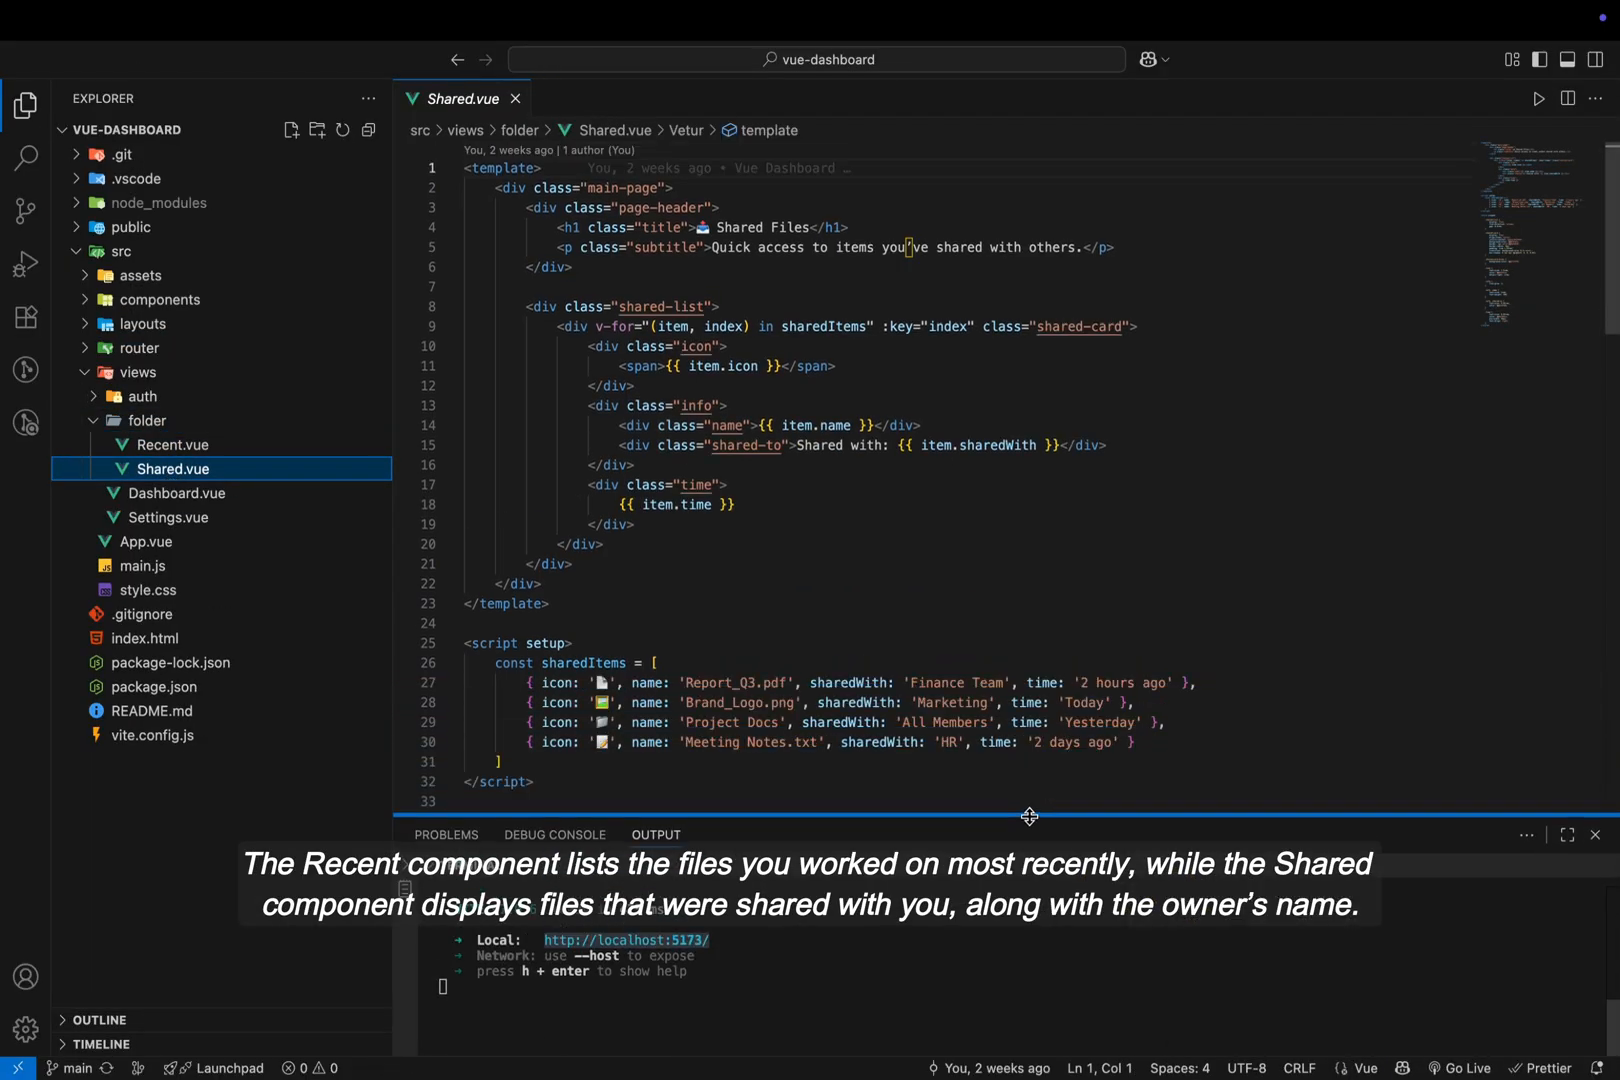
scroll("down", 3)
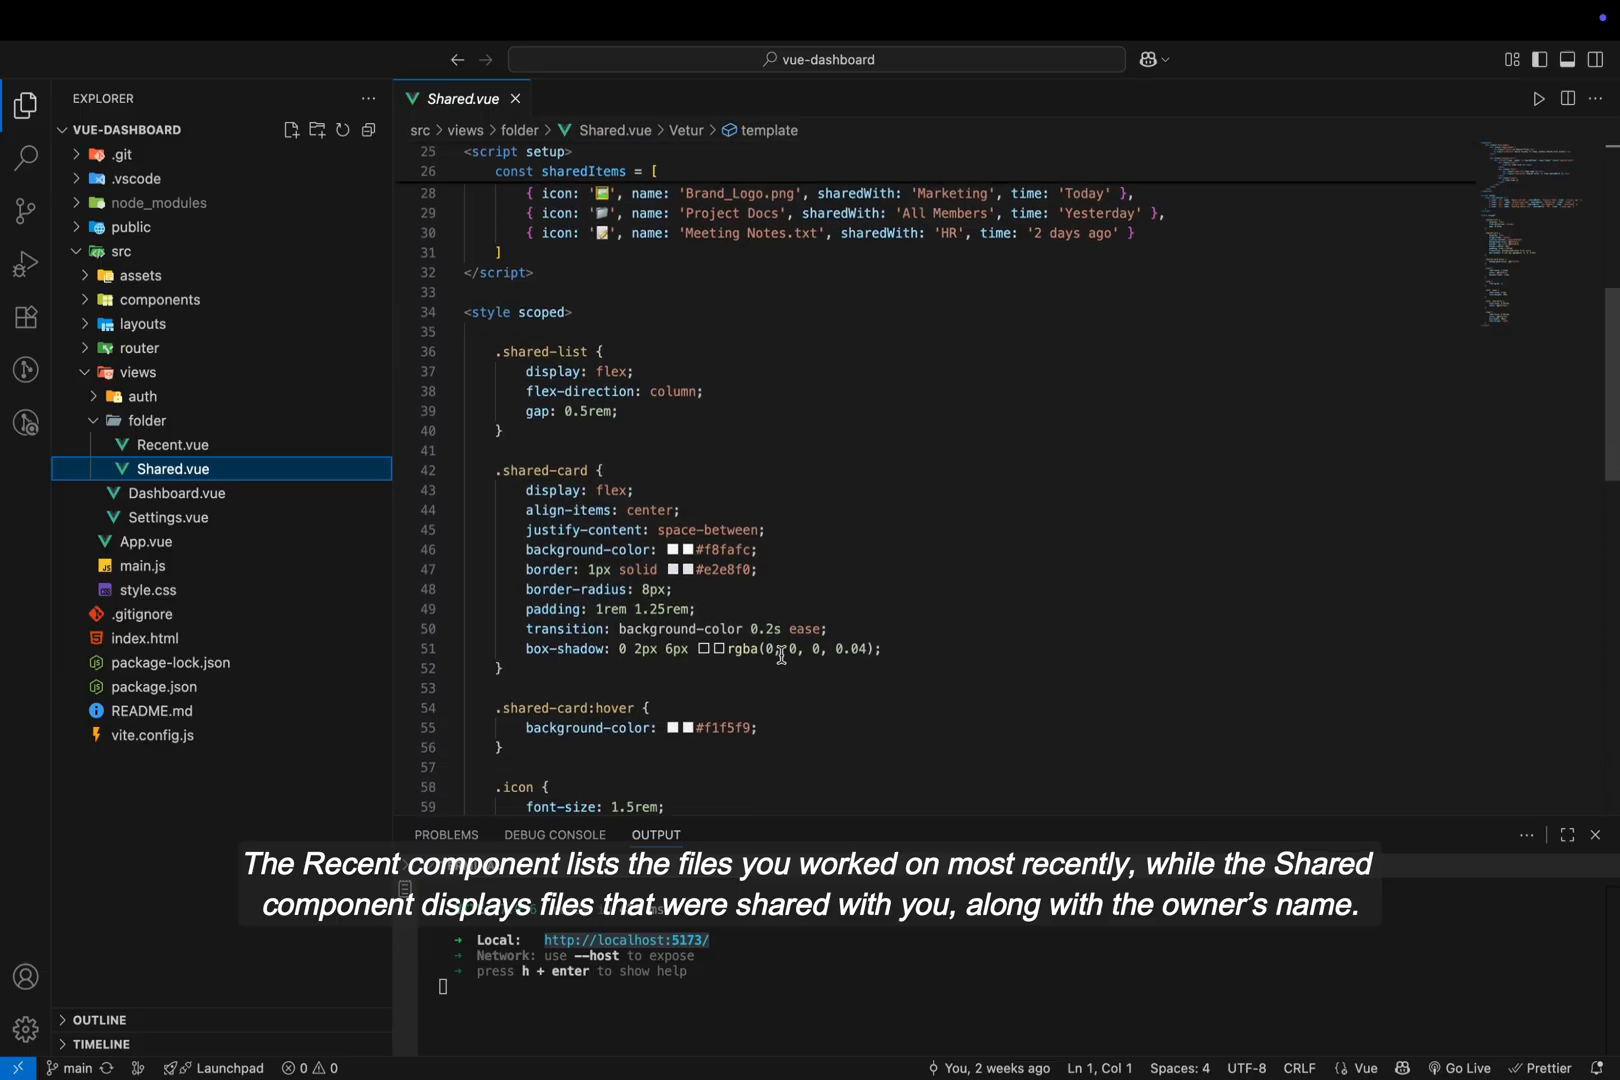
scroll("down", 3)
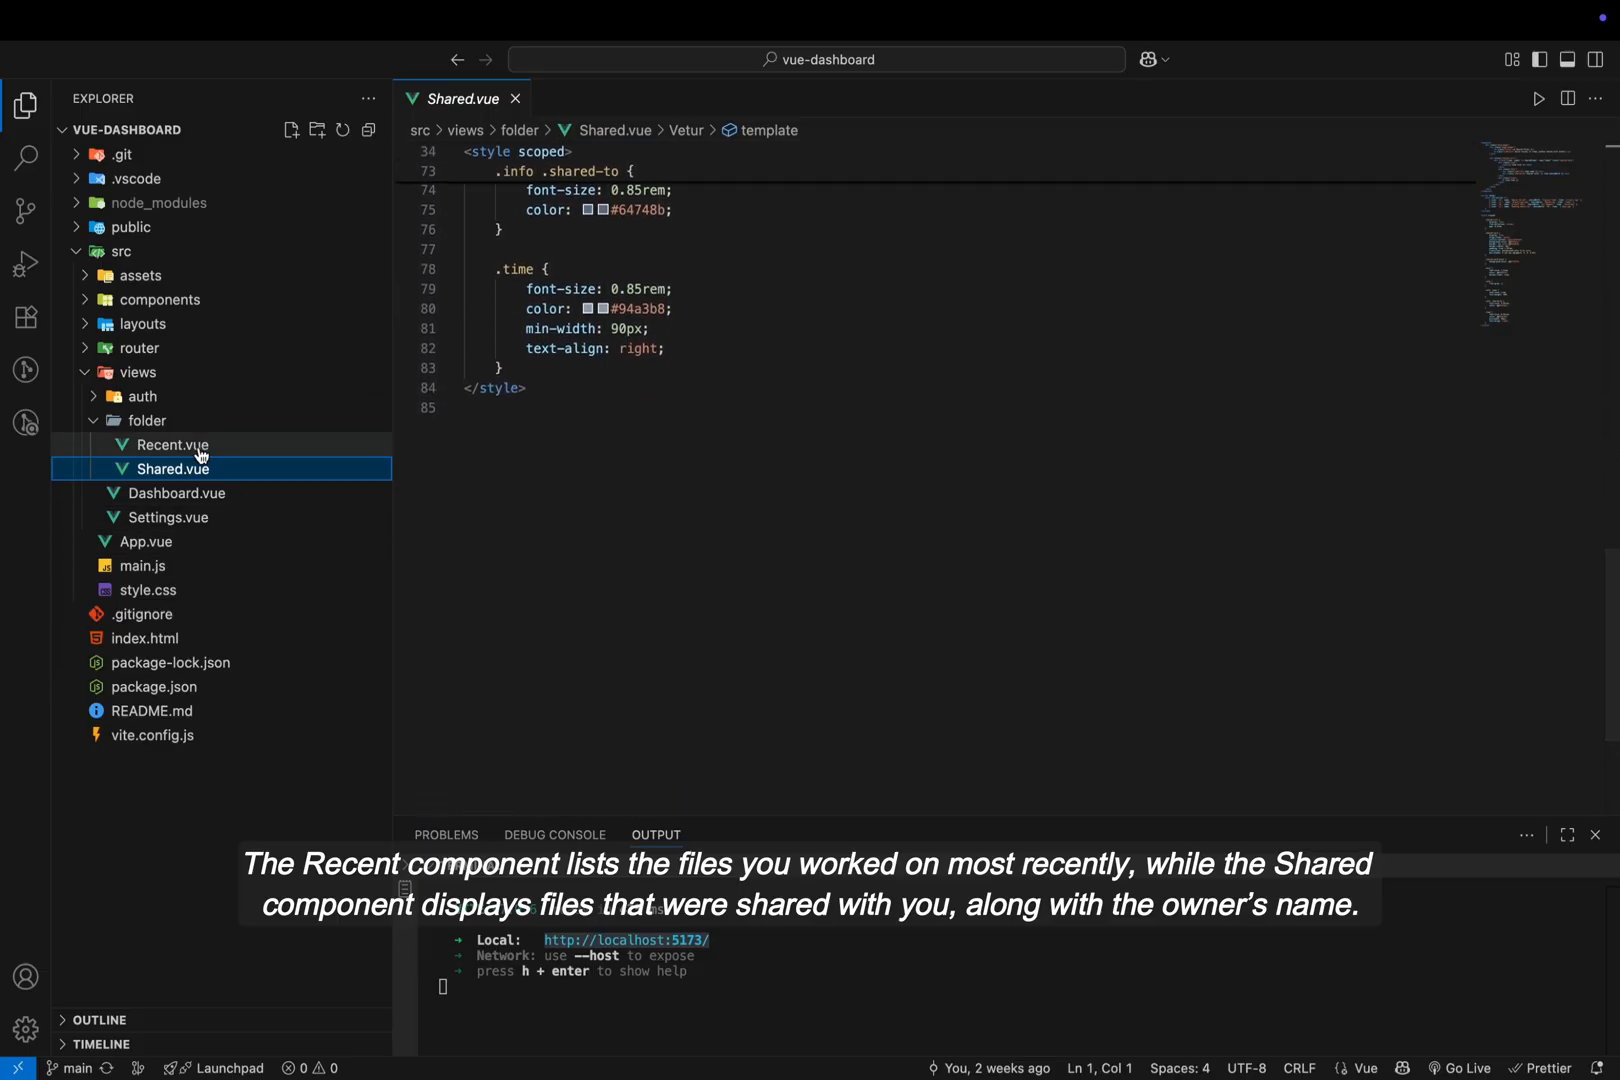
left_click(171, 444)
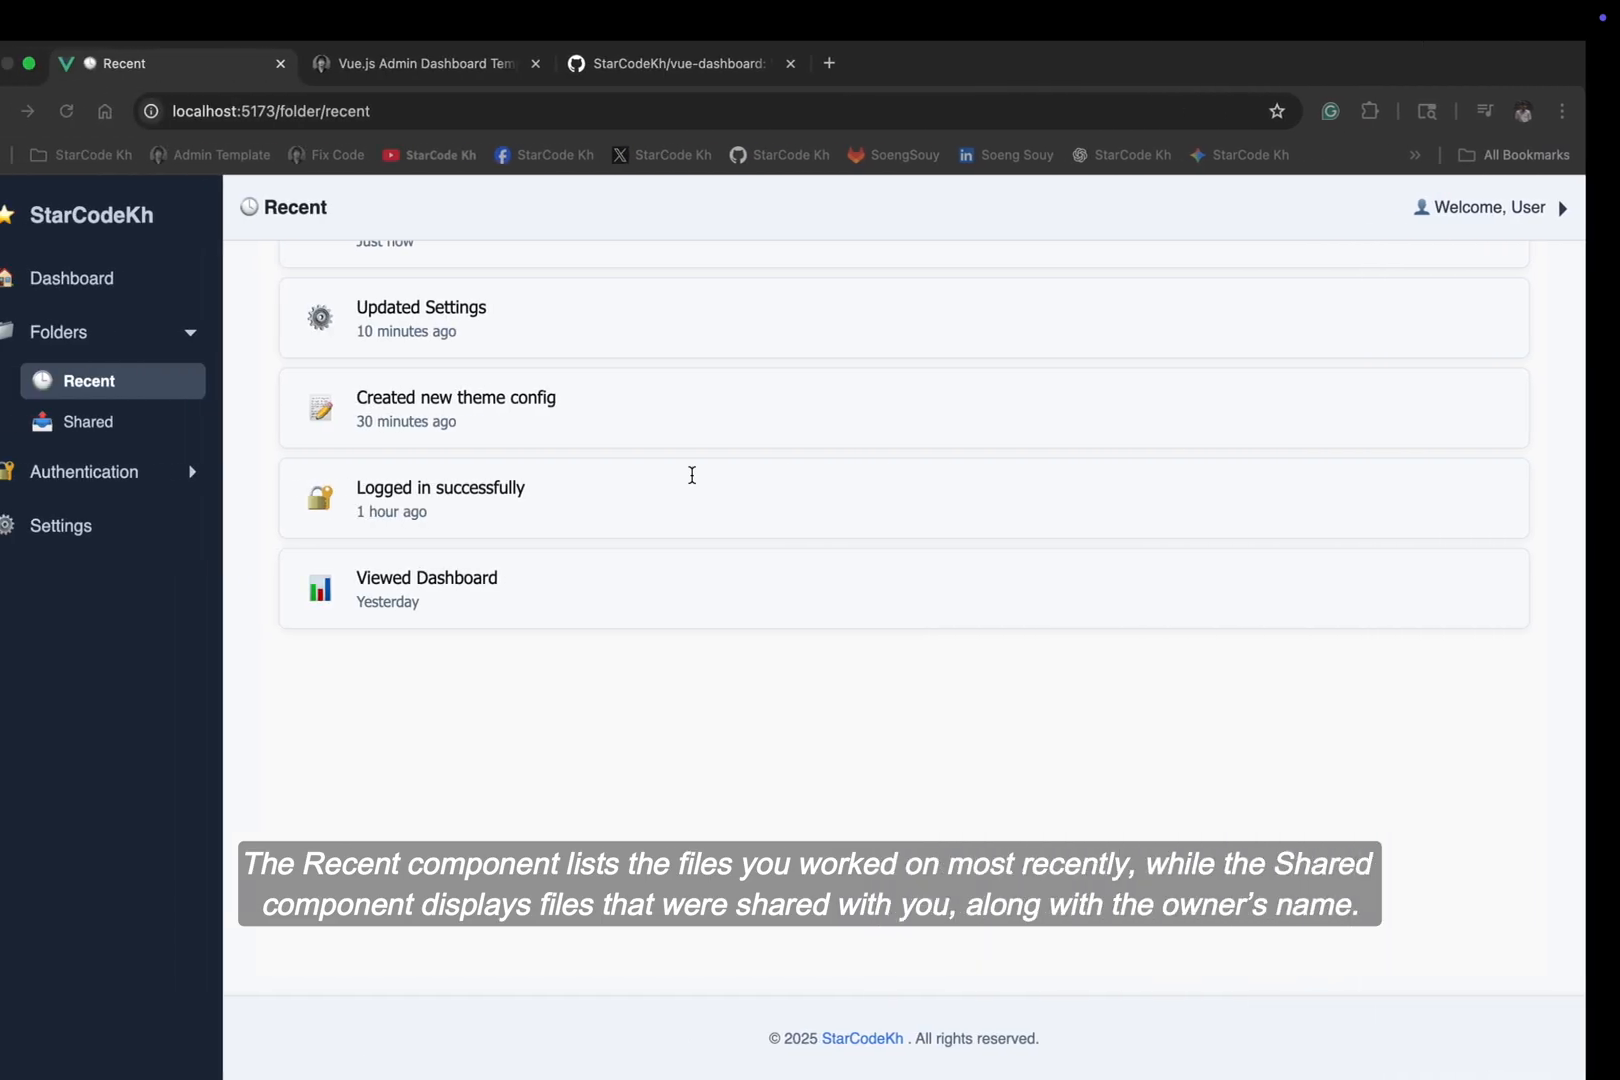
Expand the Authentication section and highlight its description in the blog article
left_click(84, 471)
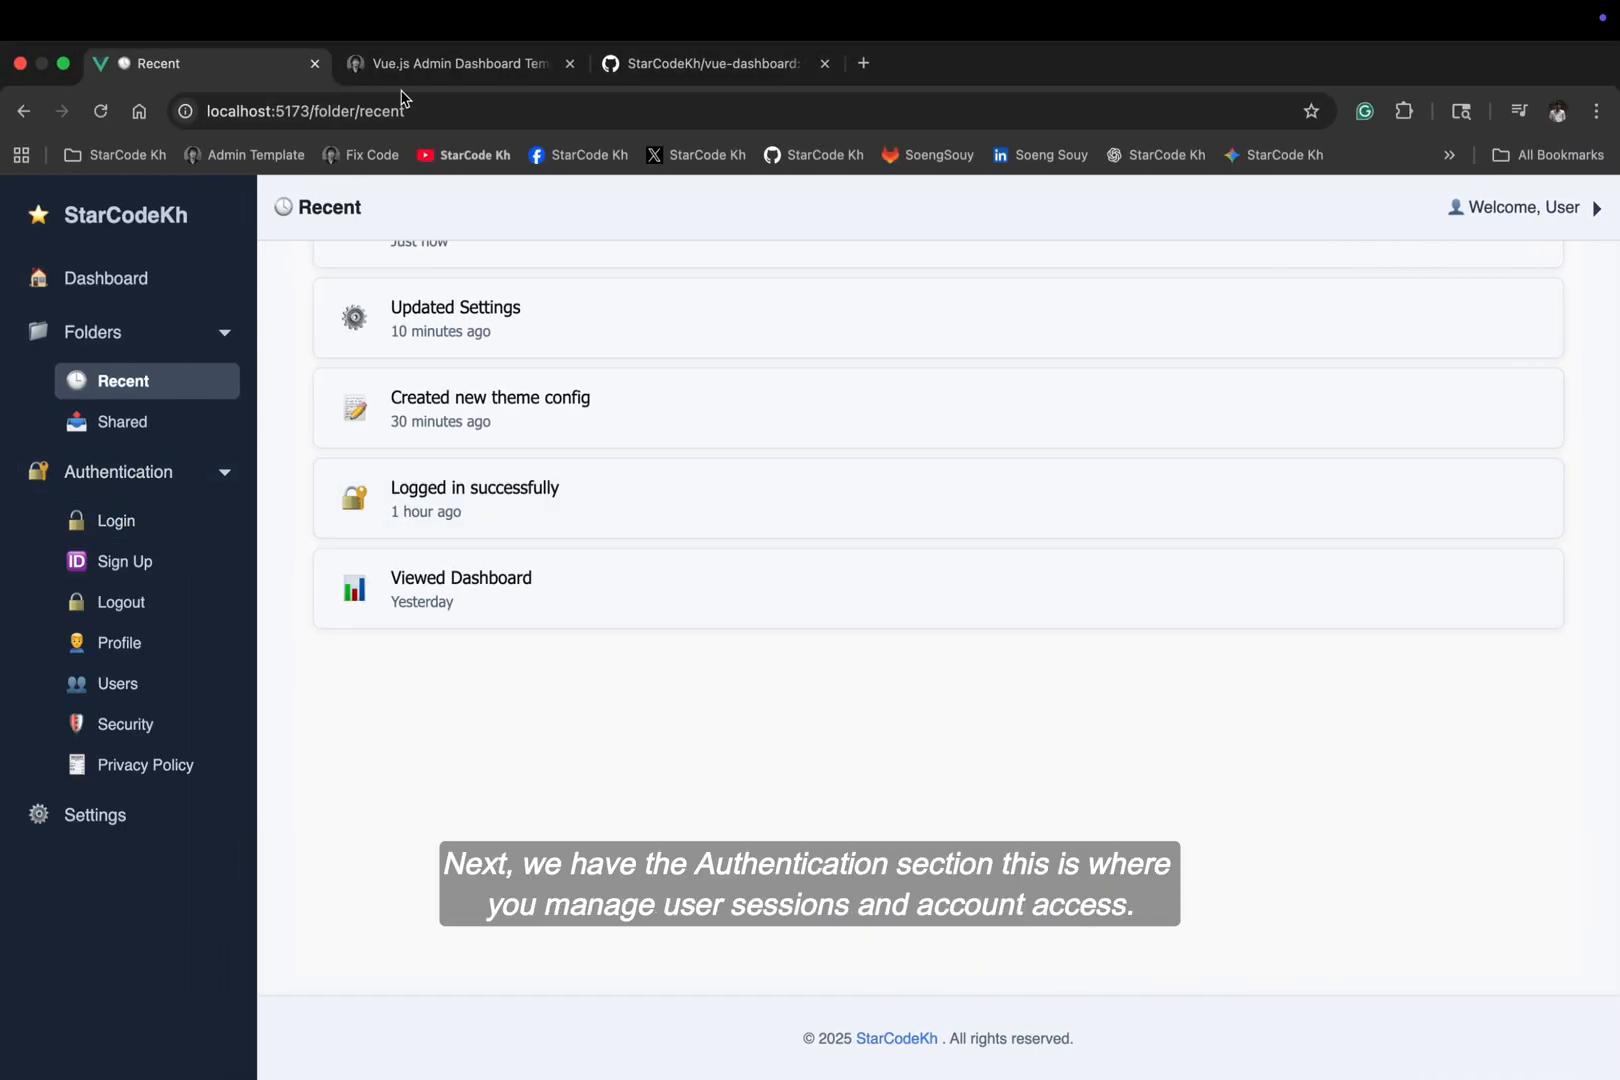
left_click(464, 63)
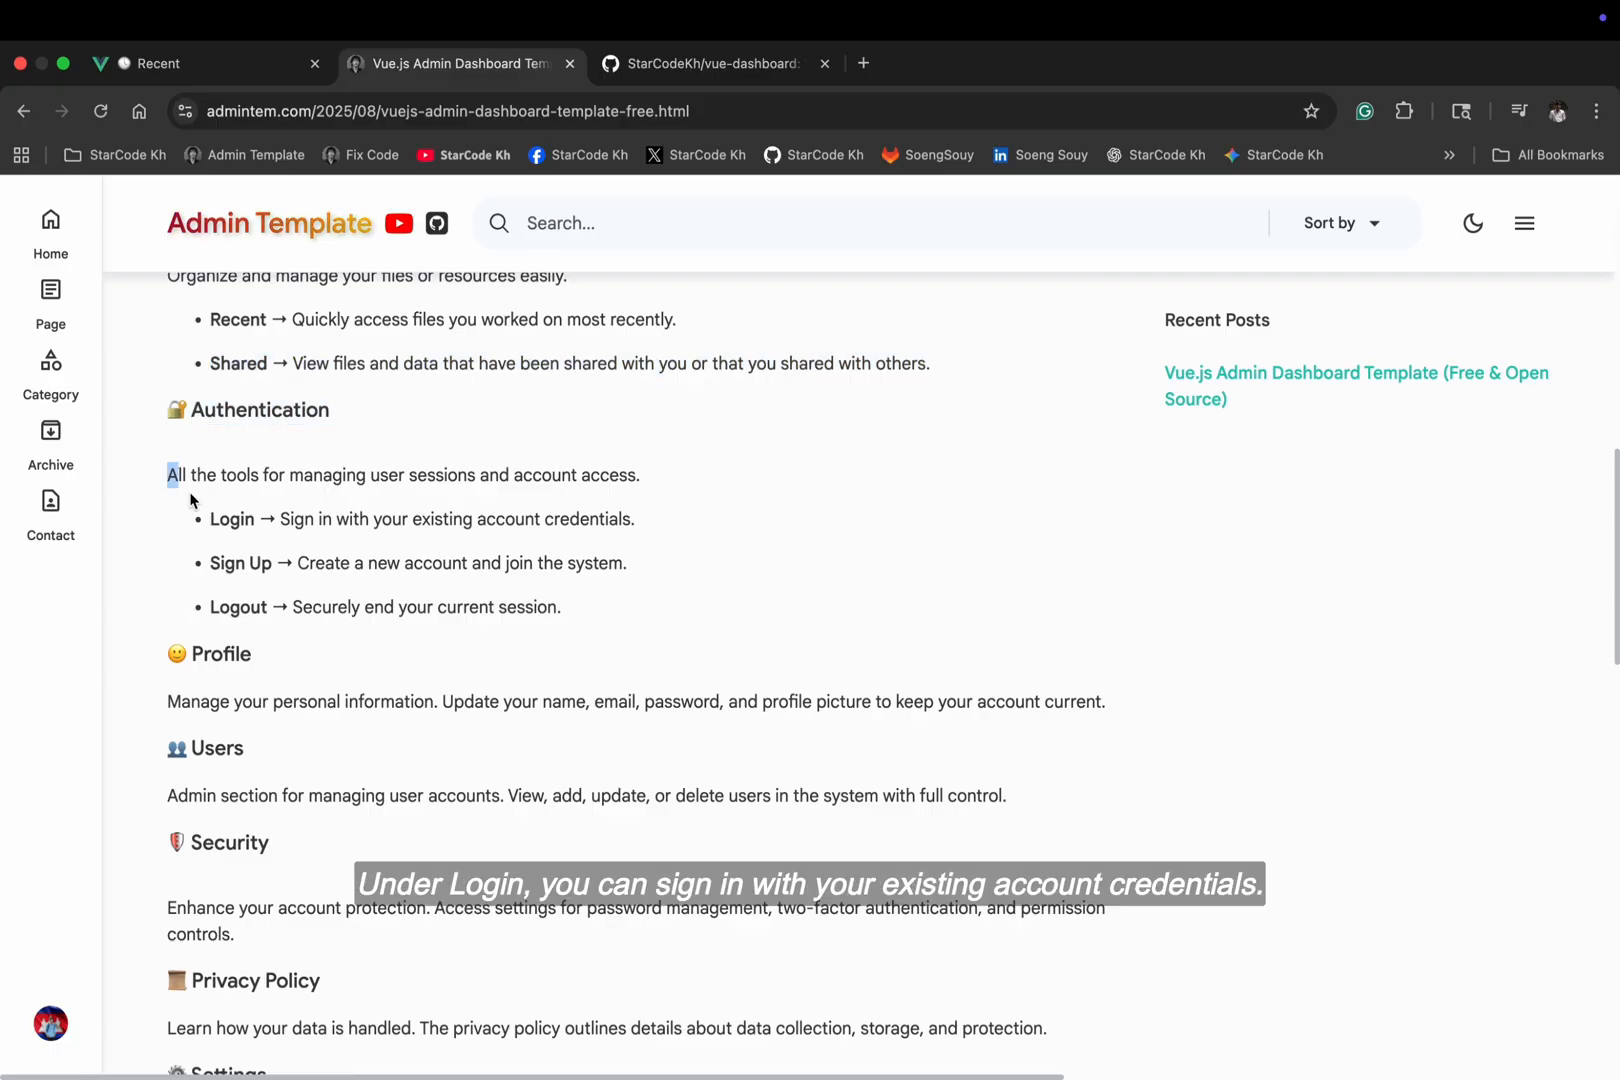
left_click_drag(168, 474, 637, 701)
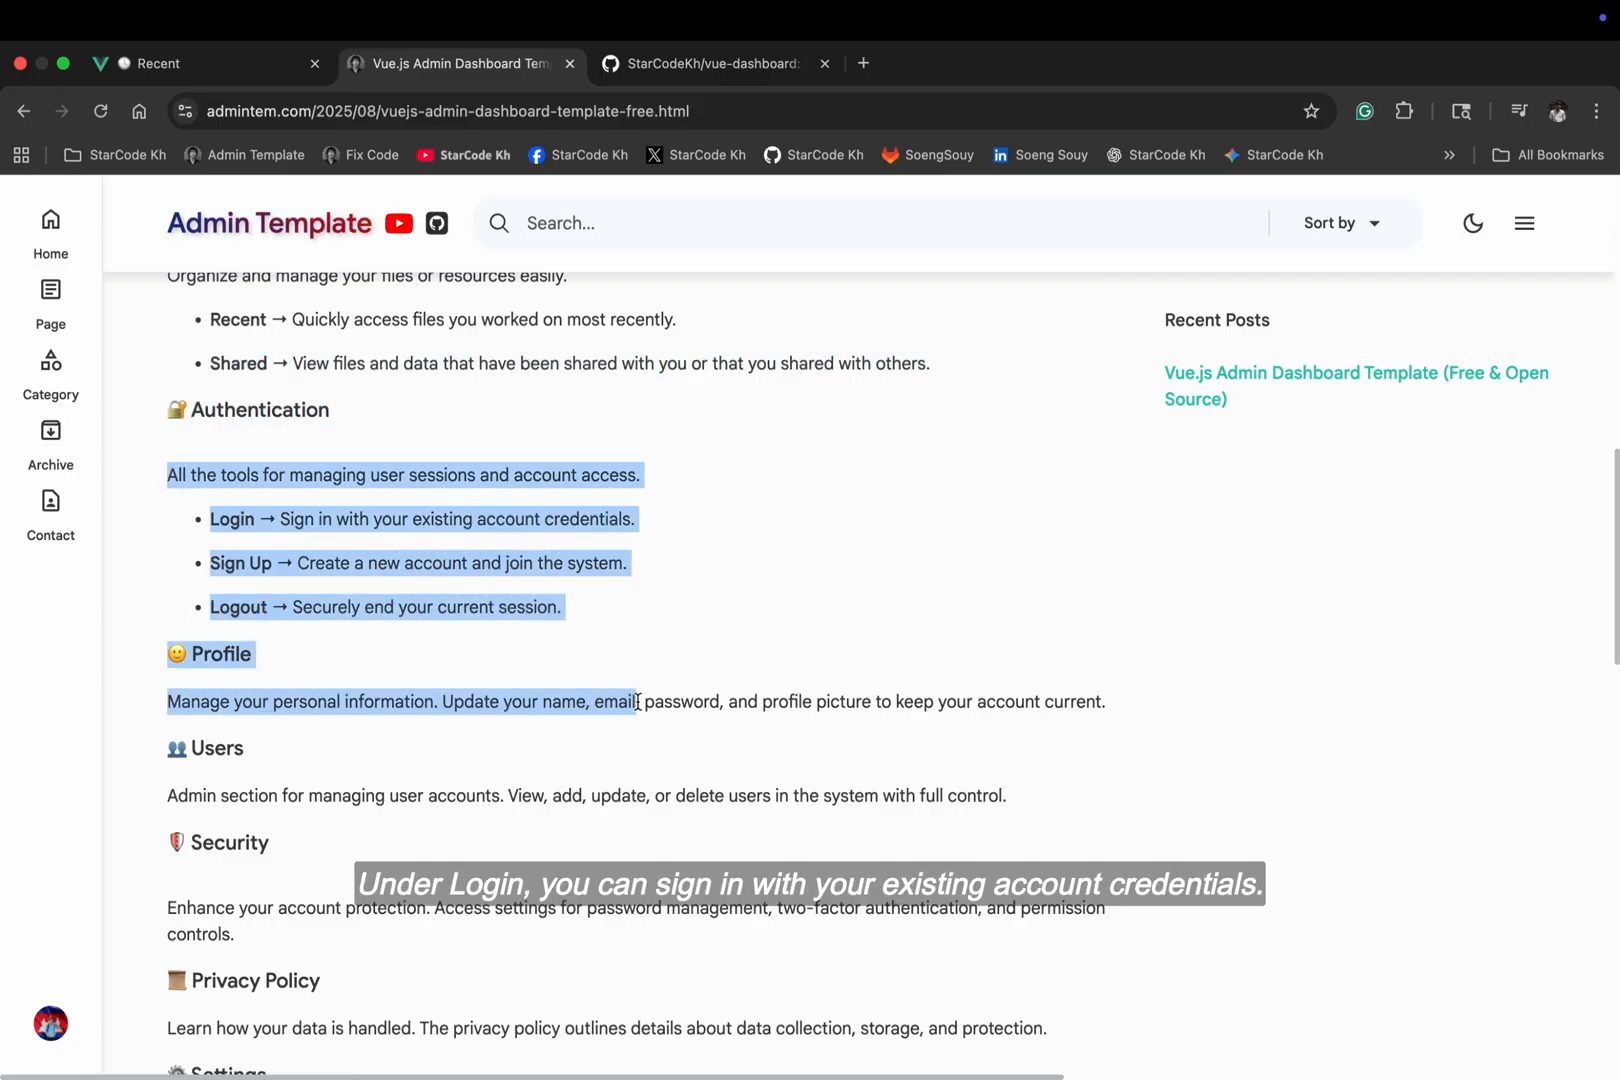
scroll("down", 3)
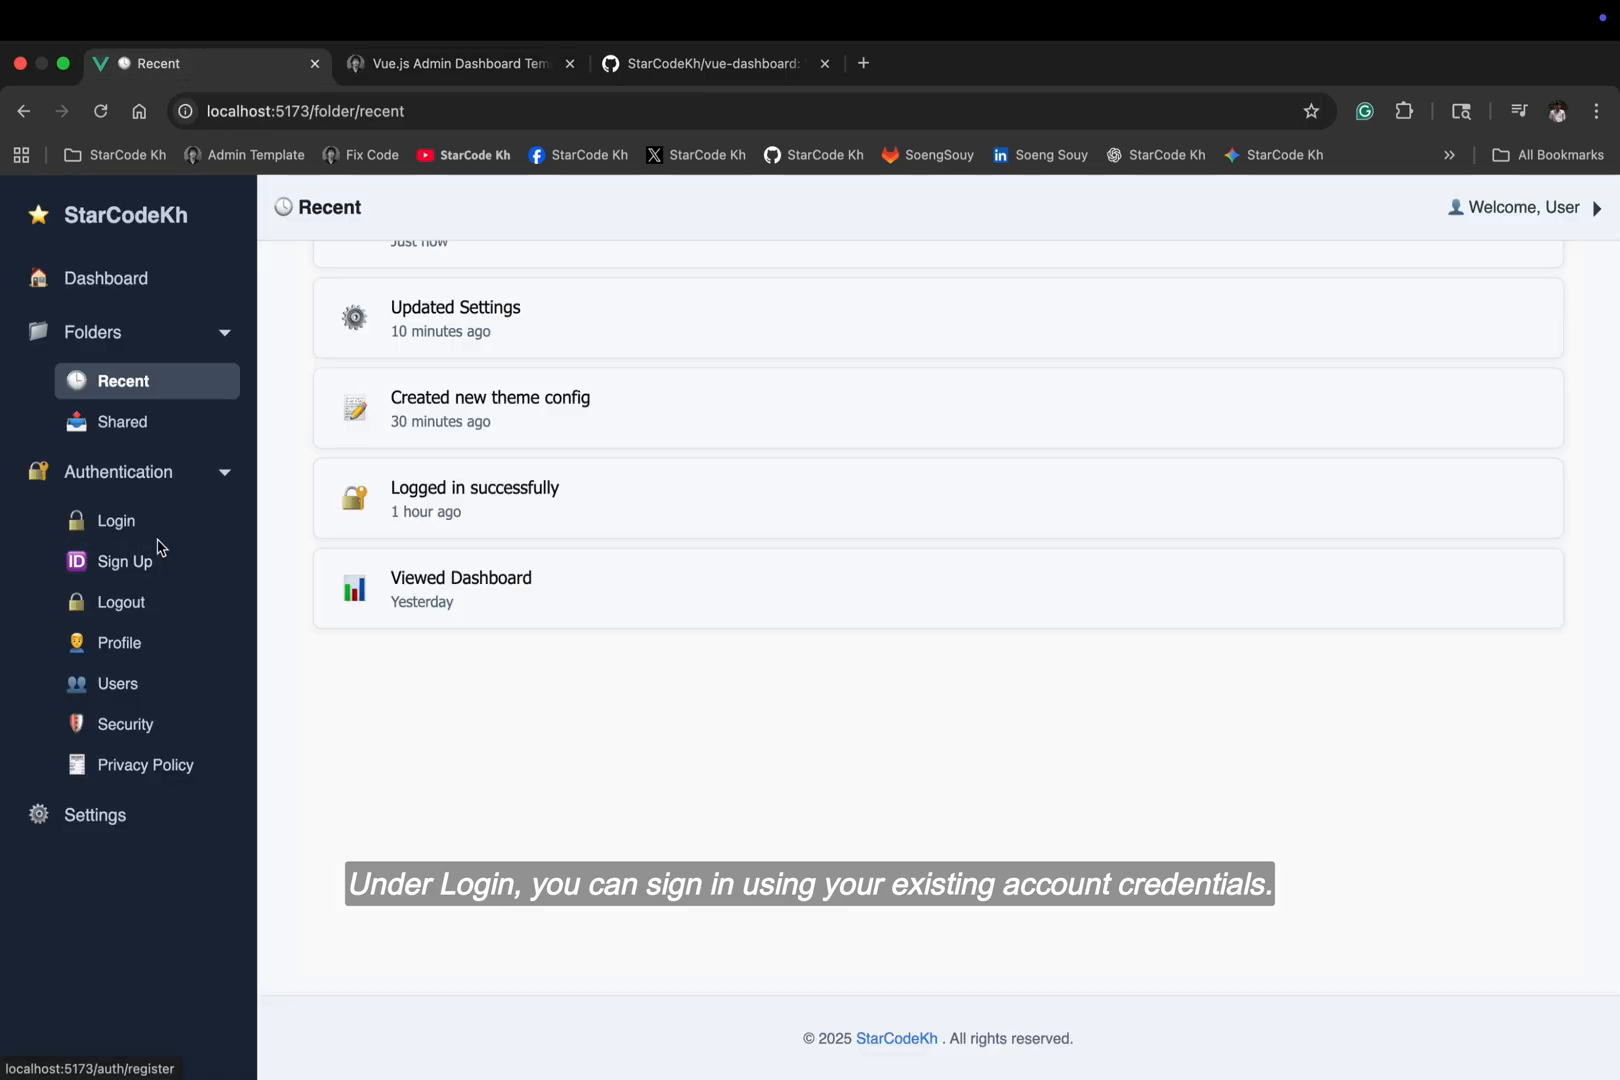
Show the Login page in a new tab, then move on to the Sign Up registration form
left_click(115, 521)
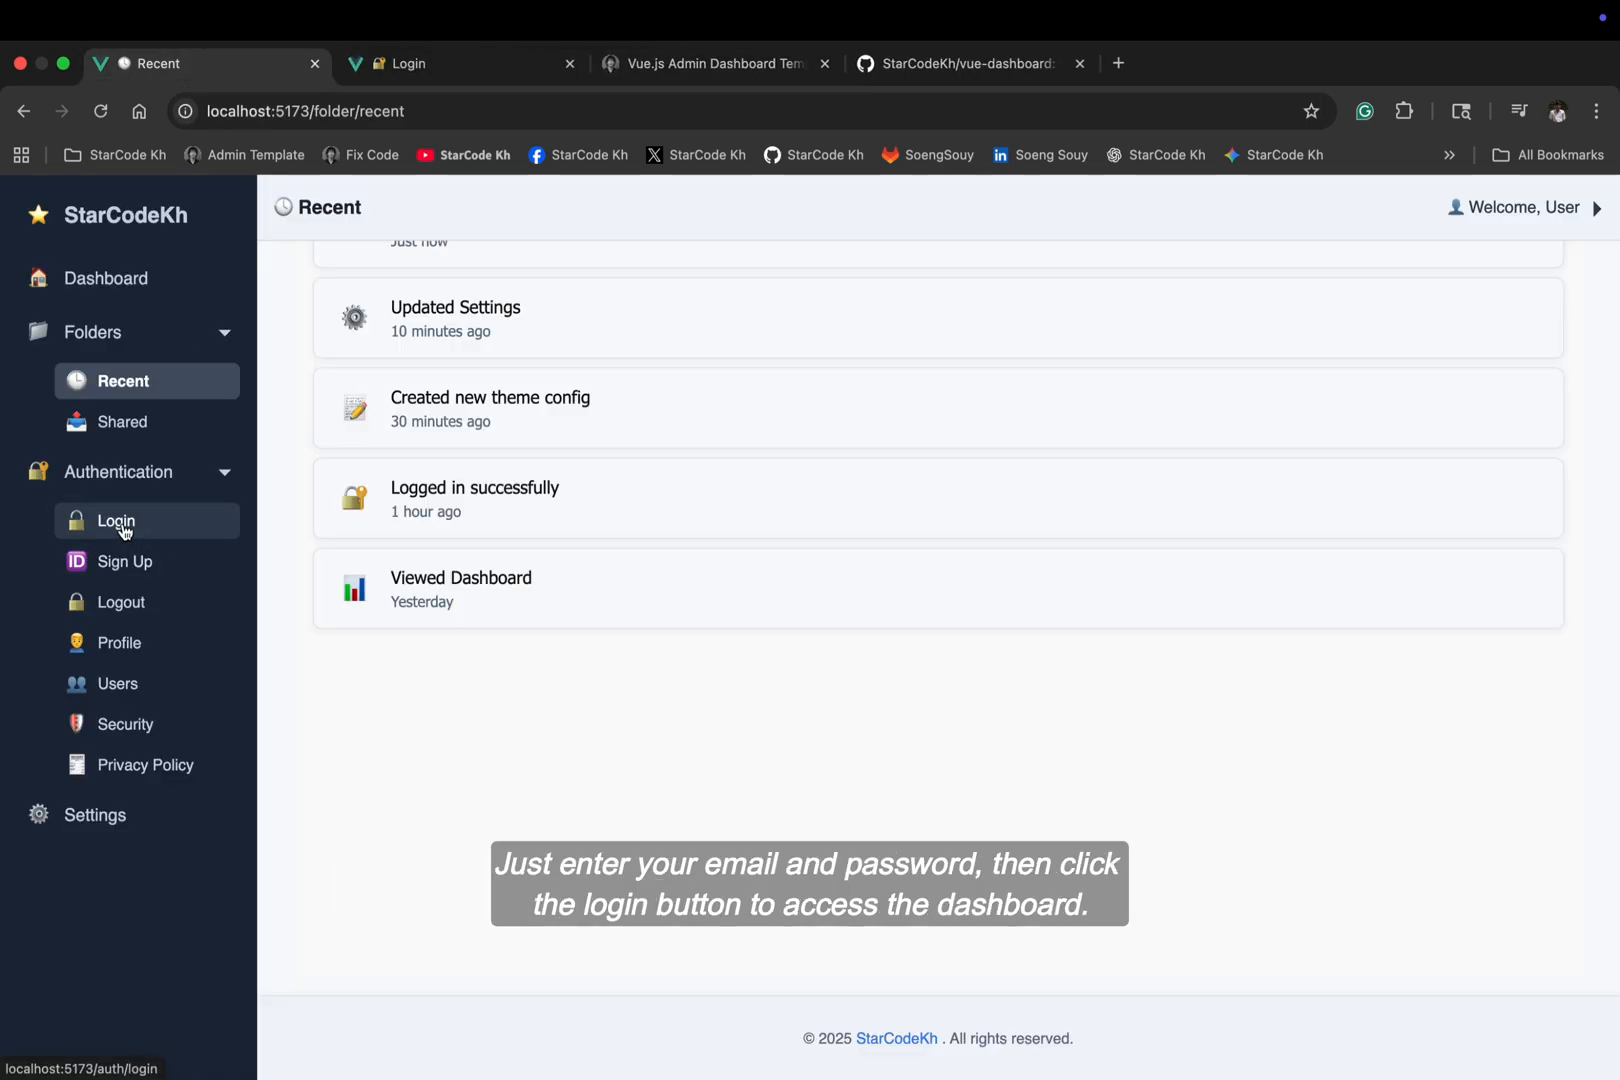
left_click(115, 521)
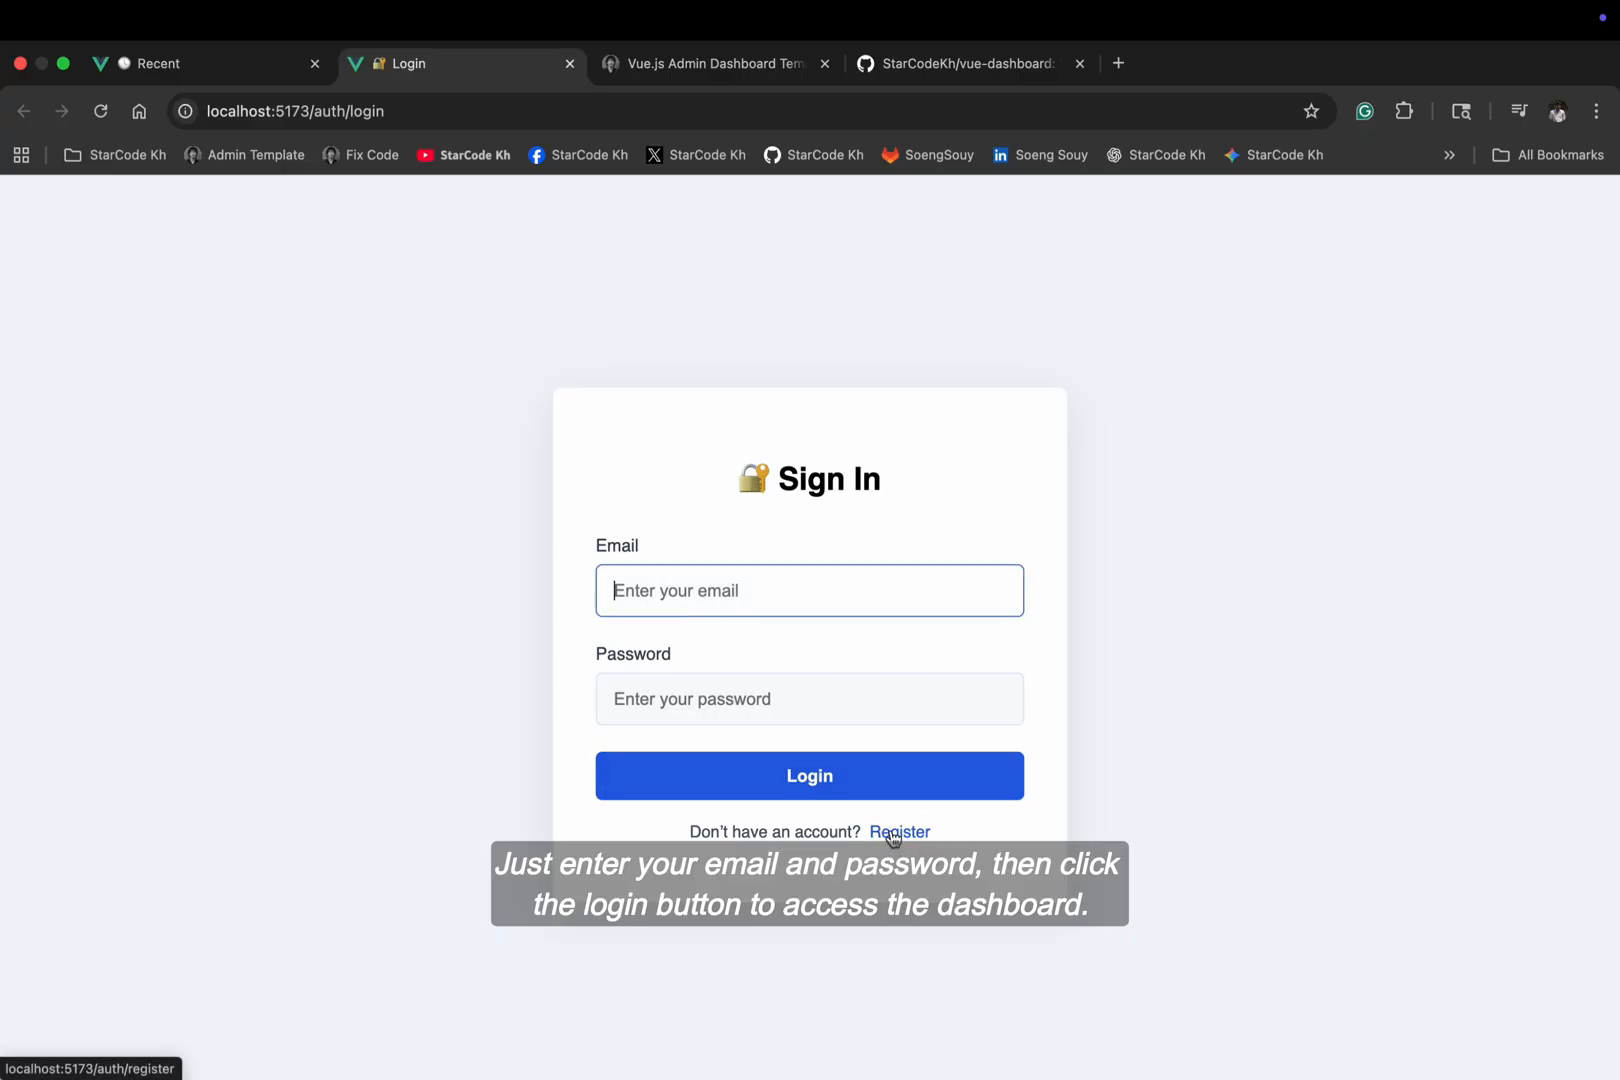
left_click(899, 832)
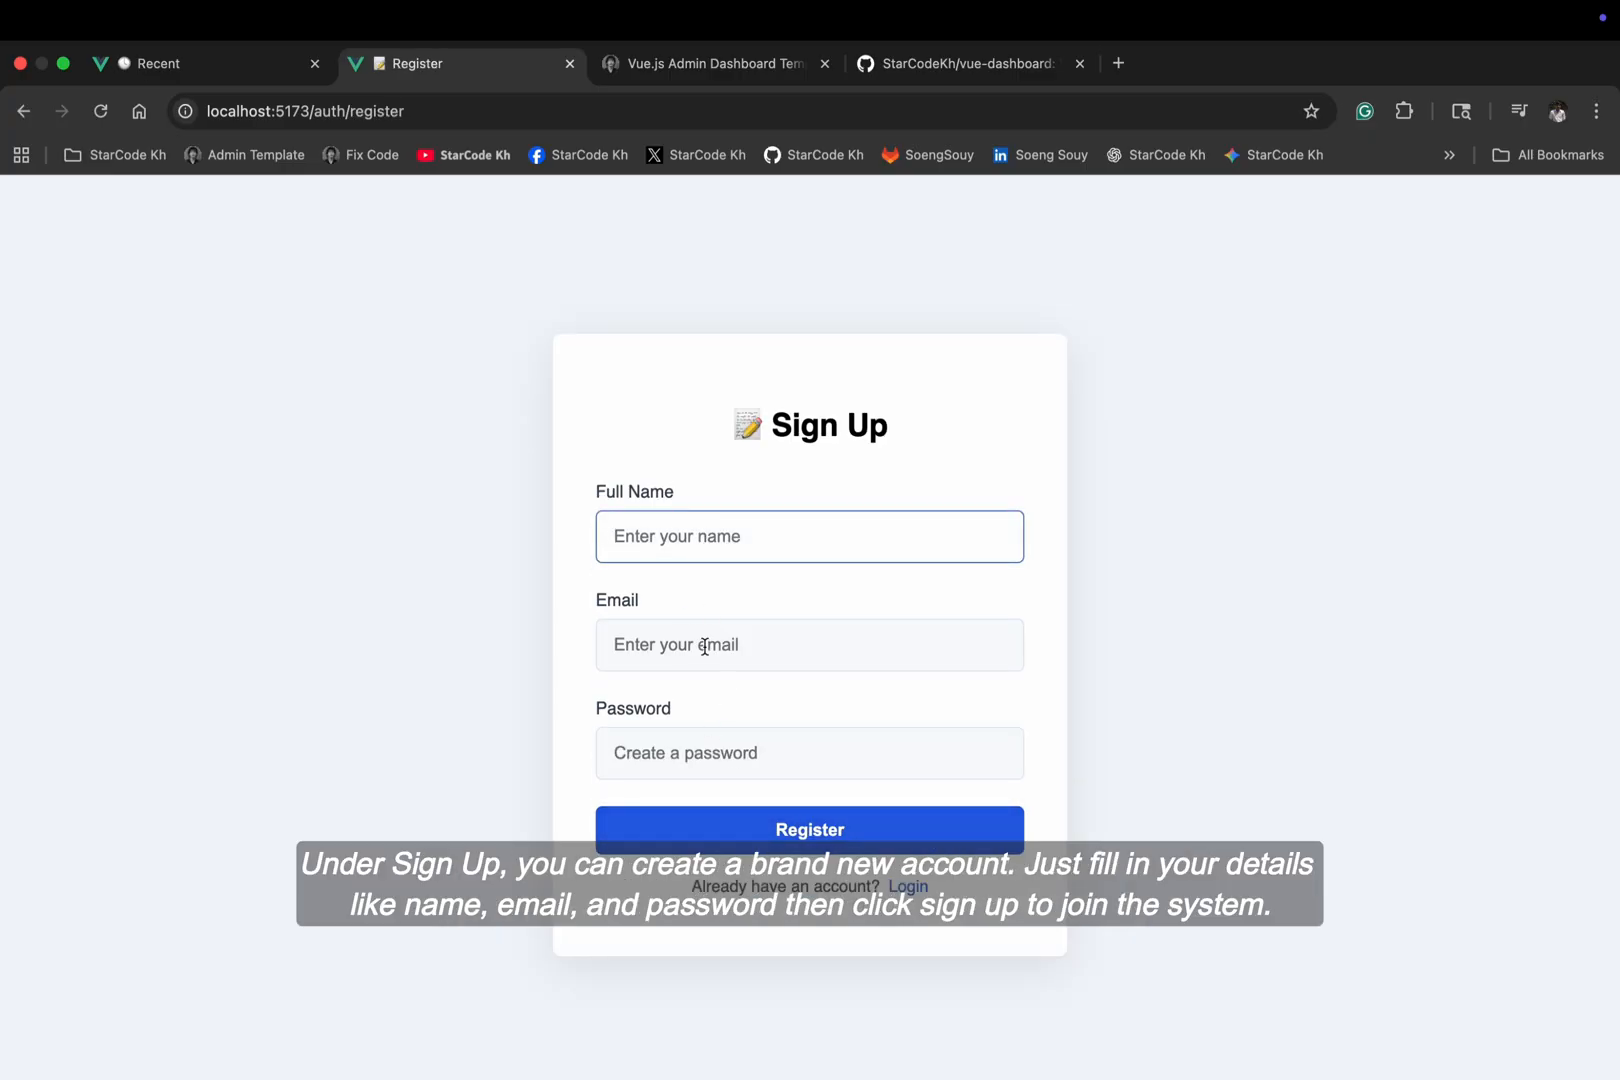
left_click(810, 753)
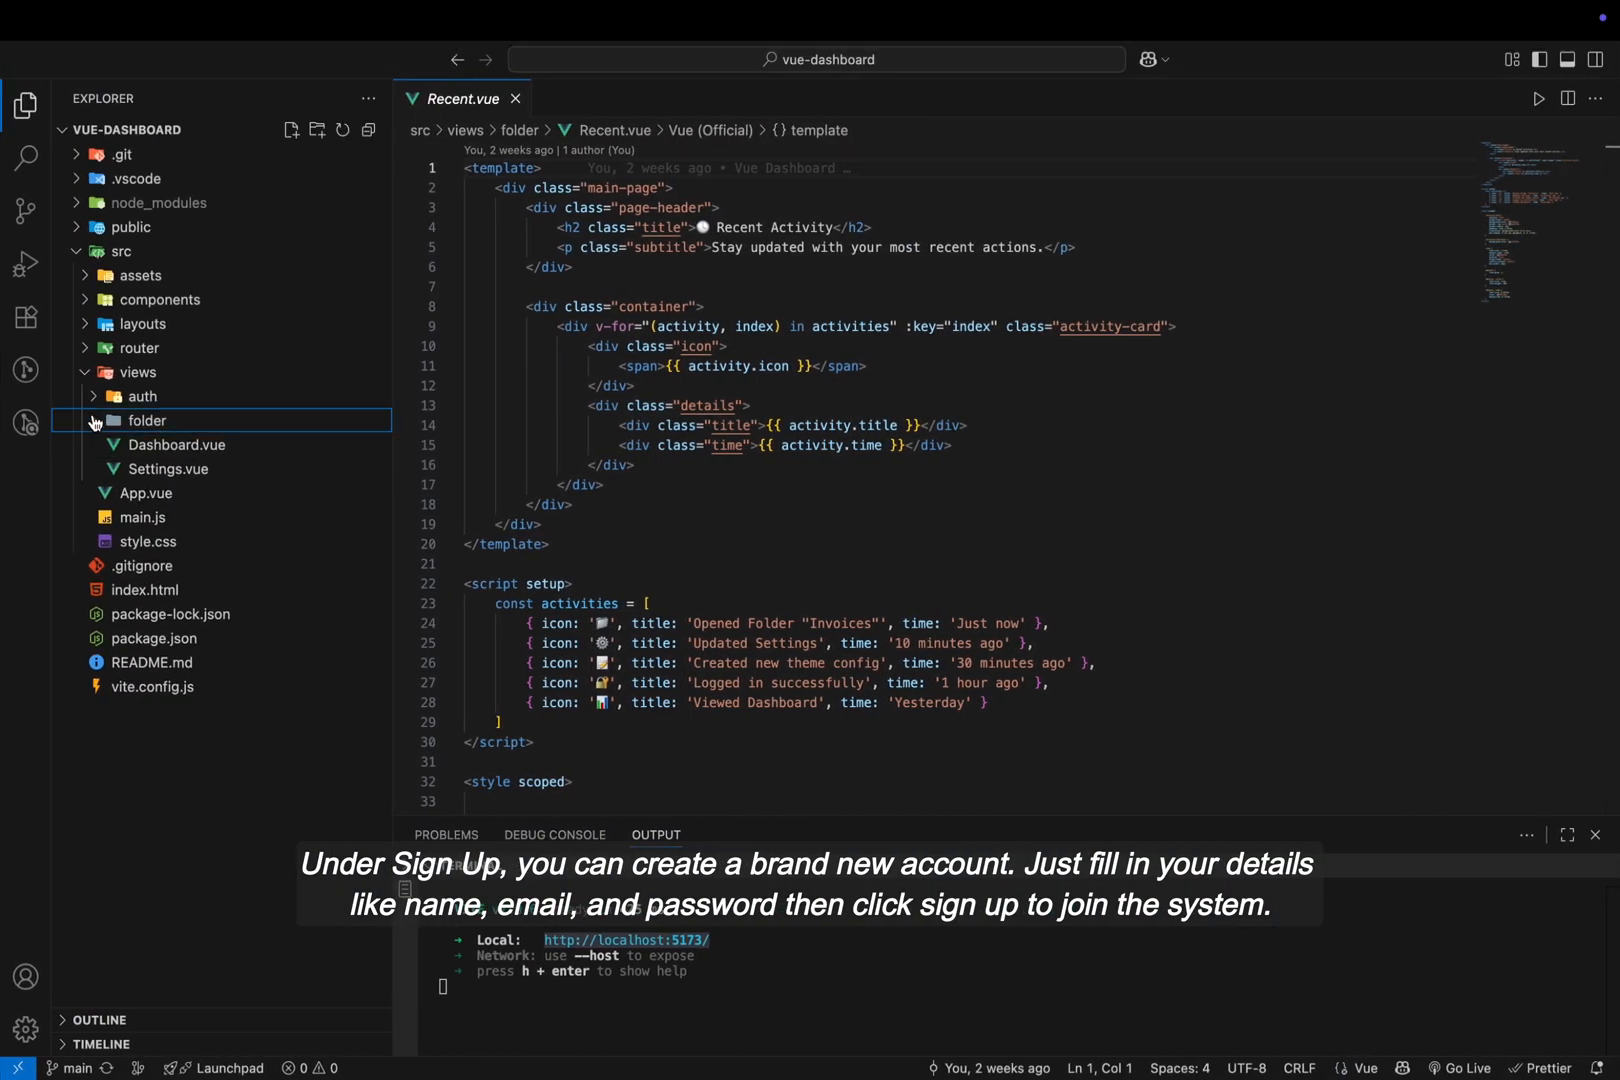
Review Login.vue's script and styles from src/views/auth, then switch to the next auth page file
left_click(142, 396)
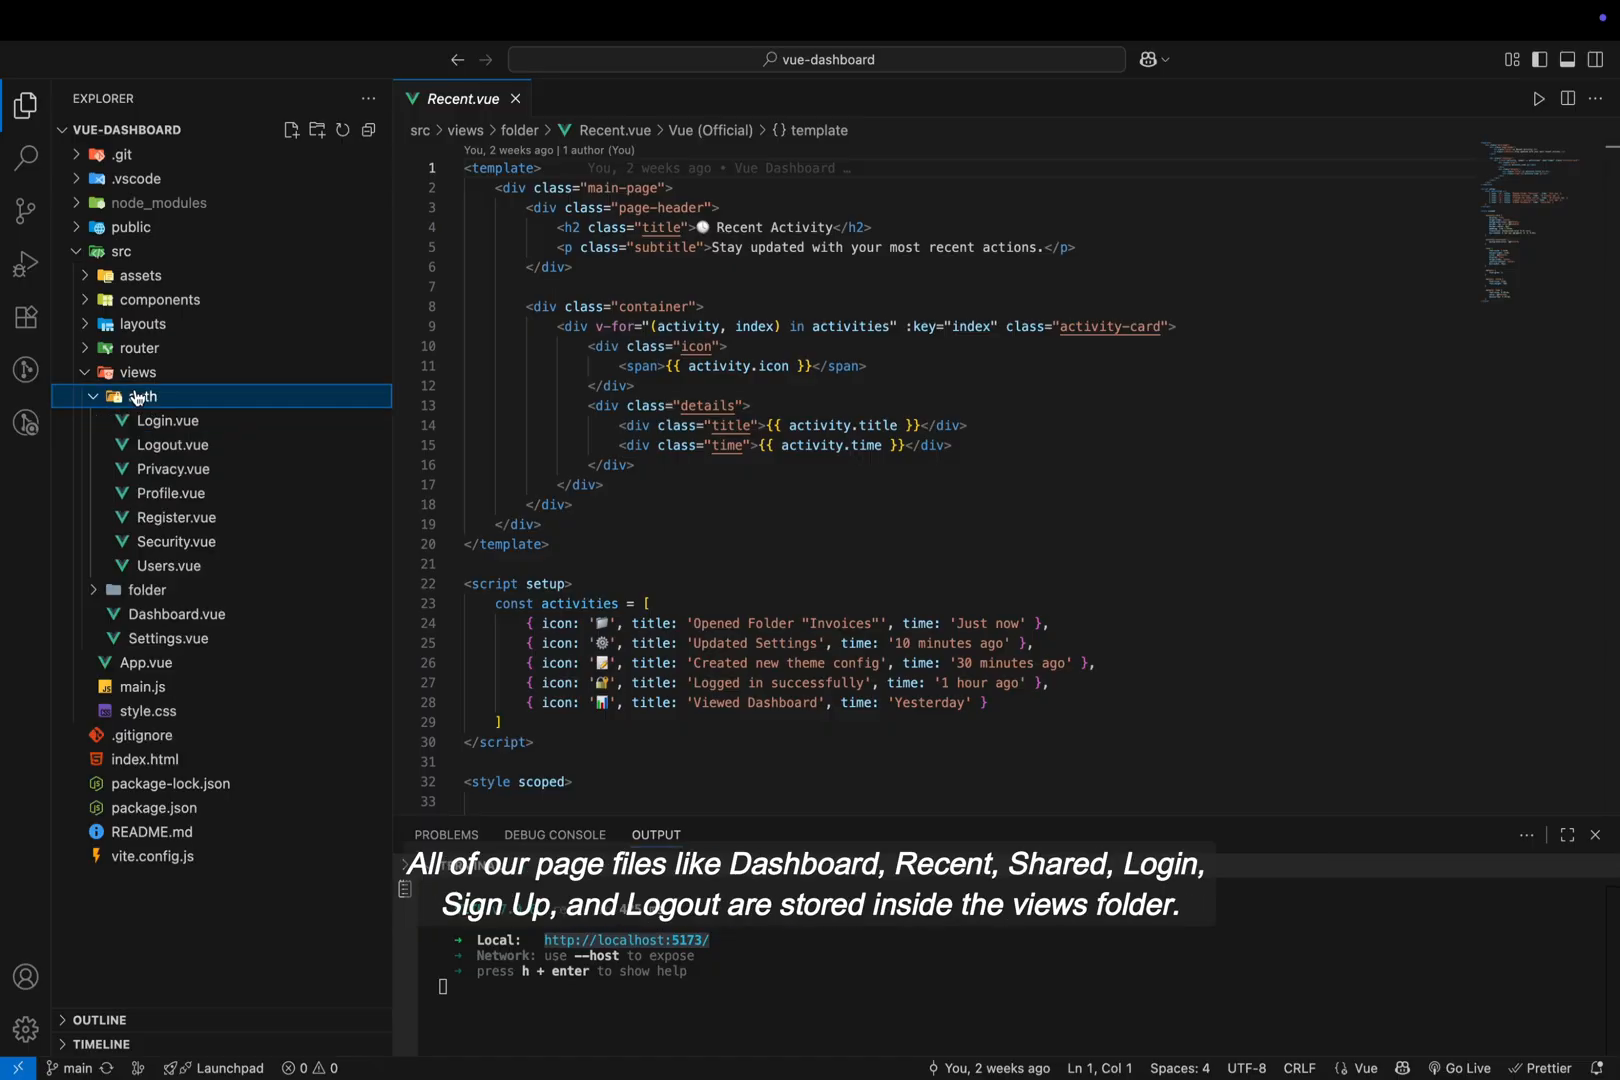
left_click(167, 421)
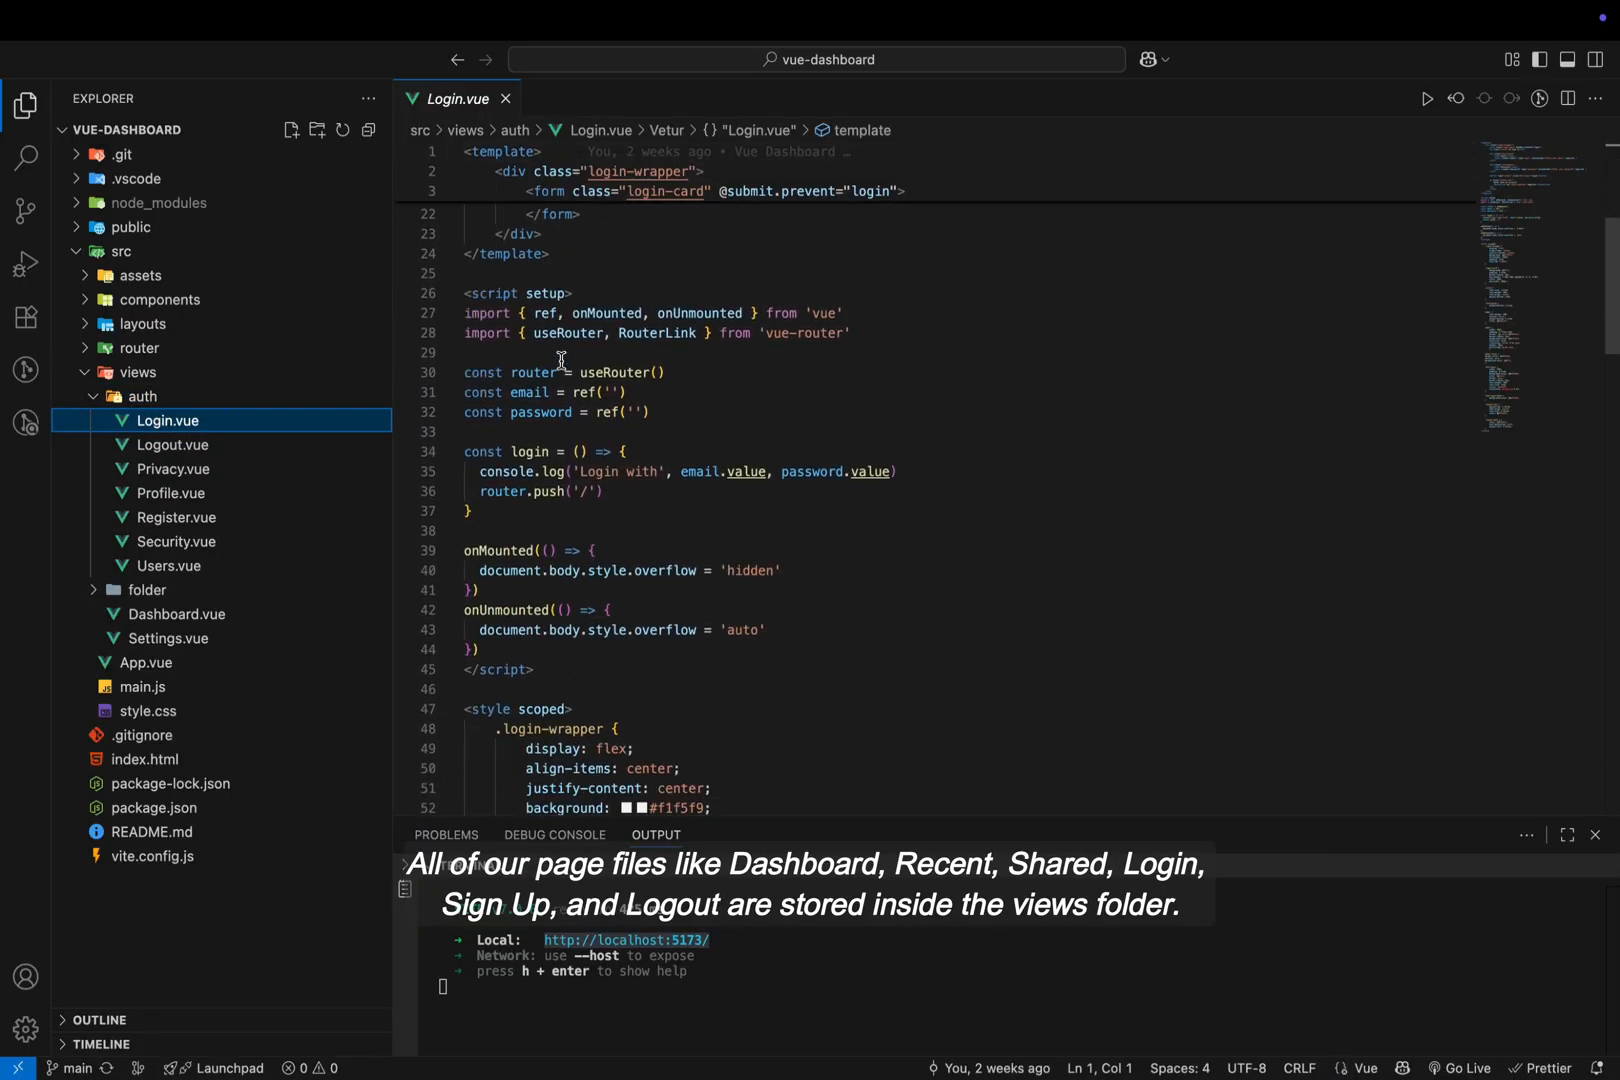
scroll("down", 3)
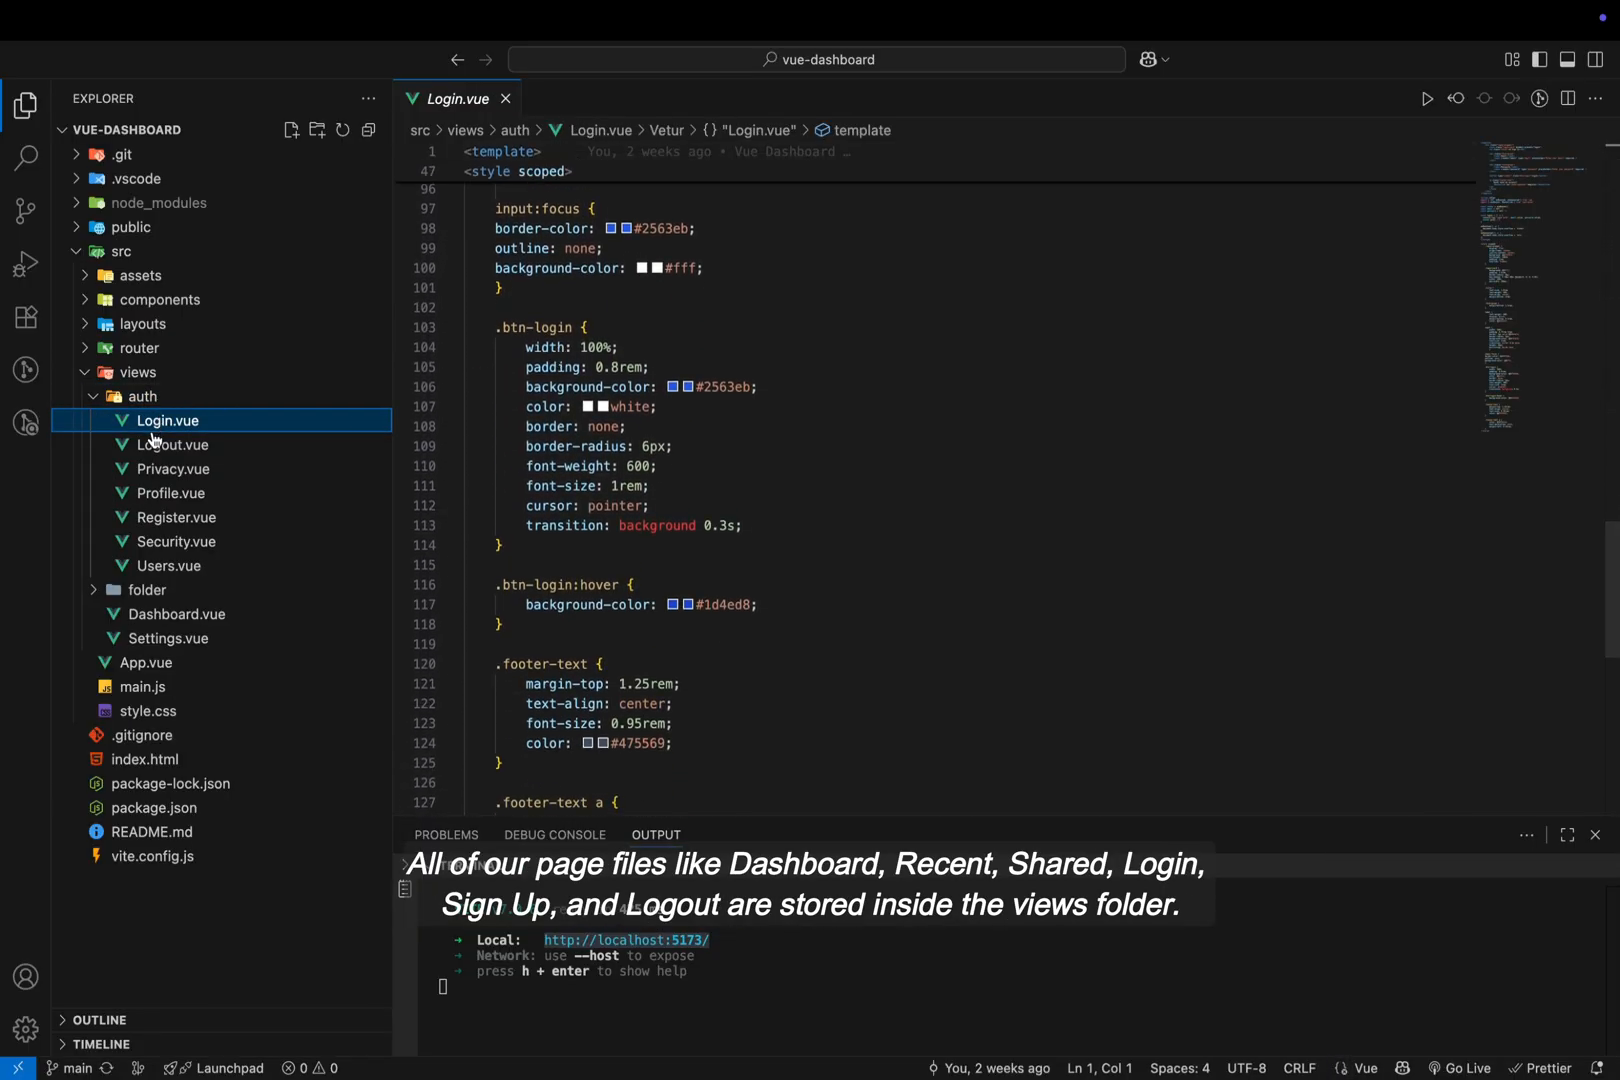
left_click(172, 444)
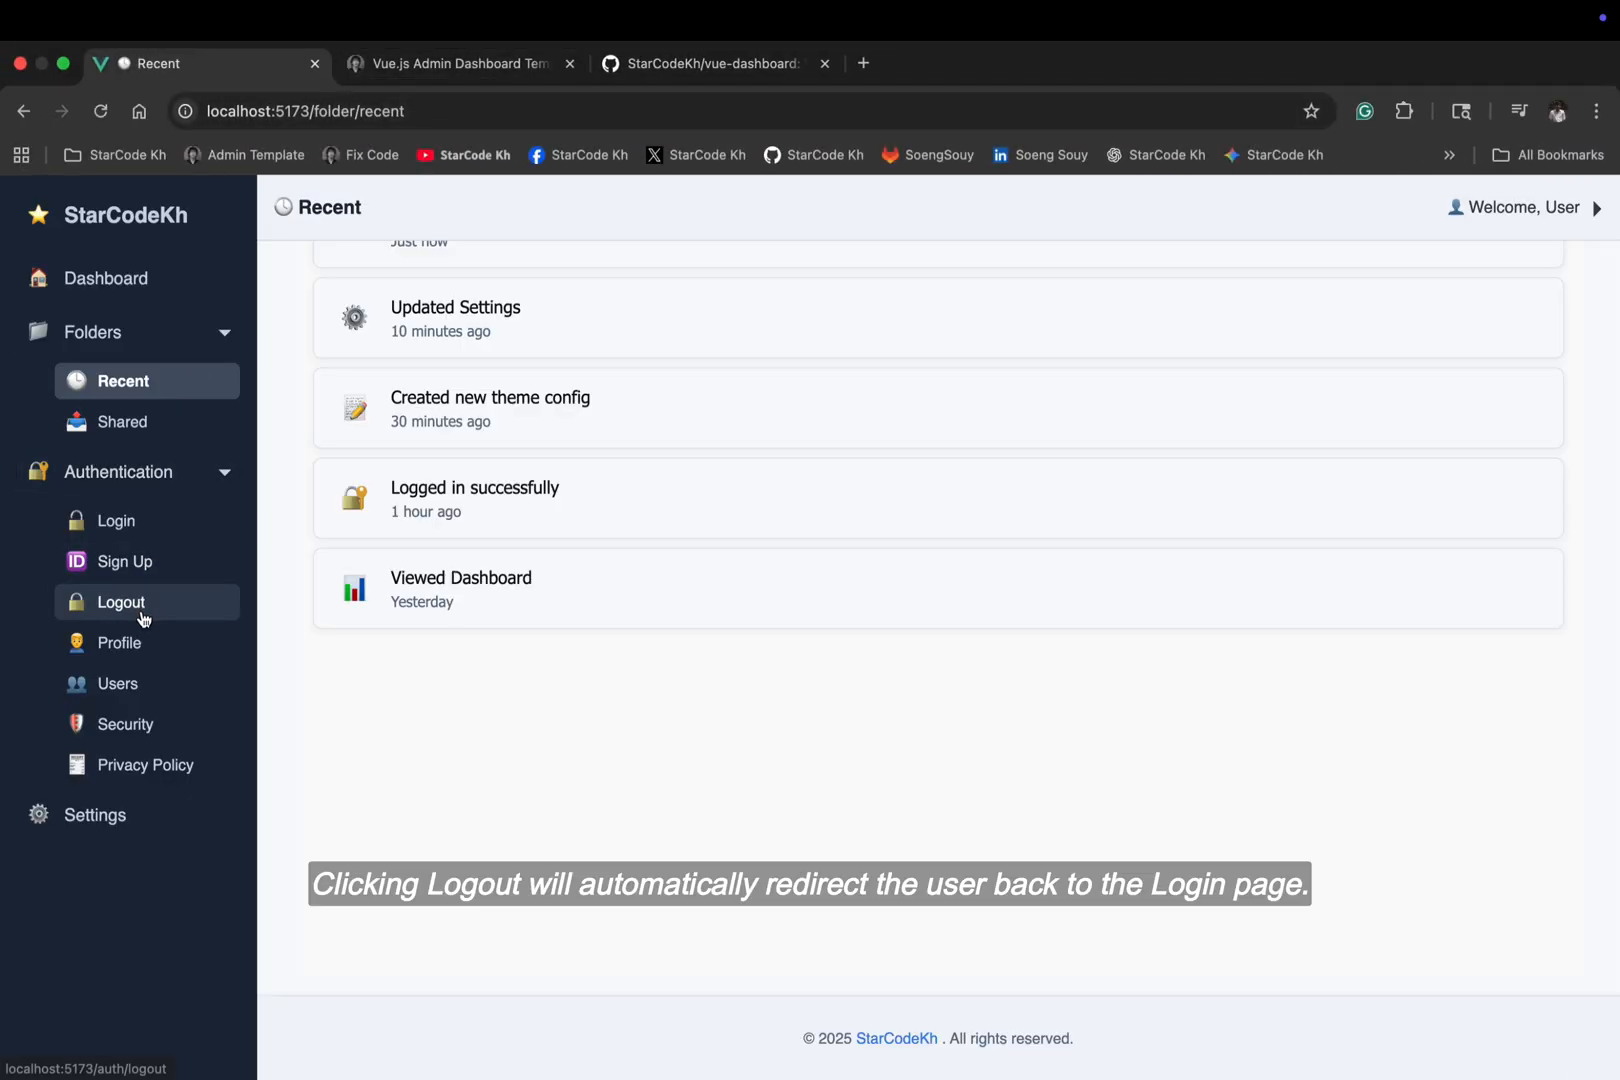
View the Profile page and switch between its Overview, Edit Profile and Activity views
left_click(120, 602)
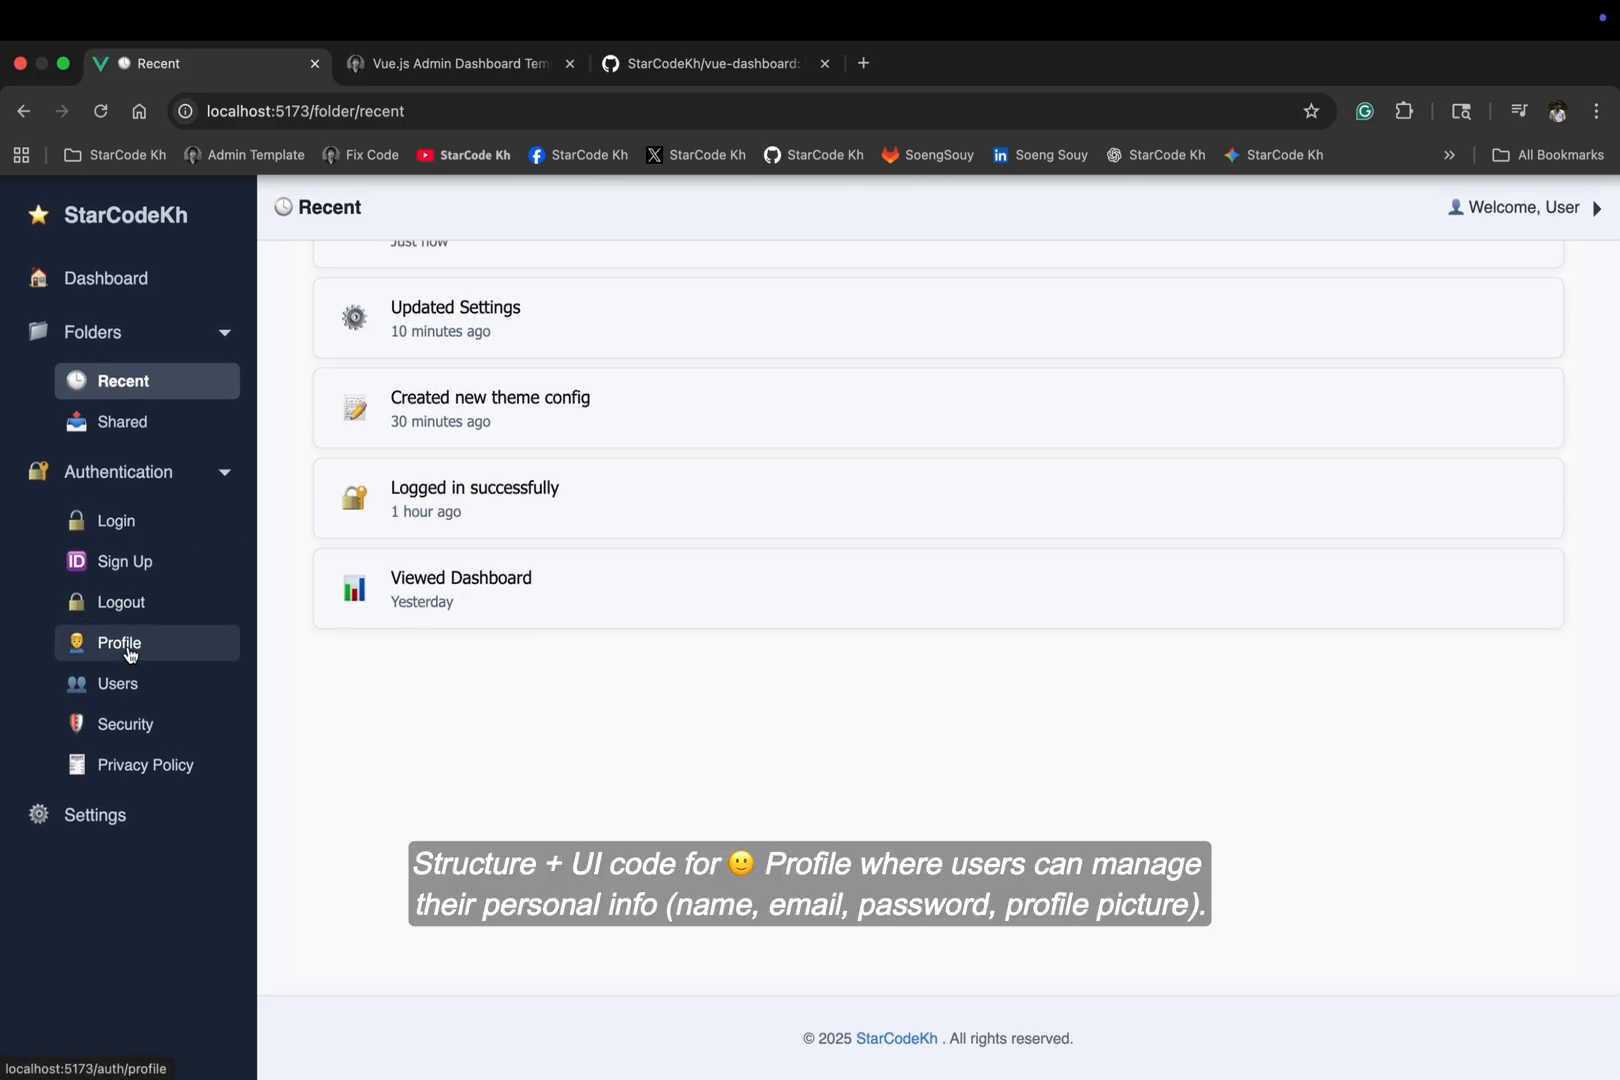
left_click(119, 643)
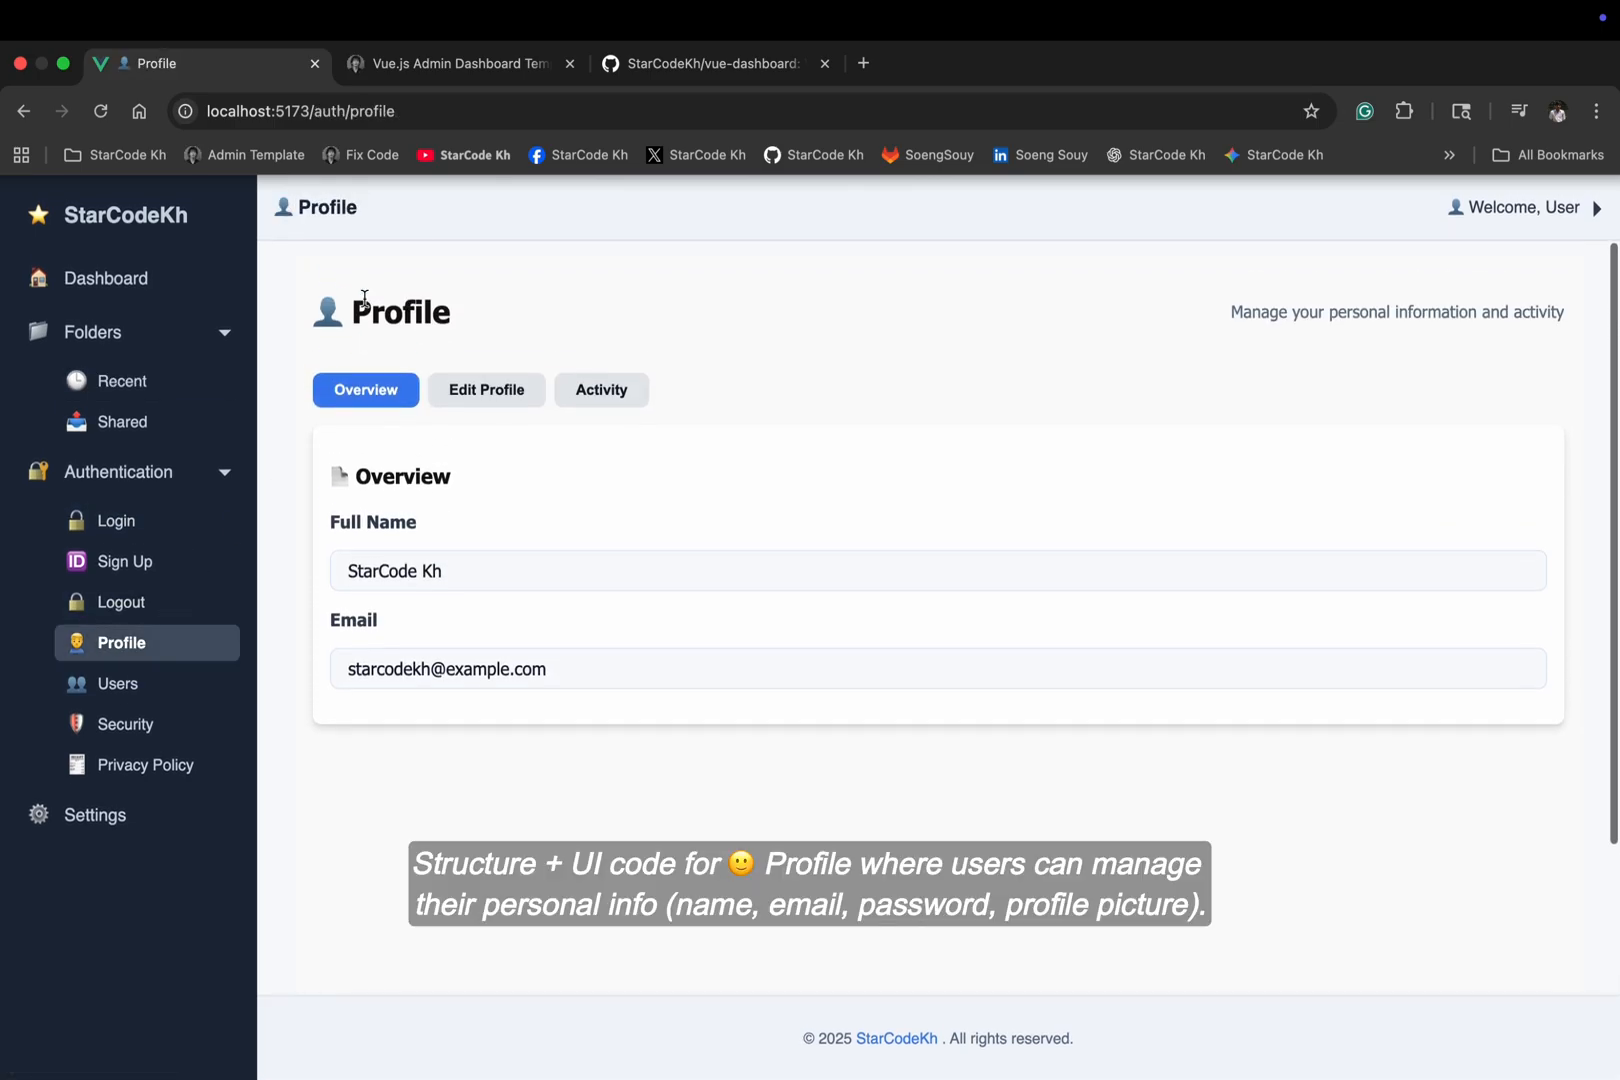
left_click(486, 390)
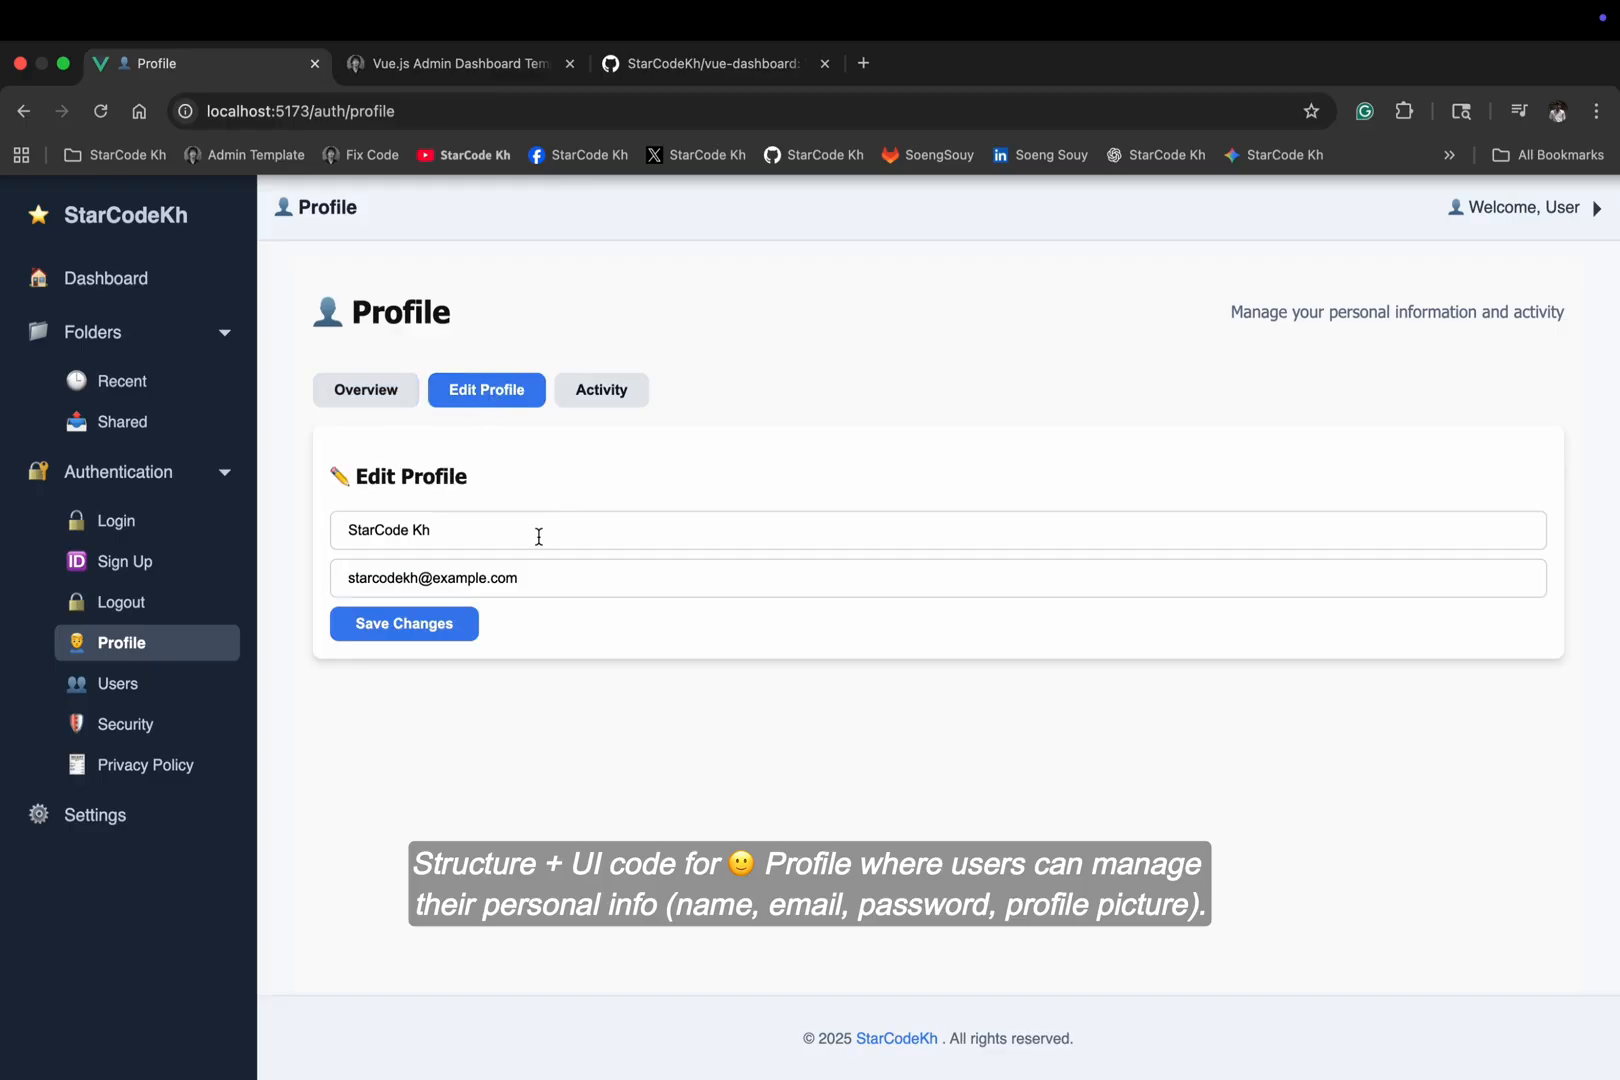
left_click(601, 390)
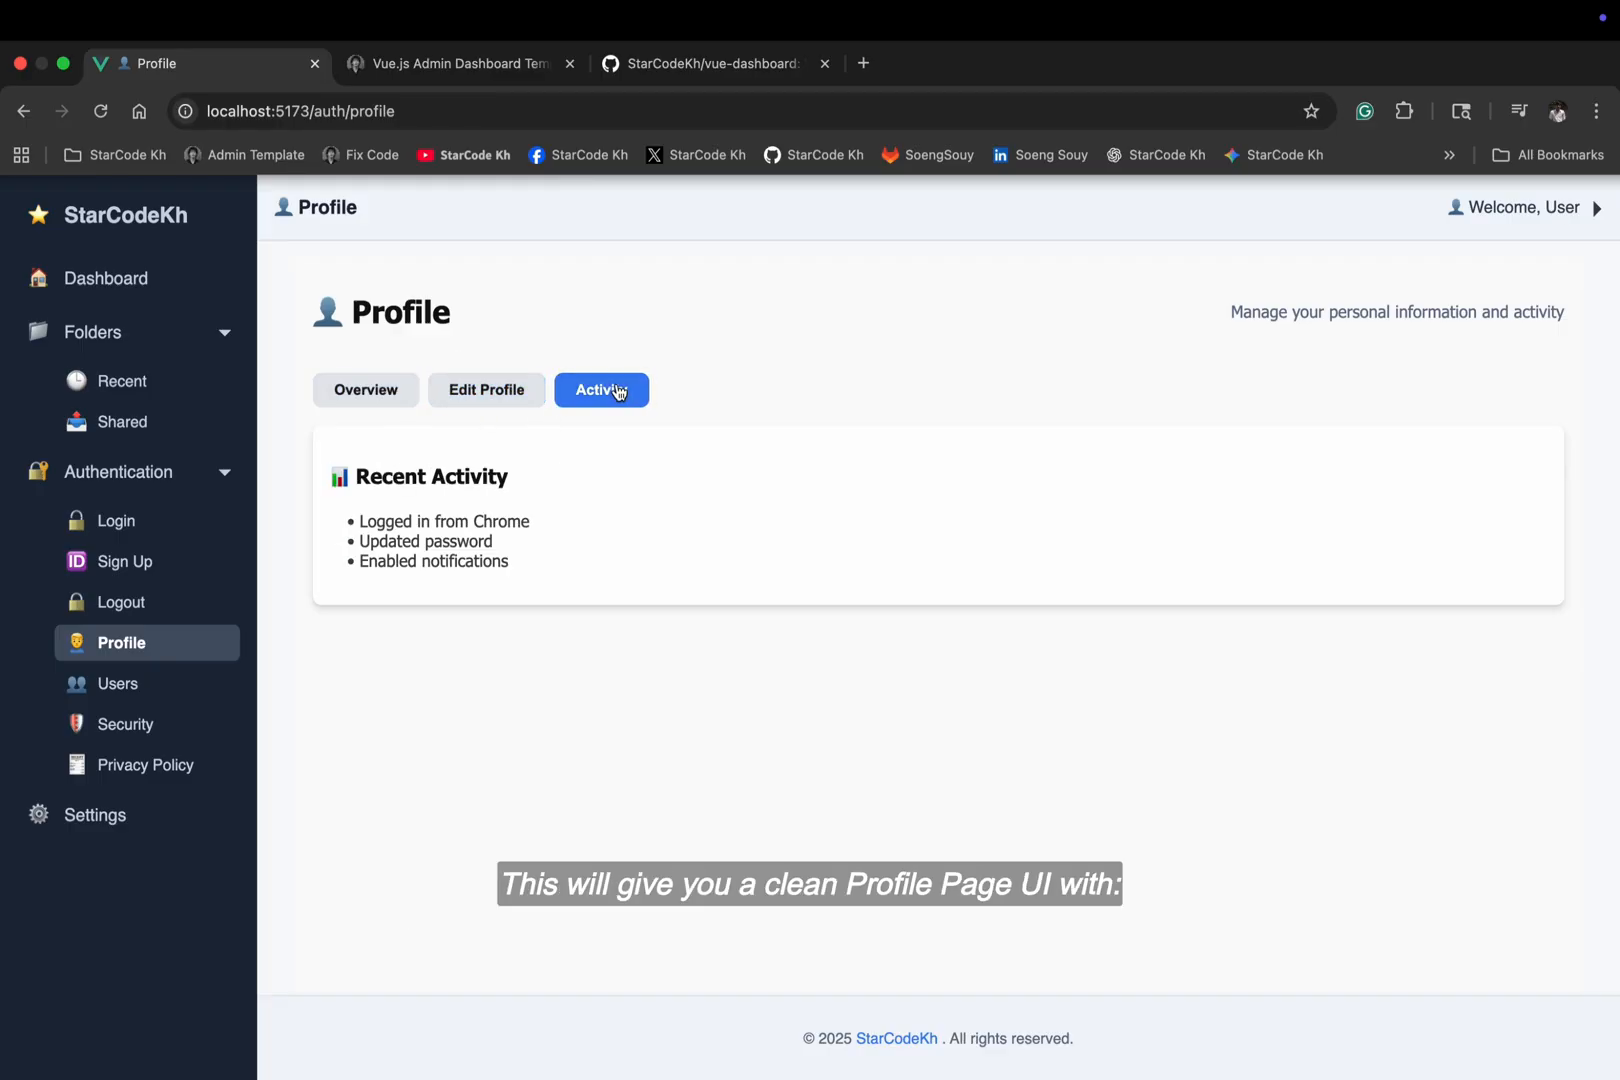
left_click(486, 390)
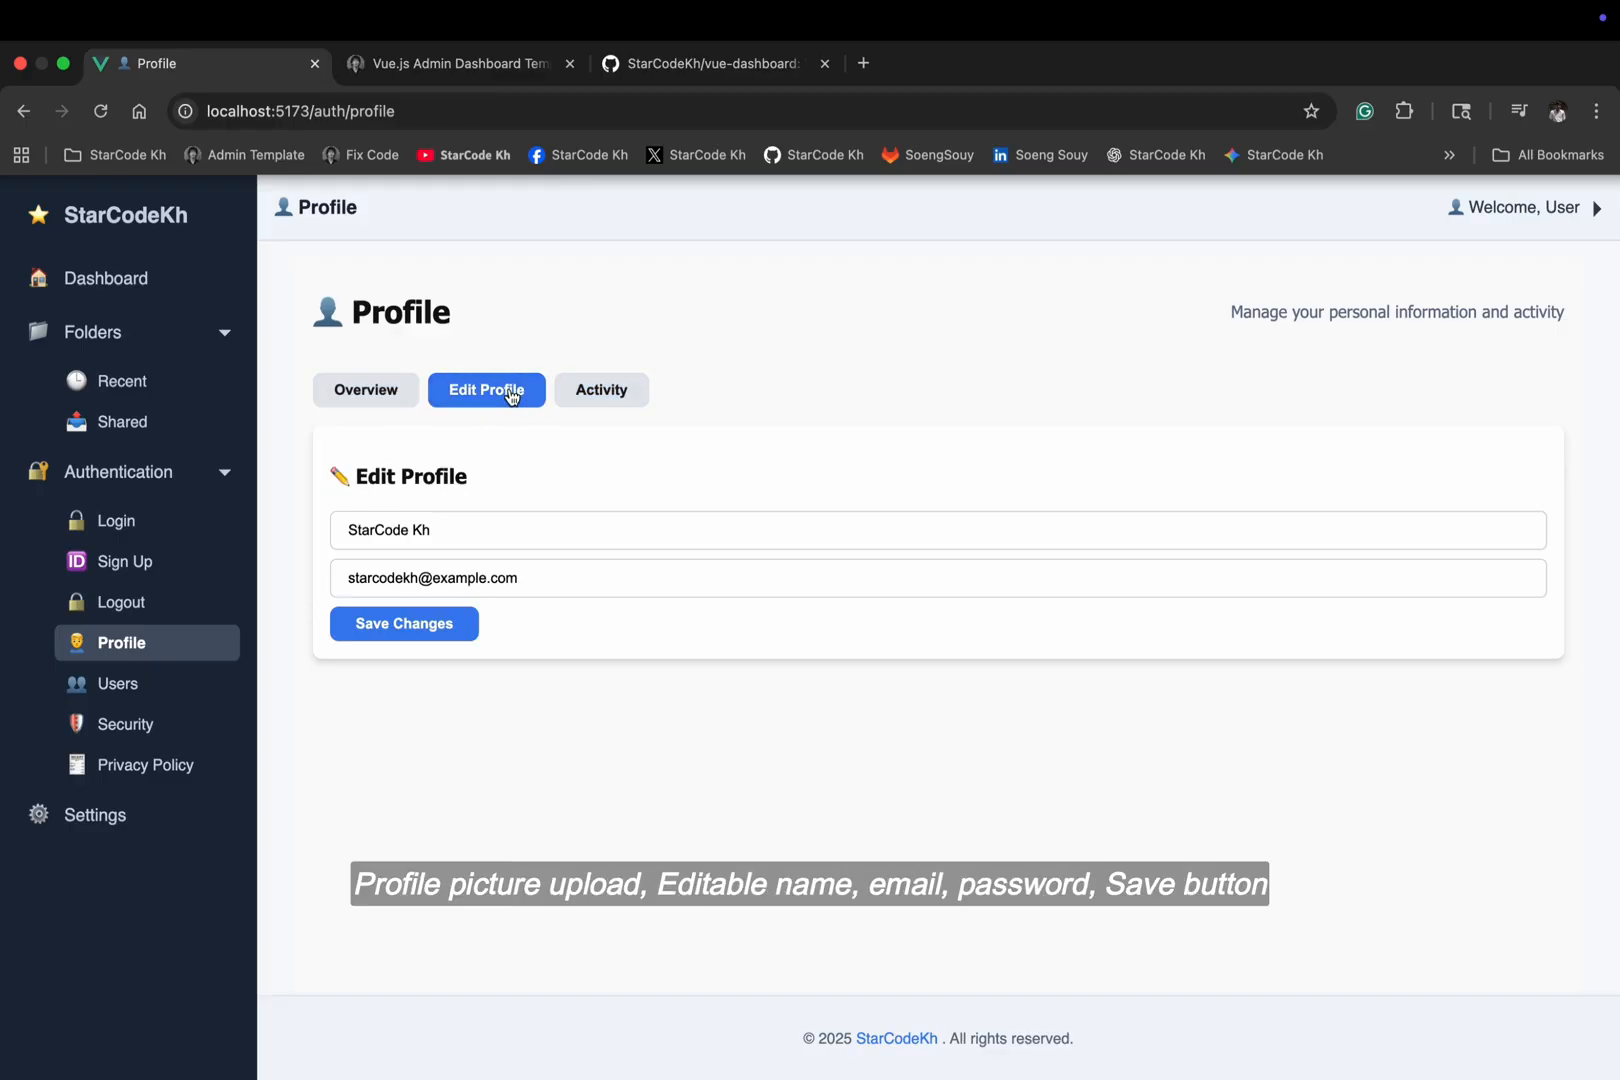
left_click(365, 390)
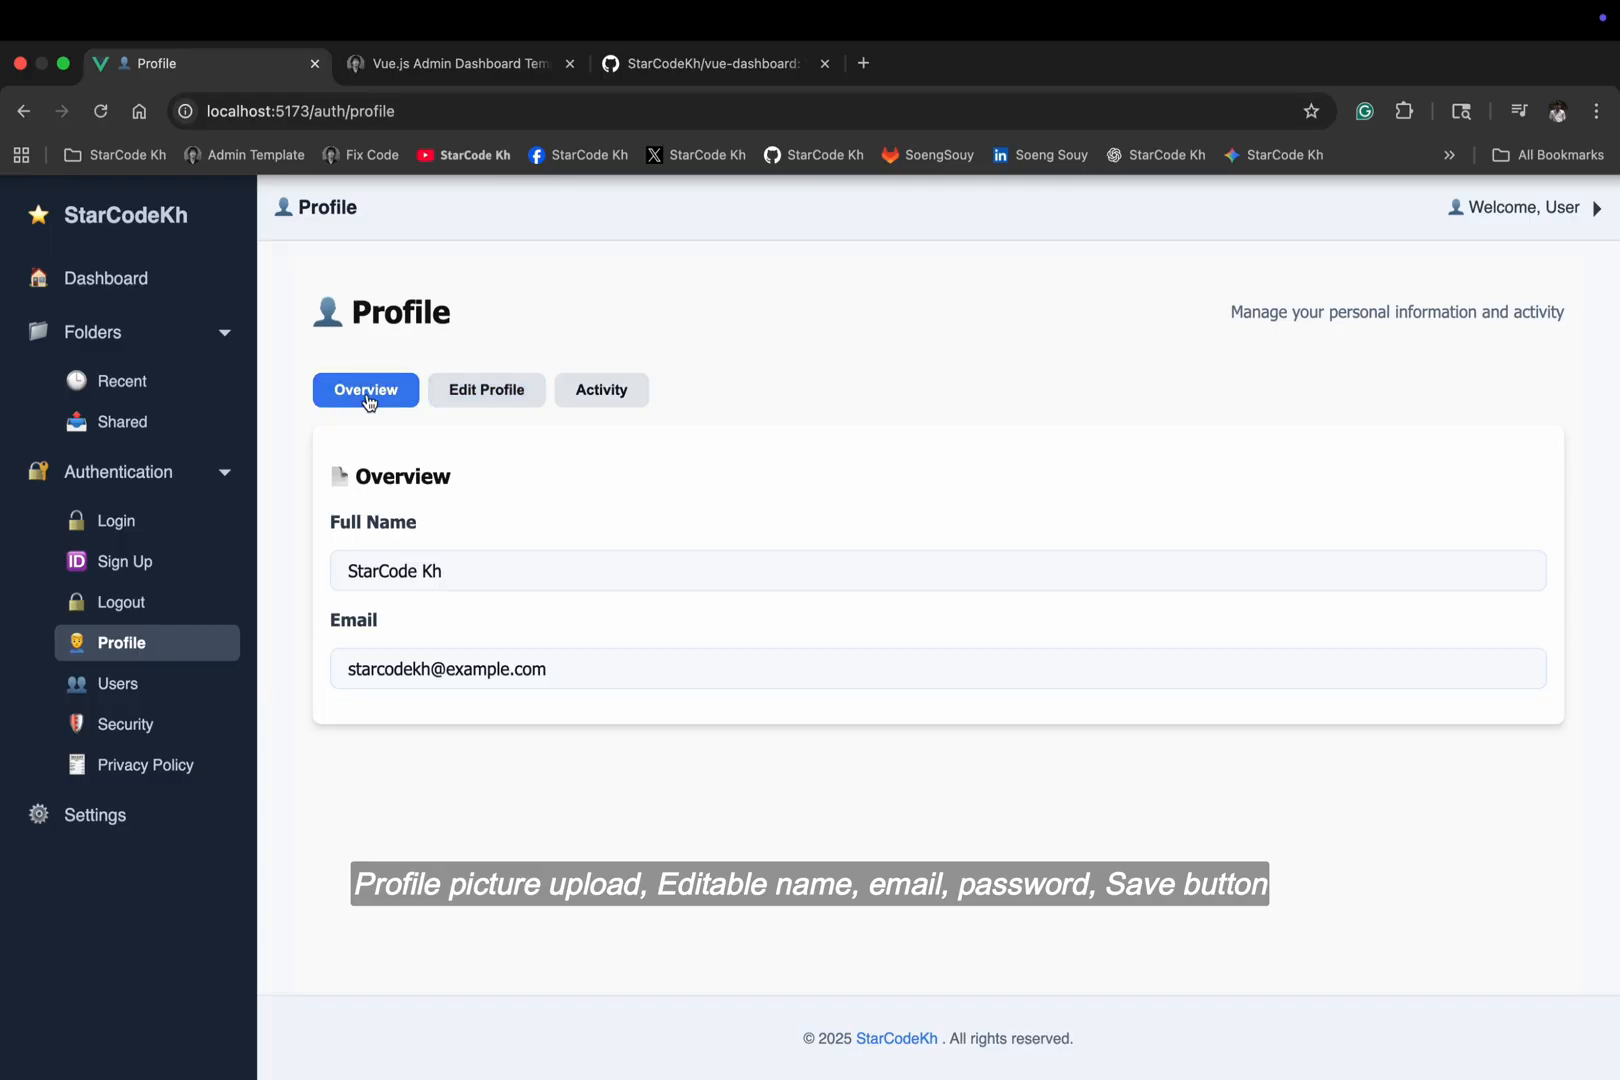
mouse_move(155, 645)
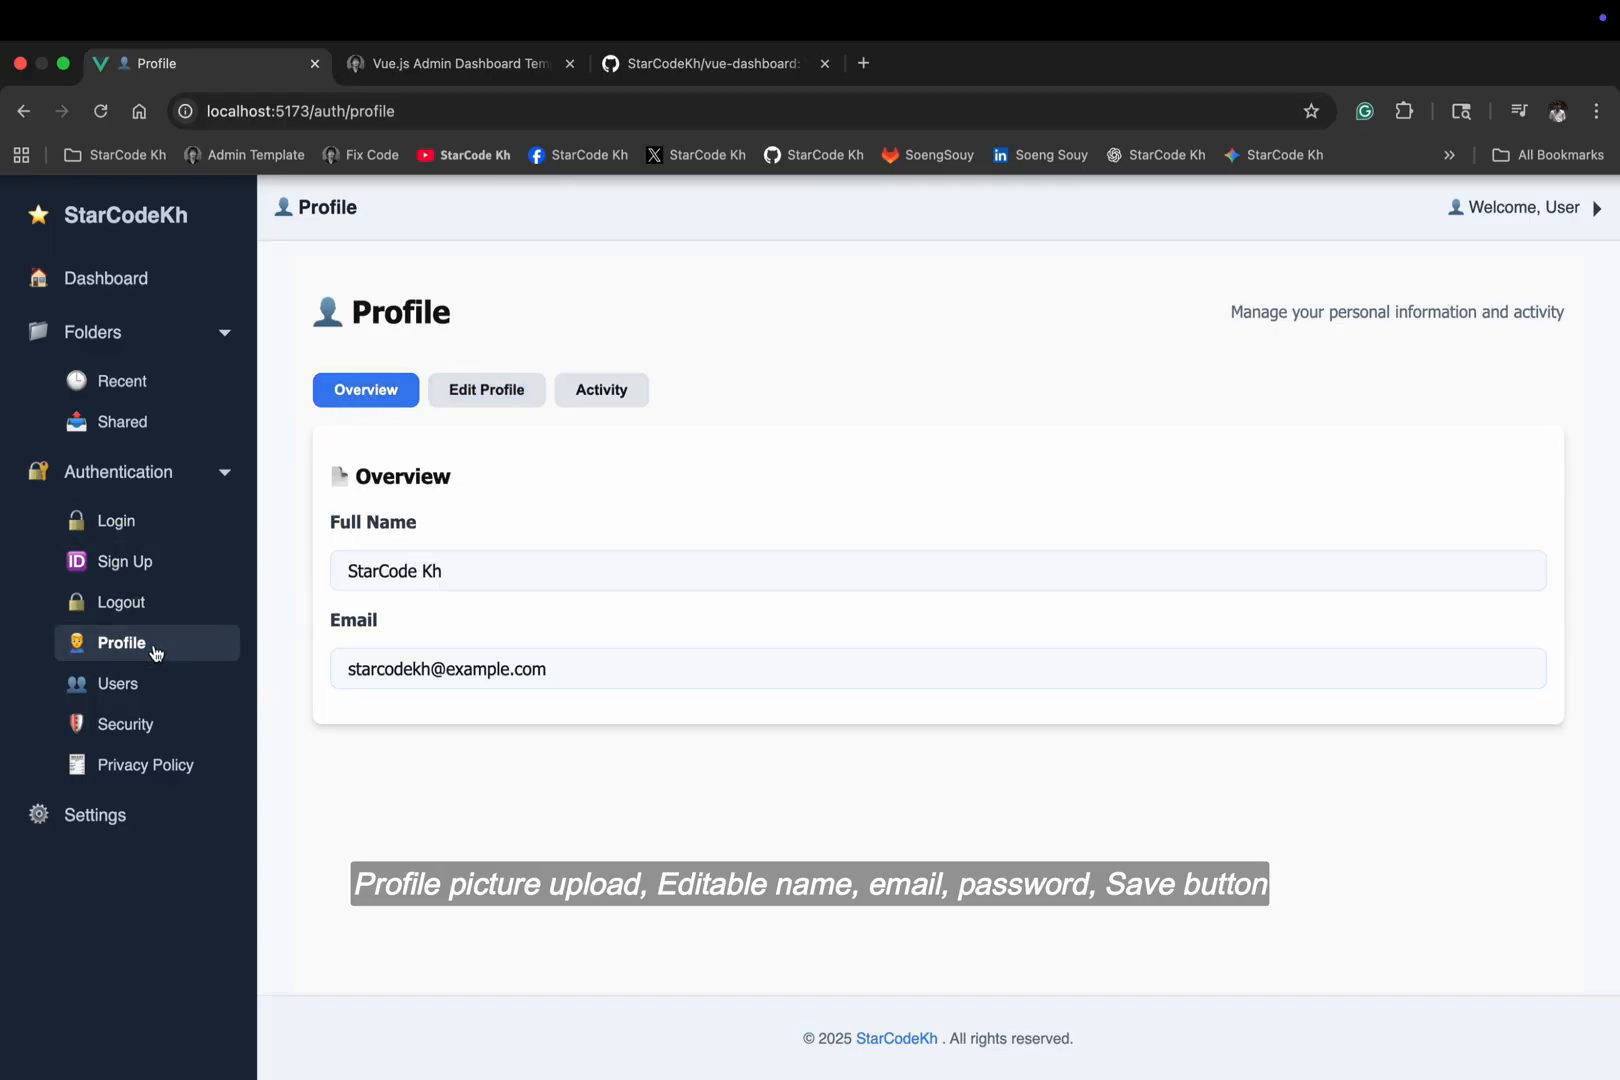
View the User Listing and Security Settings pages from the sidebar
left_click(118, 683)
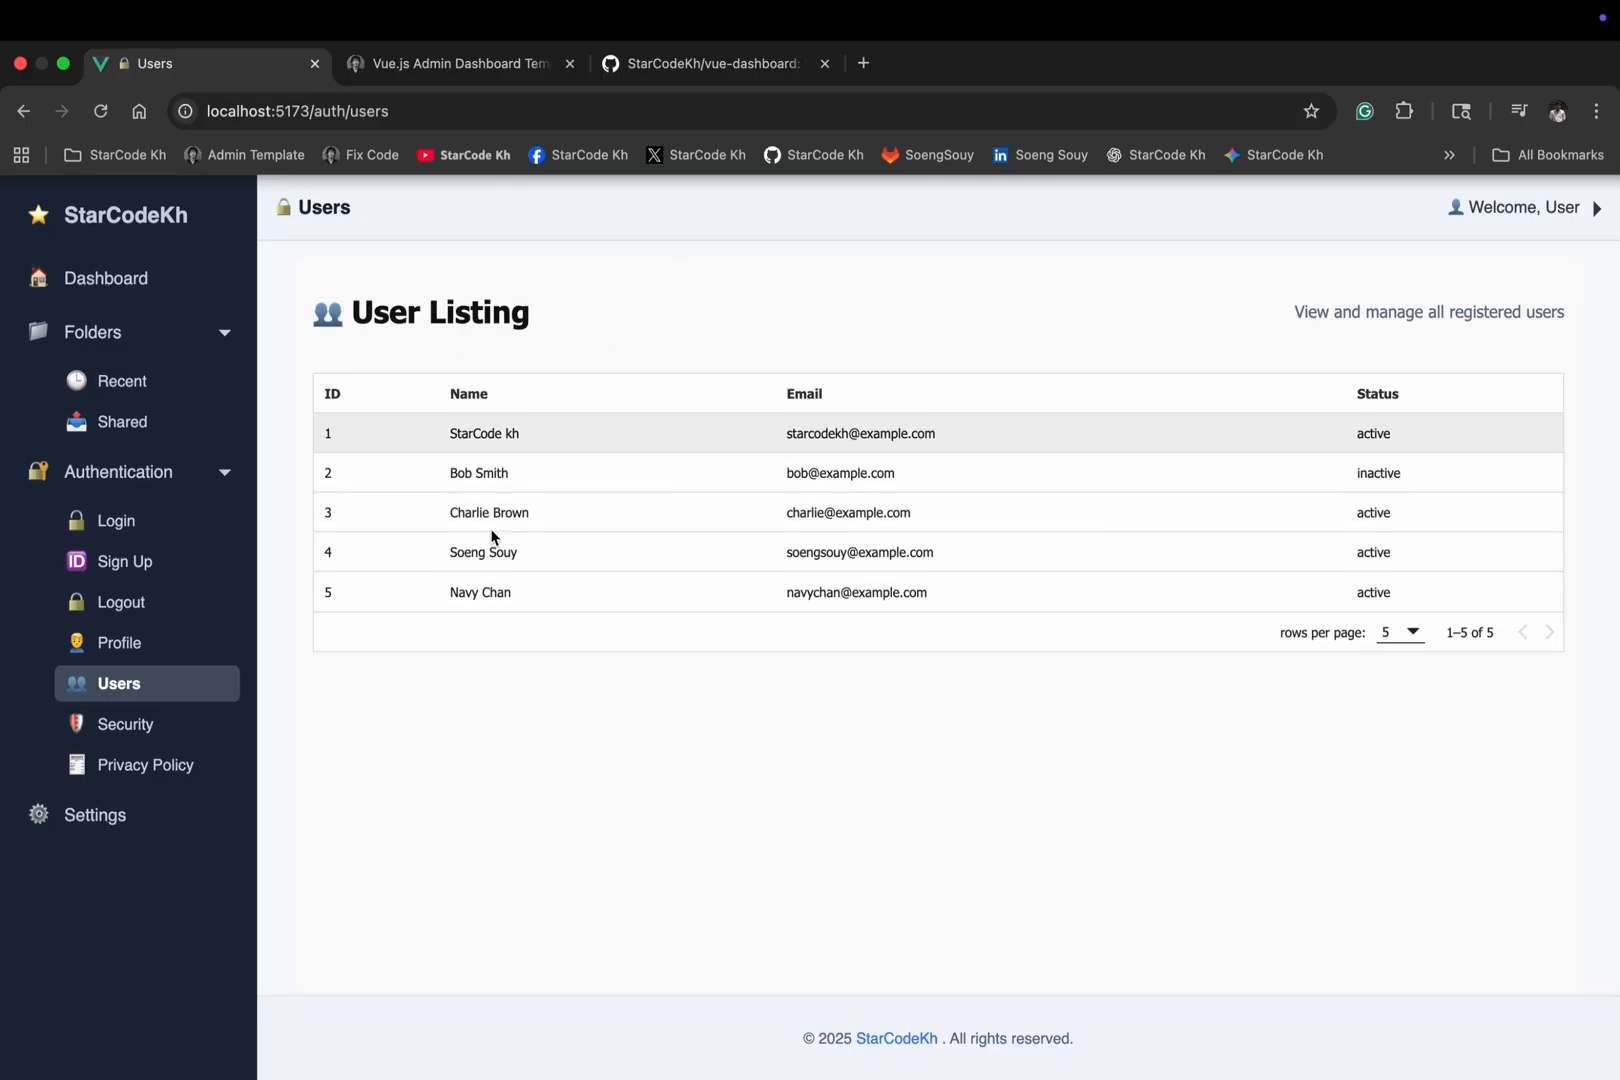
left_click(126, 724)
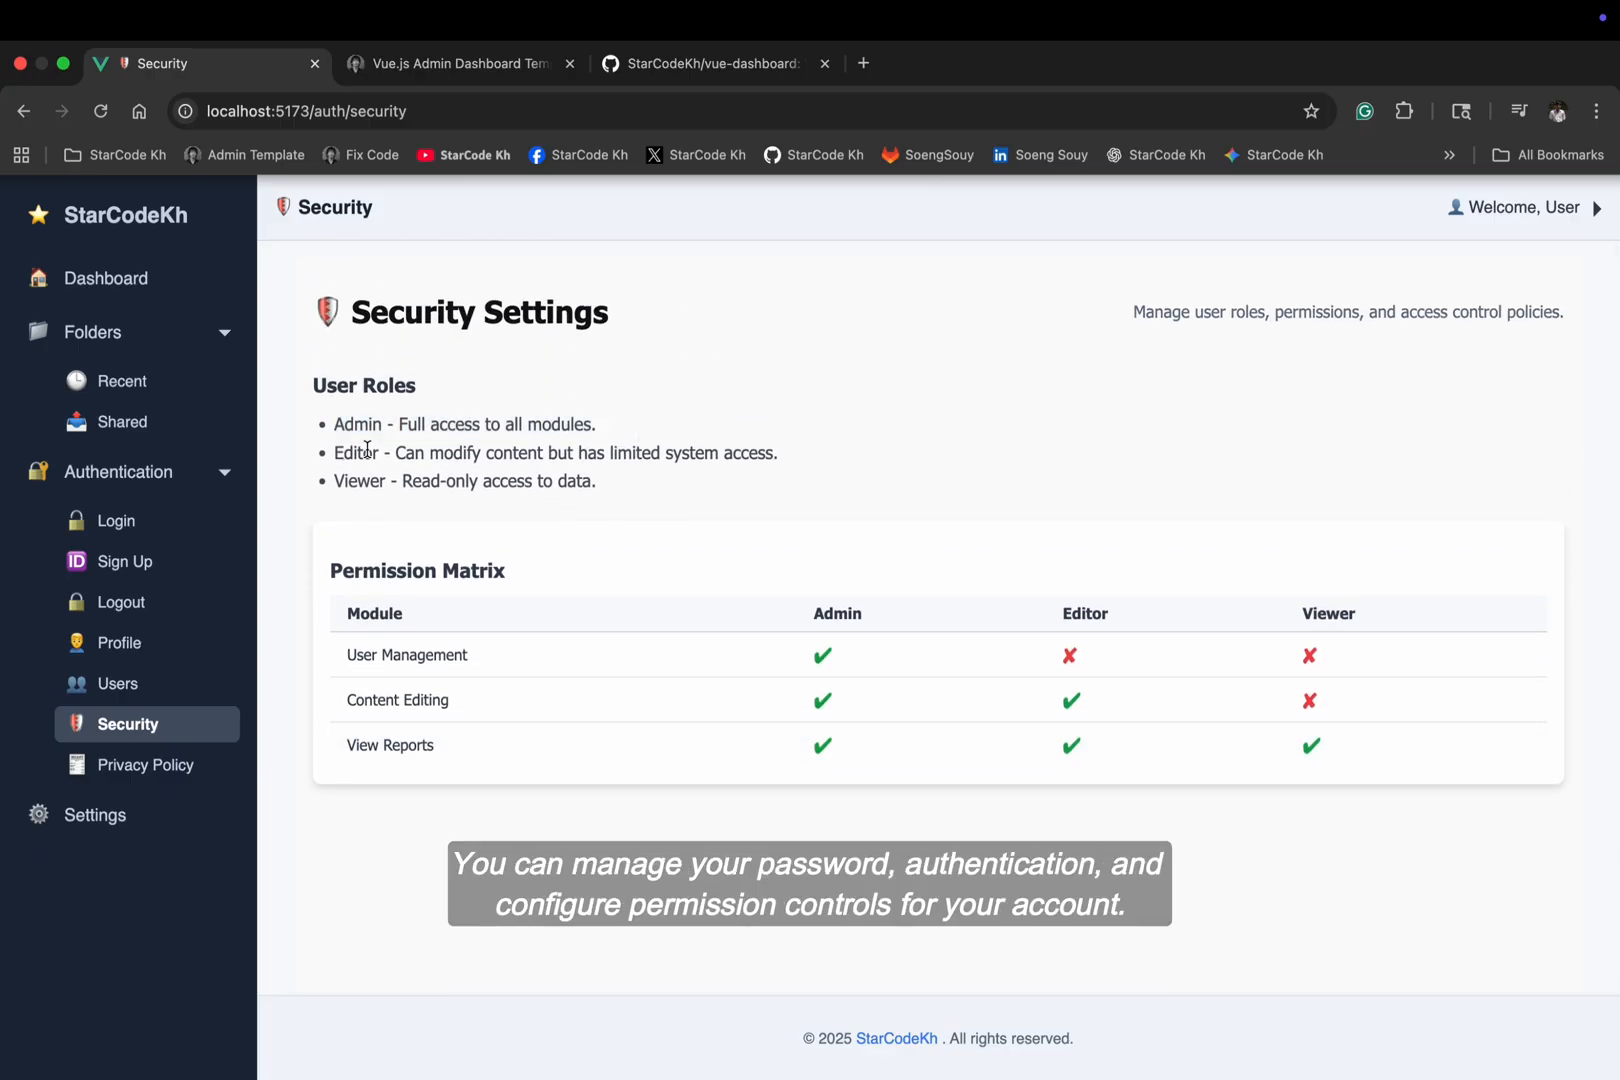
double_click(358, 481)
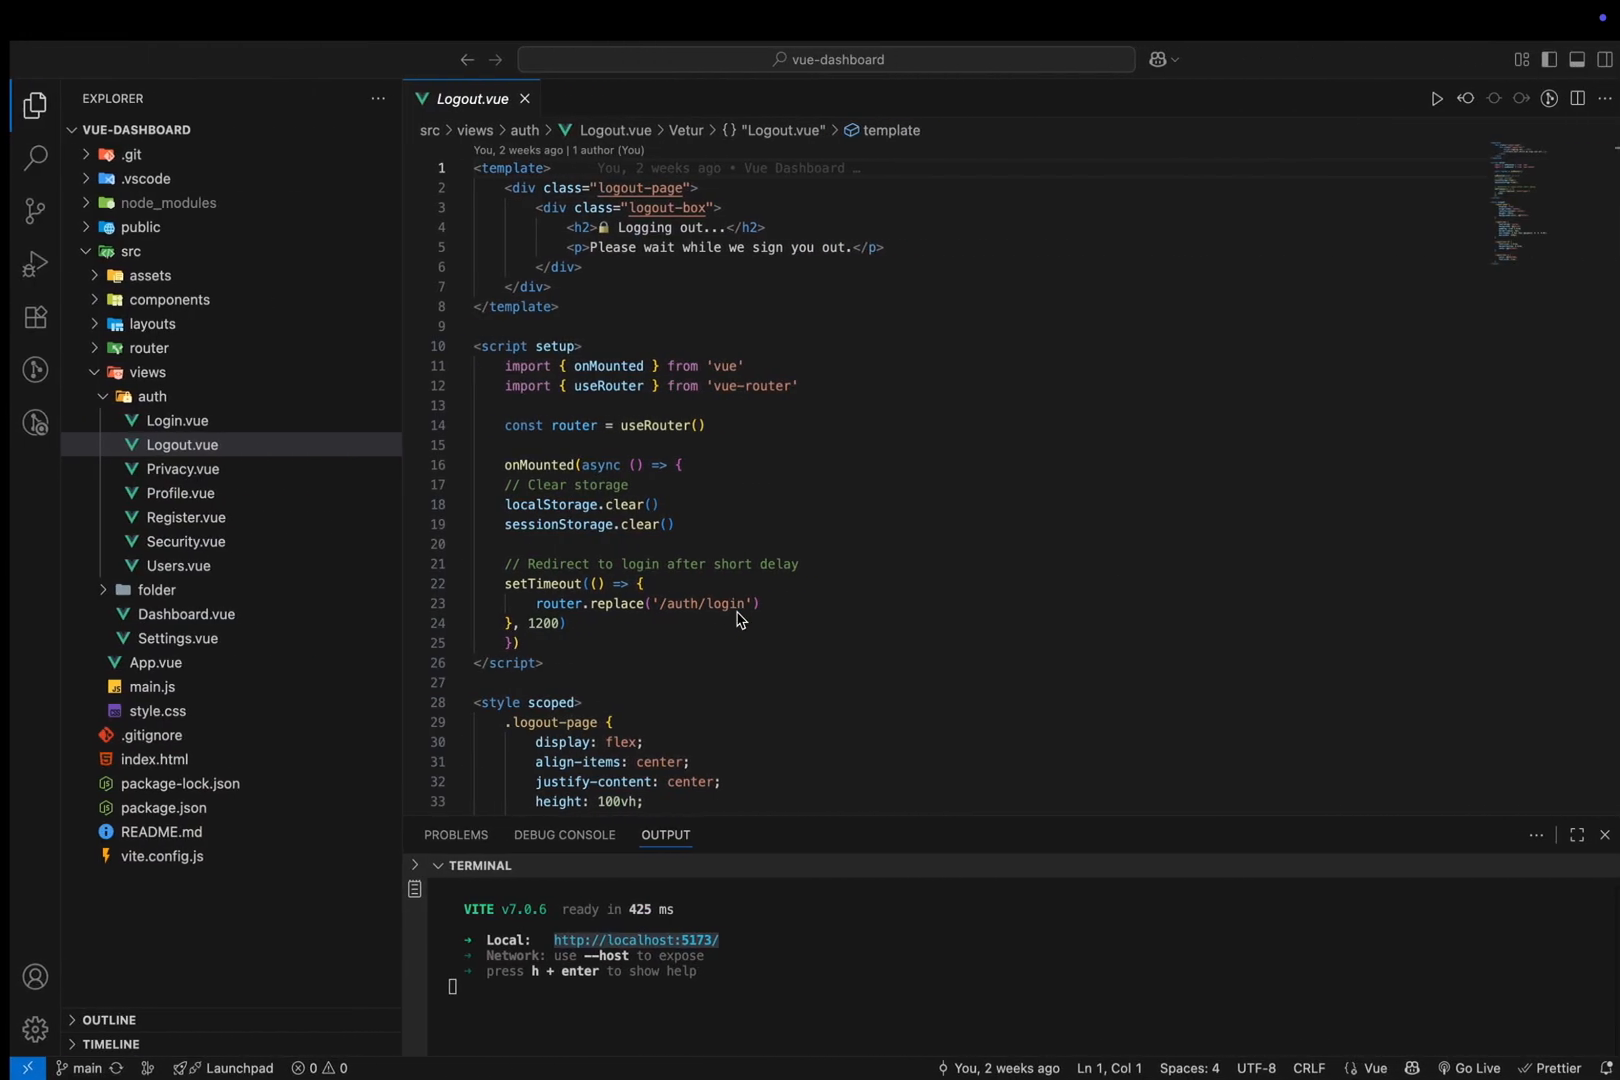
Review Security.vue's permission table markup, then show the dashboard Privacy page and its Privacy.vue source
left_click(184, 541)
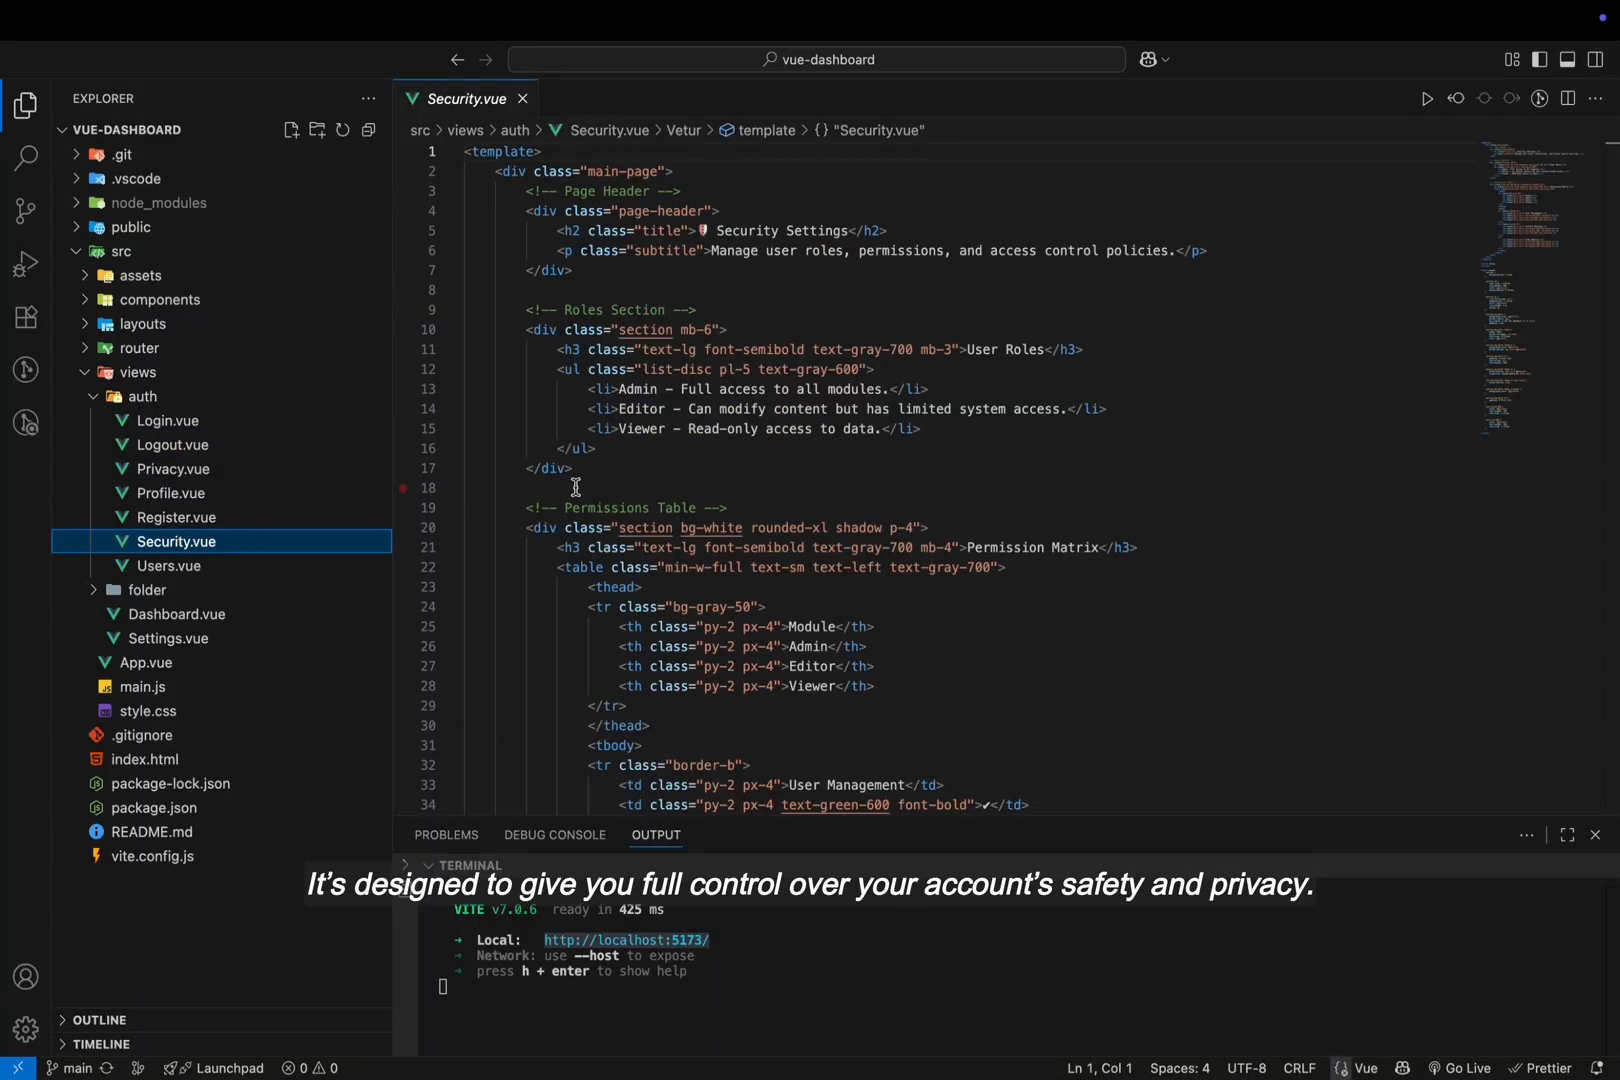
scroll("down", 3)
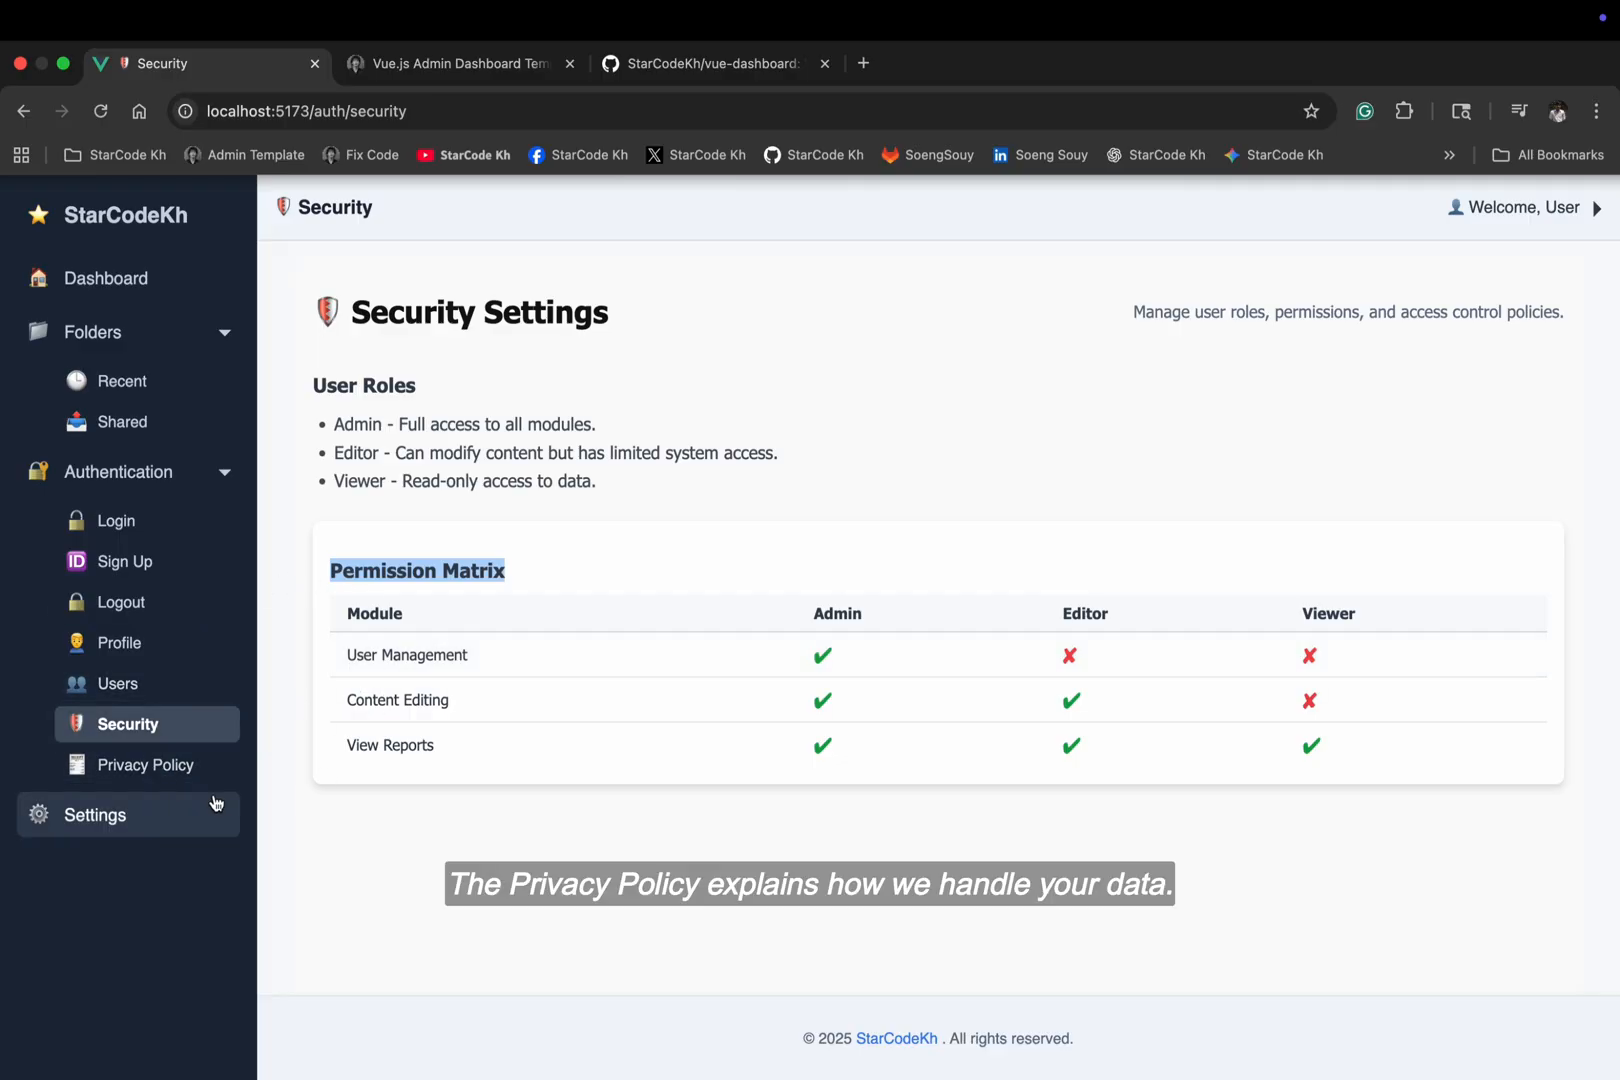
left_click(145, 765)
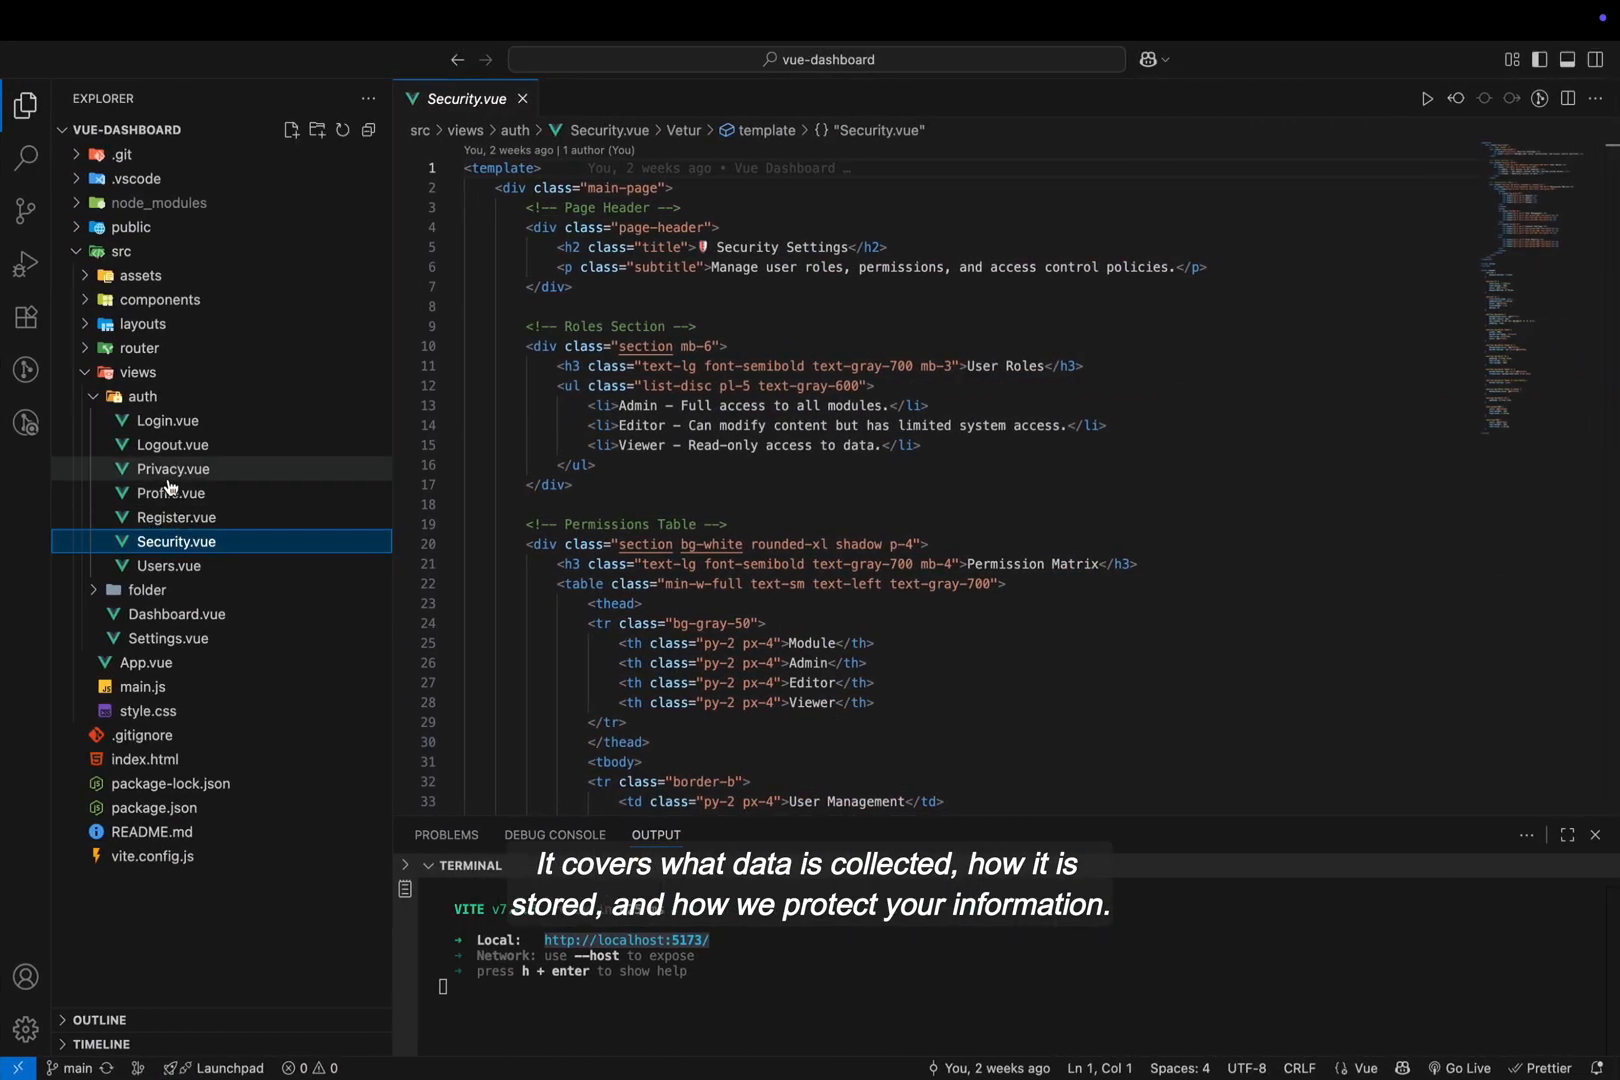
left_click(172, 469)
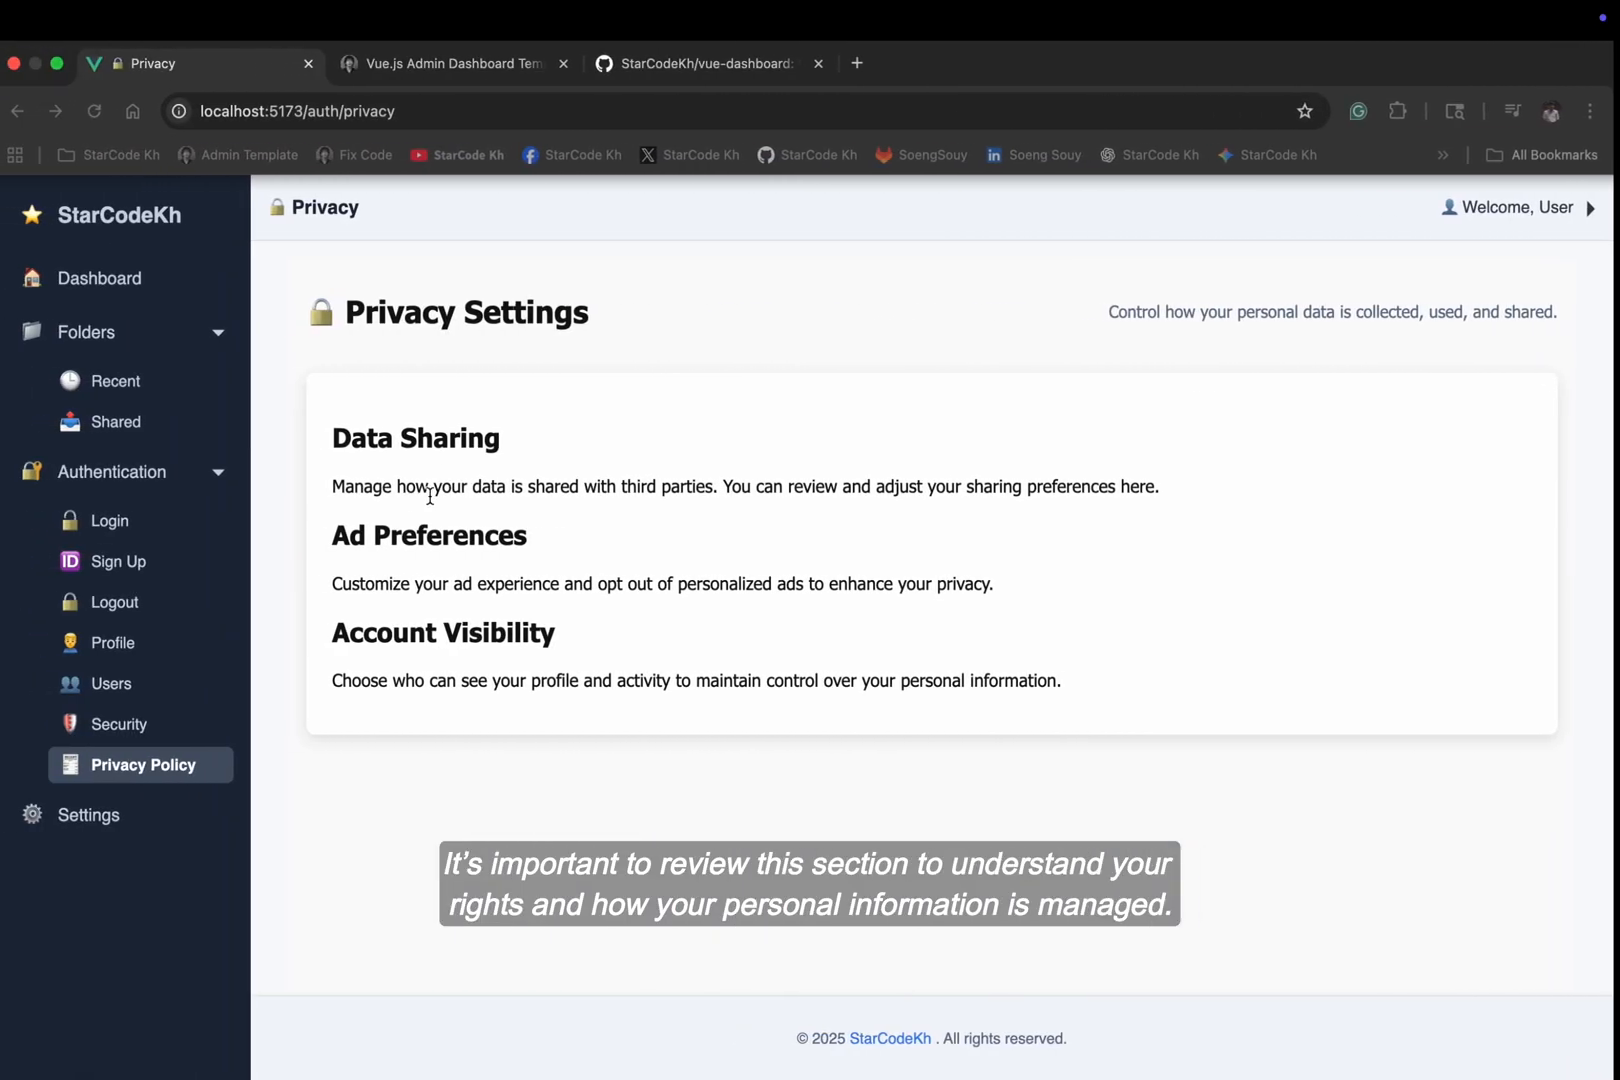
View the Settings page's Notifications, Security and Profile sections, ending on Notifications
left_click(118, 472)
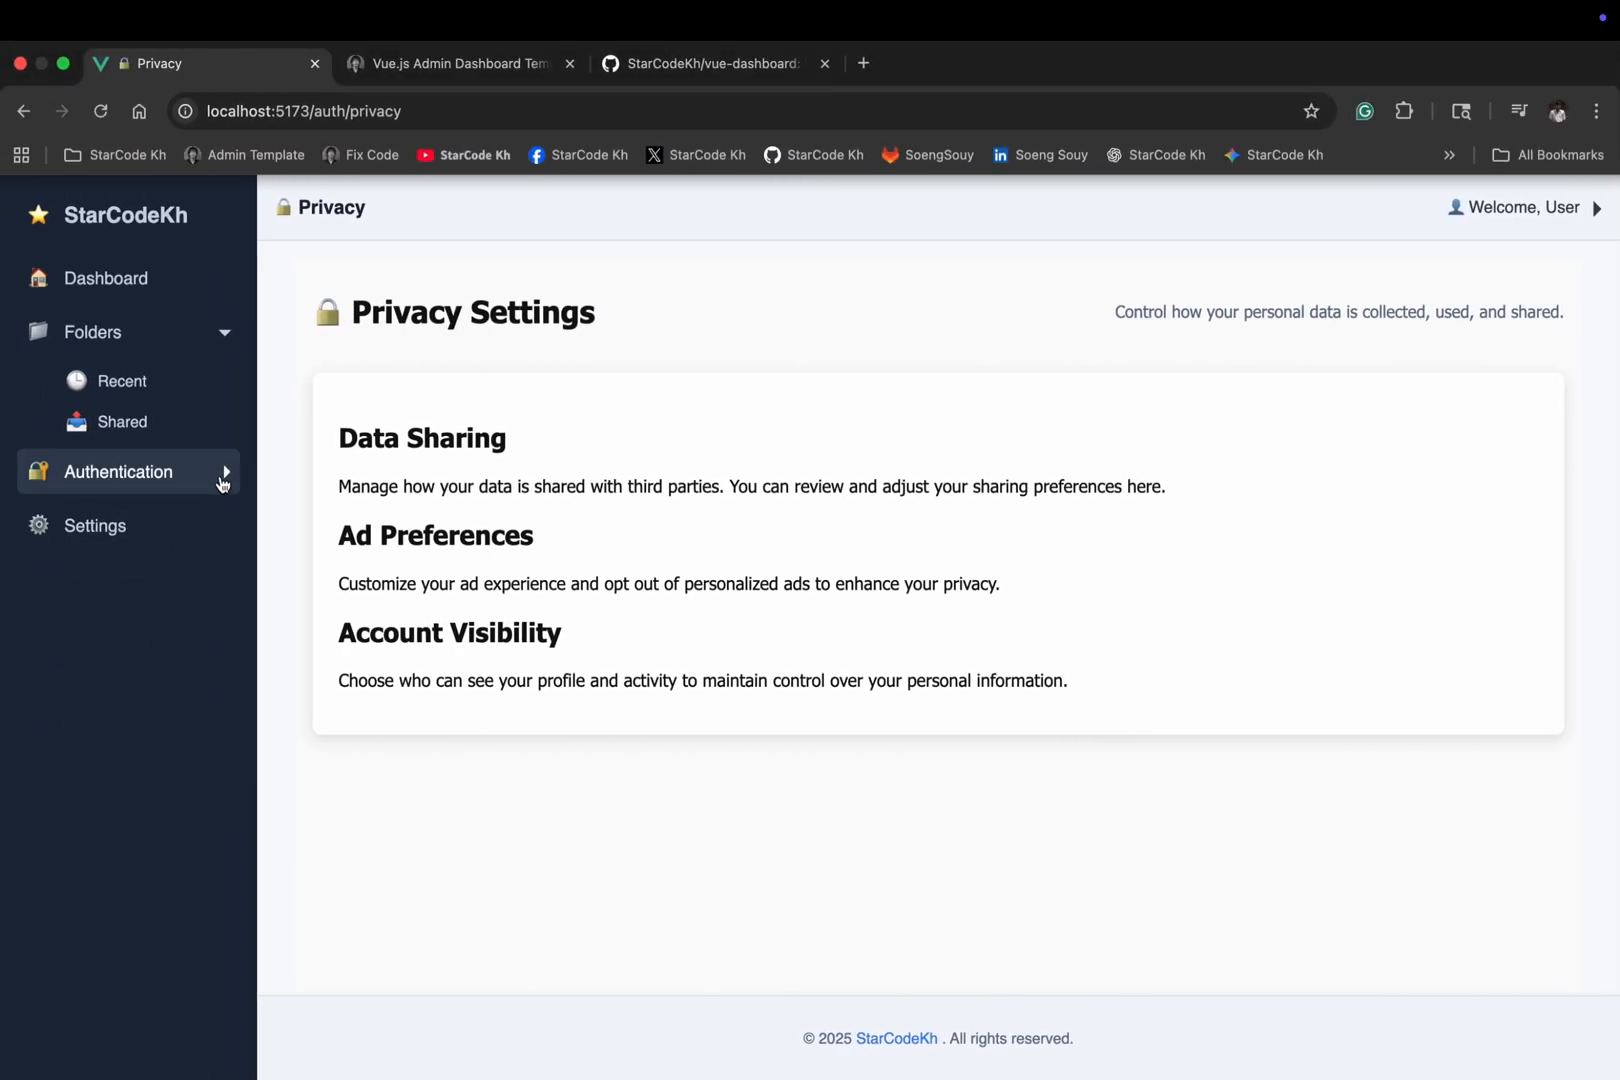
left_click(95, 525)
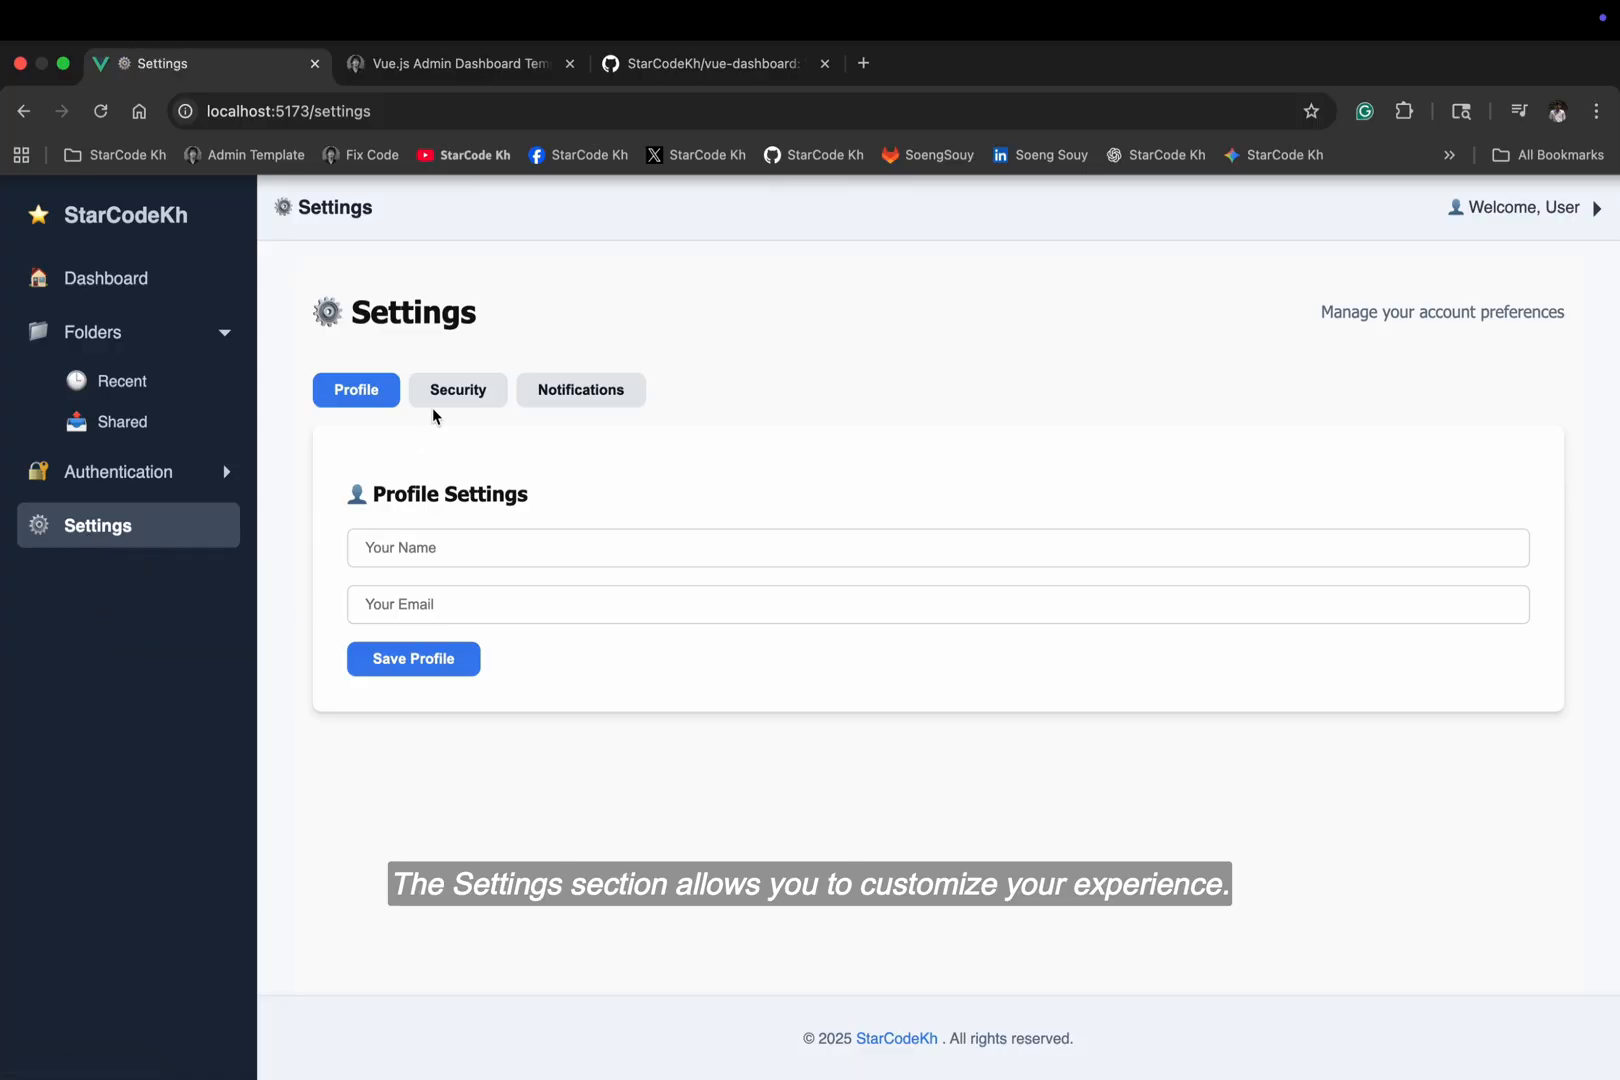
left_click(580, 390)
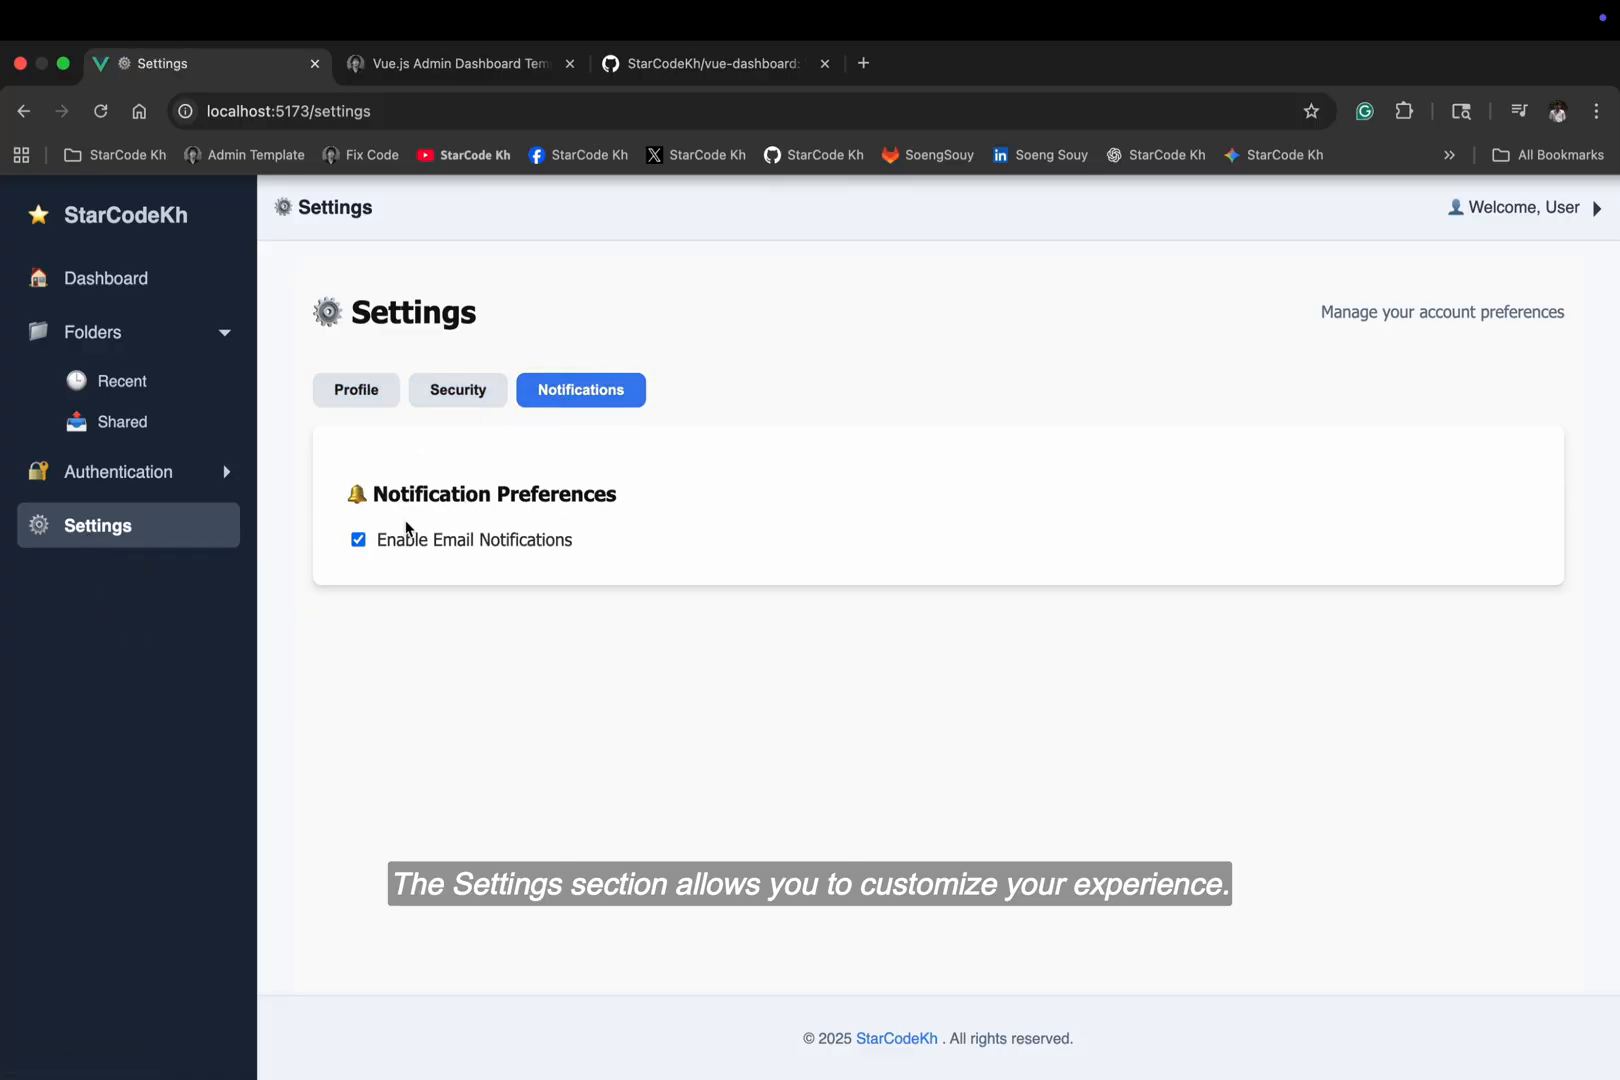
left_click(458, 390)
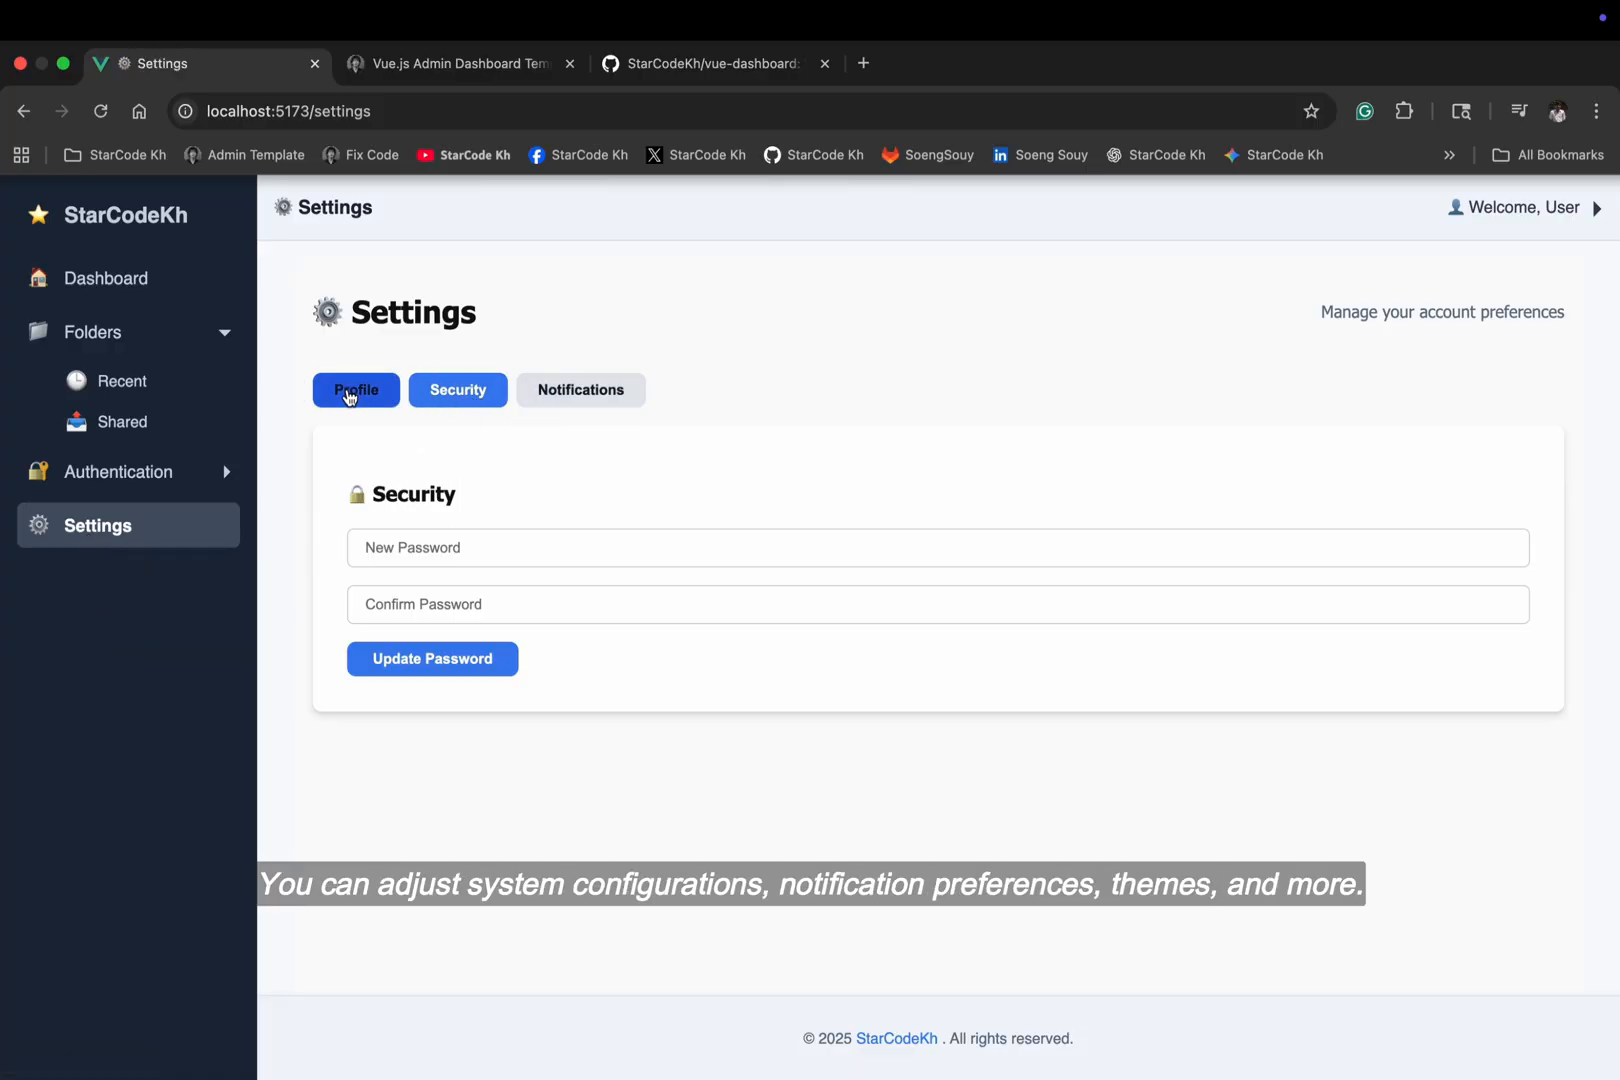
left_click(356, 390)
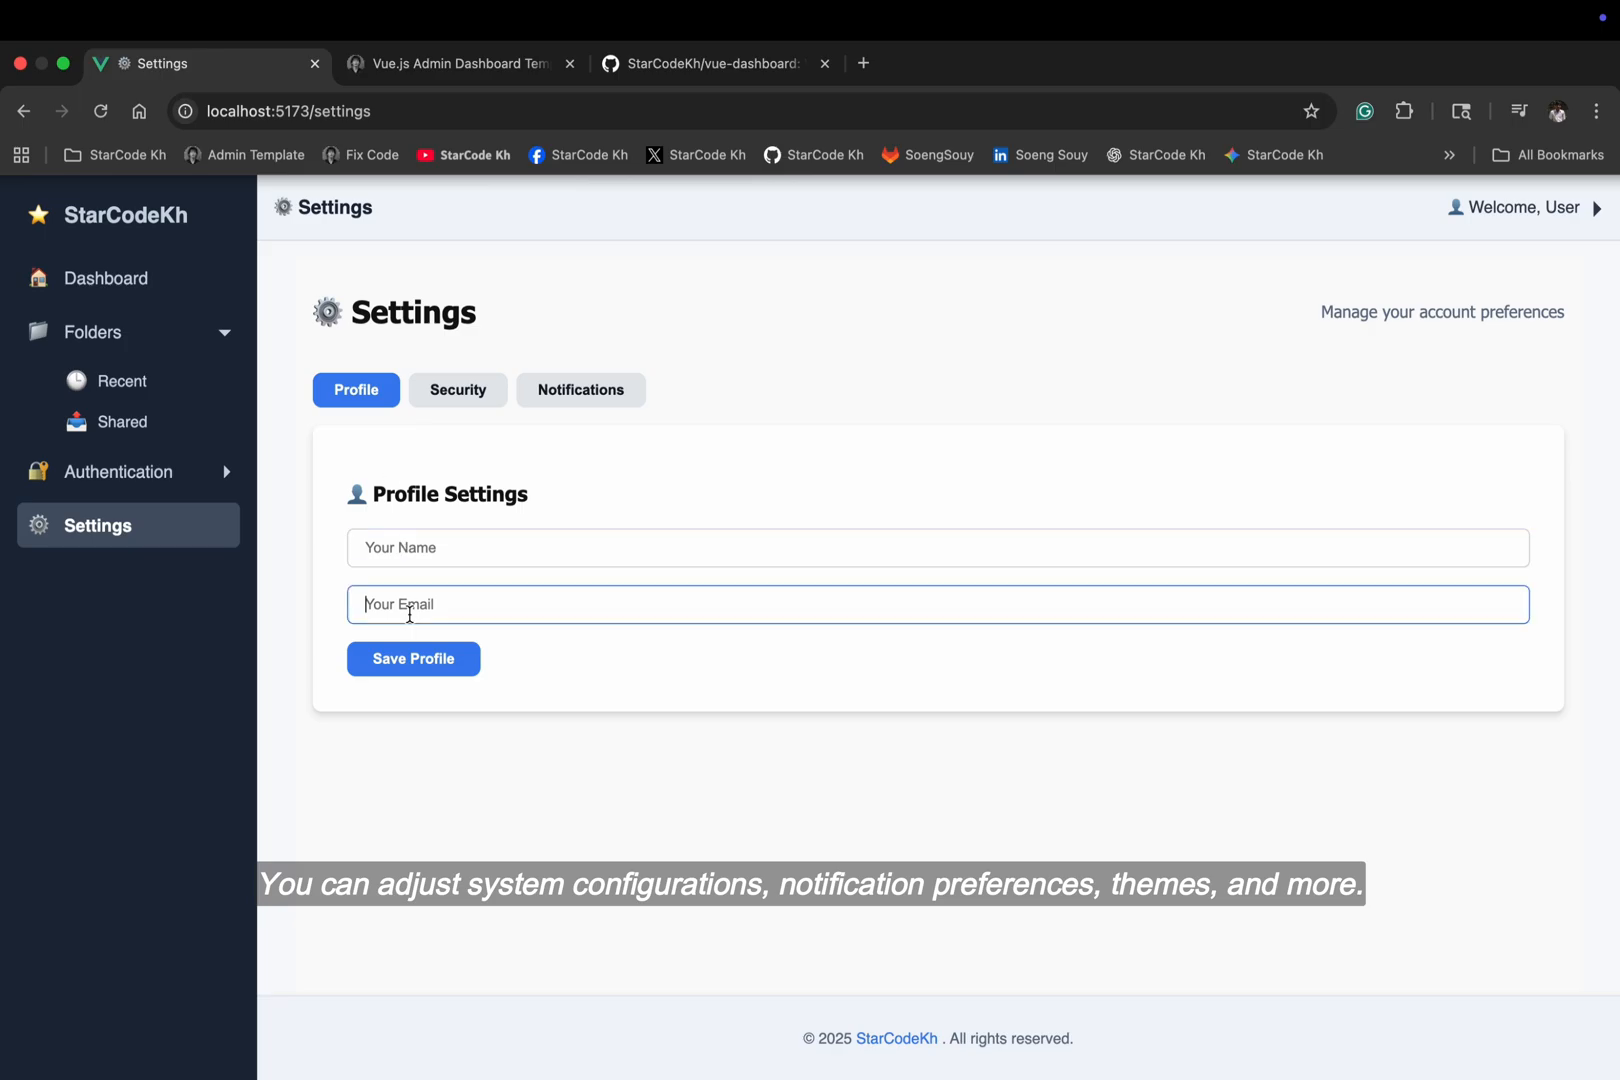
left_click(580, 390)
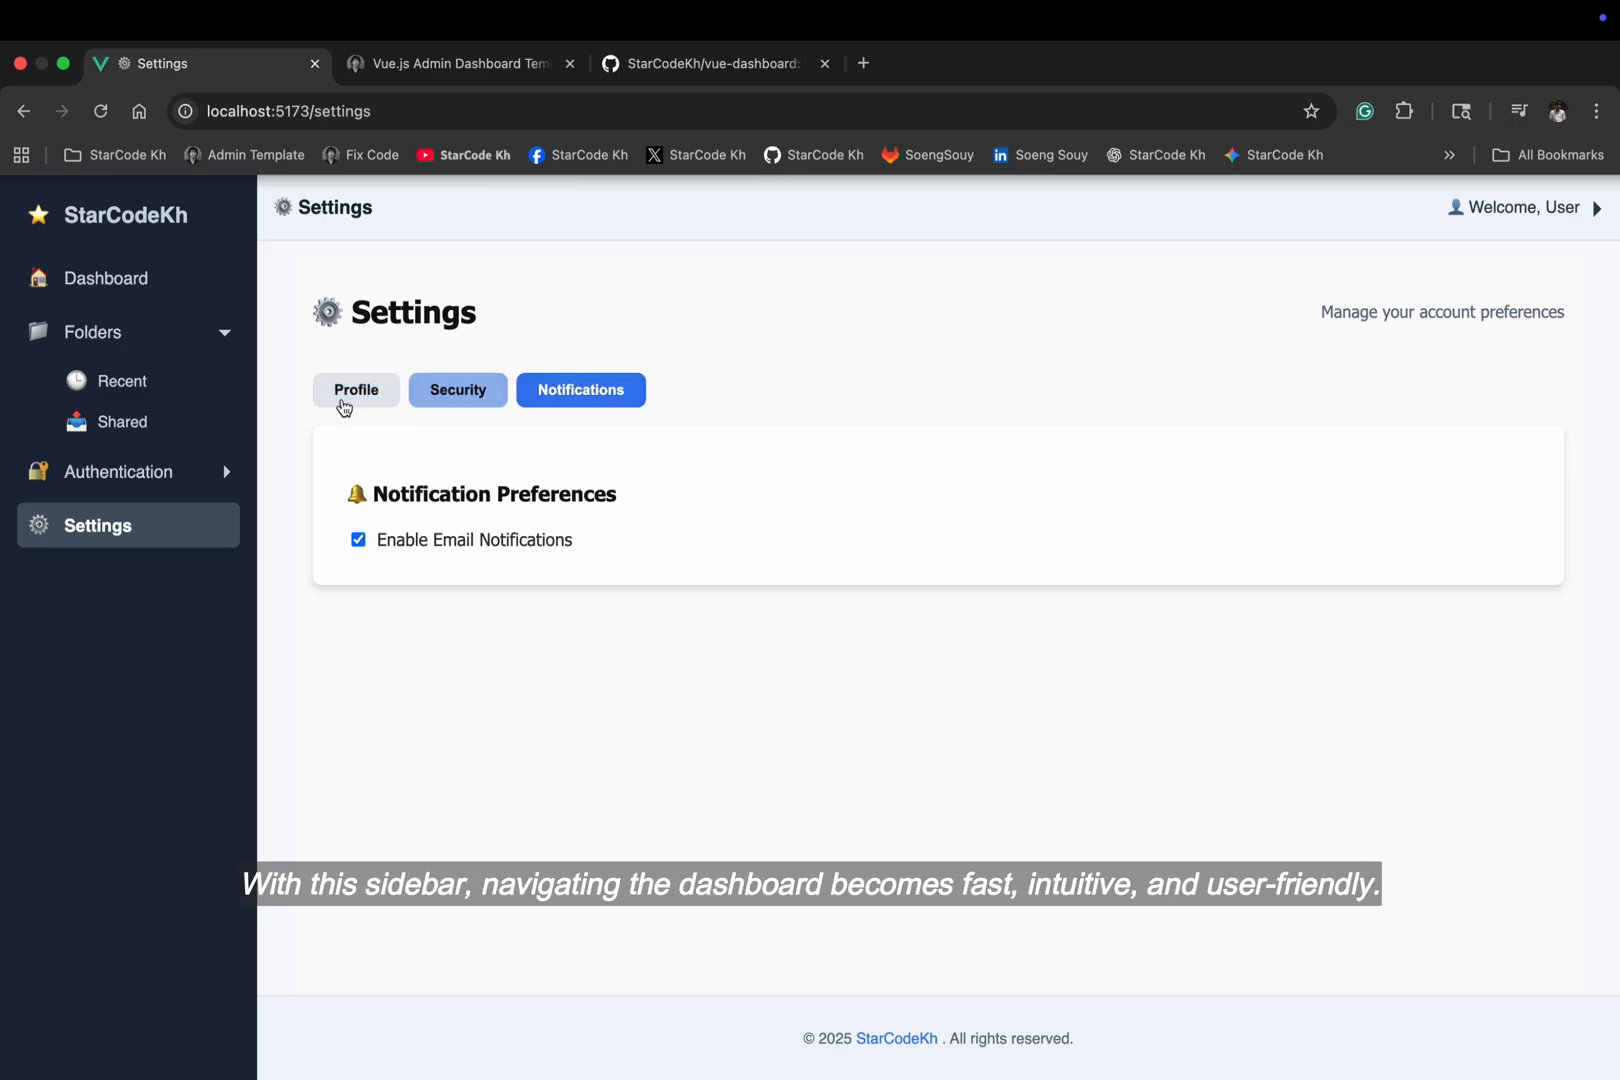
left_click(128, 332)
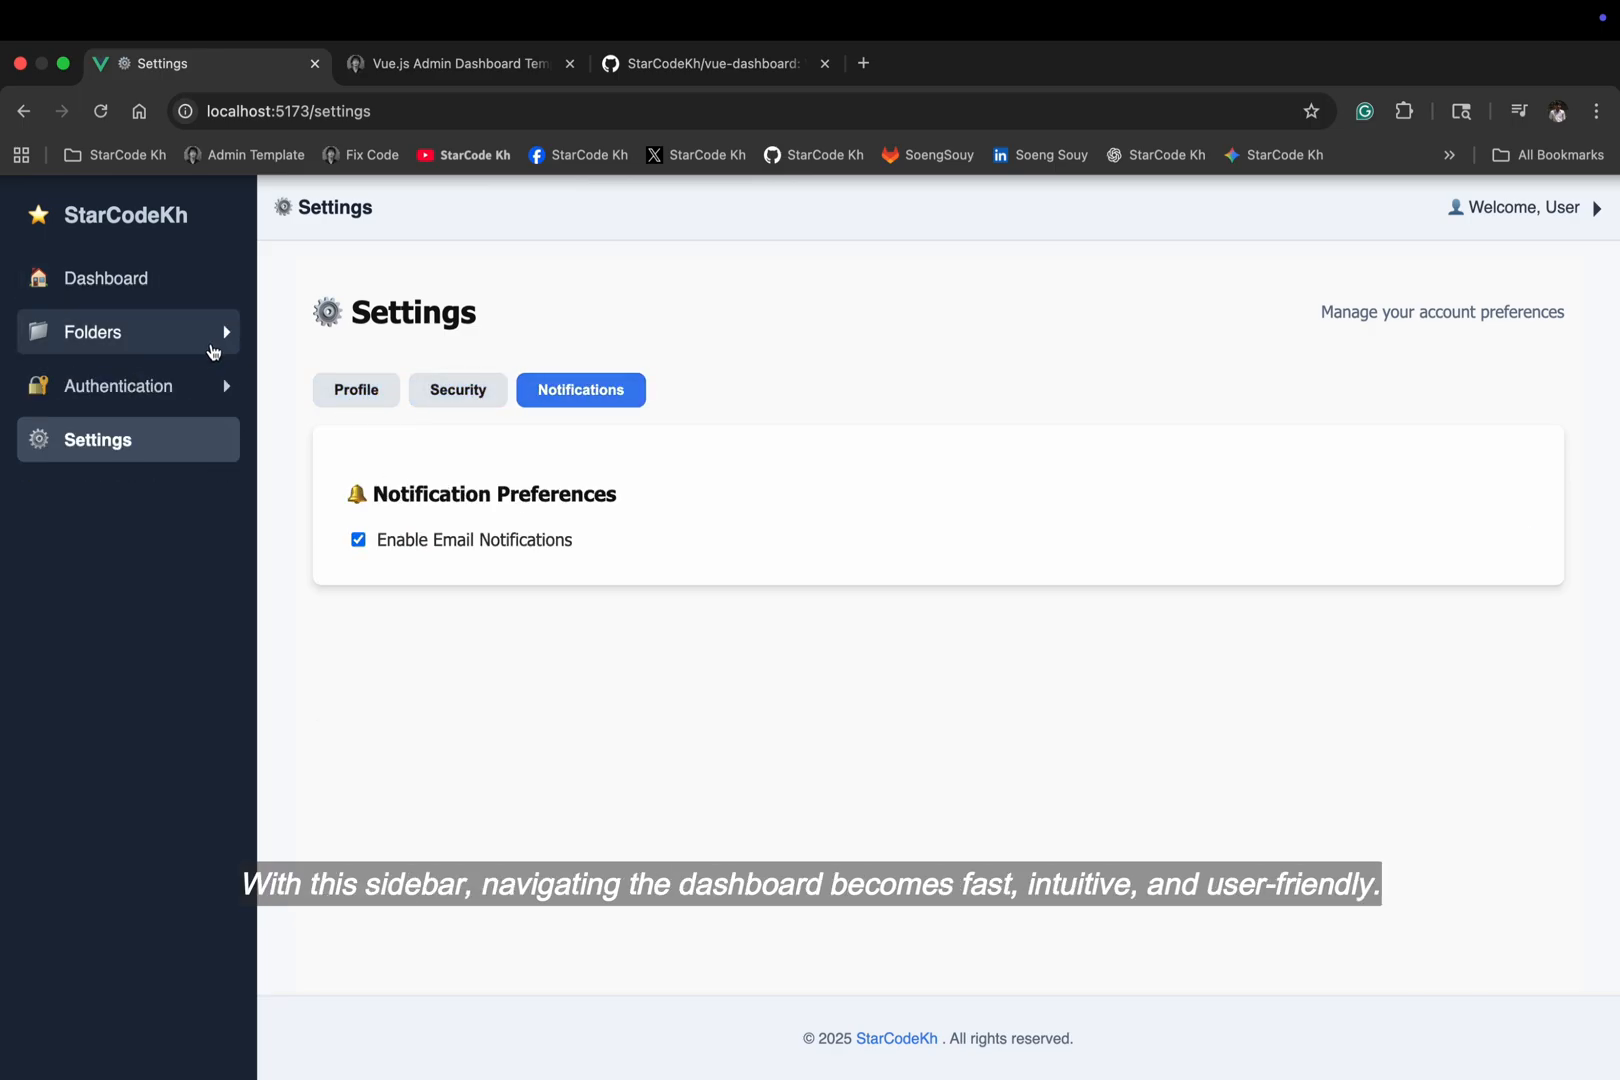
mouse_move(50, 345)
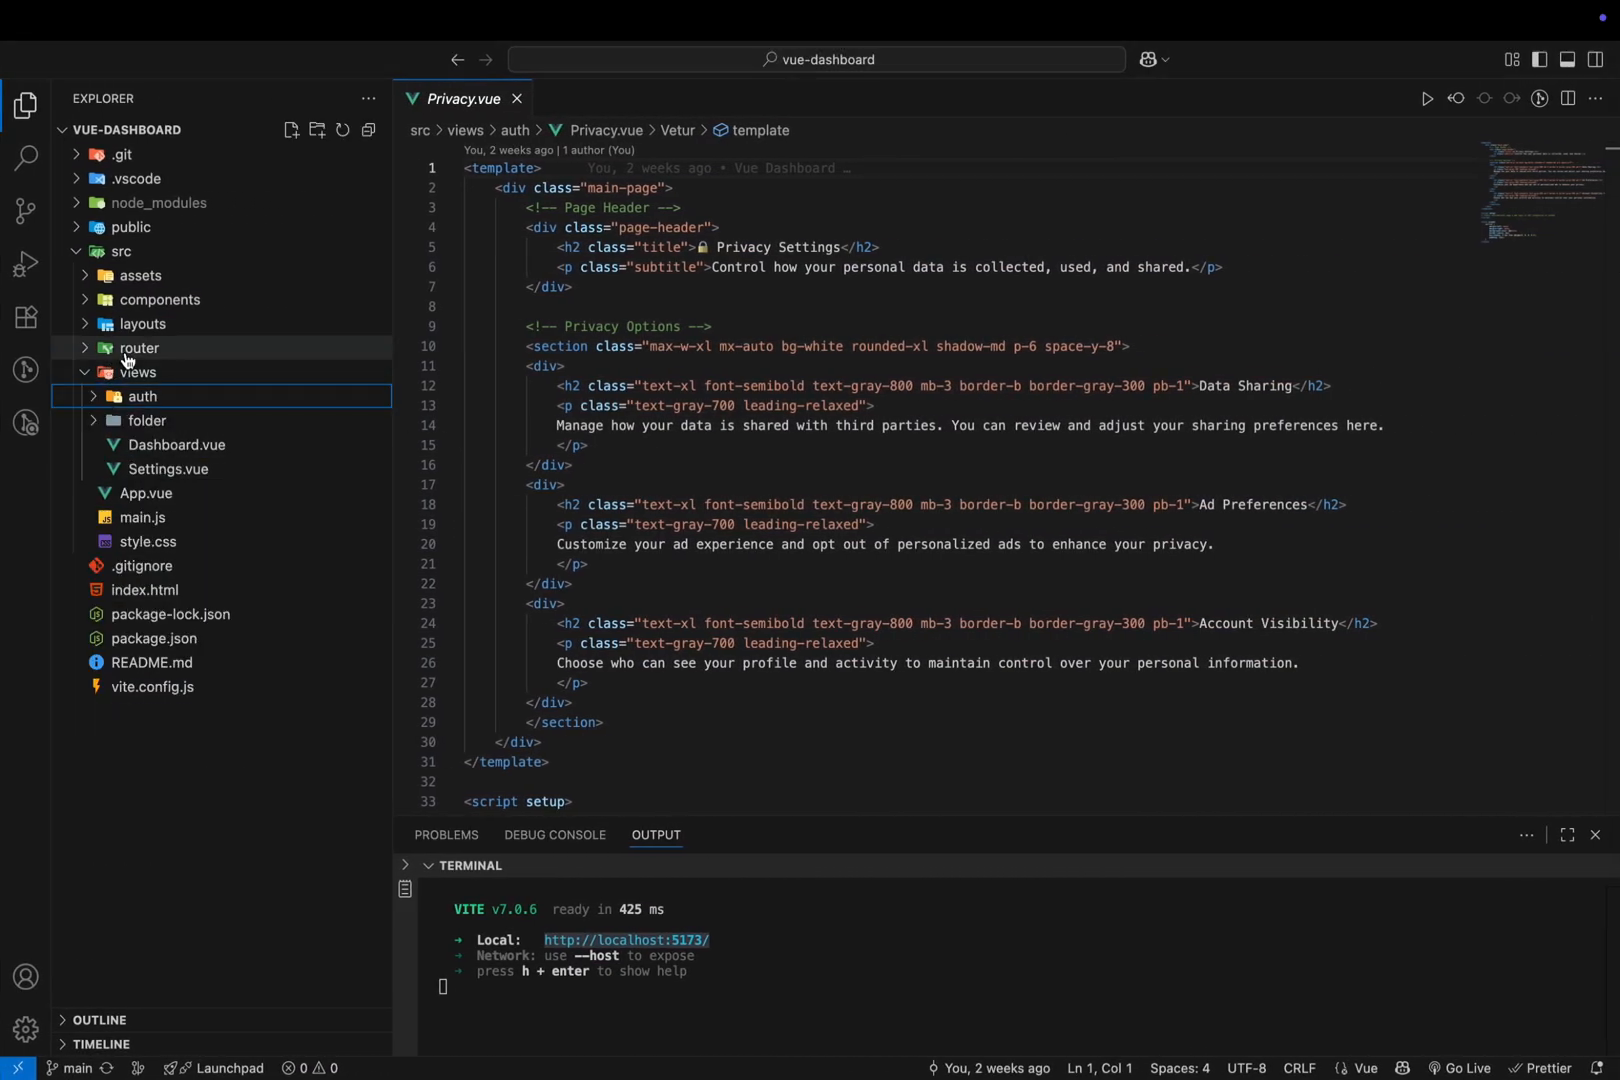
Read router/index.js route definitions and layouts/DefaultLayout.vue
left_click(139, 347)
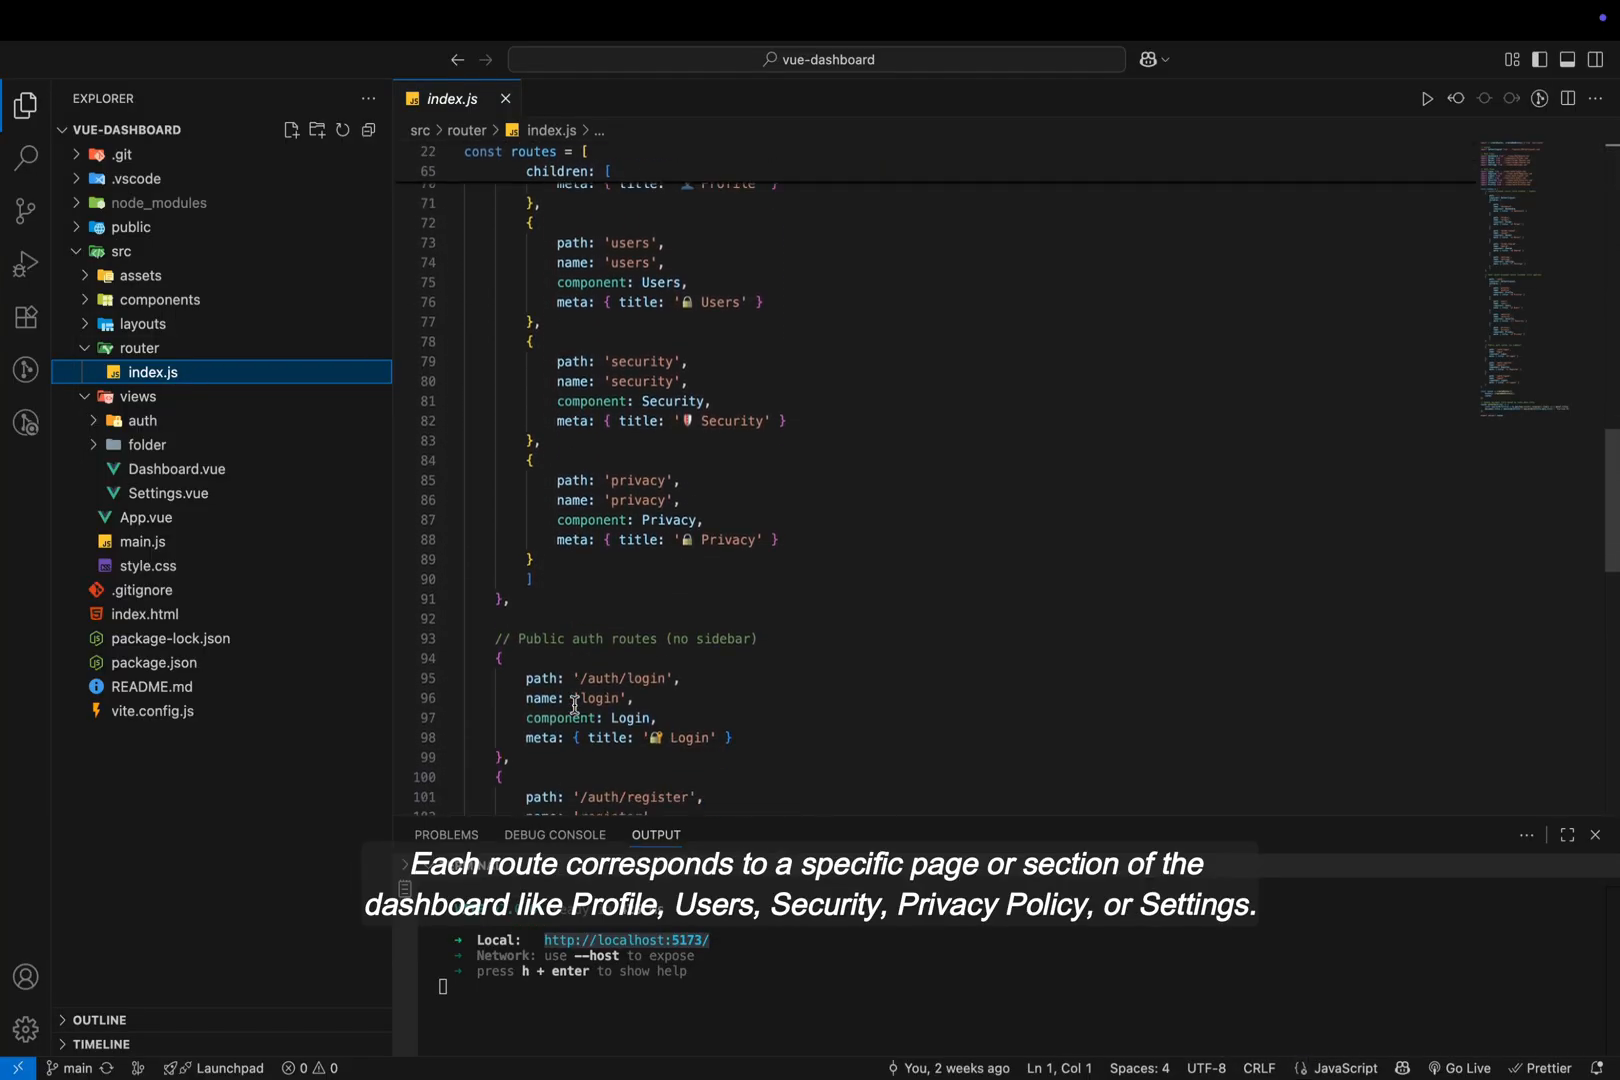
scroll("down", 3)
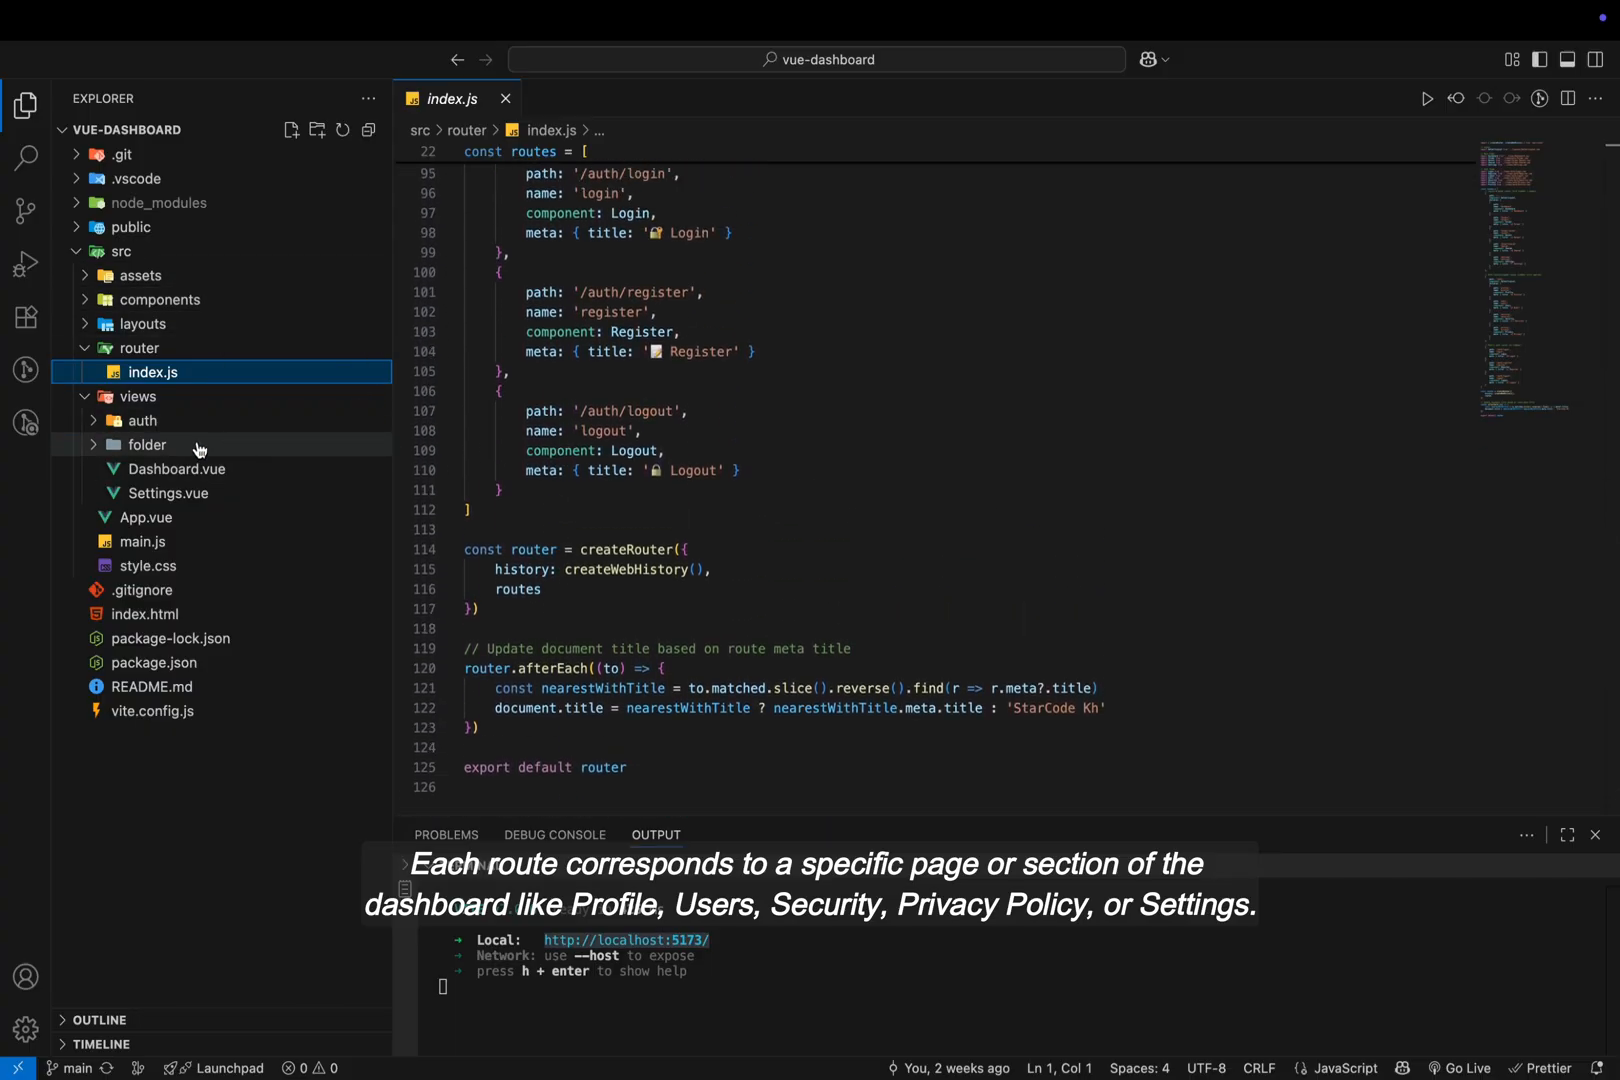
left_click(143, 323)
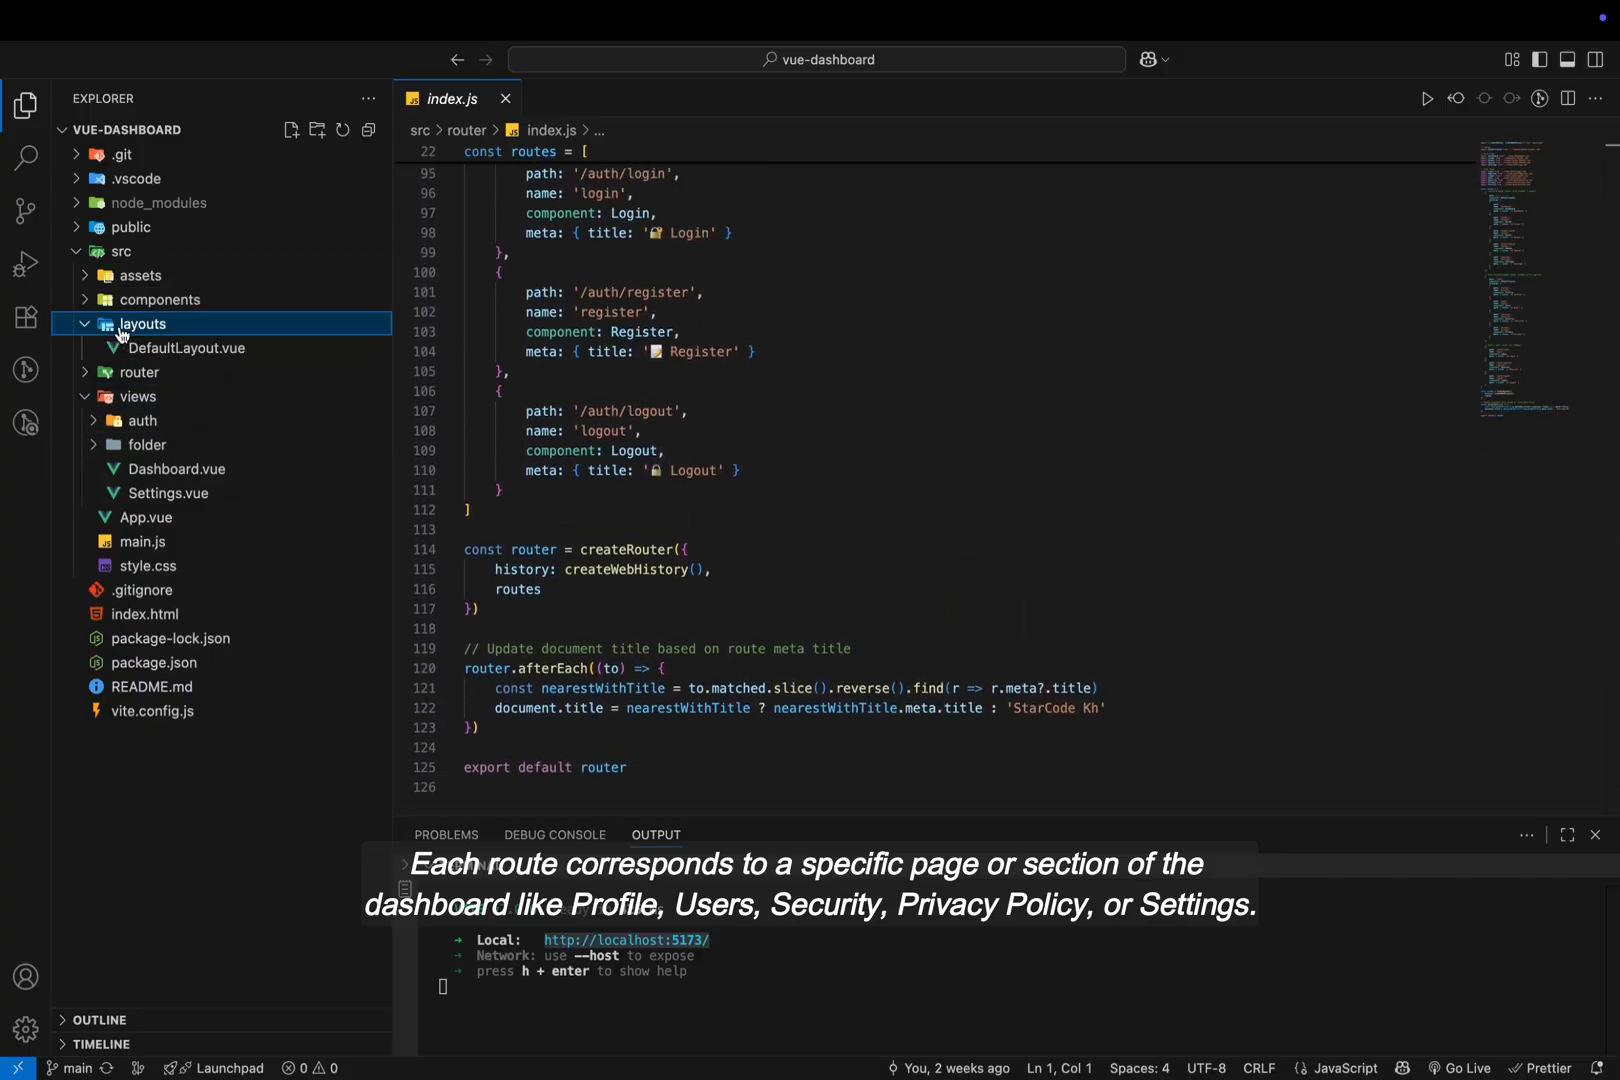
left_click(187, 348)
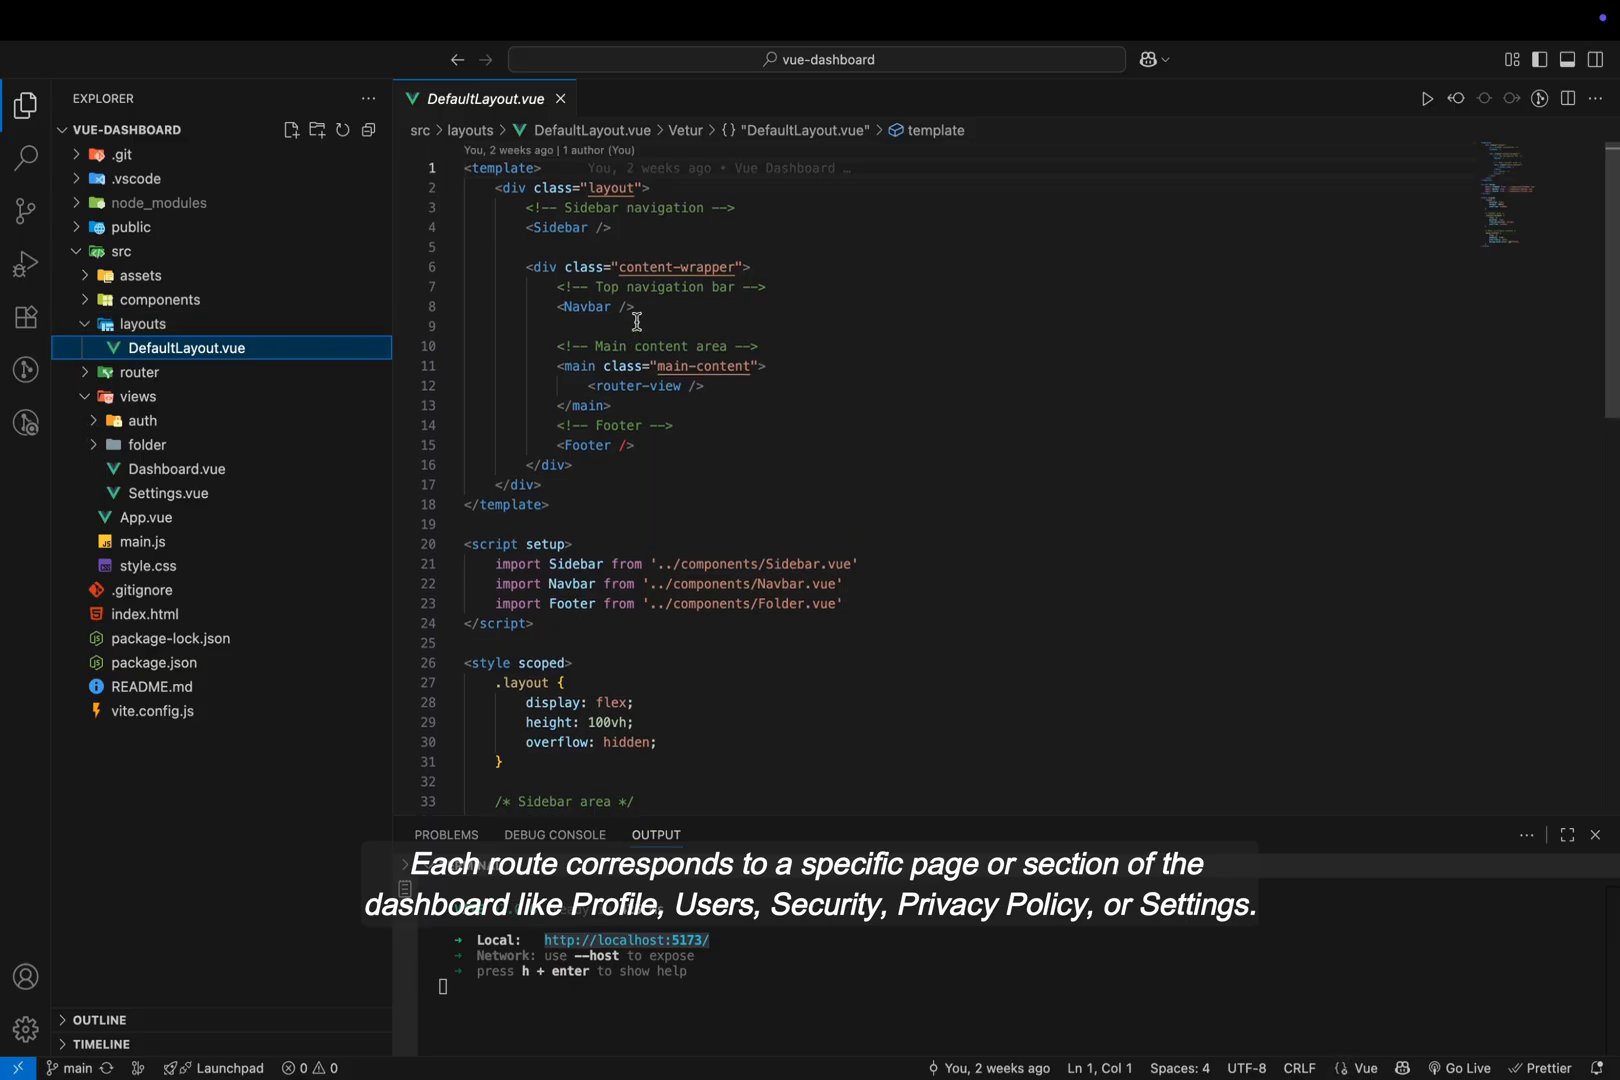
scroll("down", 3)
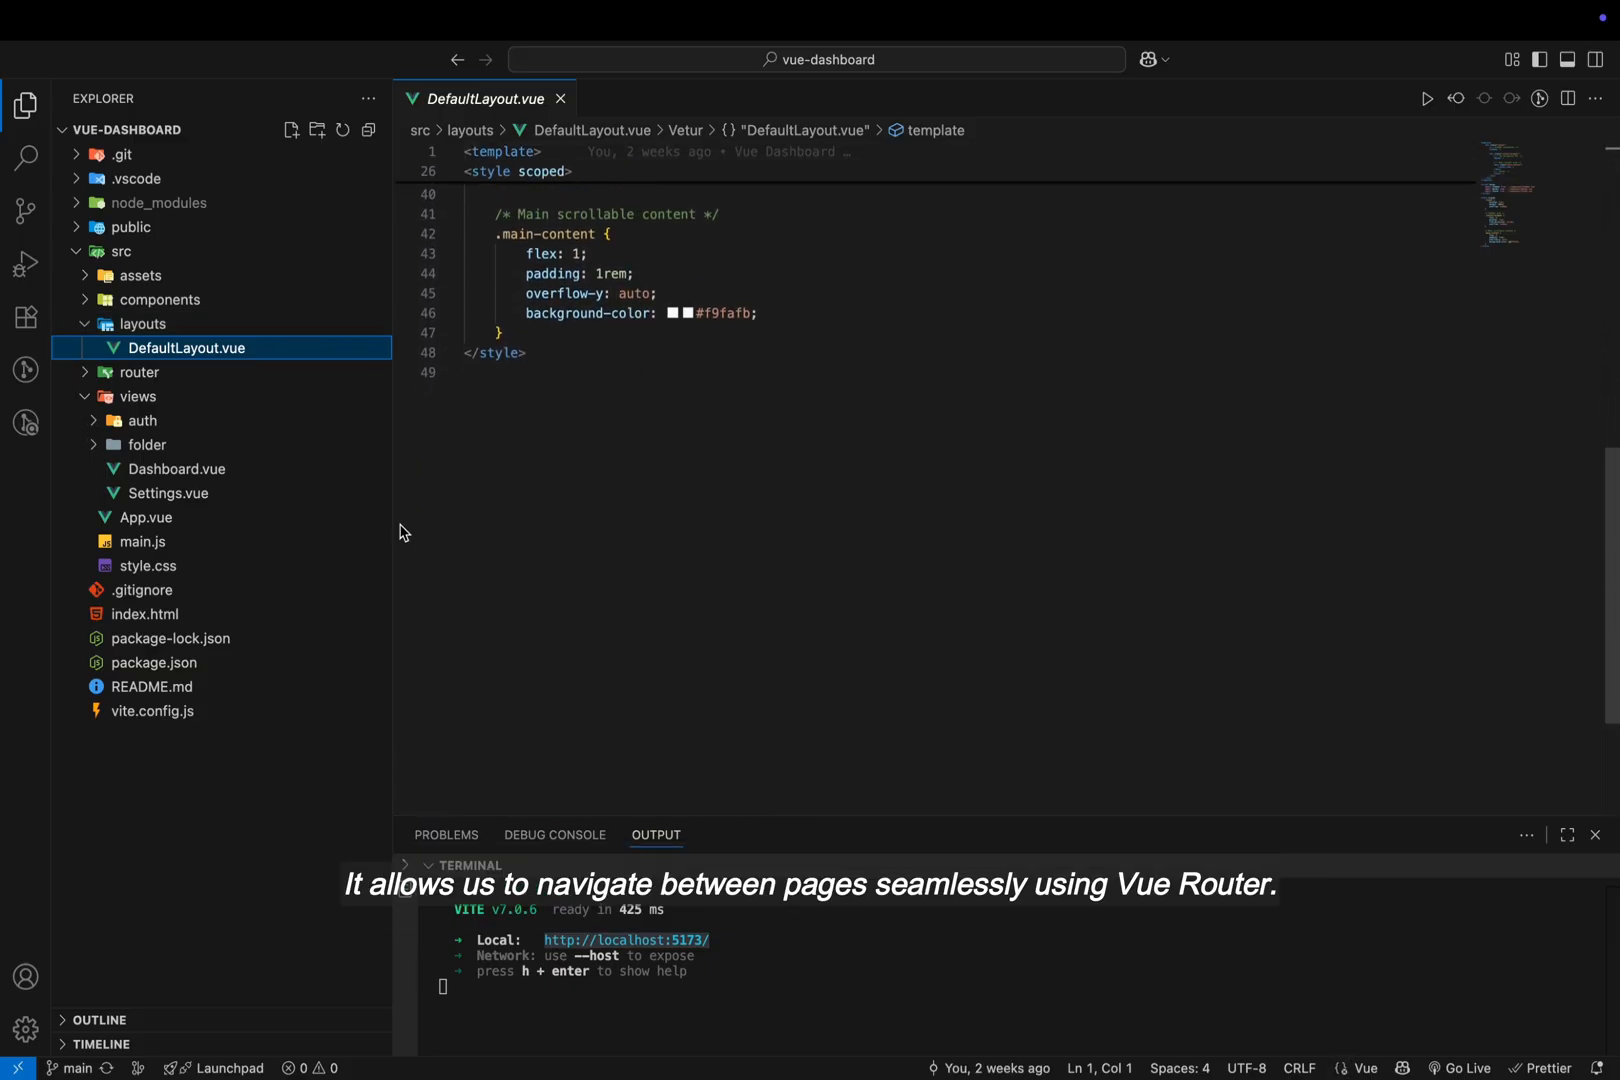
Expand the components folder and read the footer component Folder.vue
left_click(141, 323)
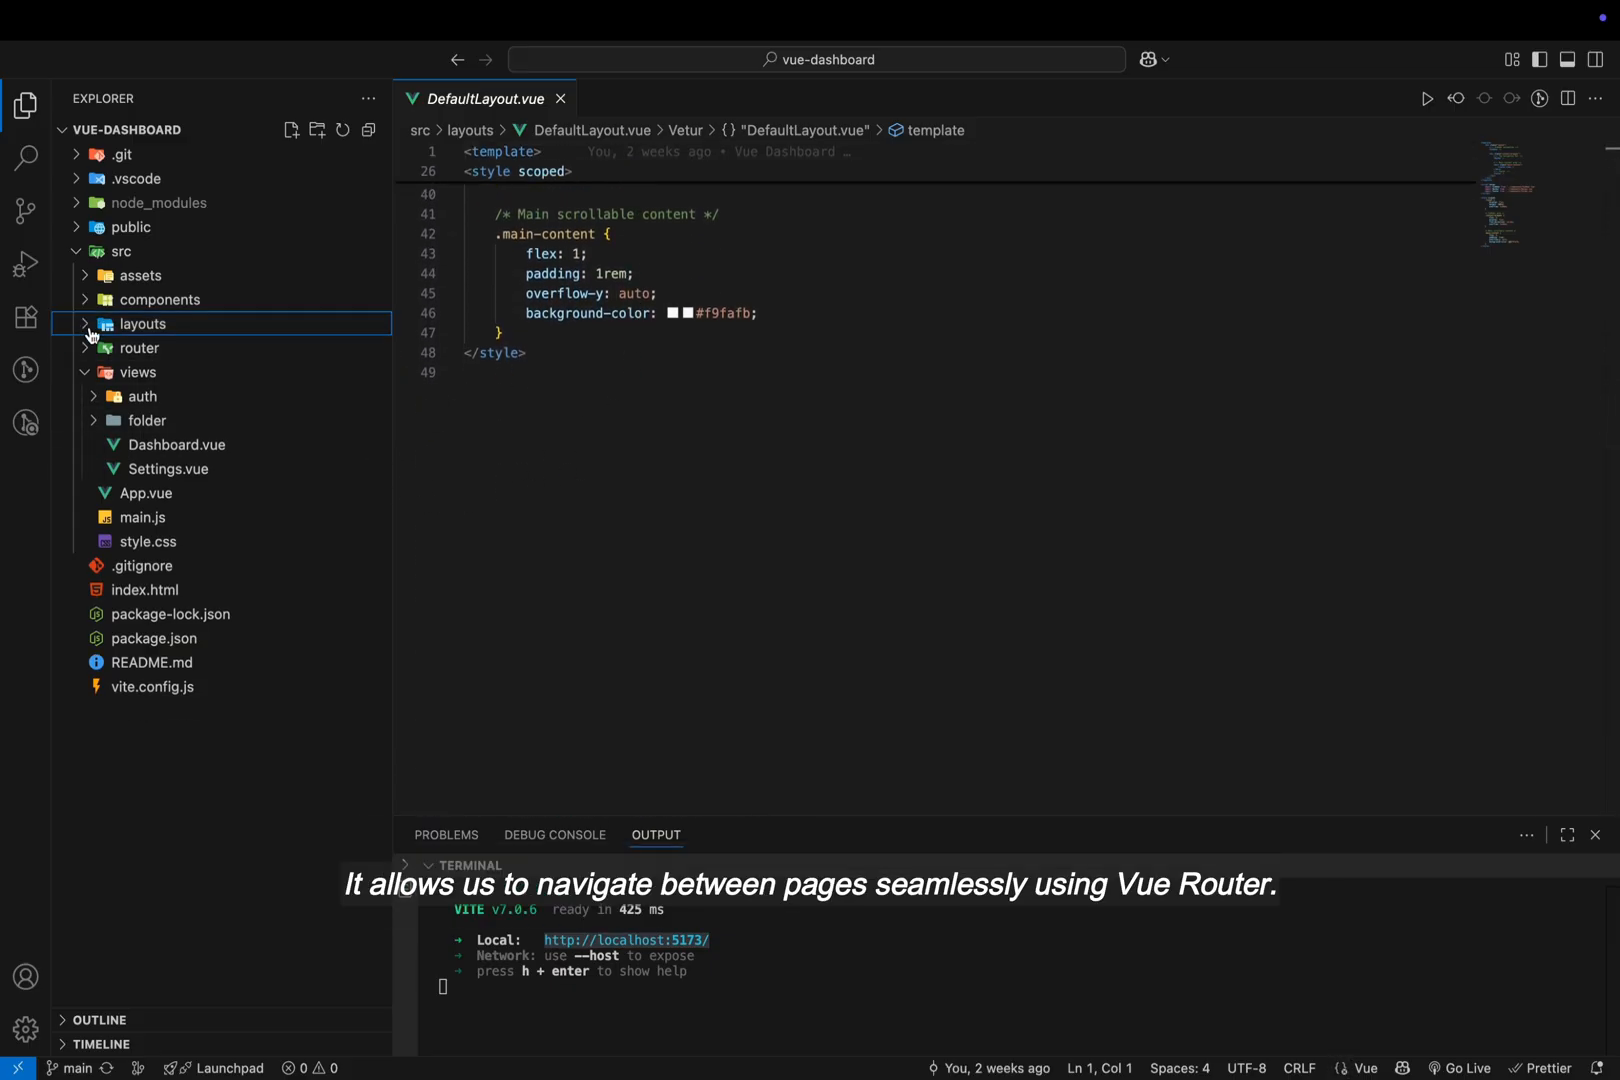
left_click(158, 299)
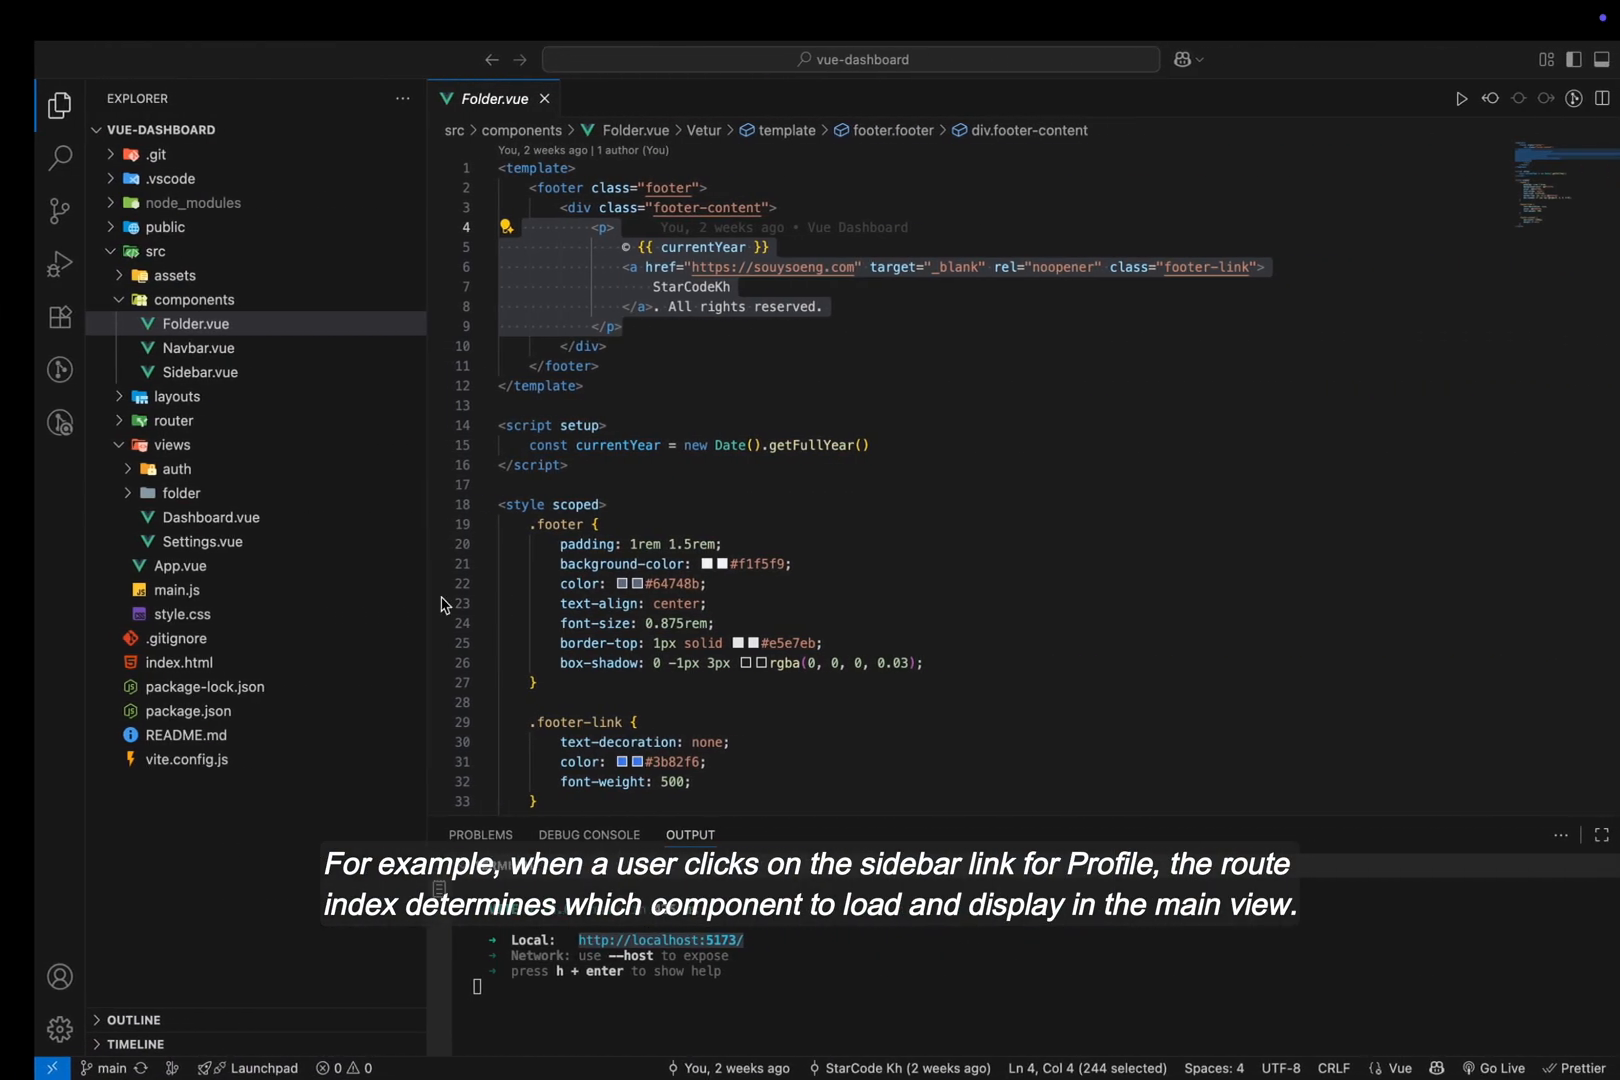
left_click(197, 347)
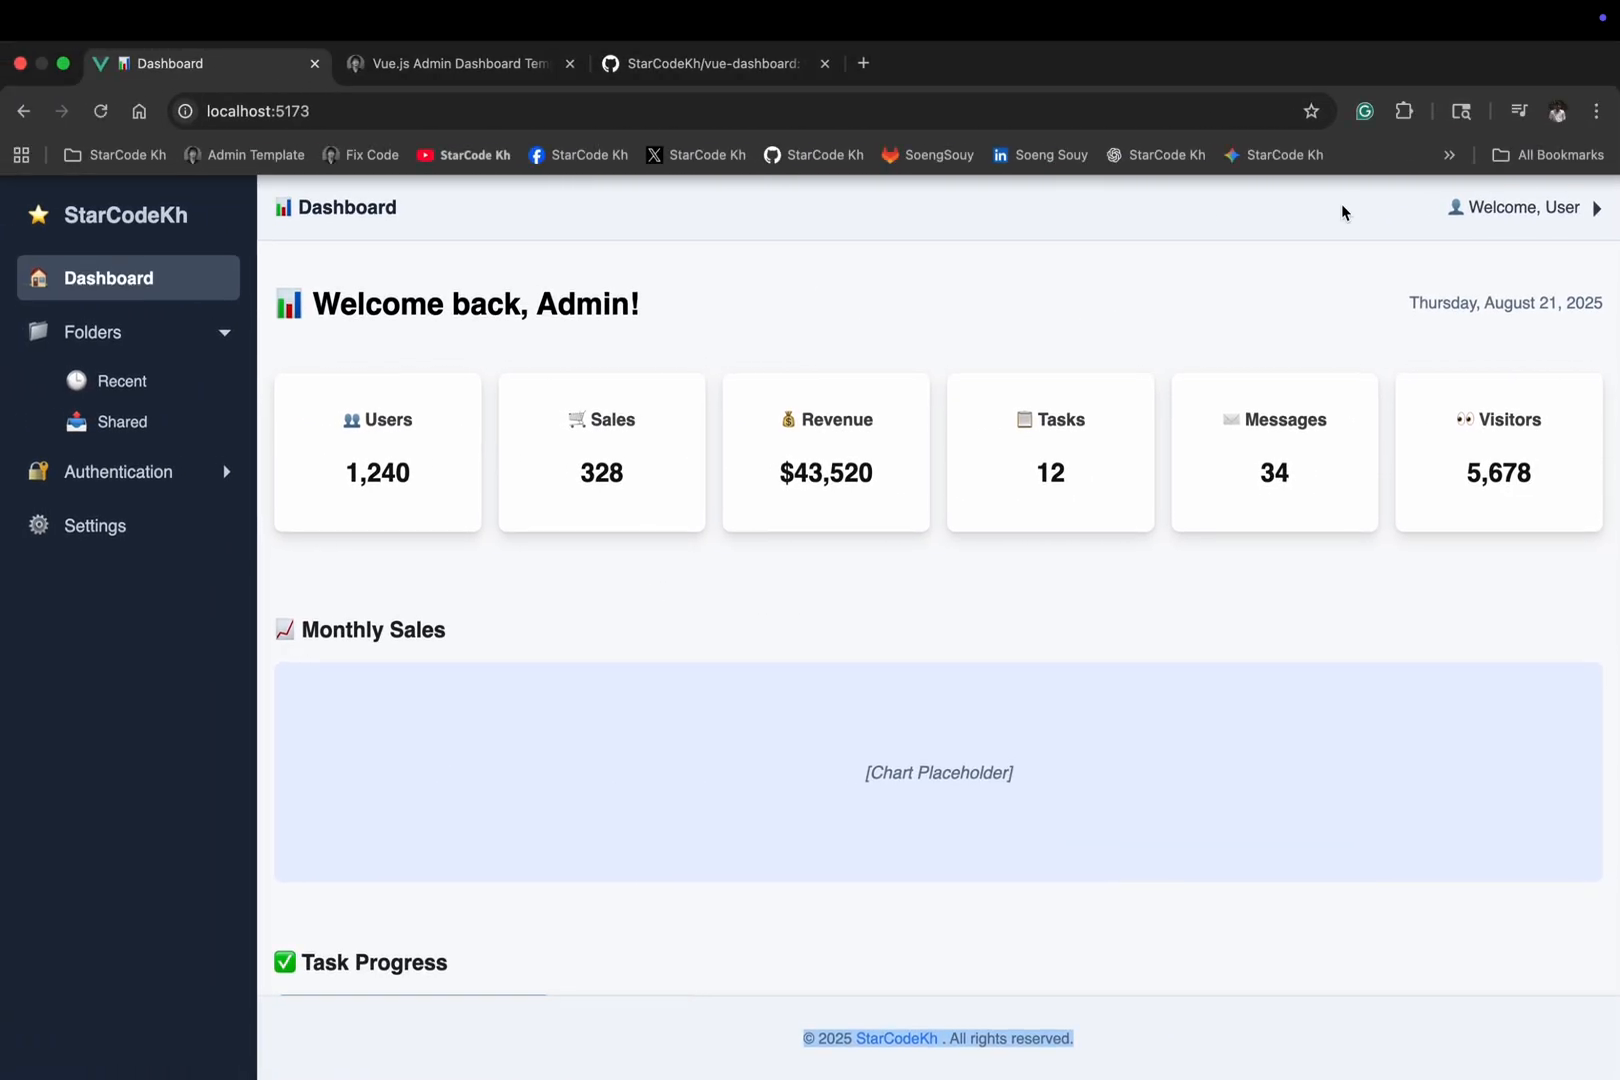
Show the app's user dropdown, read Navbar.vue and Sidebar.vue, then return to the blog article
left_click(1522, 208)
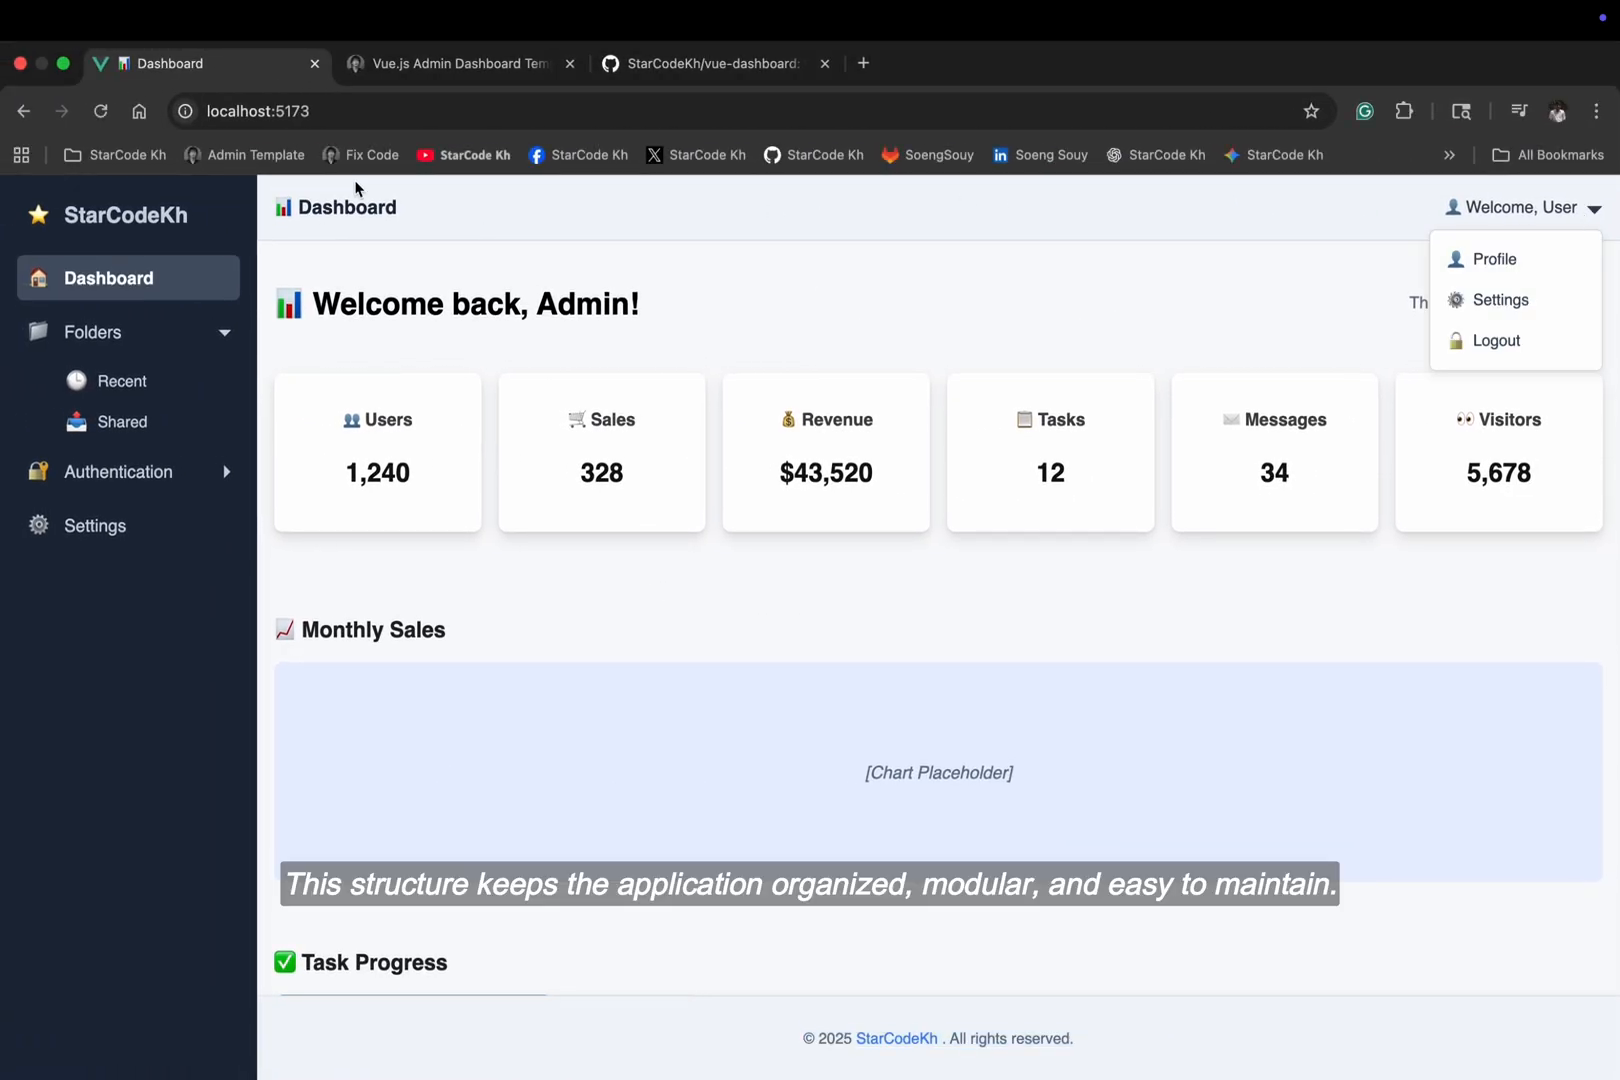
mouse_move(801, 256)
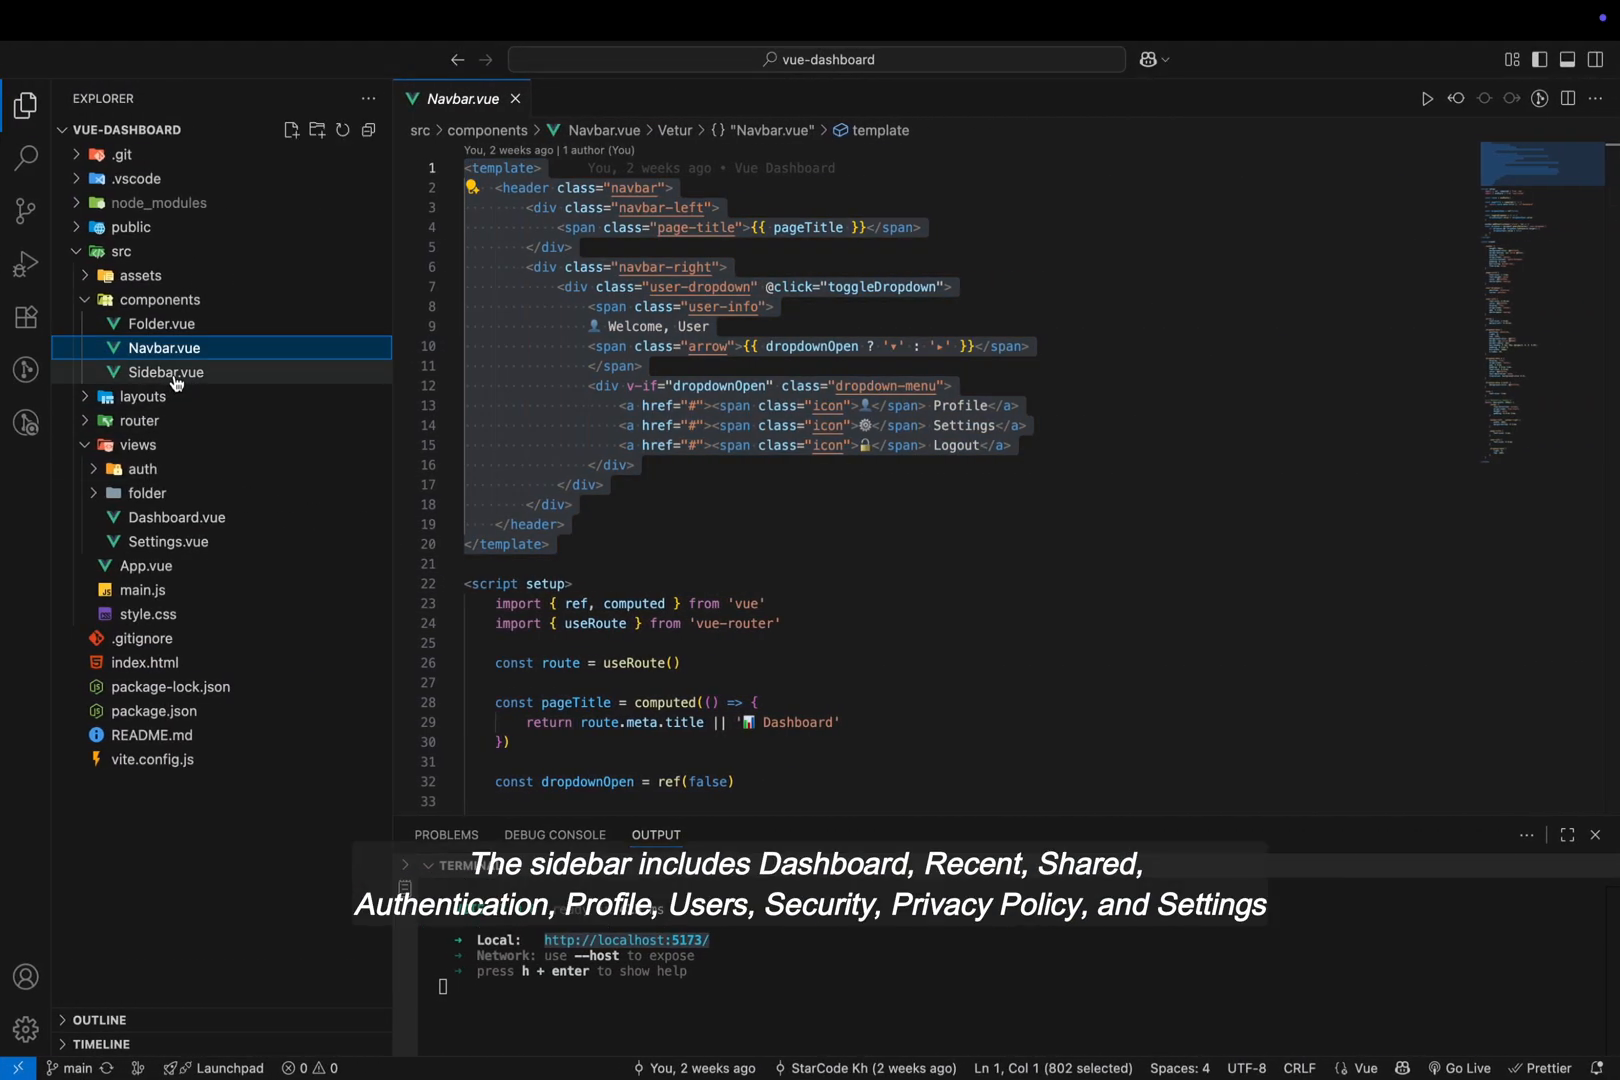
left_click(166, 372)
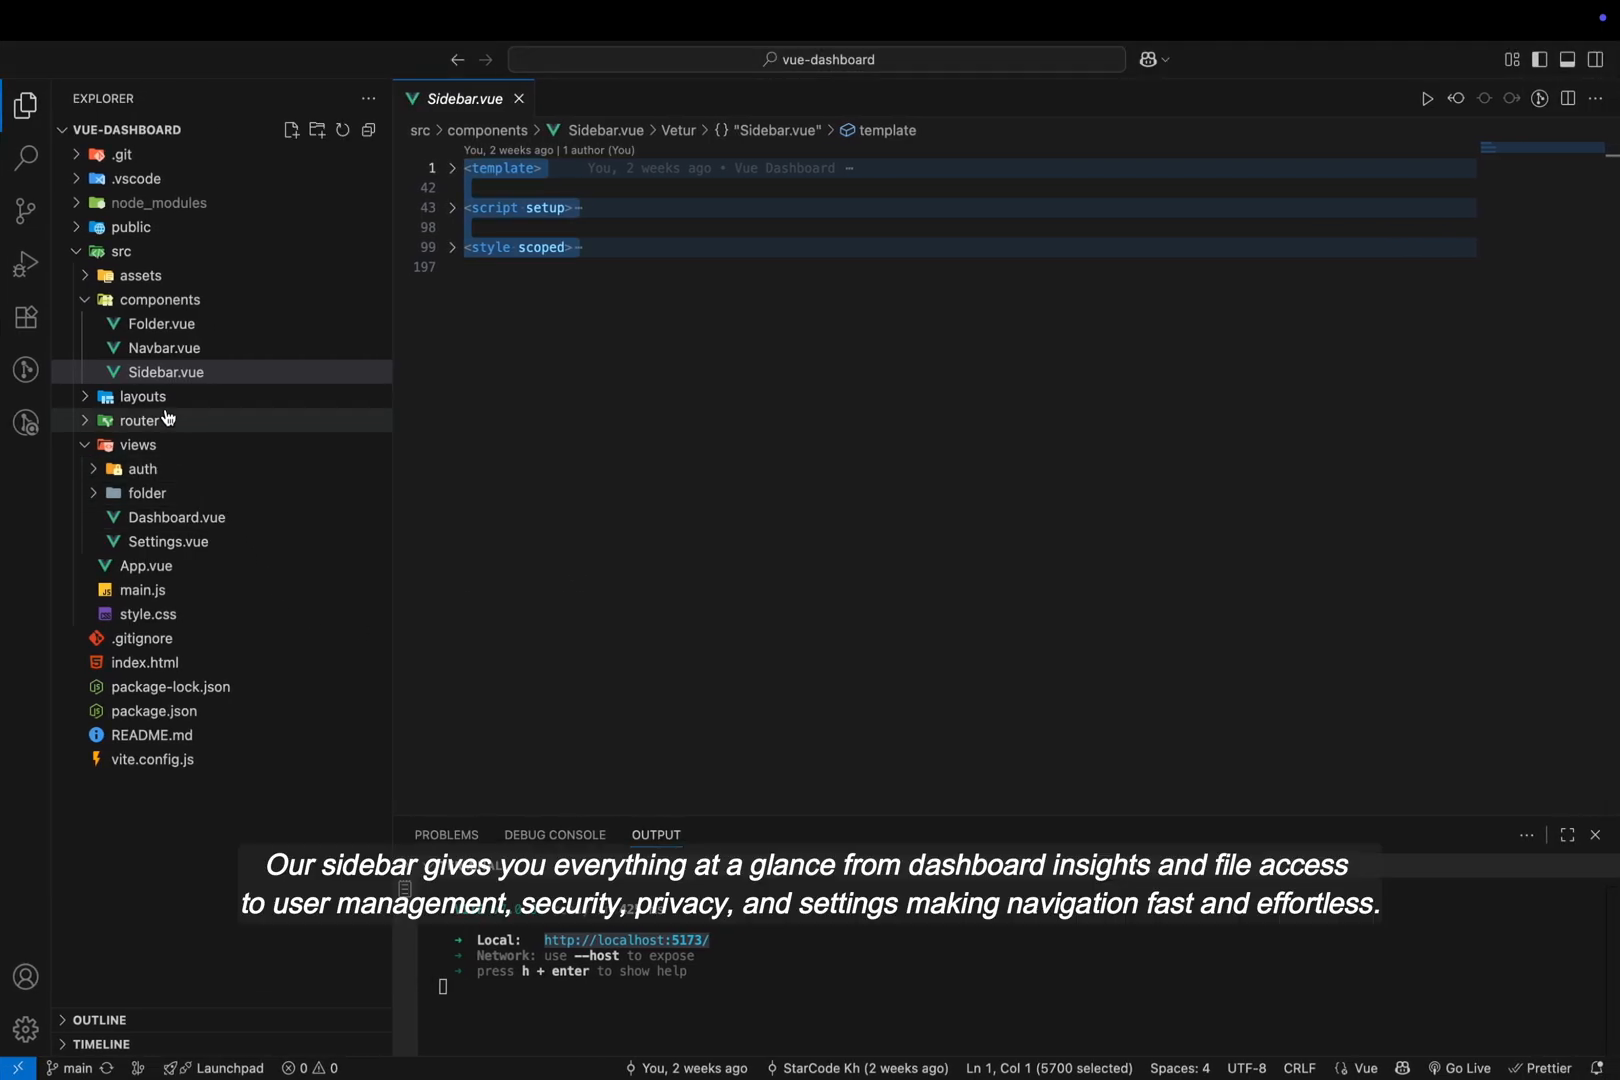
left_click(160, 299)
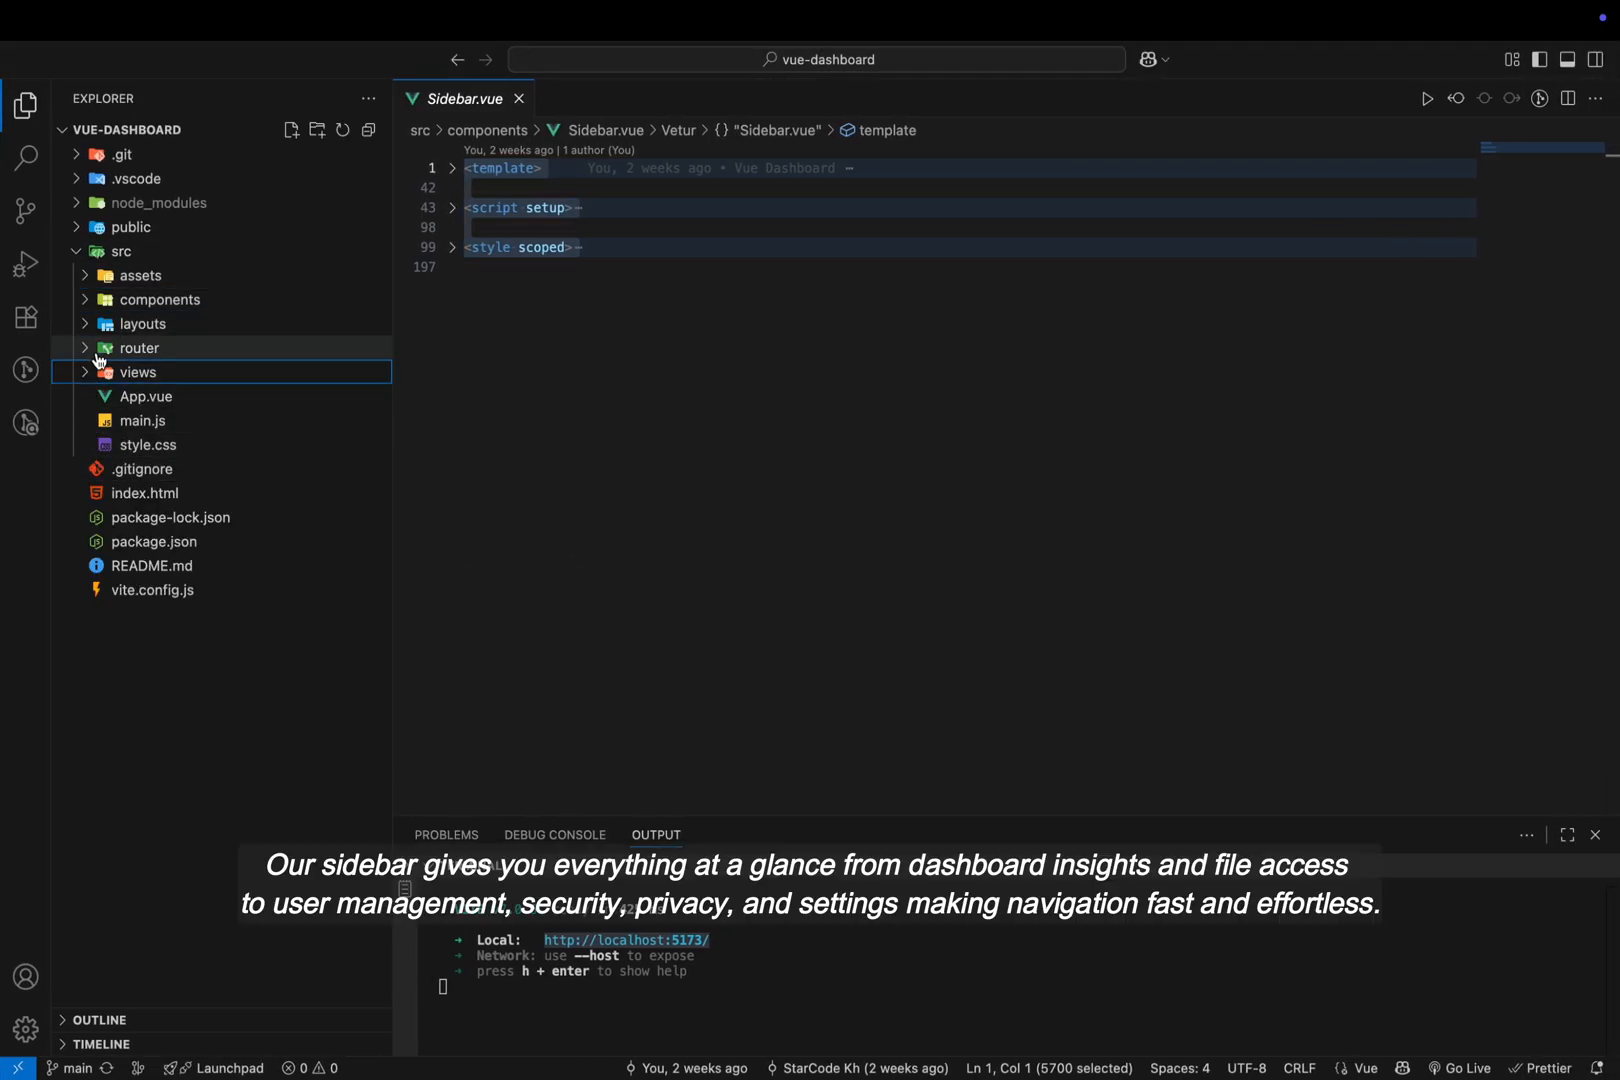
mouse_move(135, 281)
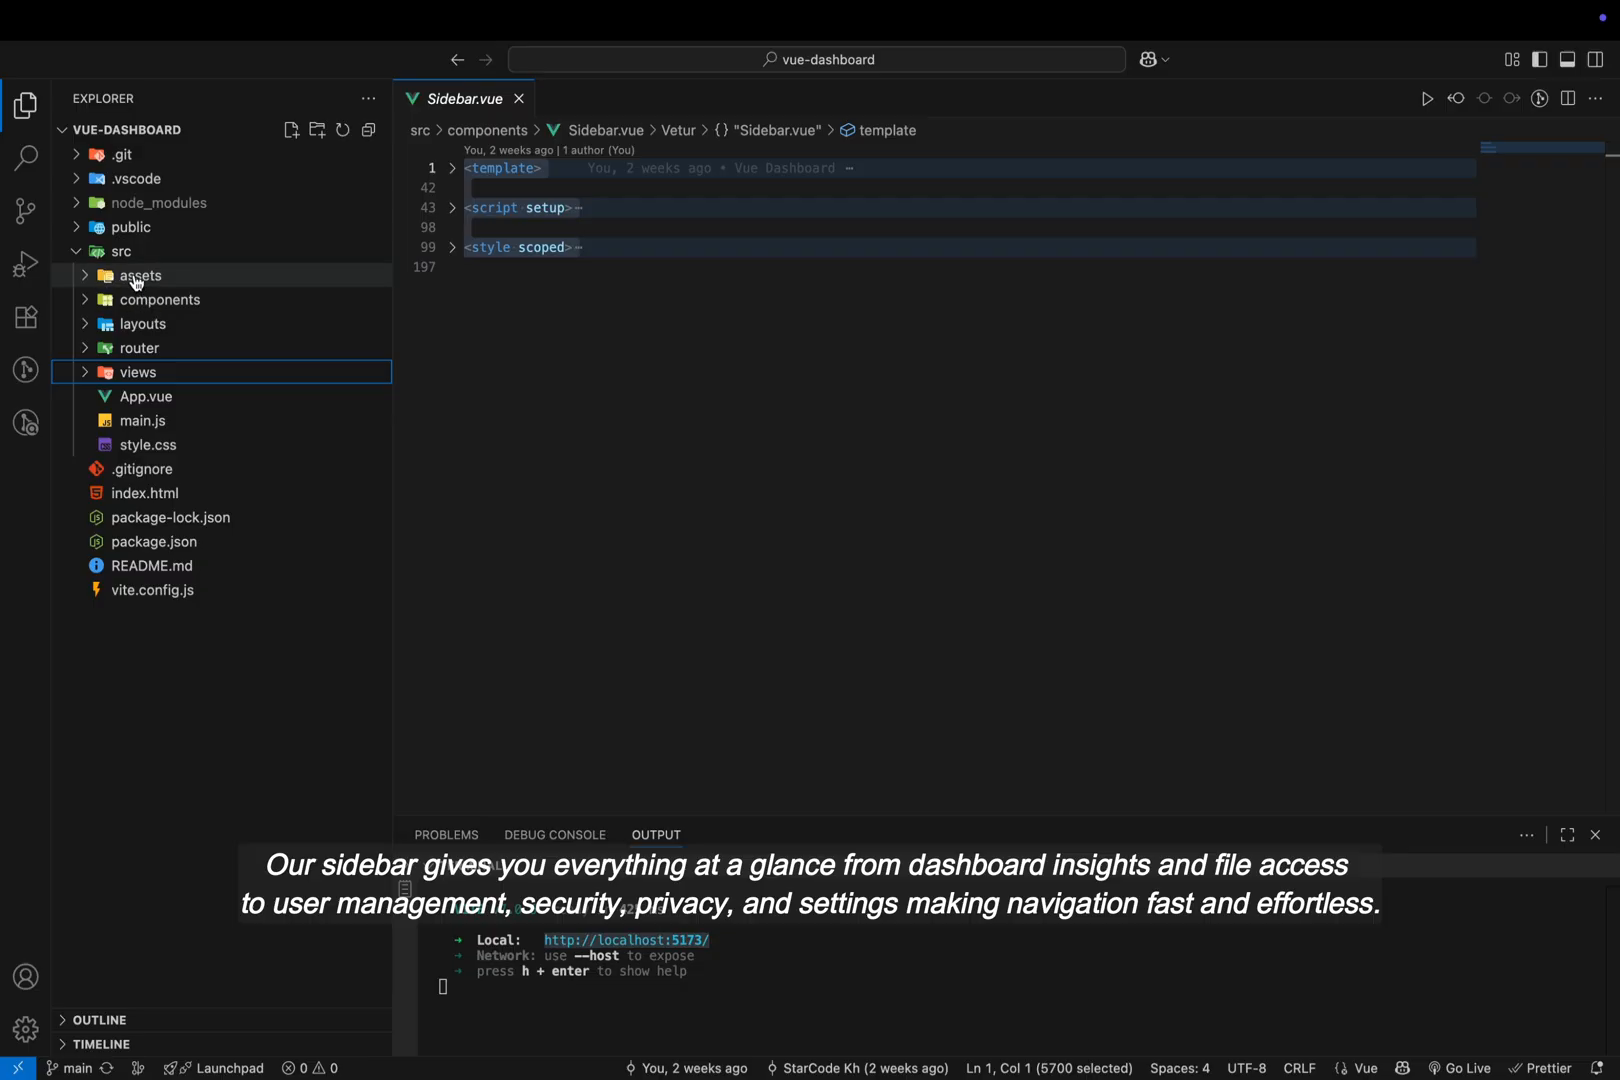
left_click(140, 275)
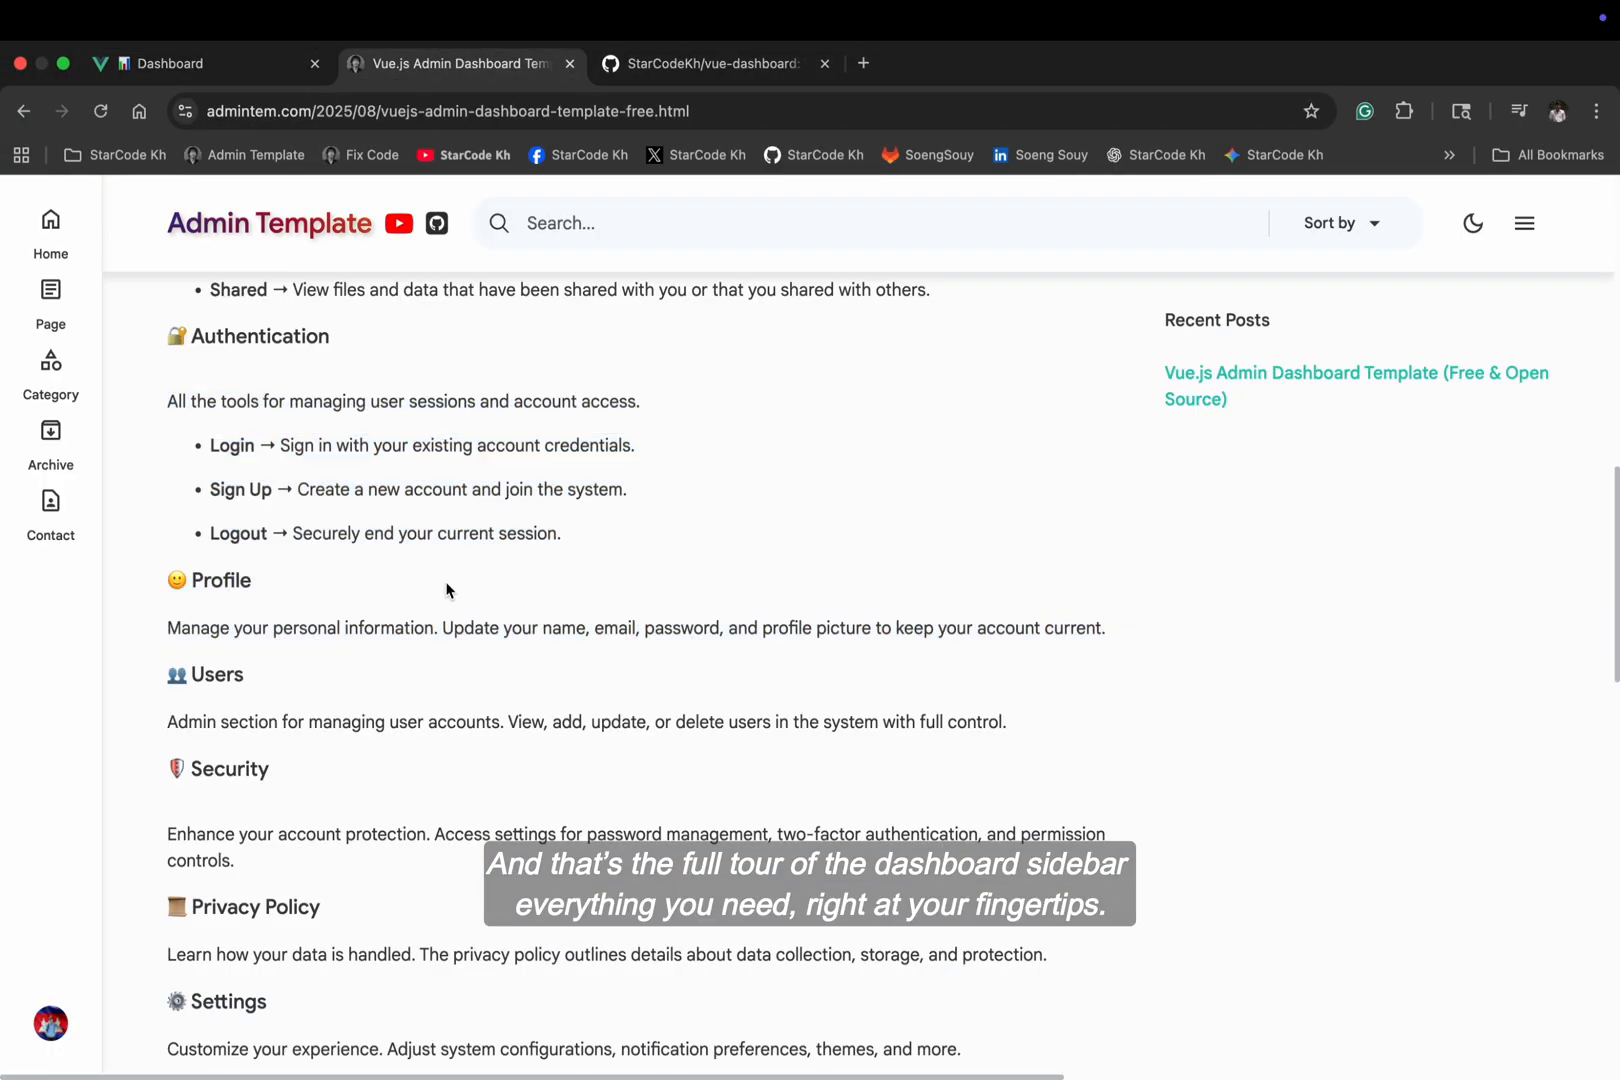
Scroll the blog to its GitHub link and show the vue-dashboard repository page
scroll("down", 3)
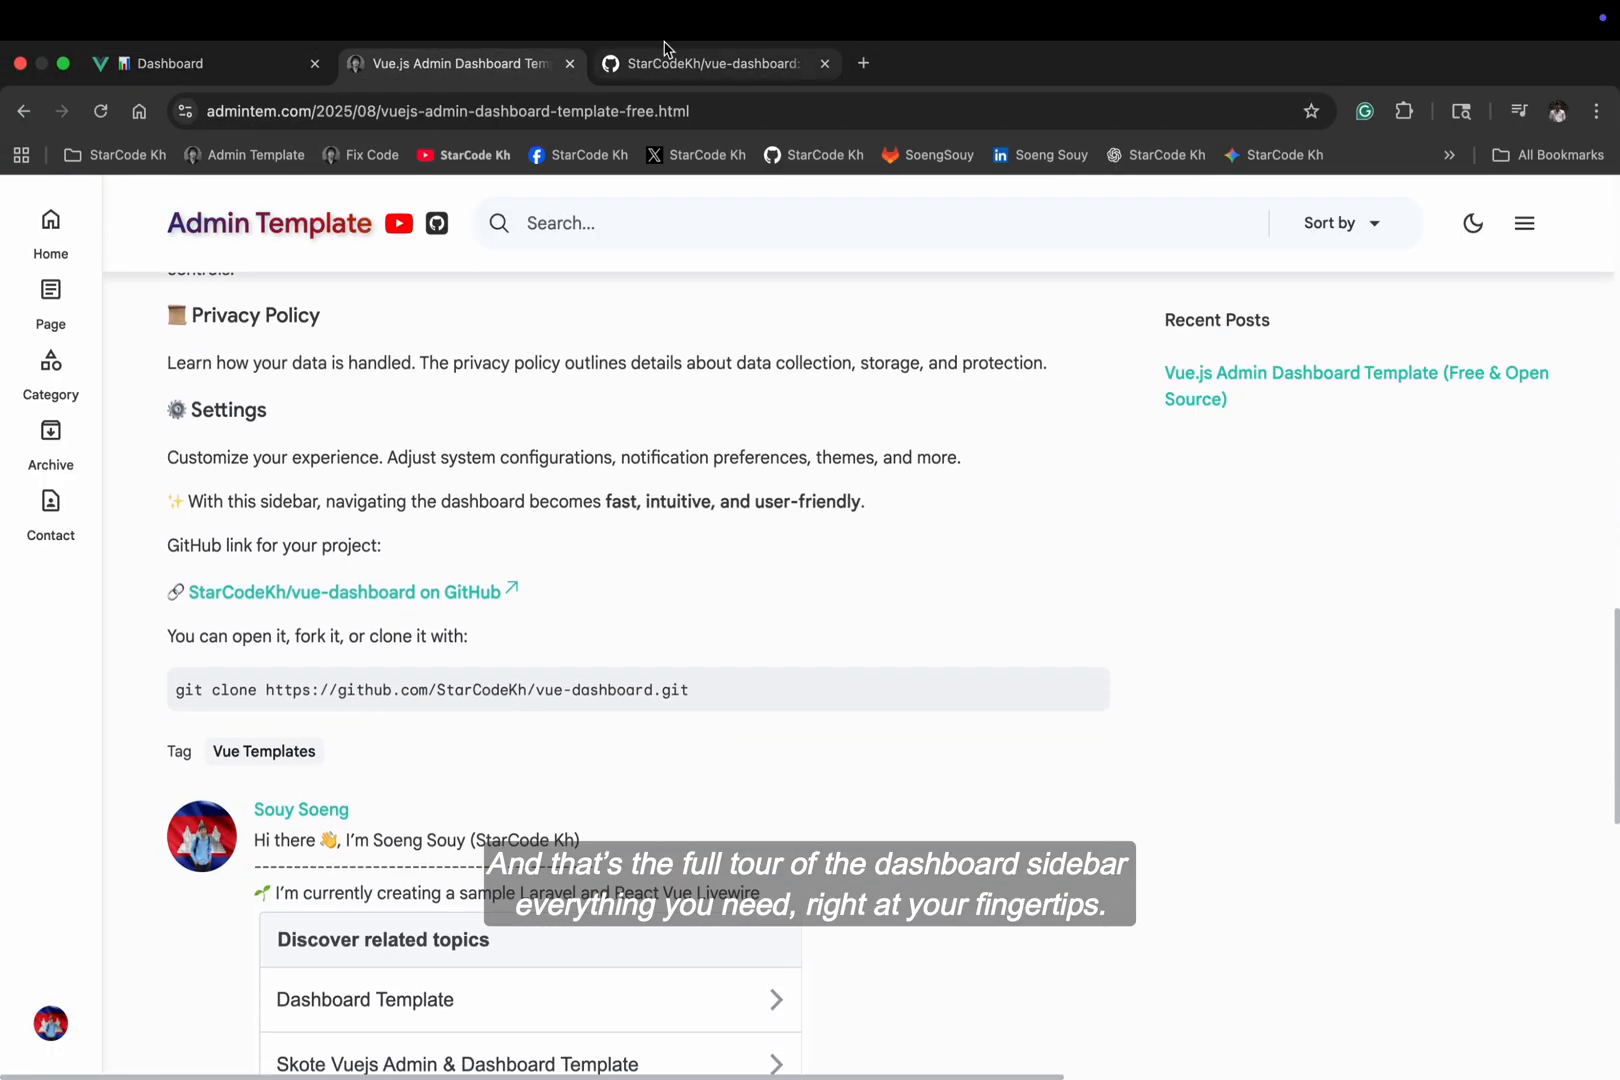
left_click(710, 63)
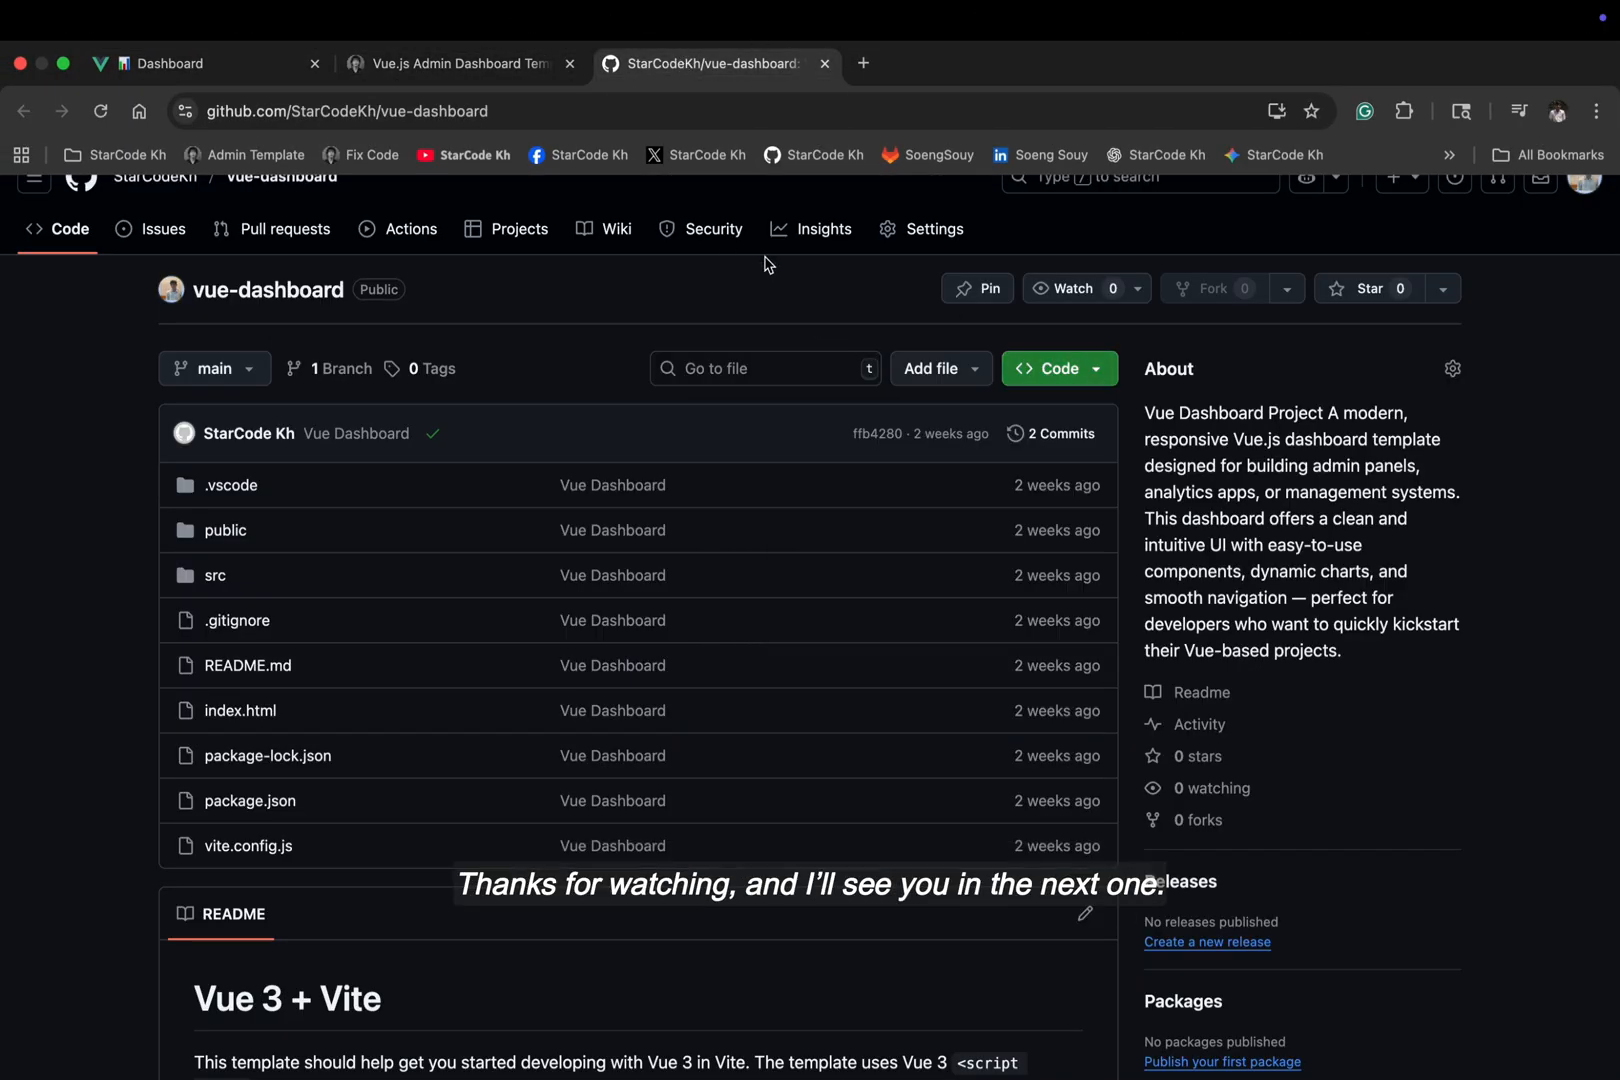